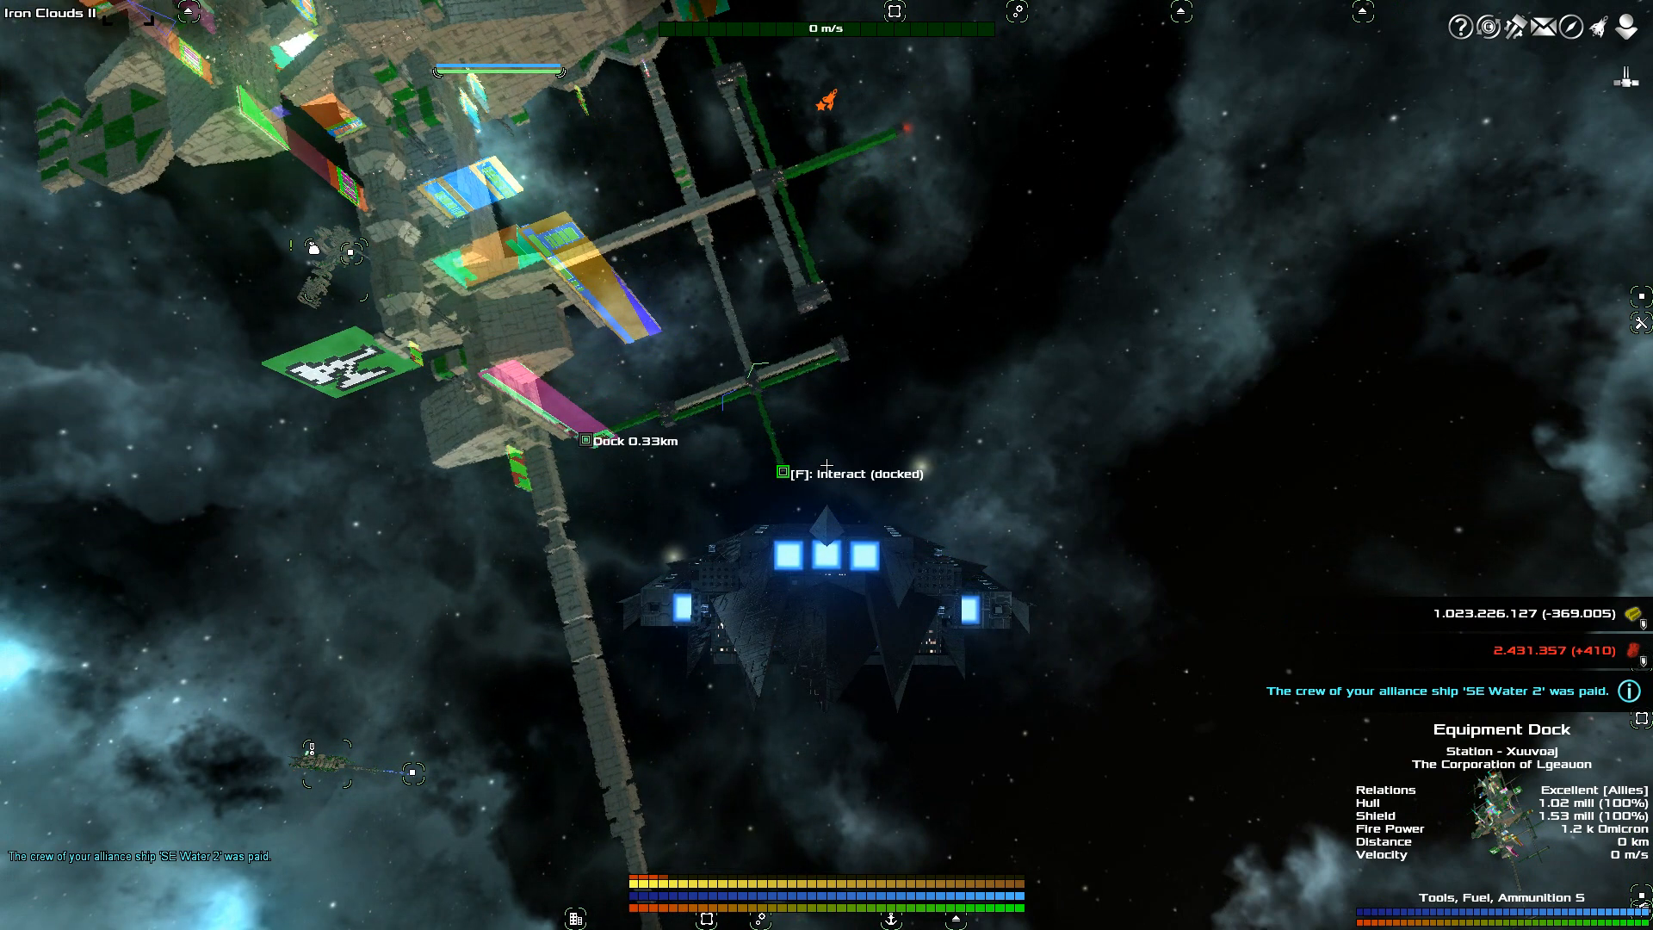
# Interact with the Equipment Dock and browse its Trade Equipment shop listings
pyautogui.press('f')
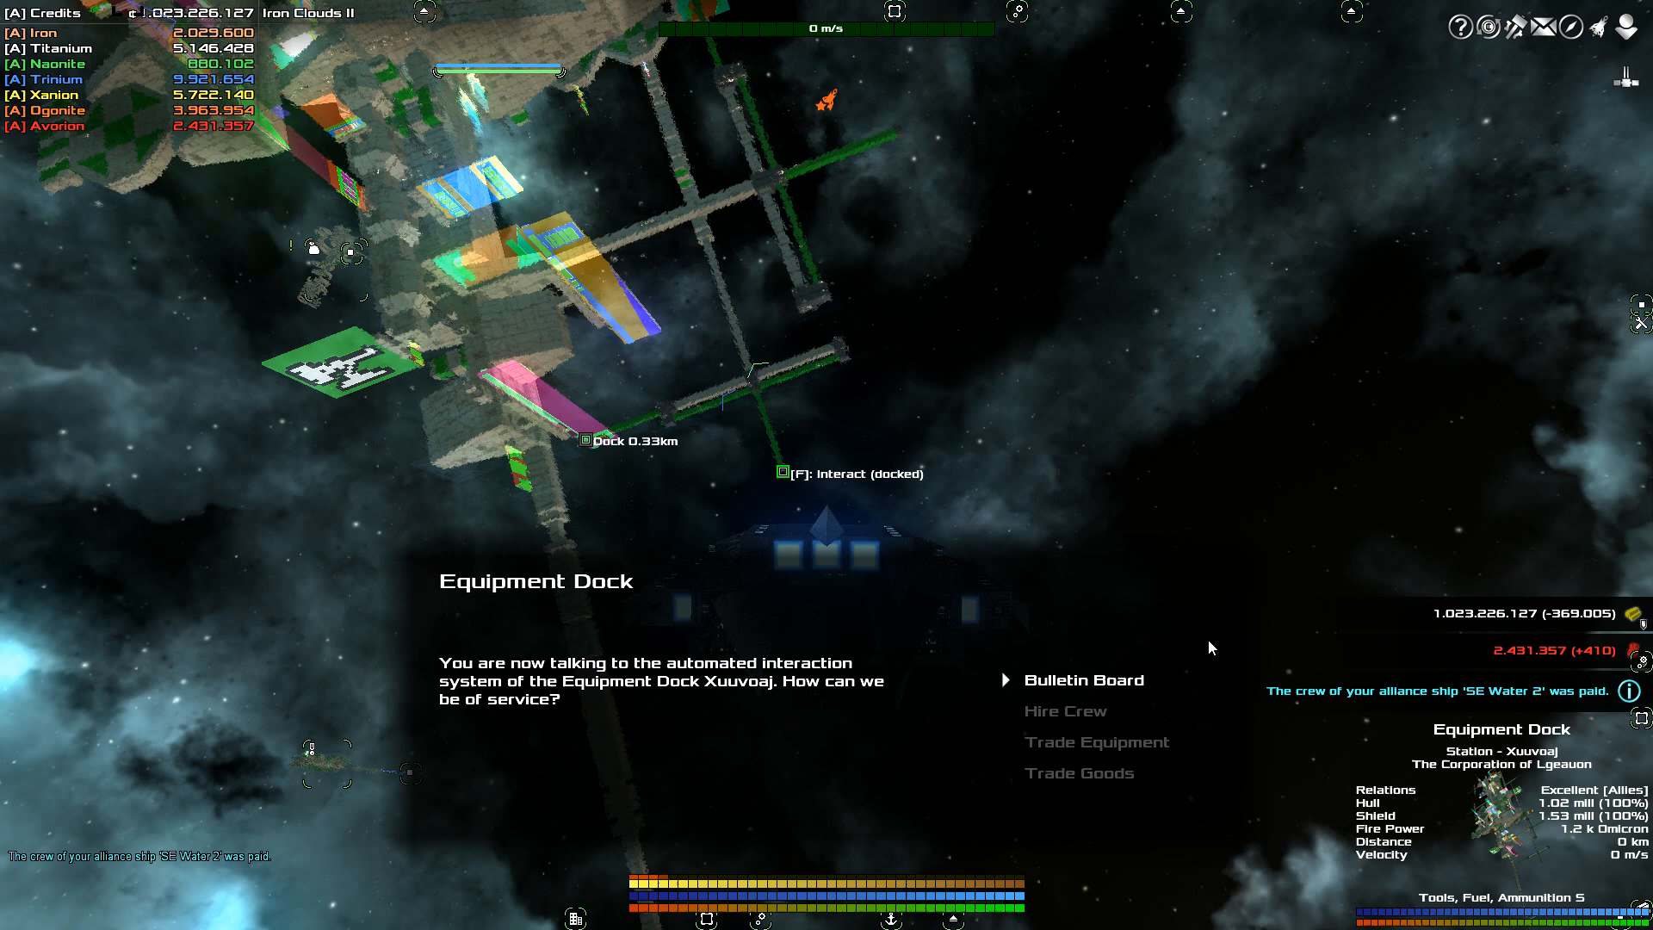
pyautogui.click(1095, 740)
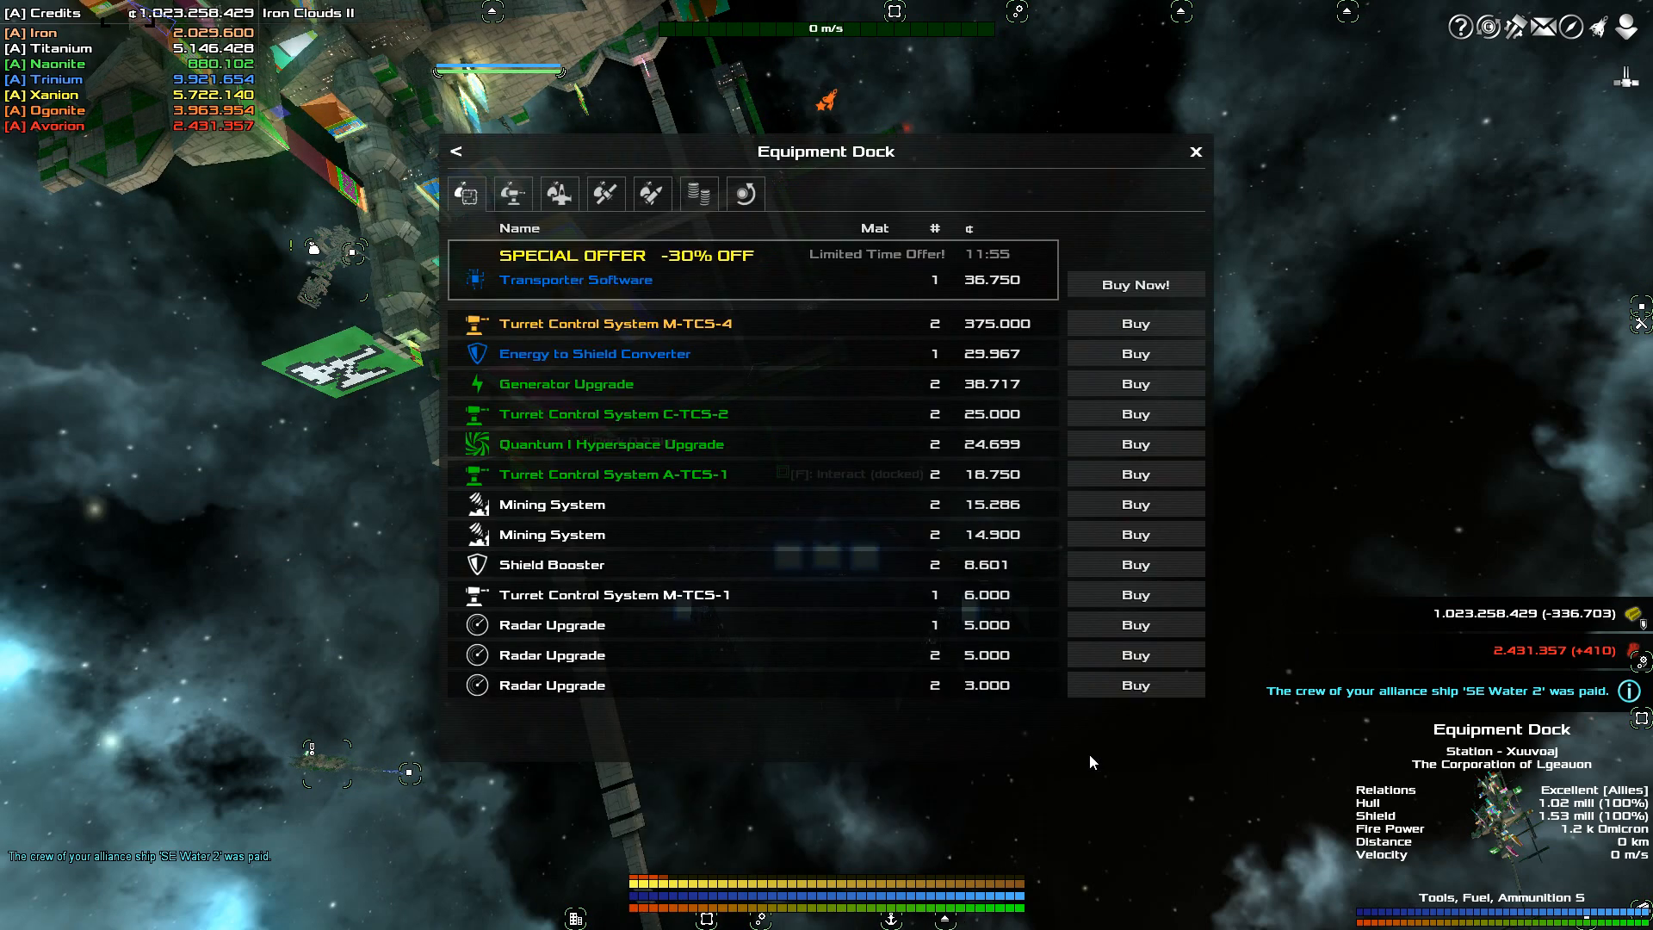
pyautogui.moveTo(833, 537)
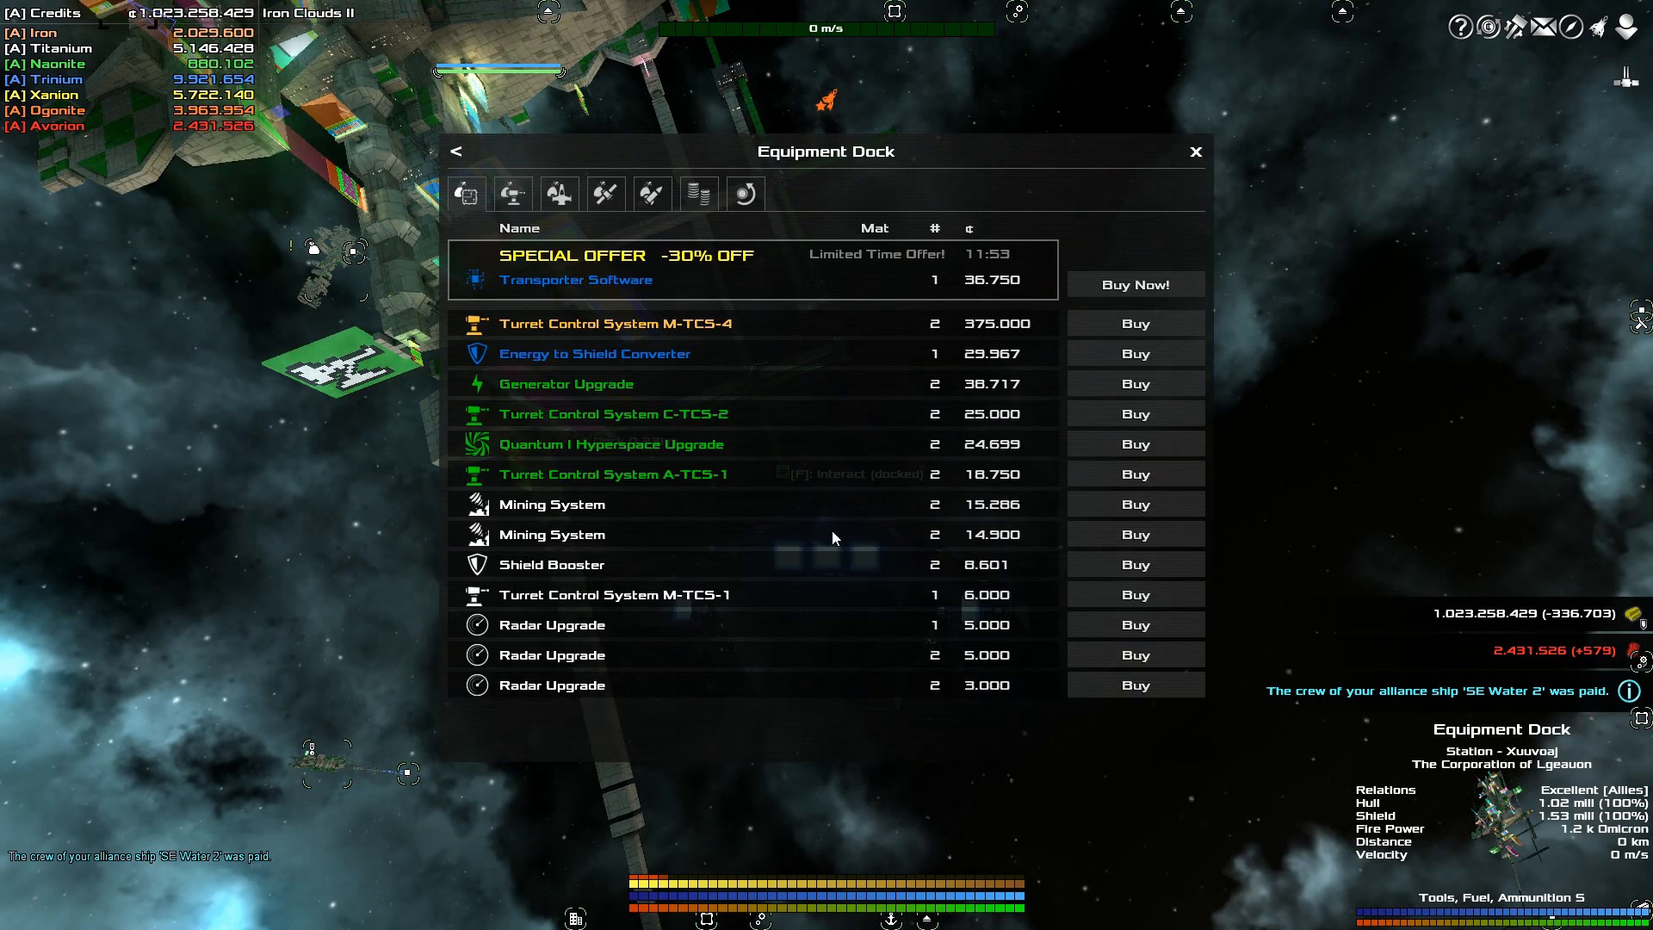
pyautogui.click(651, 194)
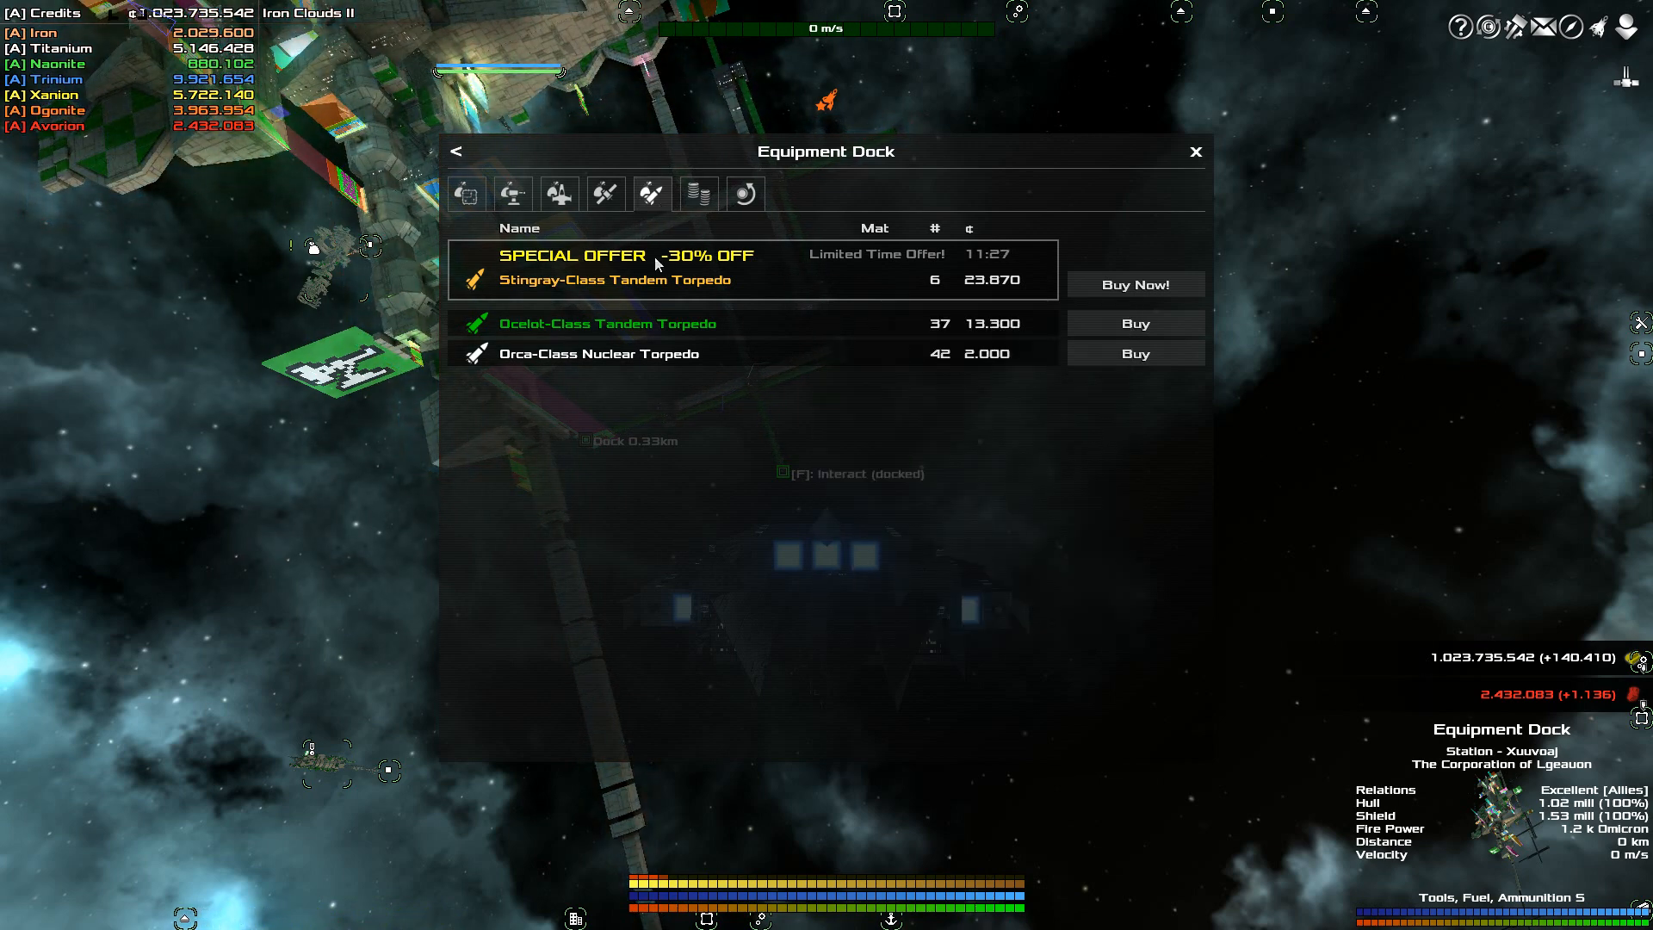
pyautogui.moveTo(617, 279)
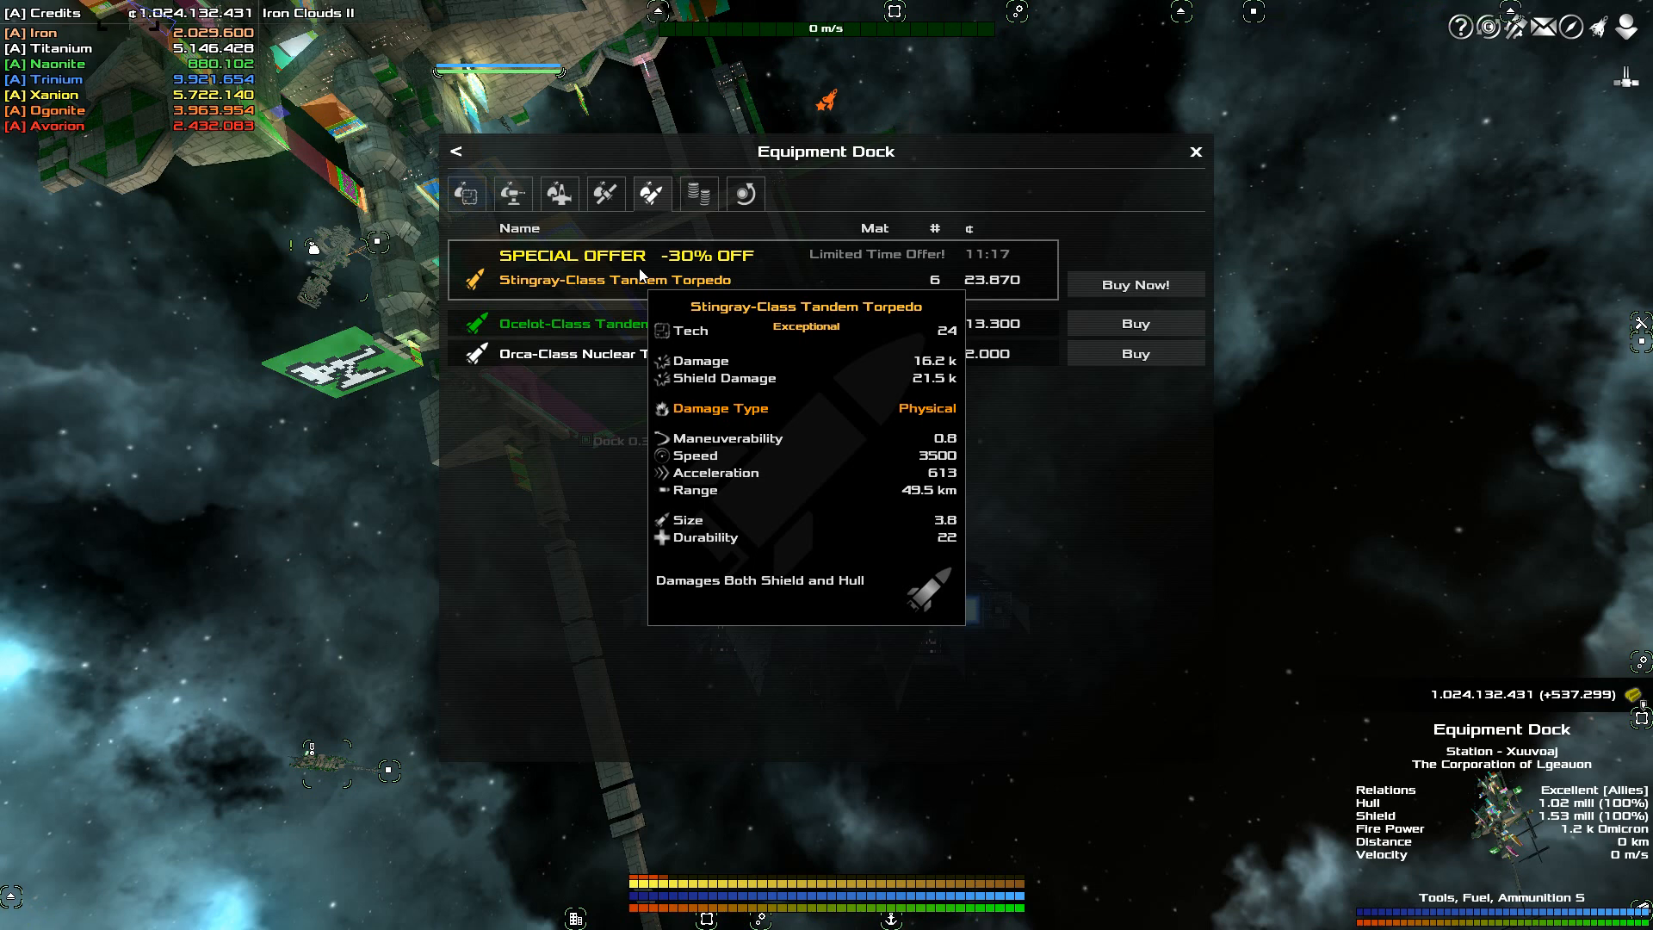
pyautogui.moveTo(648, 355)
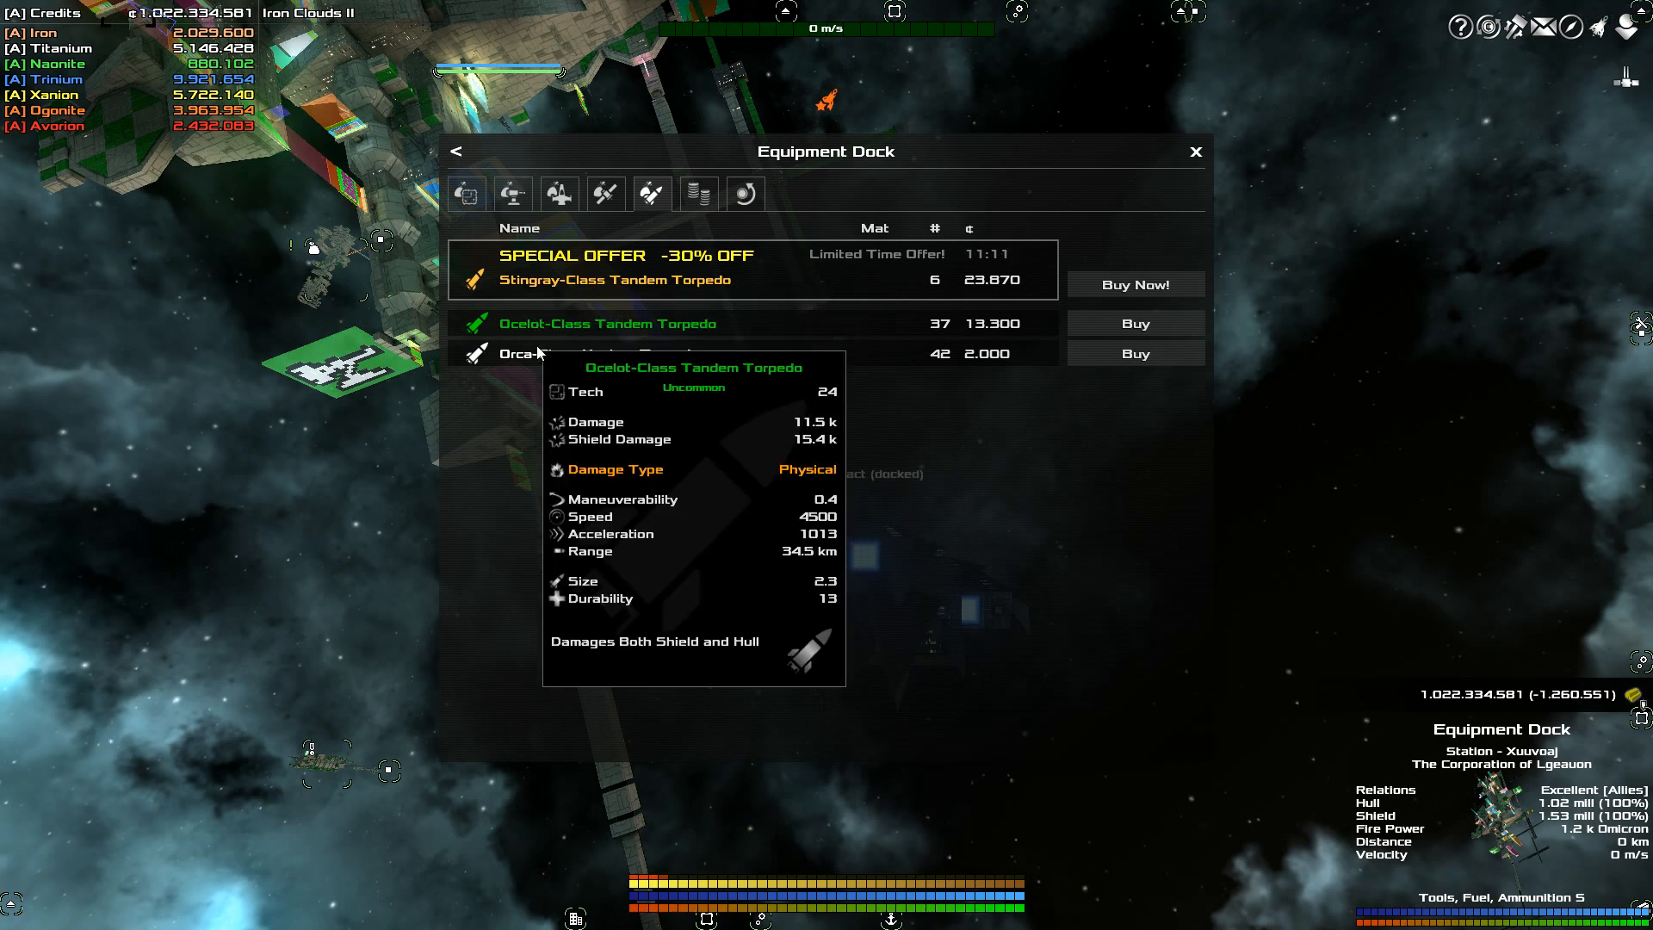
pyautogui.moveTo(533, 353)
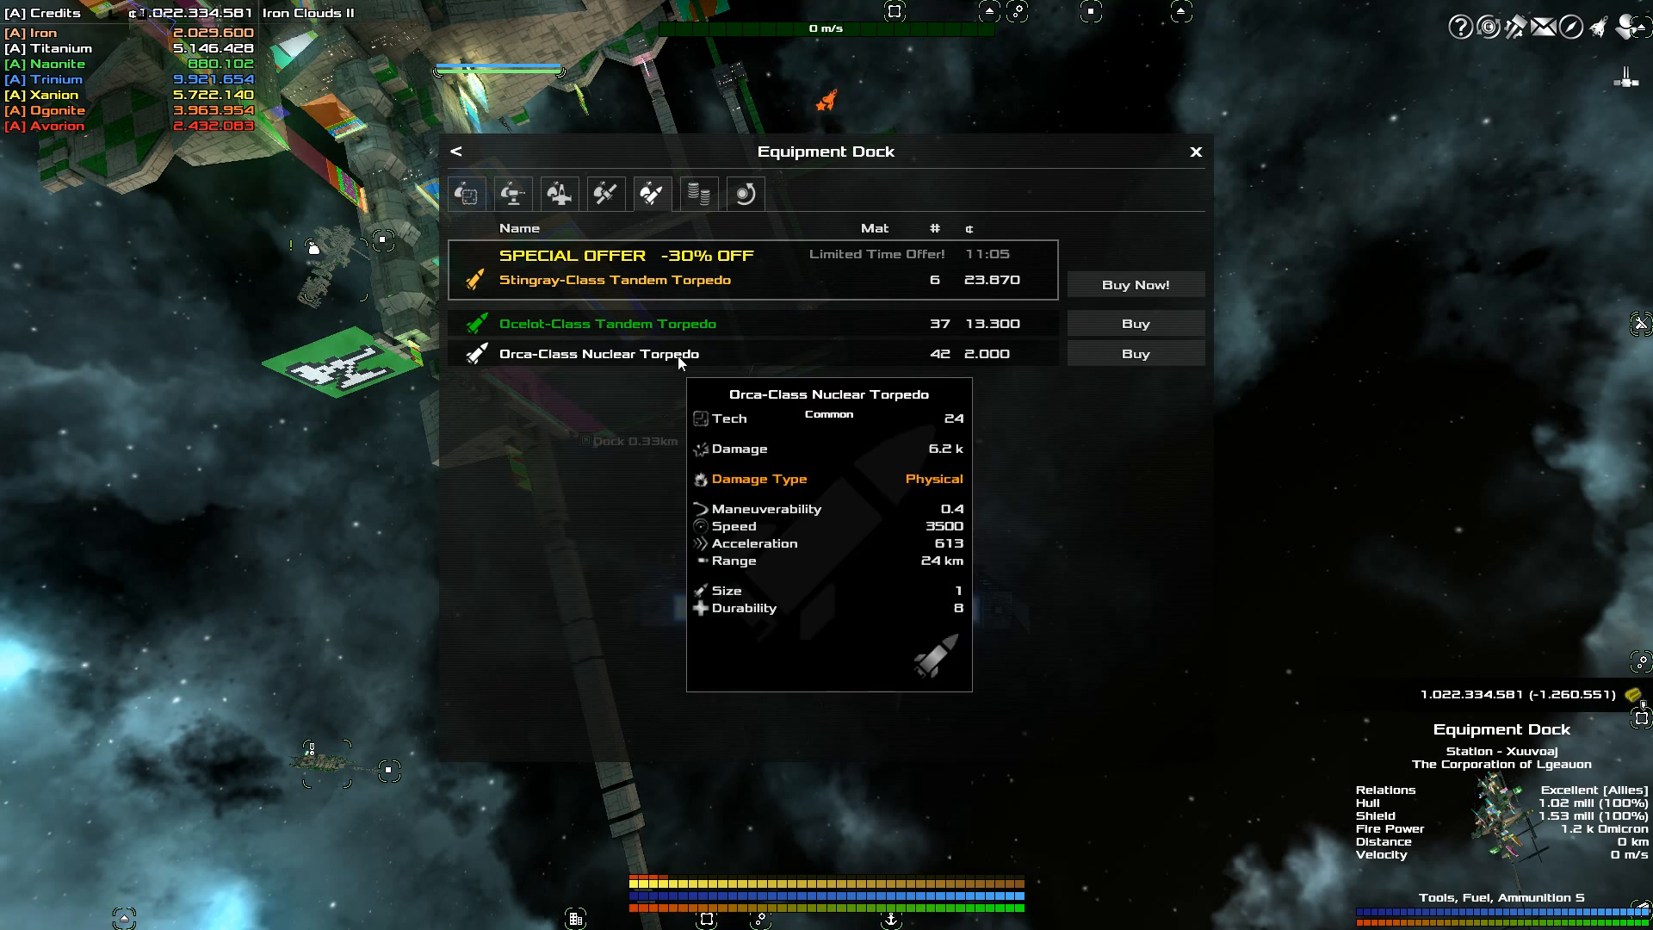
pyautogui.moveTo(518, 335)
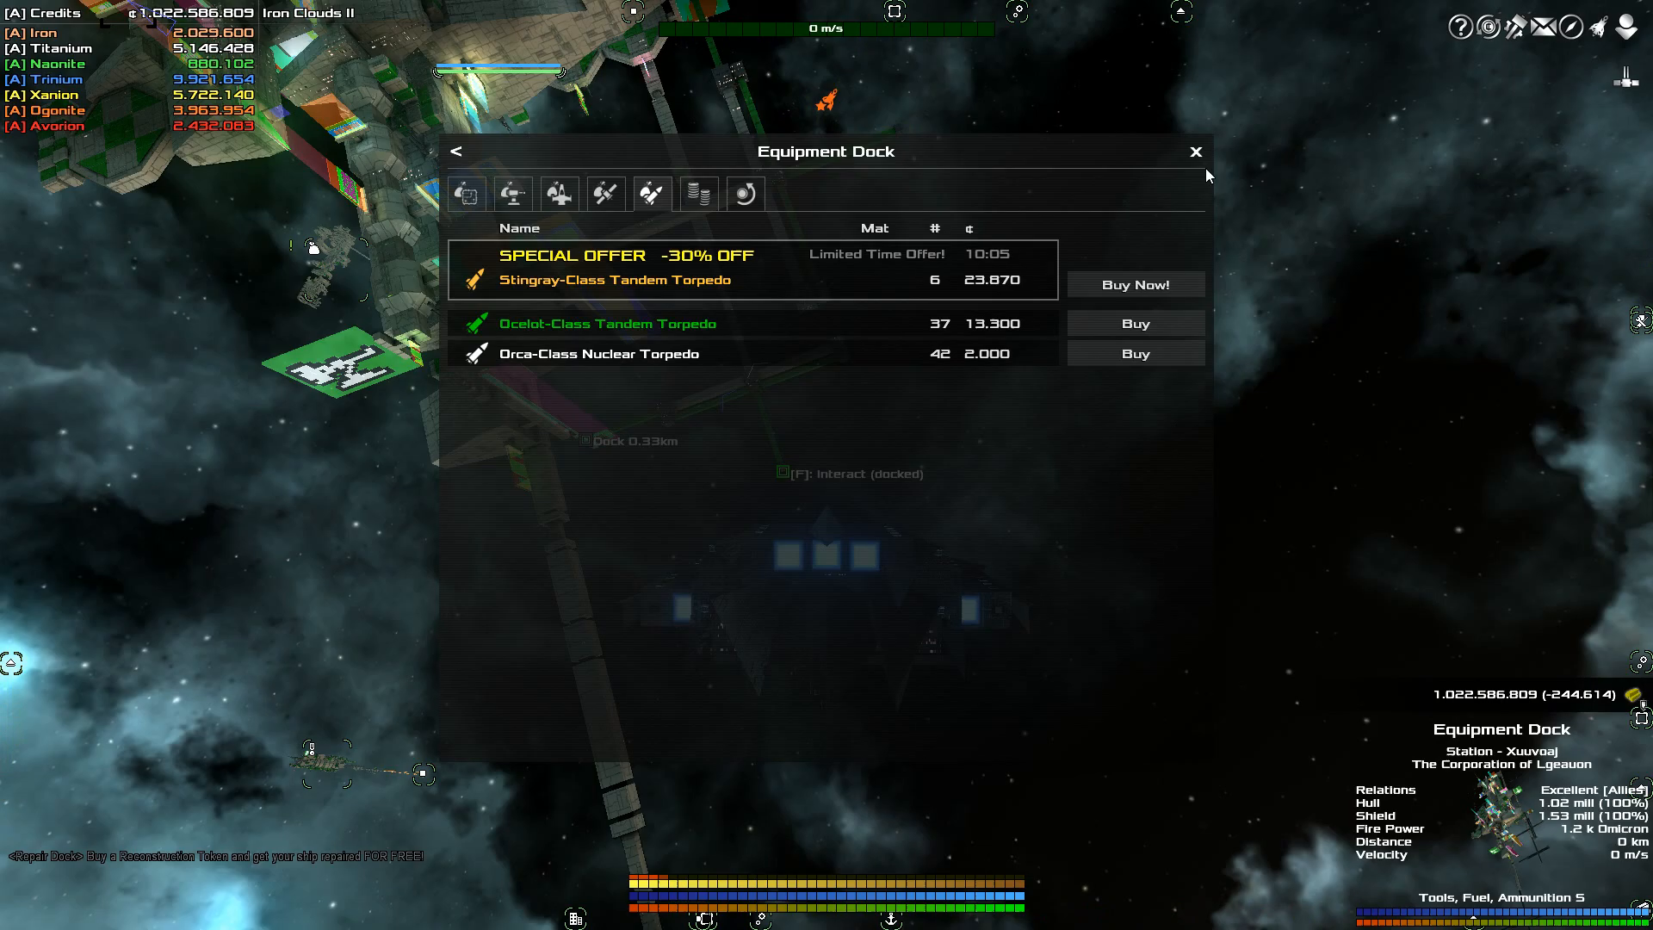
# Close the Equipment Dock shop window
pyautogui.click(1195, 151)
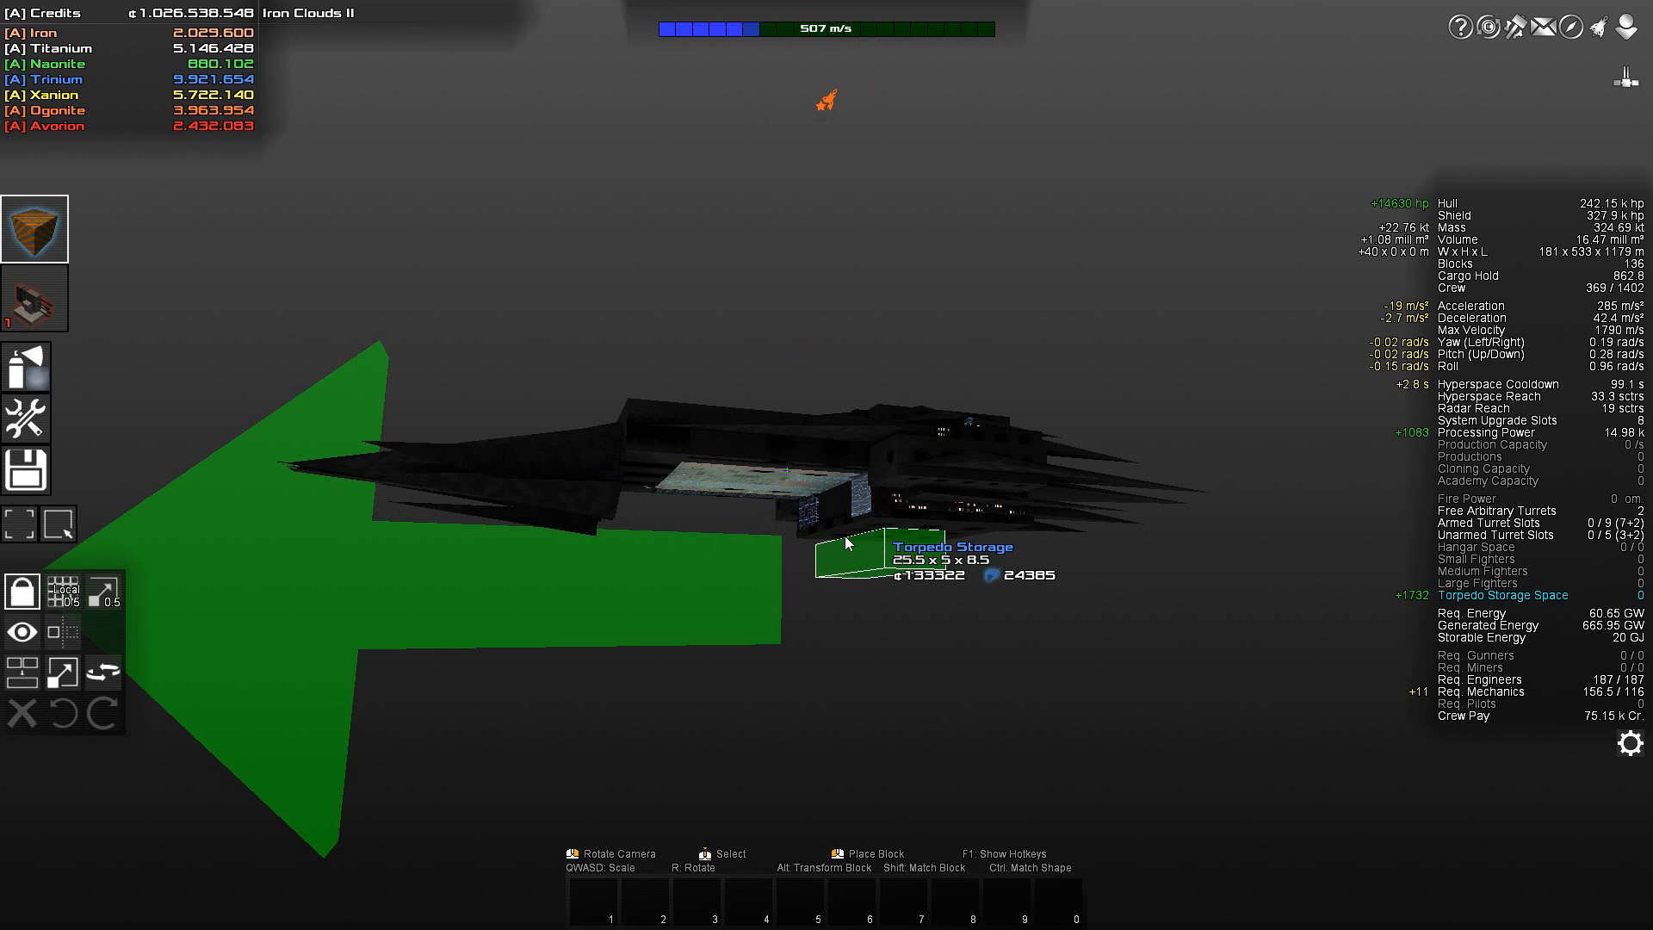
# Build Trinium Torpedo Storage blocks onto the hull, raising storage space to 5195
pyautogui.click(35, 229)
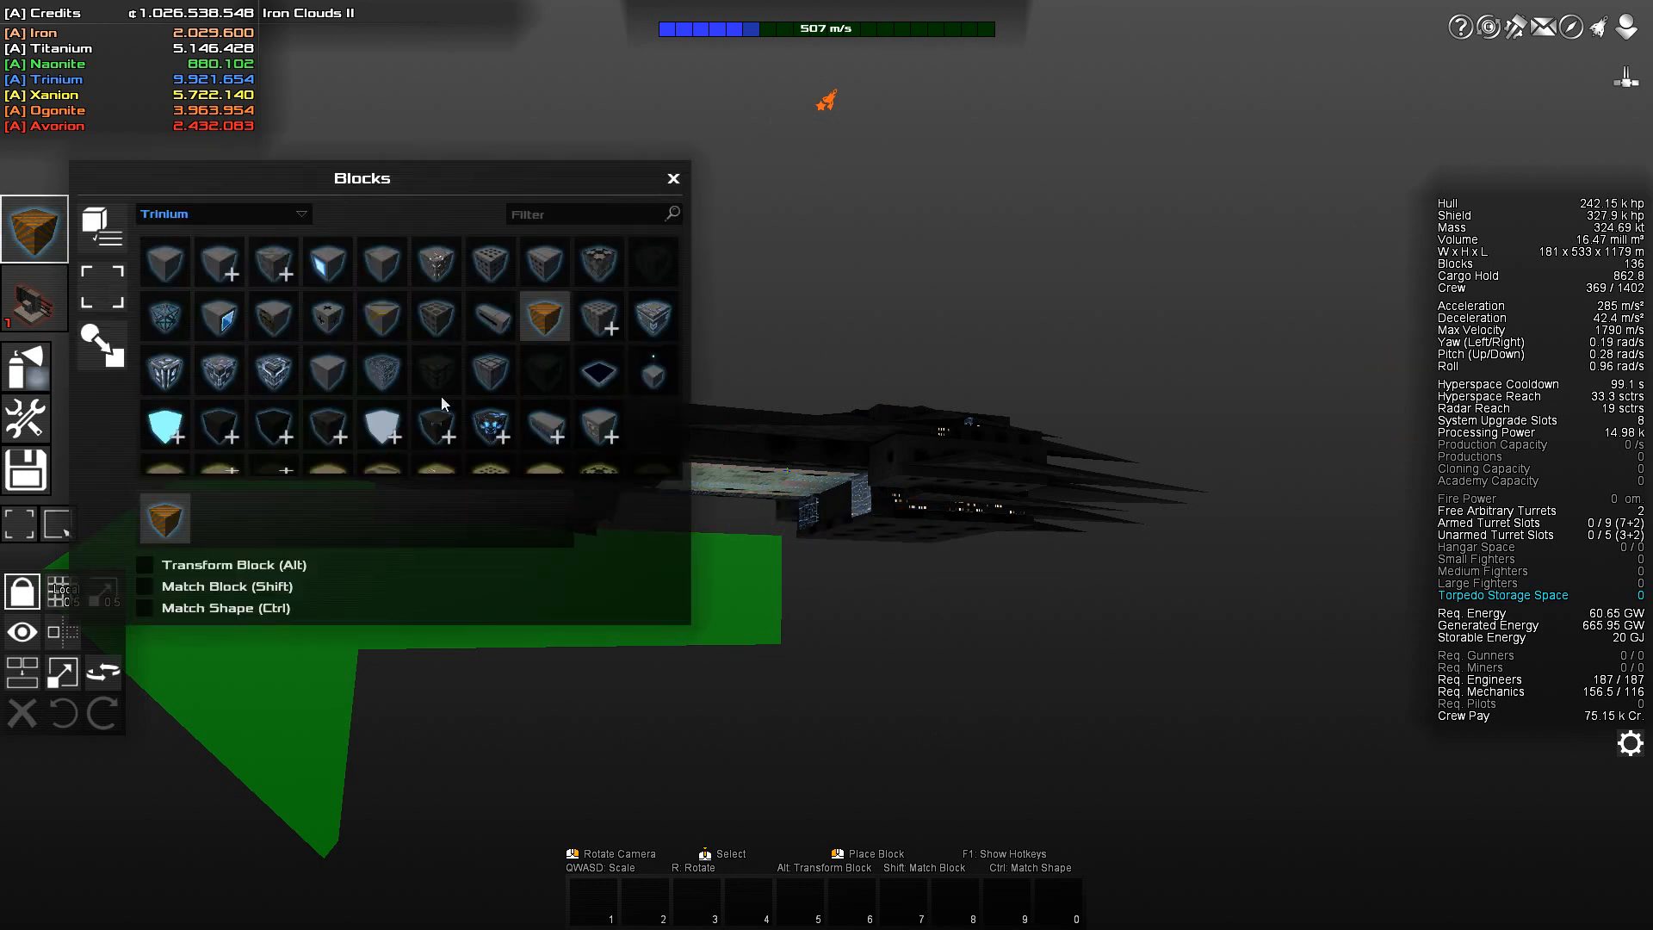
pyautogui.moveTo(546, 317)
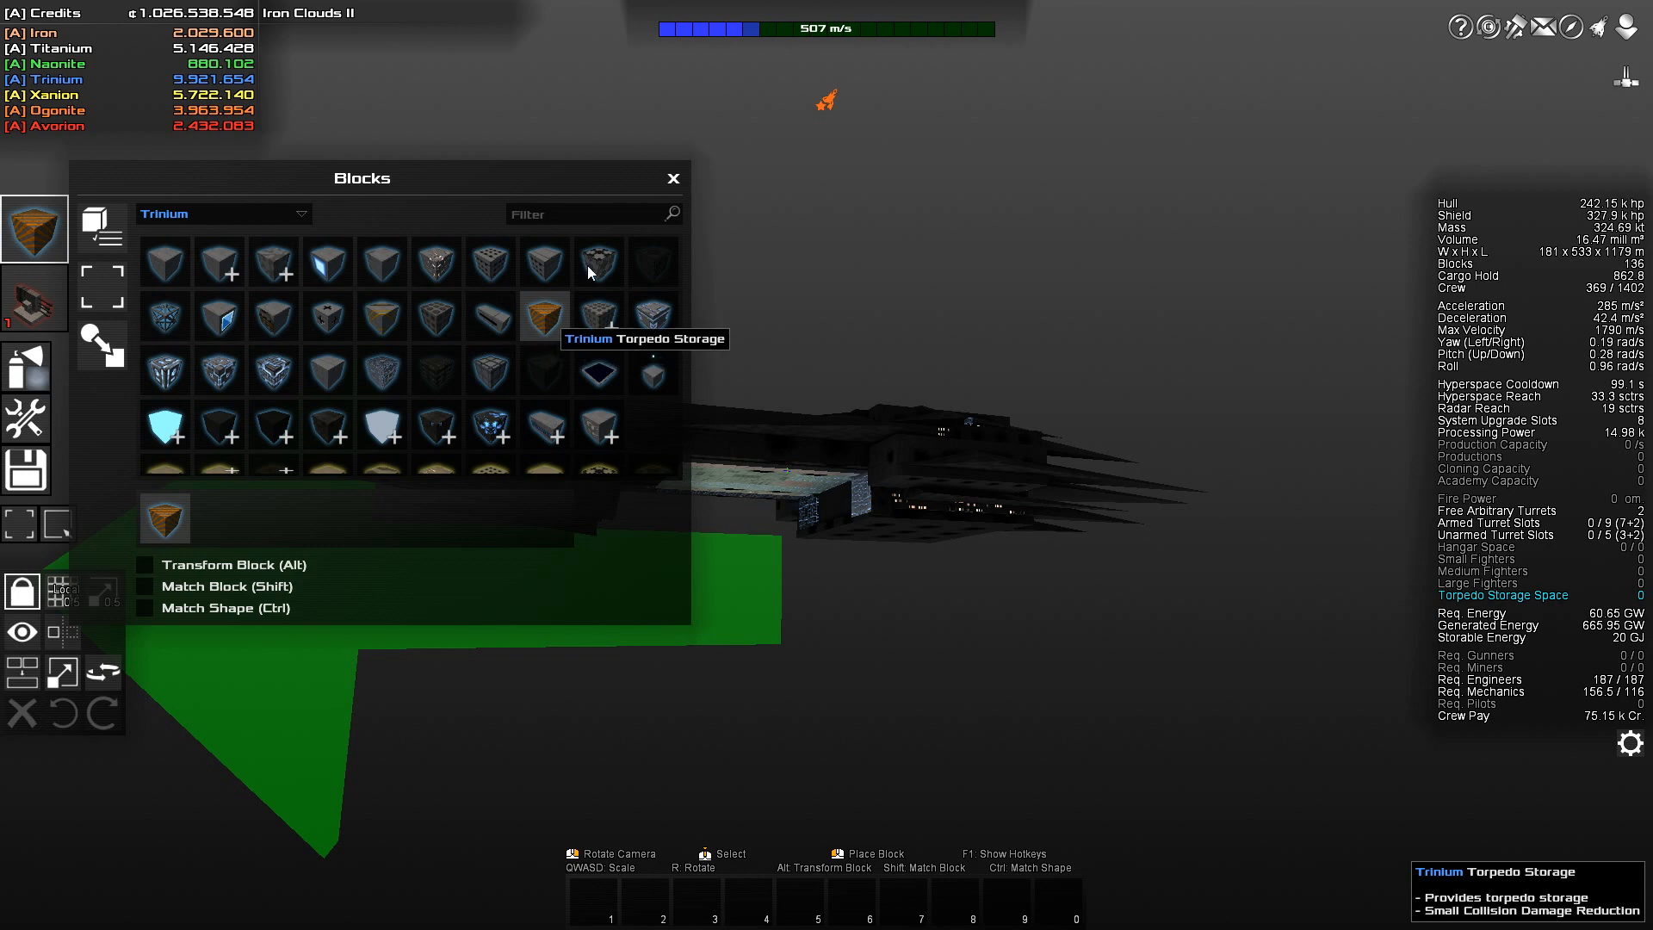
pyautogui.click(673, 178)
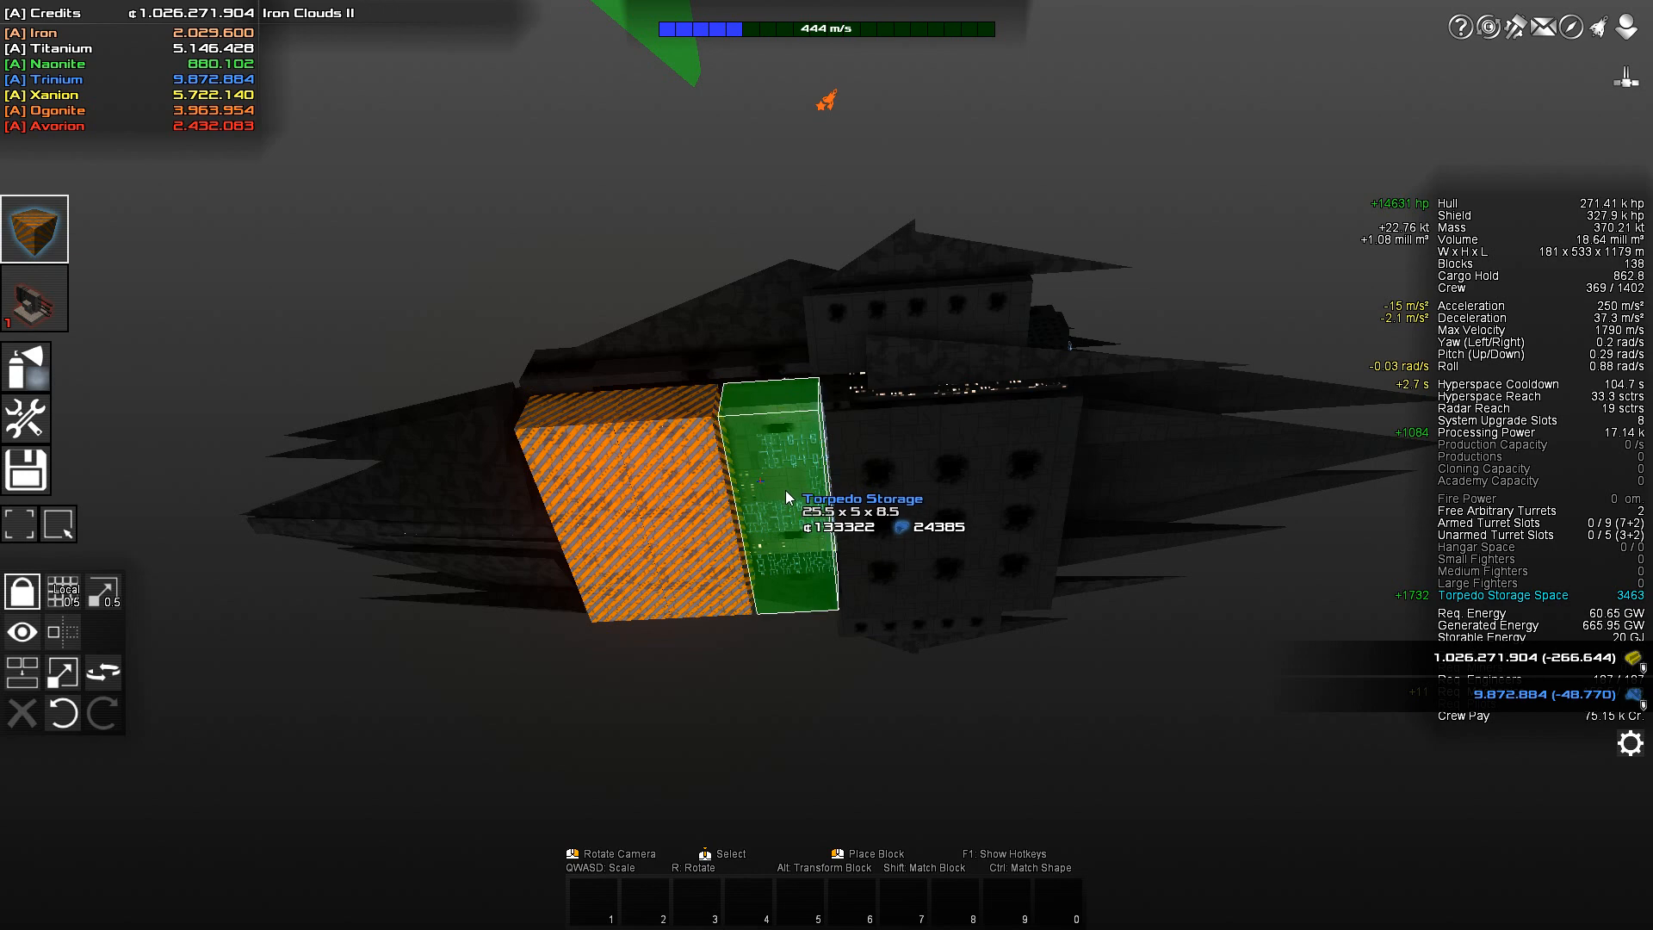
pyautogui.click(786, 496)
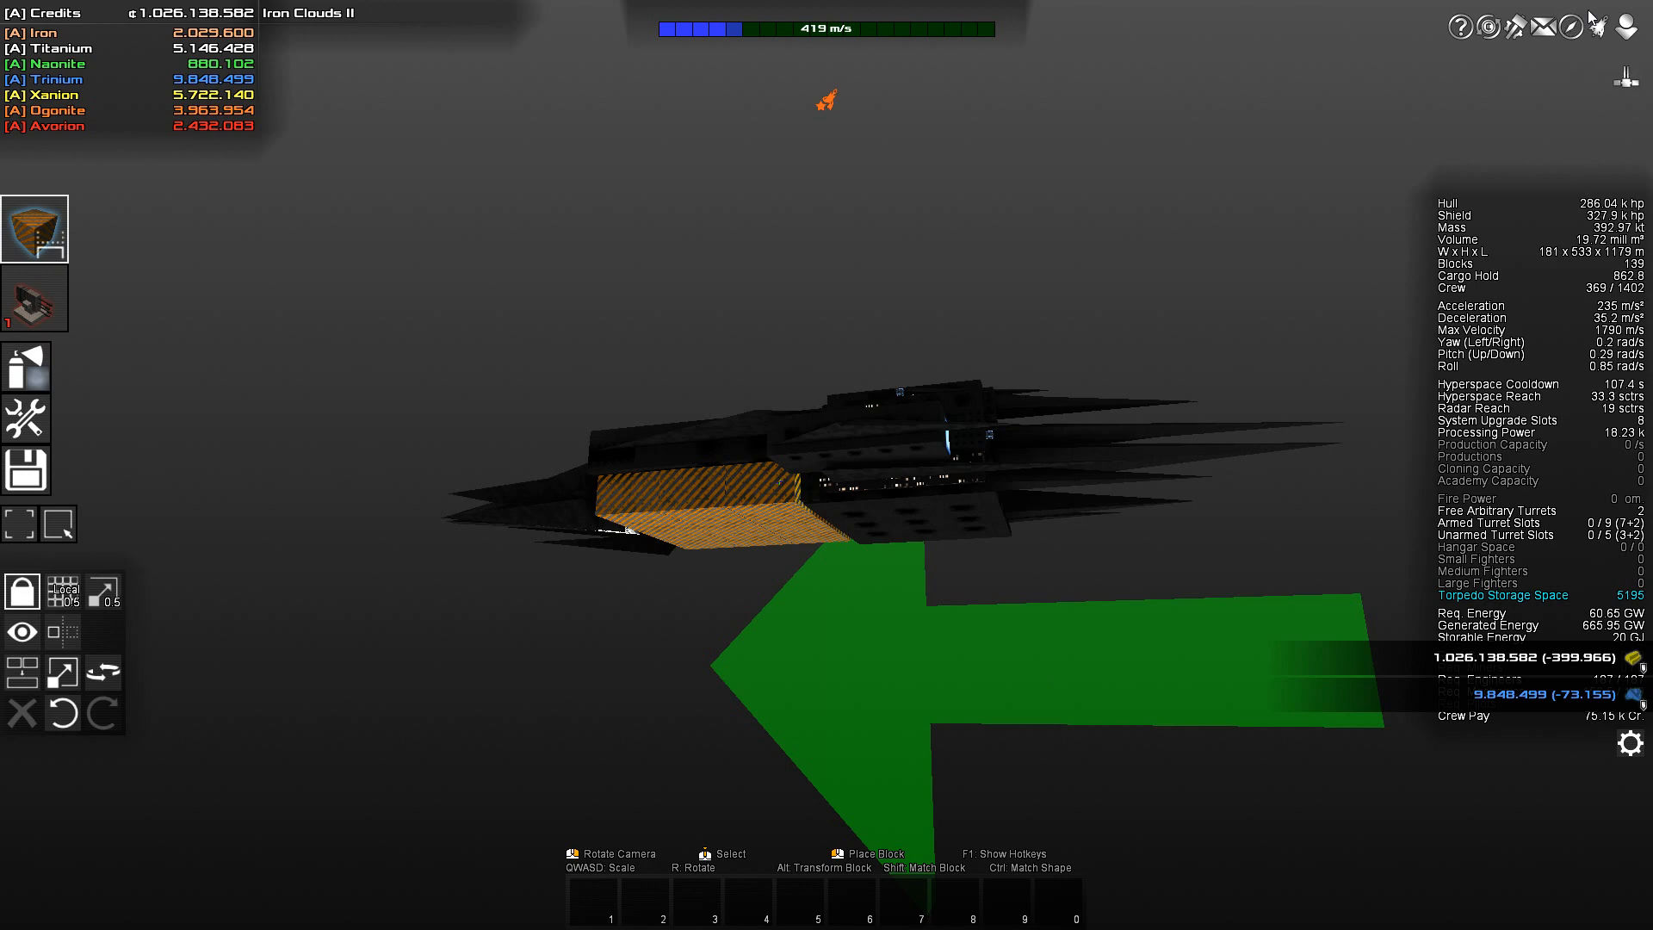
# Check the ship's torpedo shafts and stock, then leave the torpedo overview
pyautogui.click(701, 145)
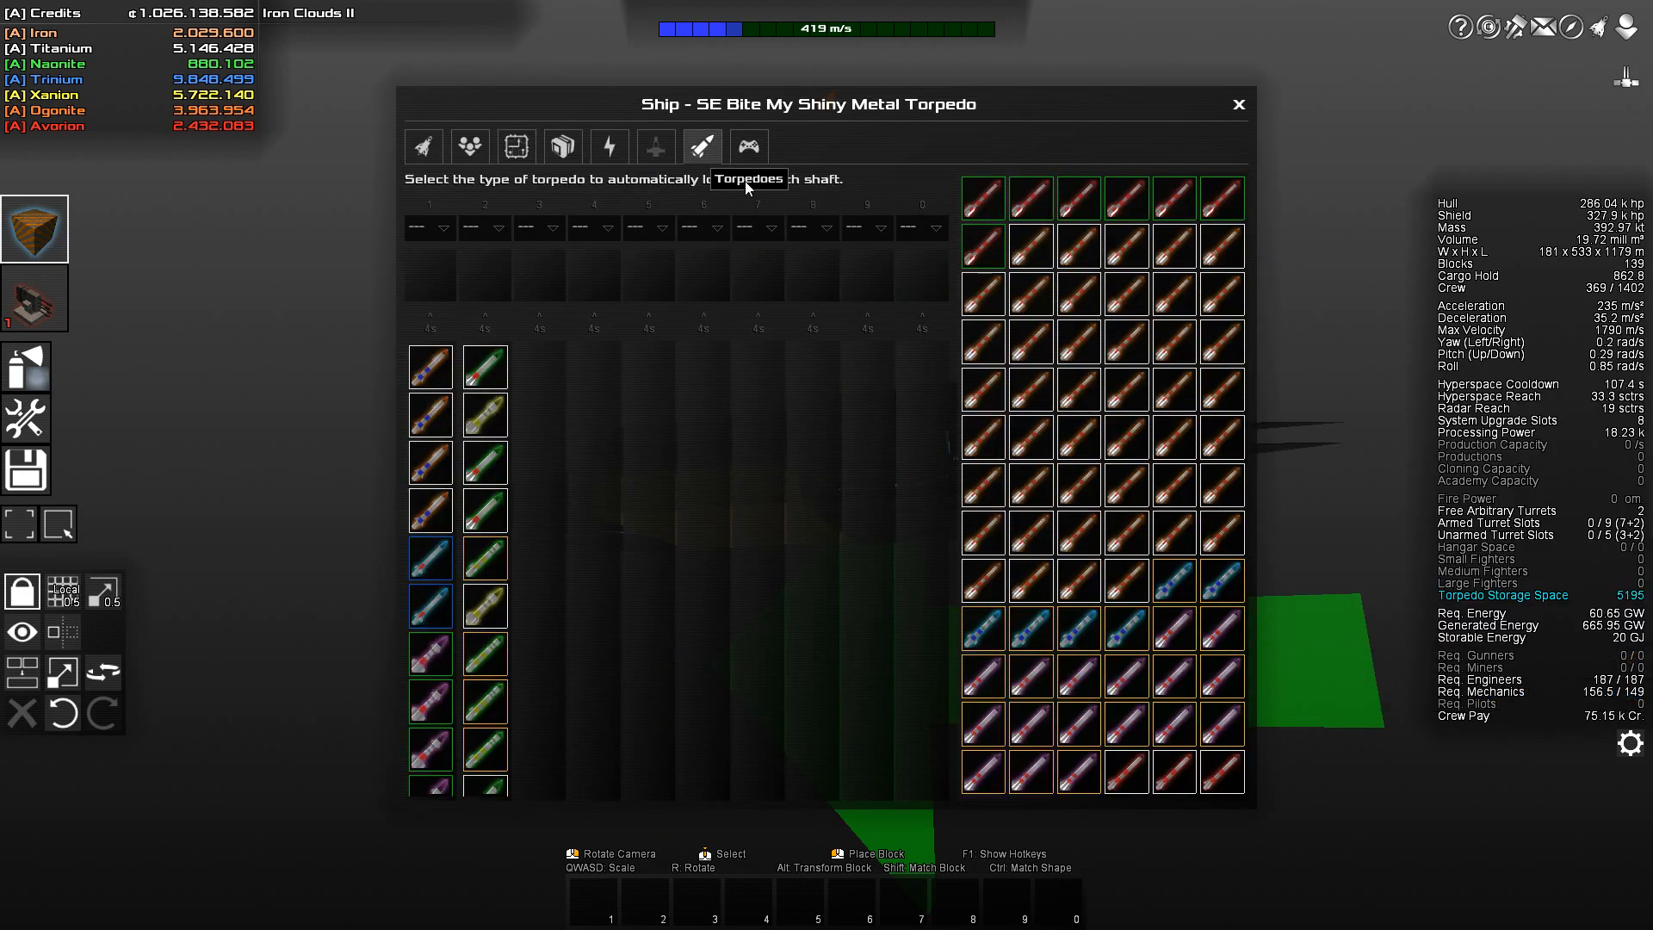
pyautogui.moveTo(510, 214)
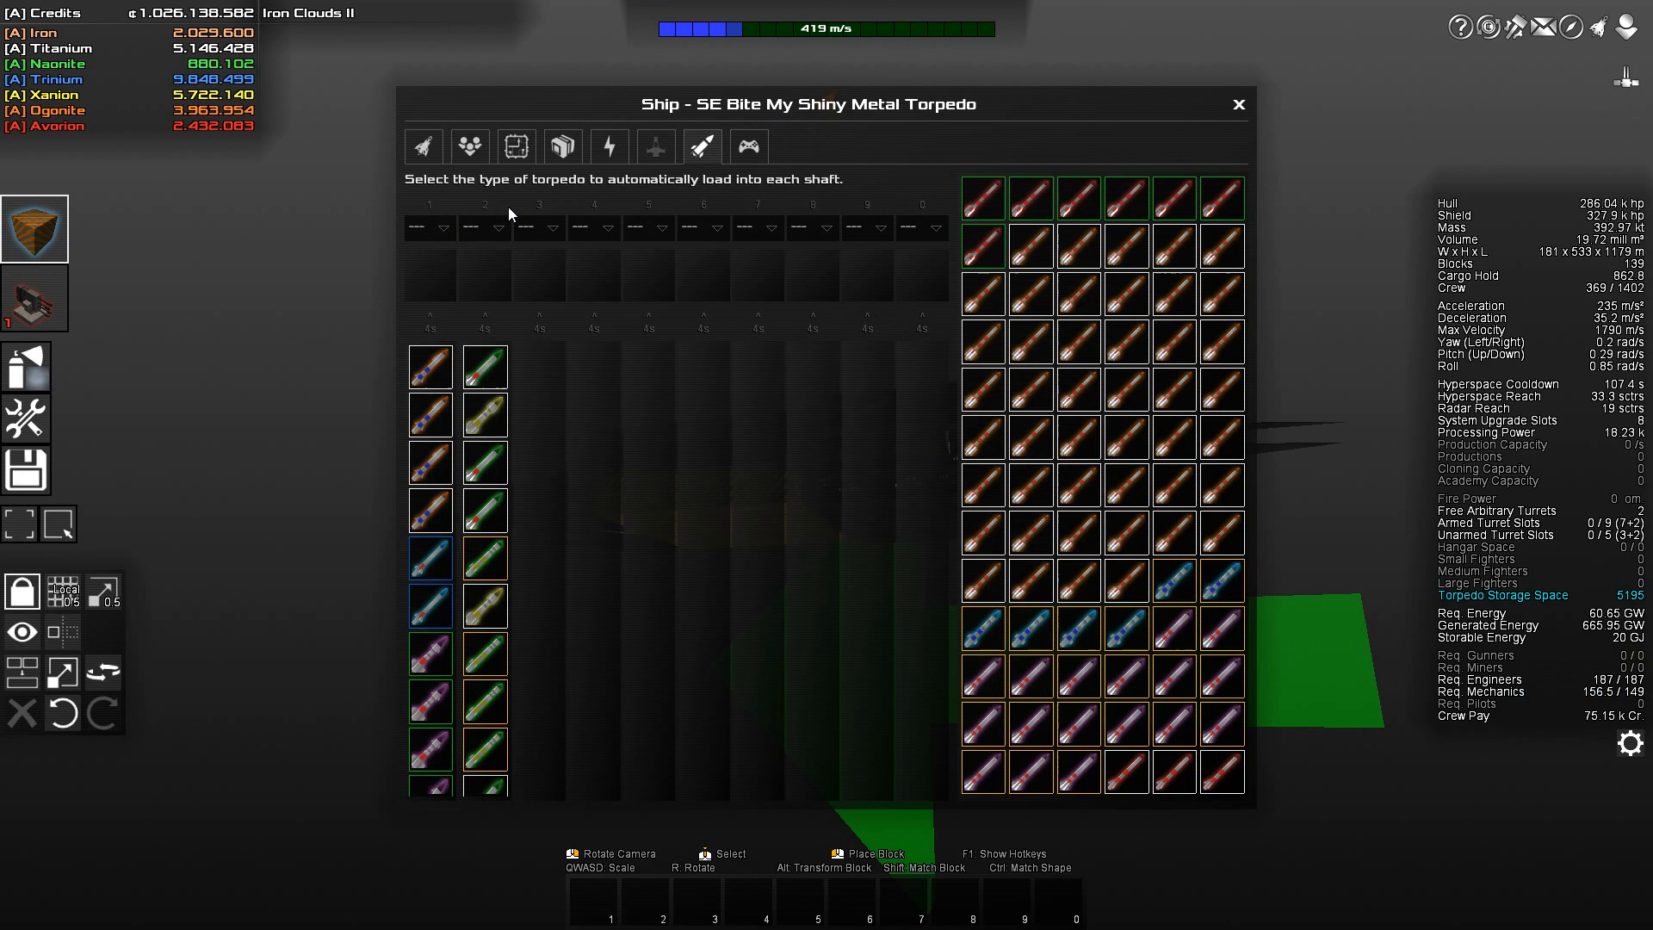
pyautogui.moveTo(749, 219)
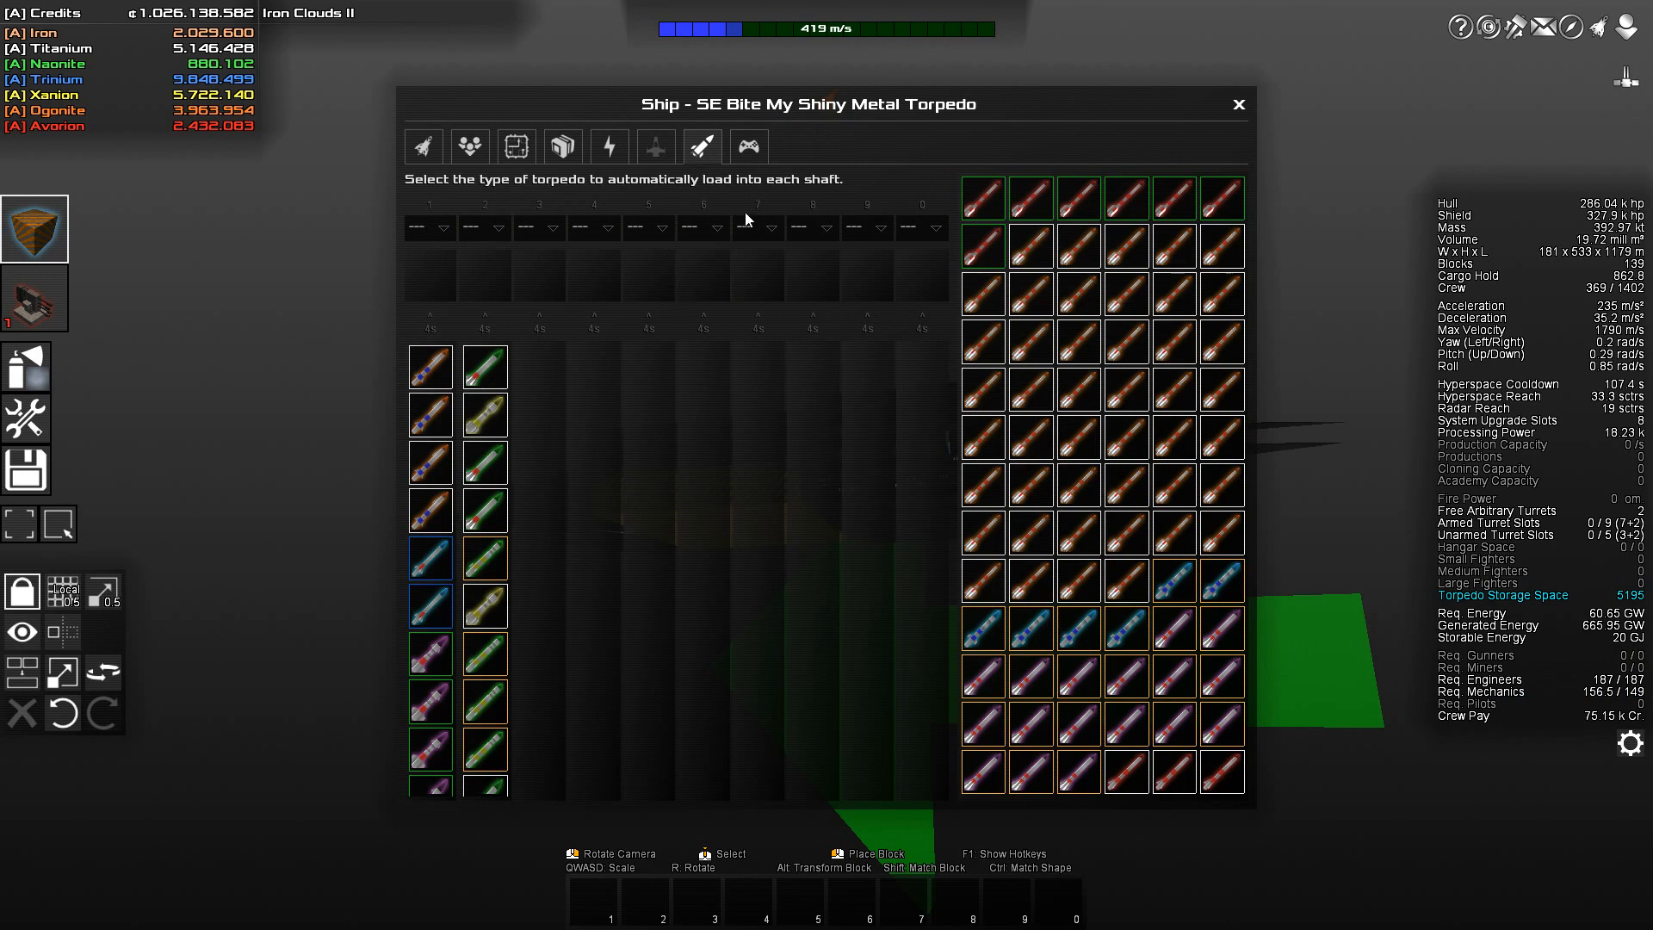
pyautogui.click(1239, 103)
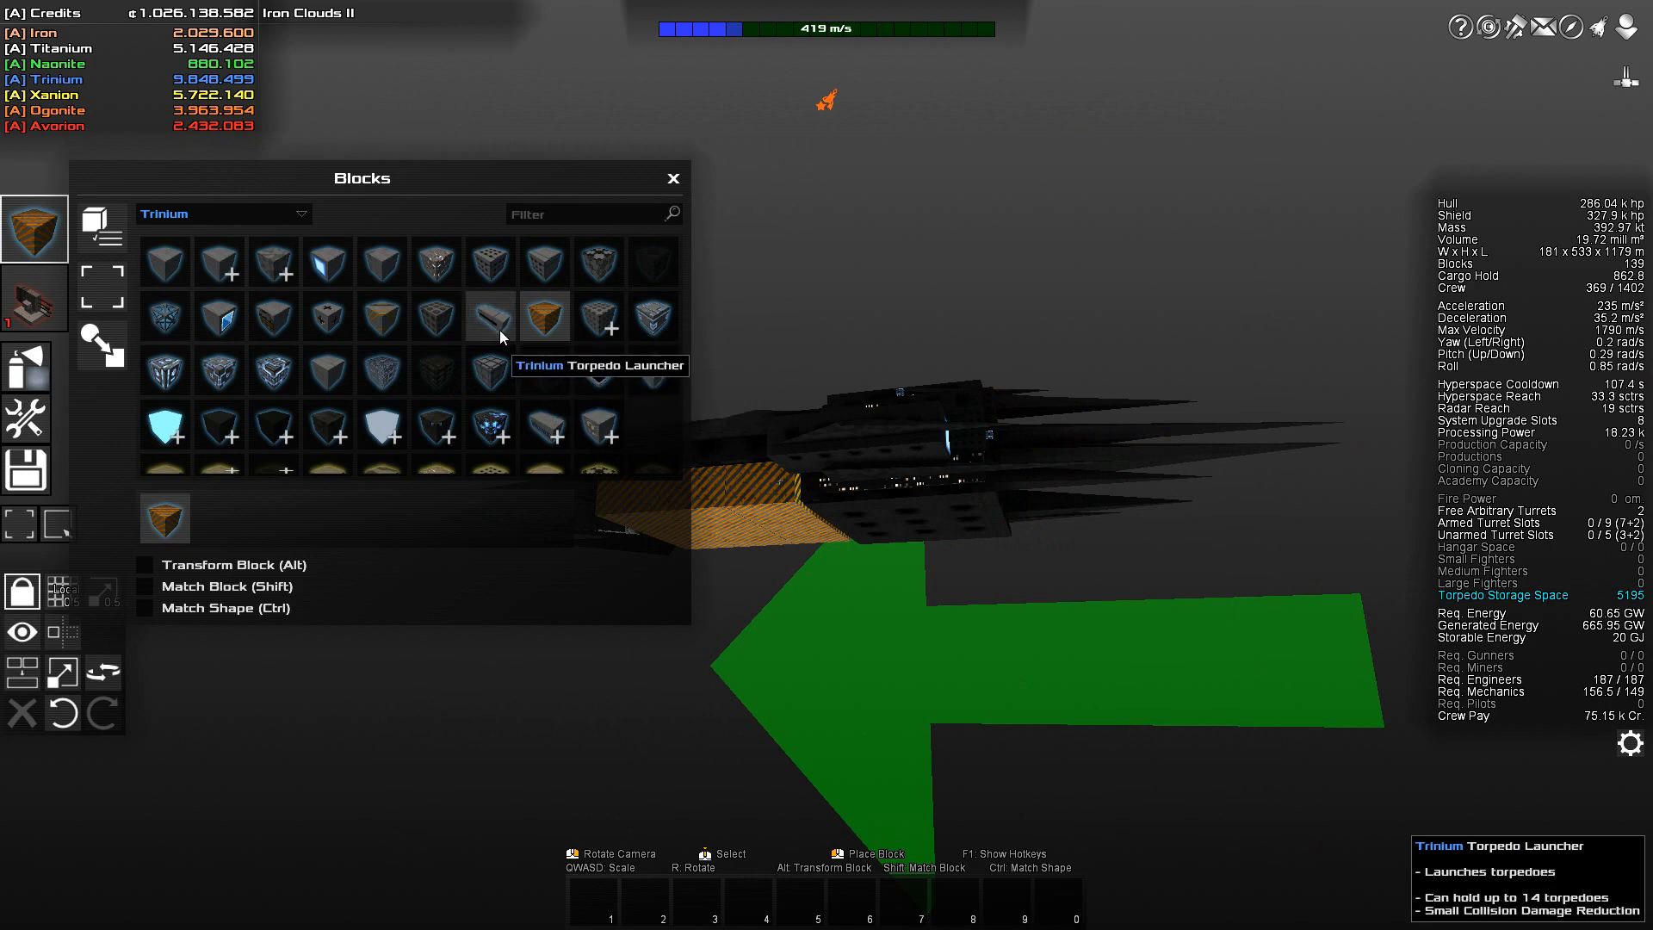
# Select the Torpedo Launcher block and settle on Avorion material after trying Naonite and Trinium
pyautogui.click(488, 317)
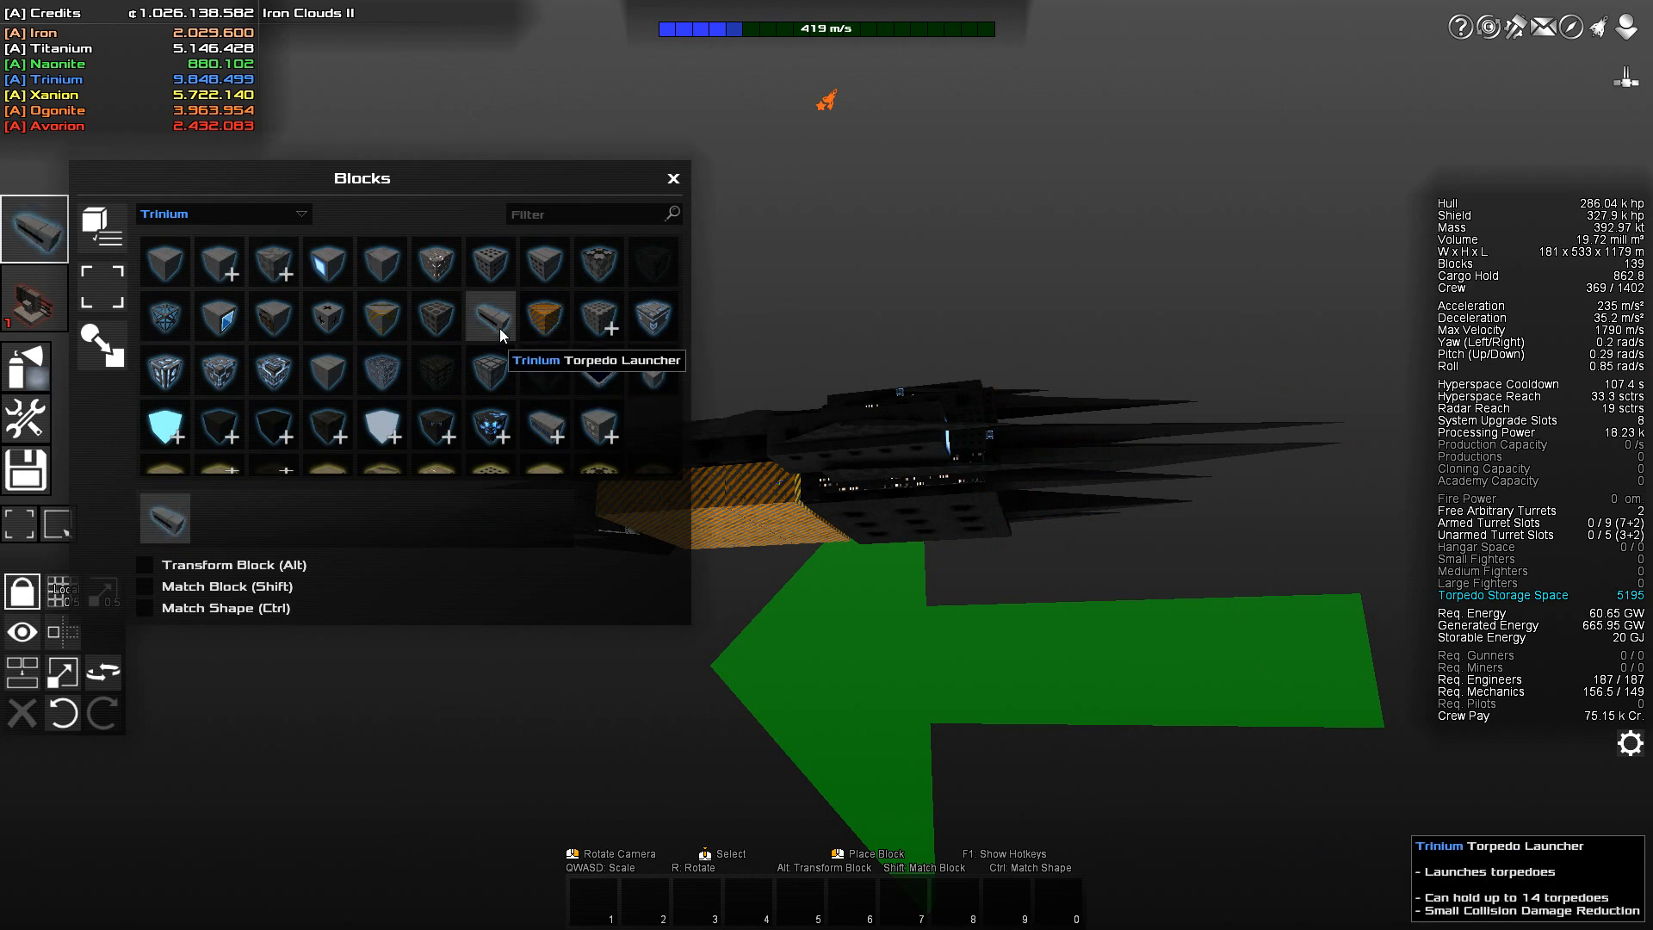
pyautogui.click(222, 214)
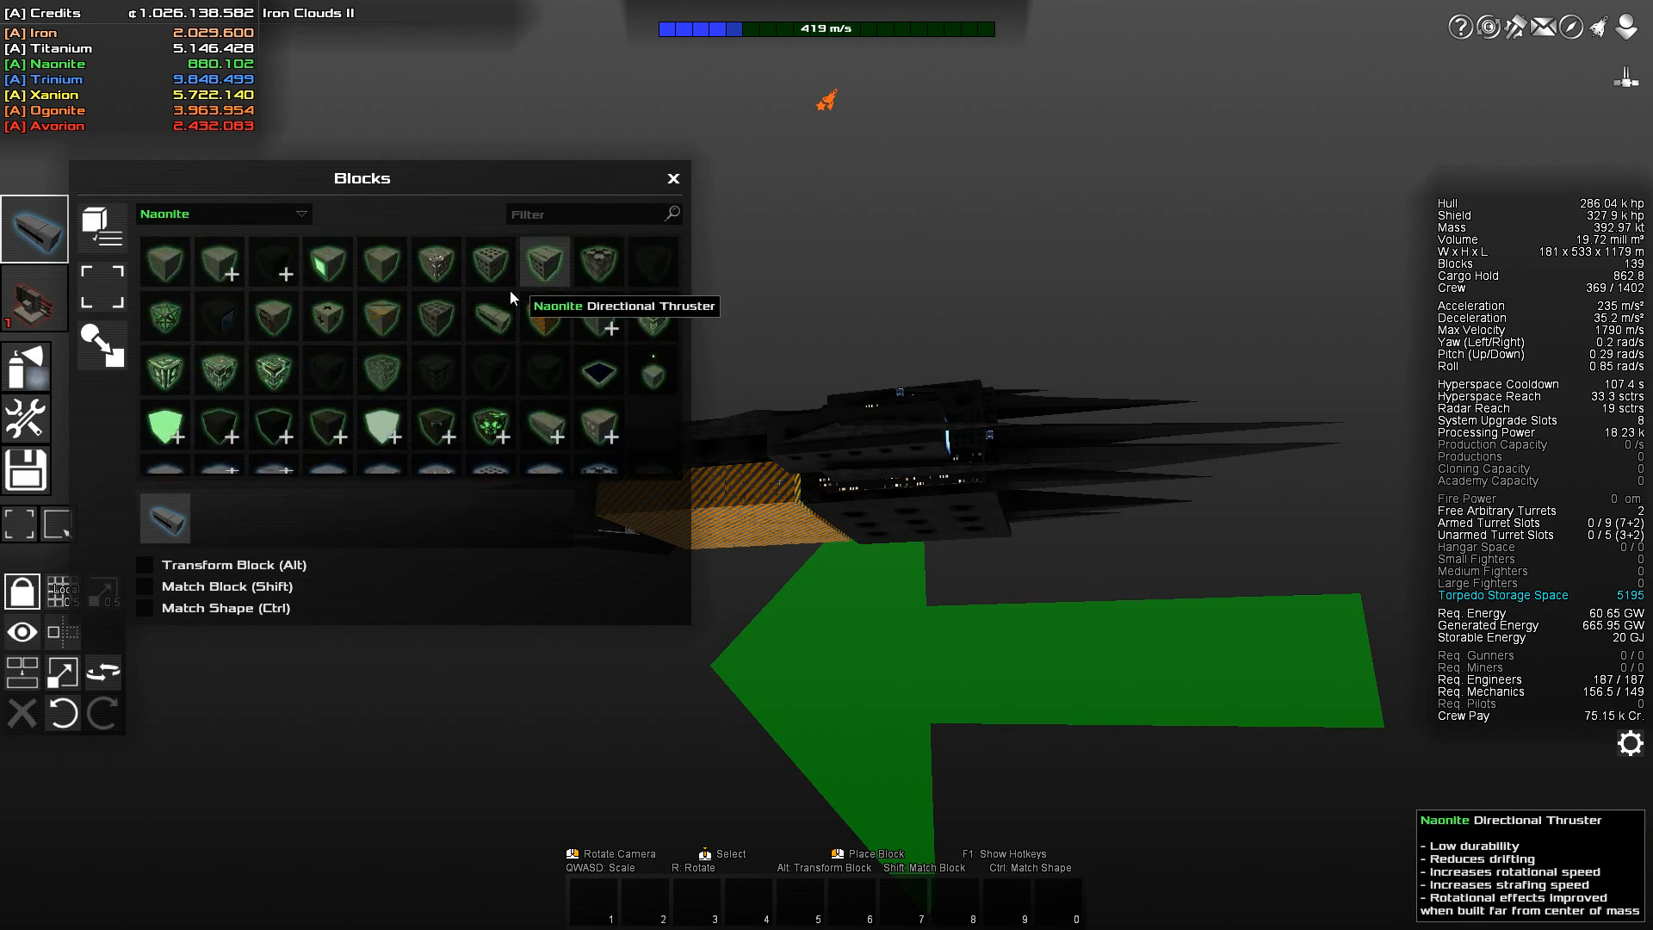
pyautogui.click(222, 214)
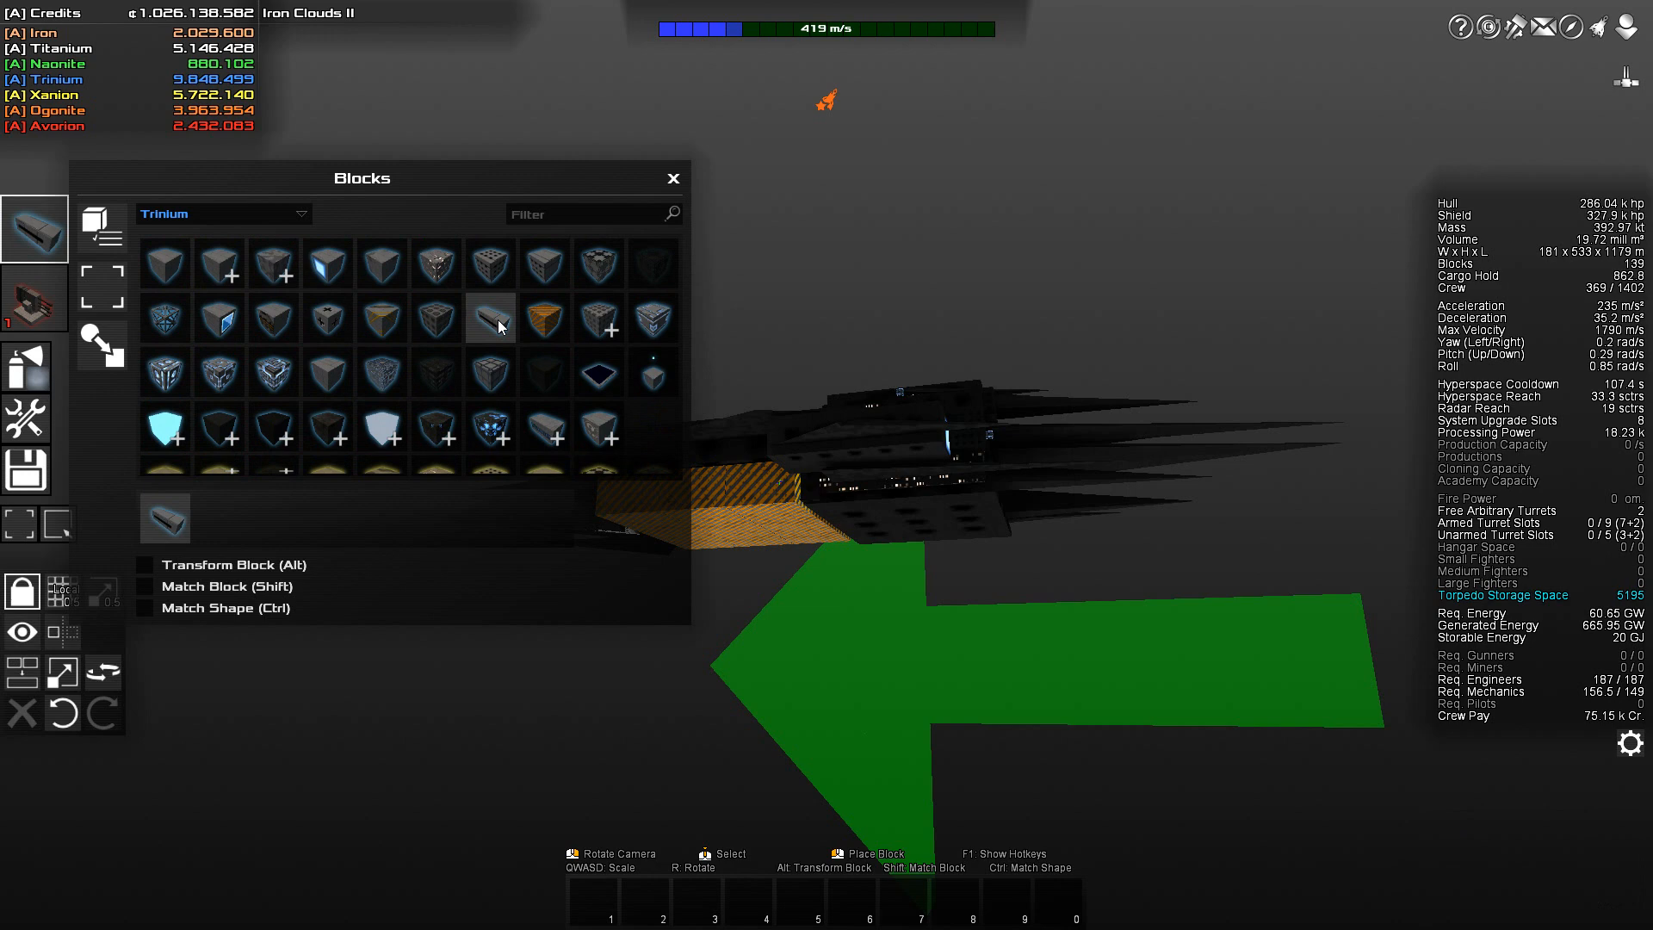
pyautogui.click(222, 214)
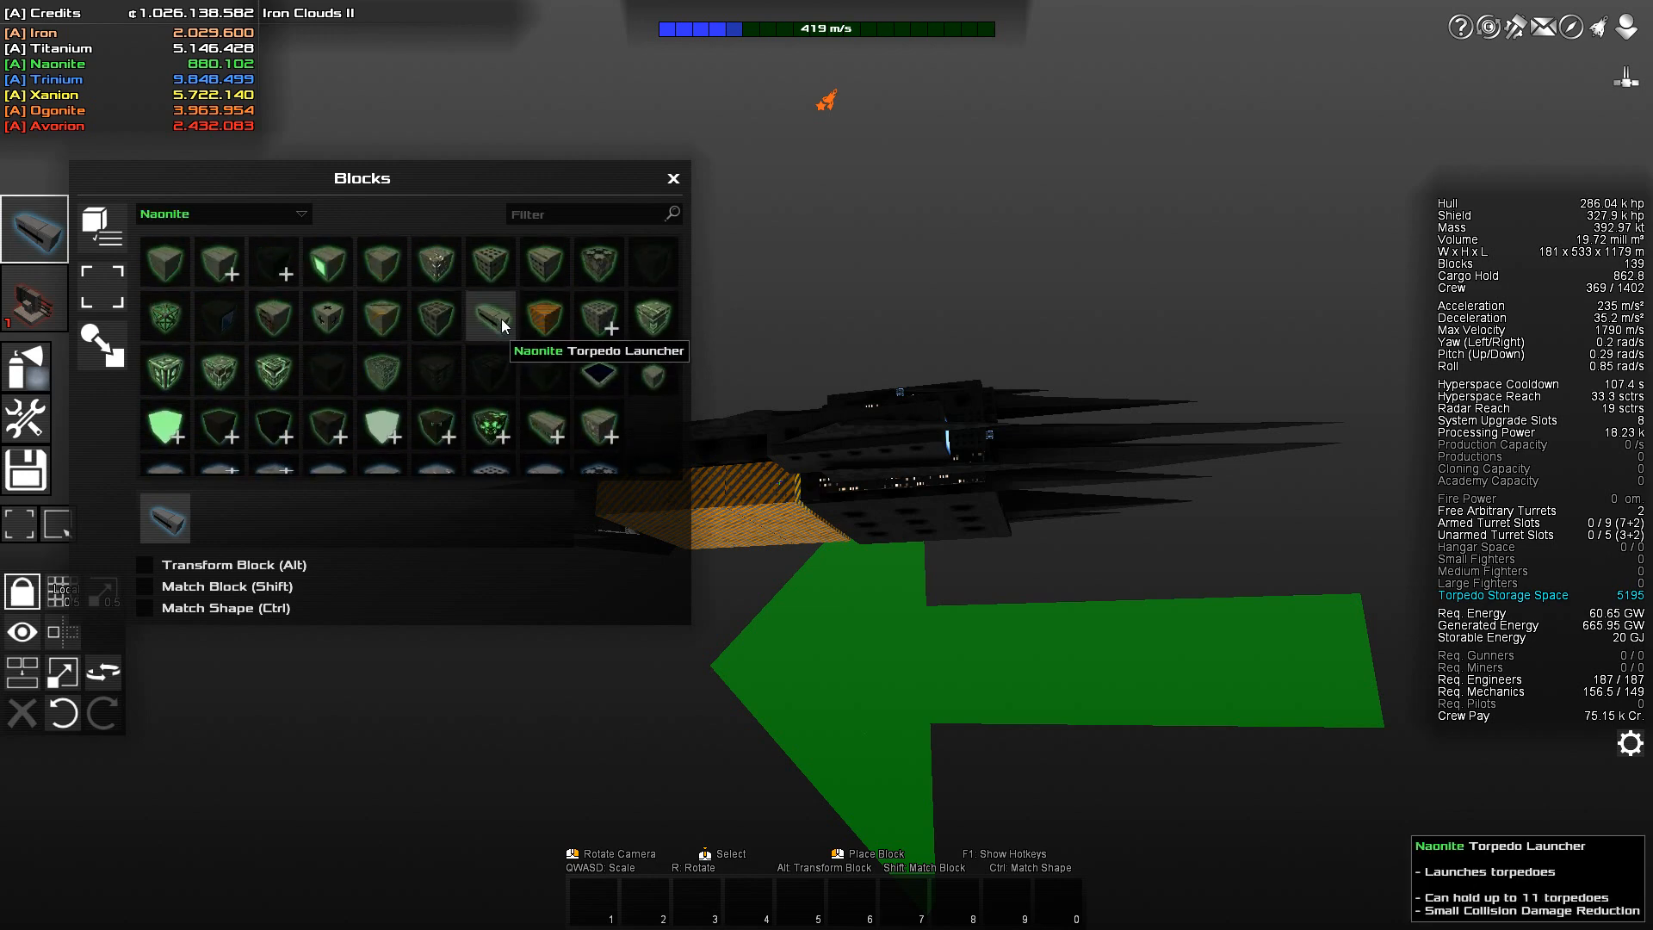
pyautogui.click(222, 213)
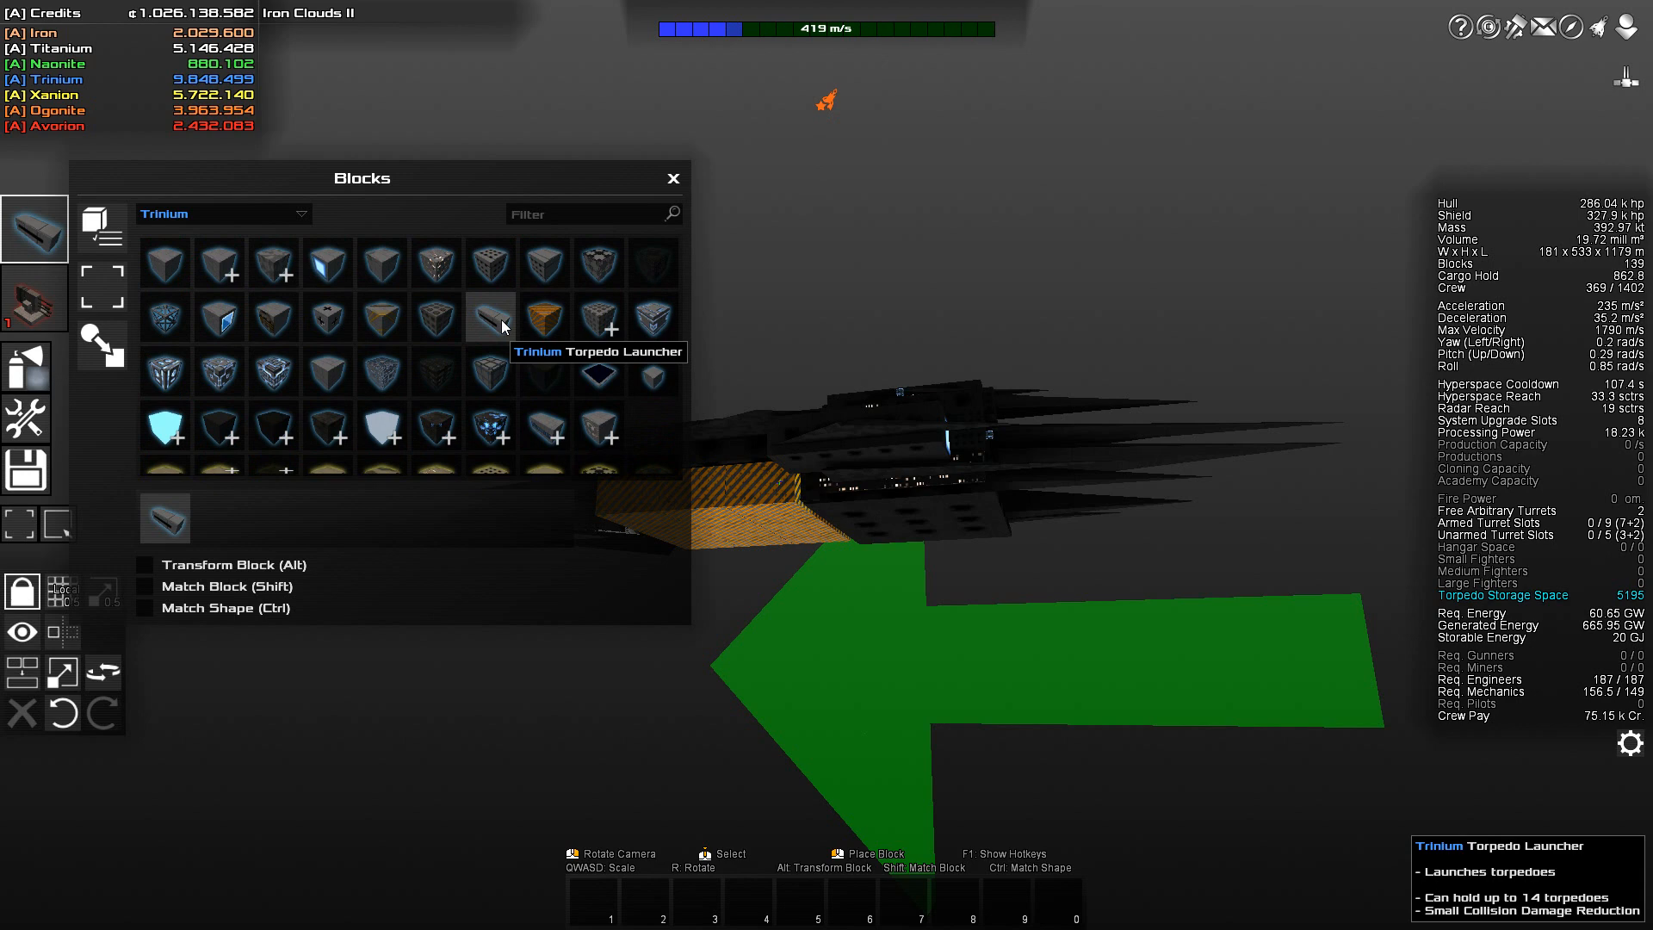
pyautogui.click(222, 213)
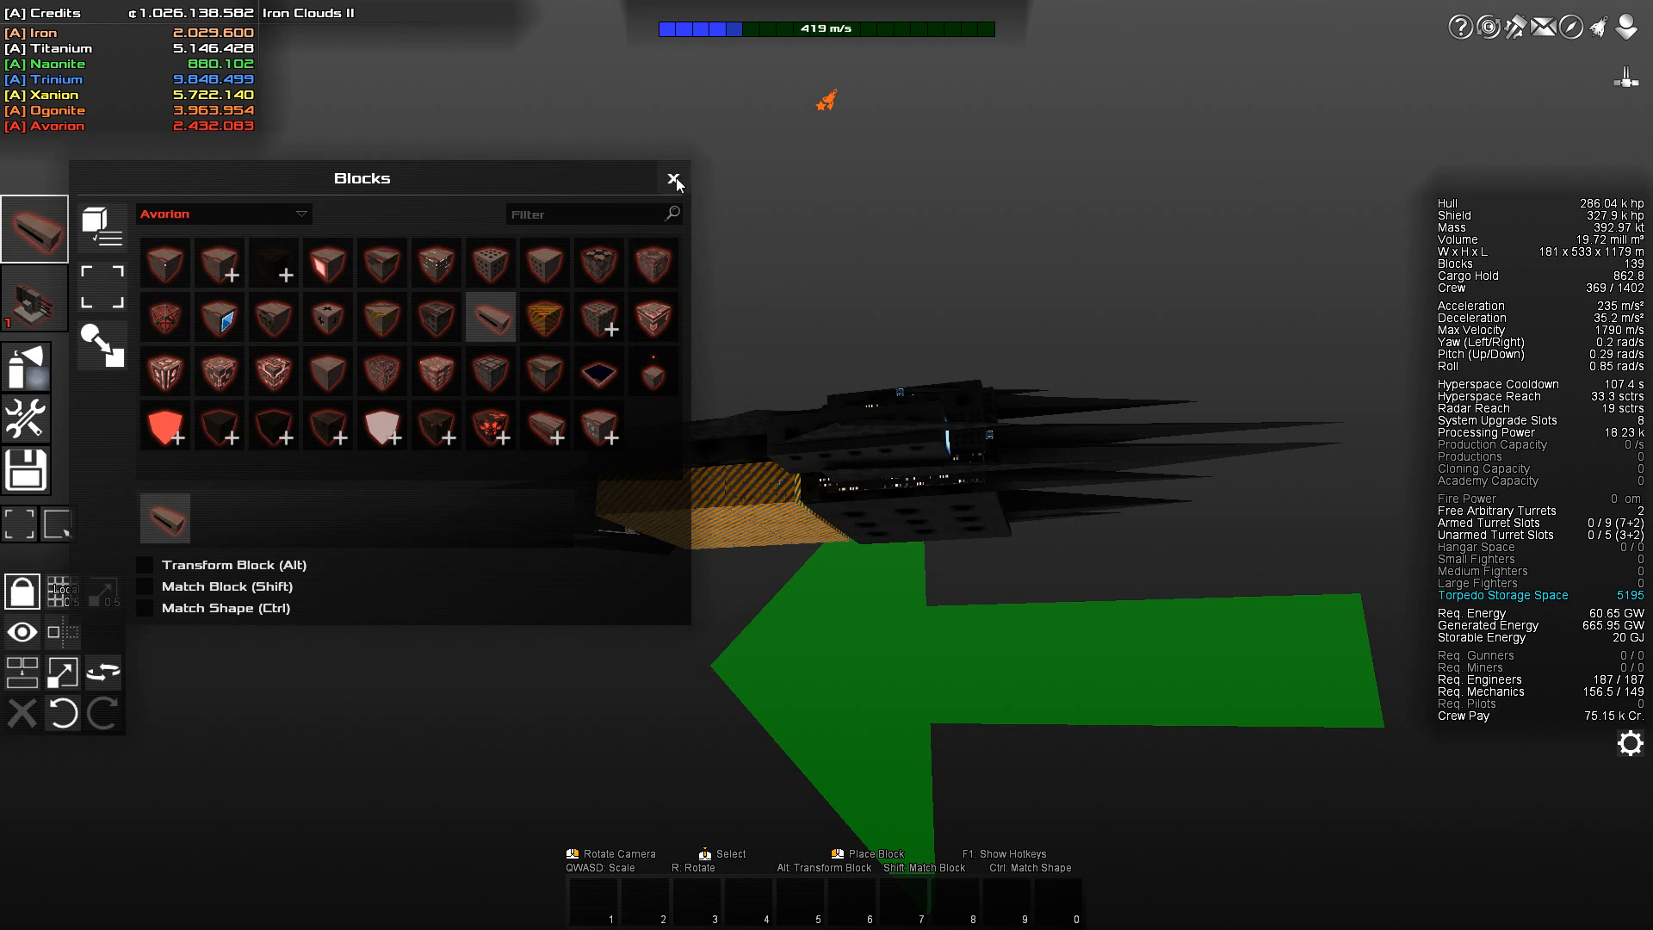
# Put away the block palette and place a torpedo launcher on the hull
pyautogui.click(675, 177)
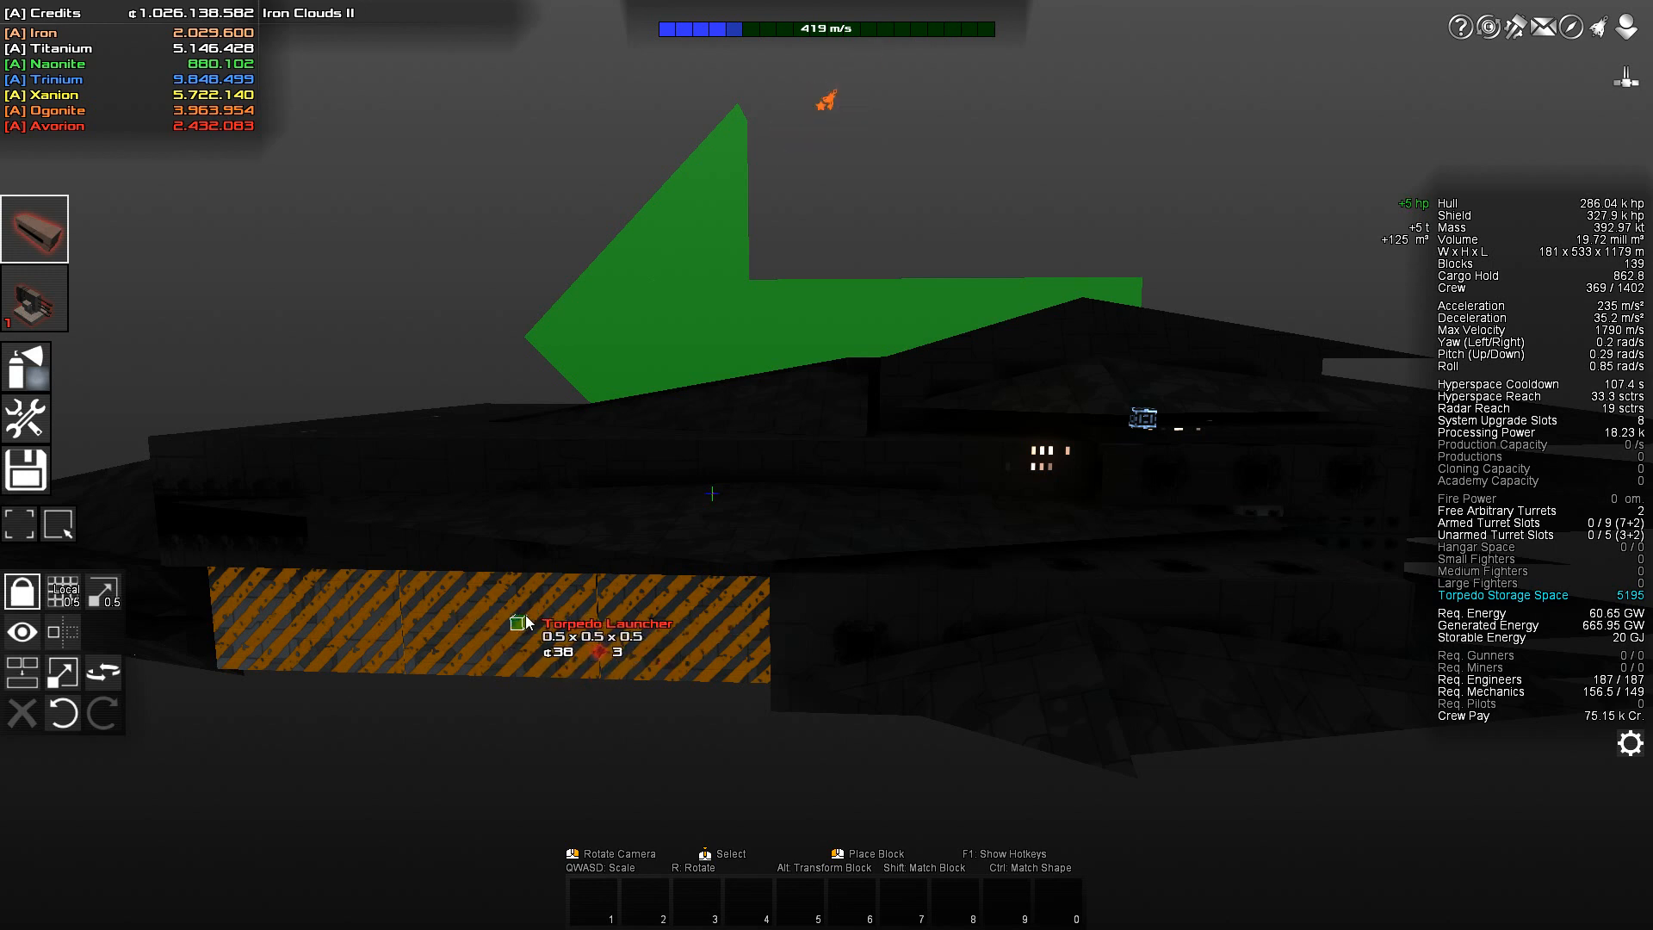
pyautogui.moveTo(504, 601)
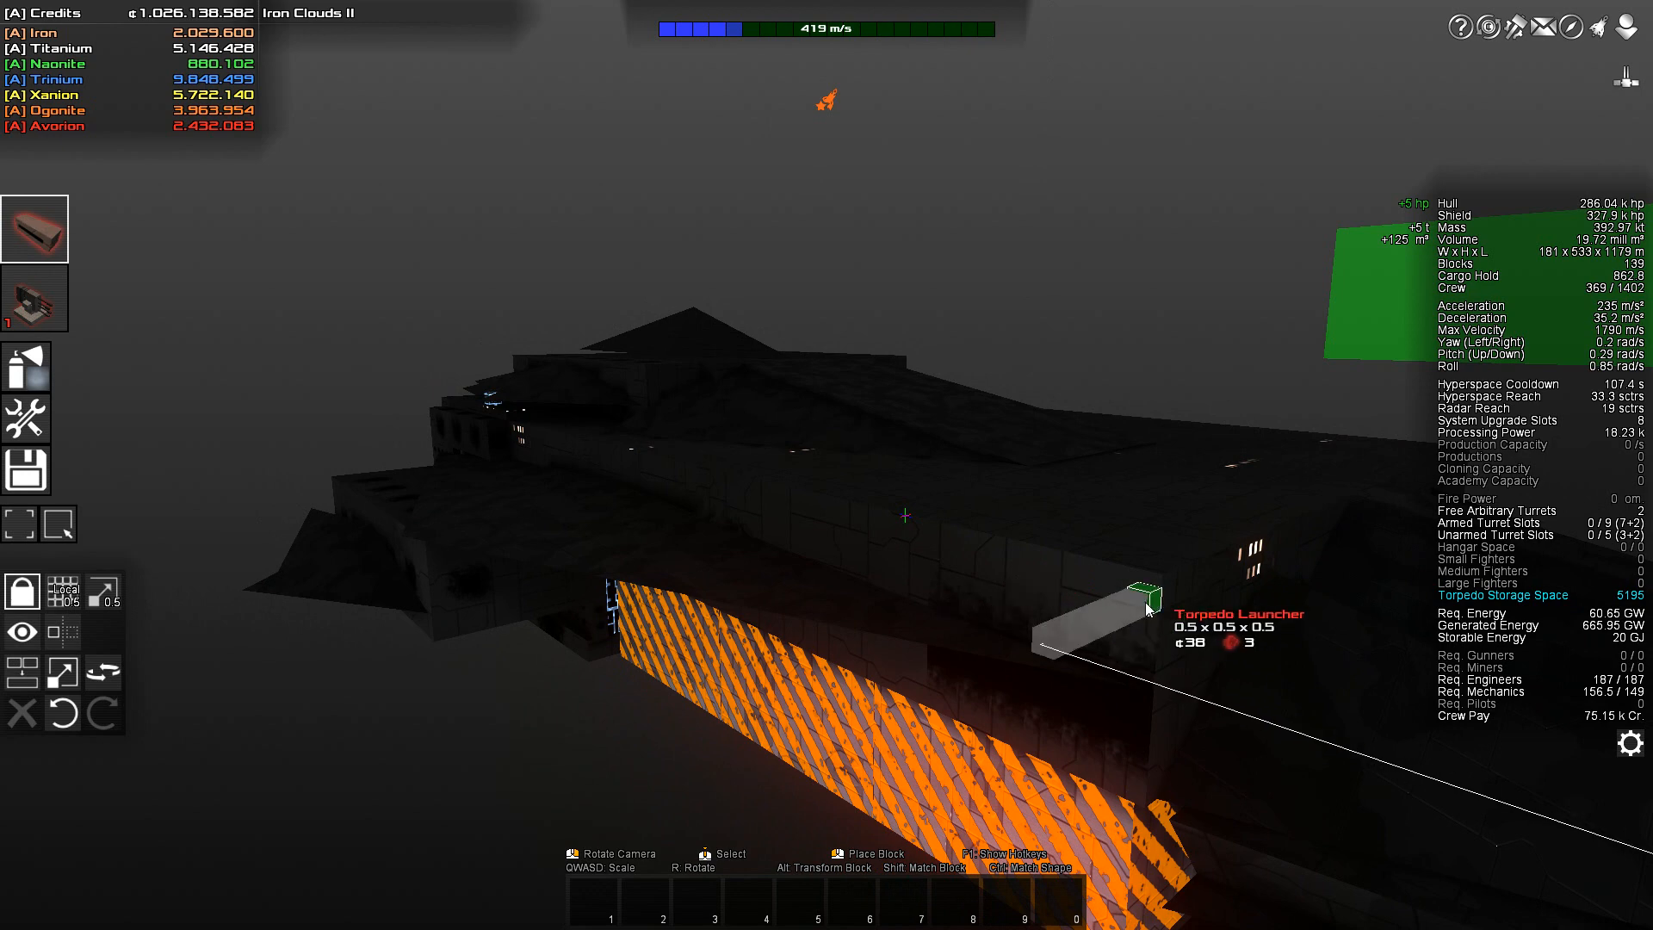
pyautogui.click(1117, 594)
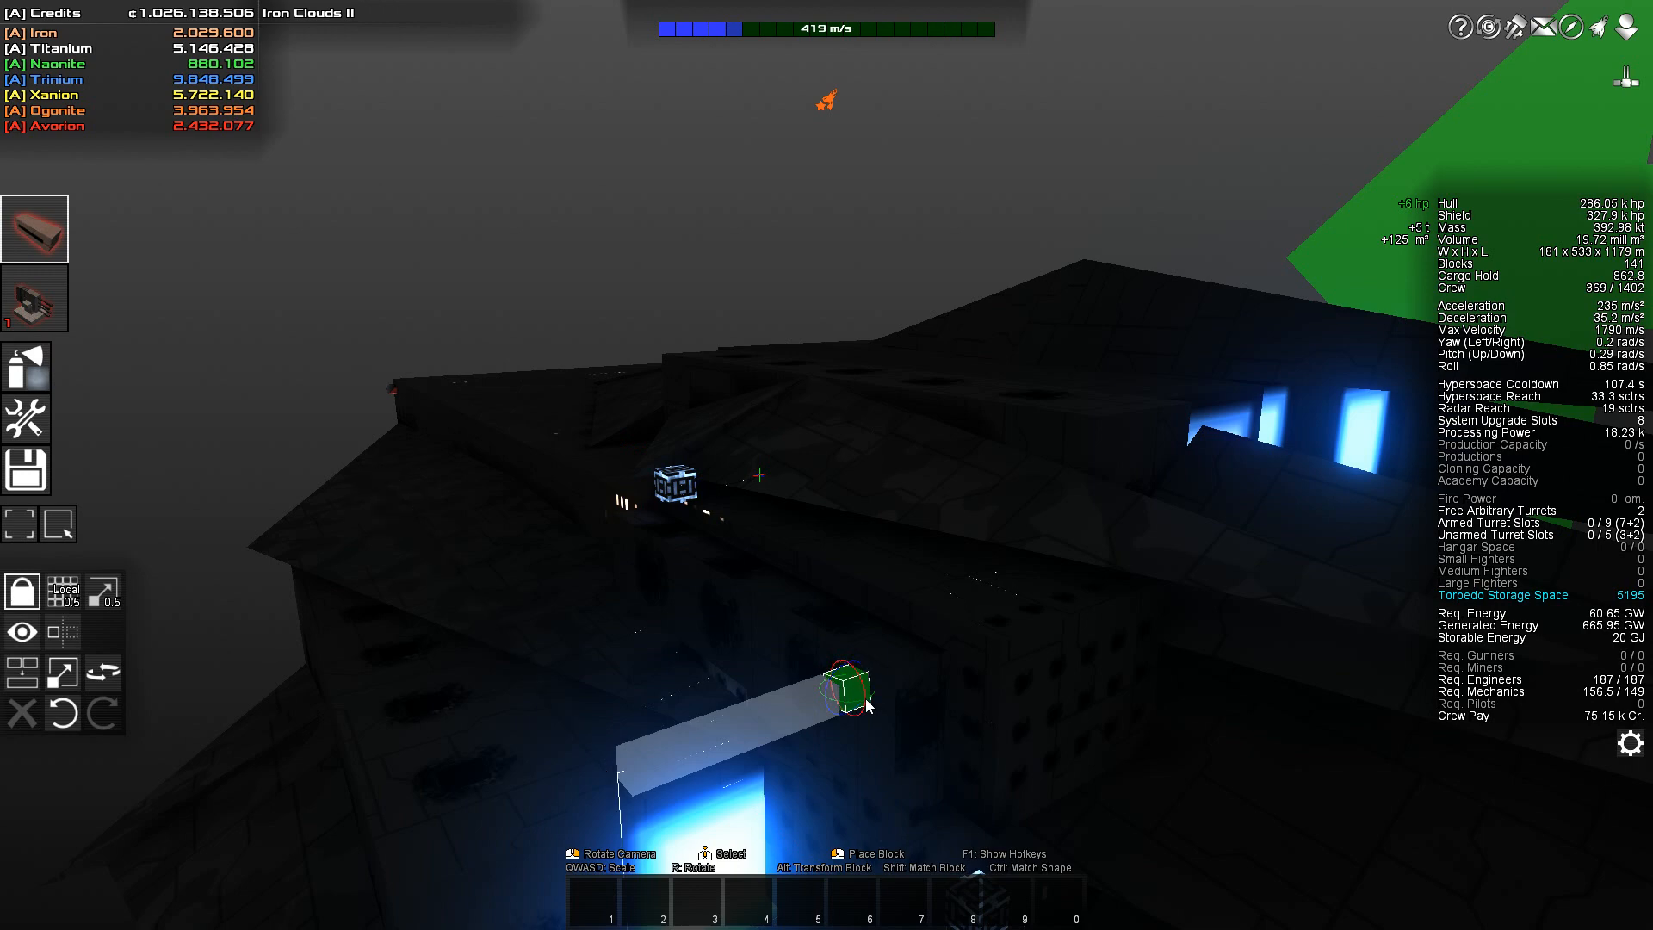
pyautogui.moveTo(854, 701)
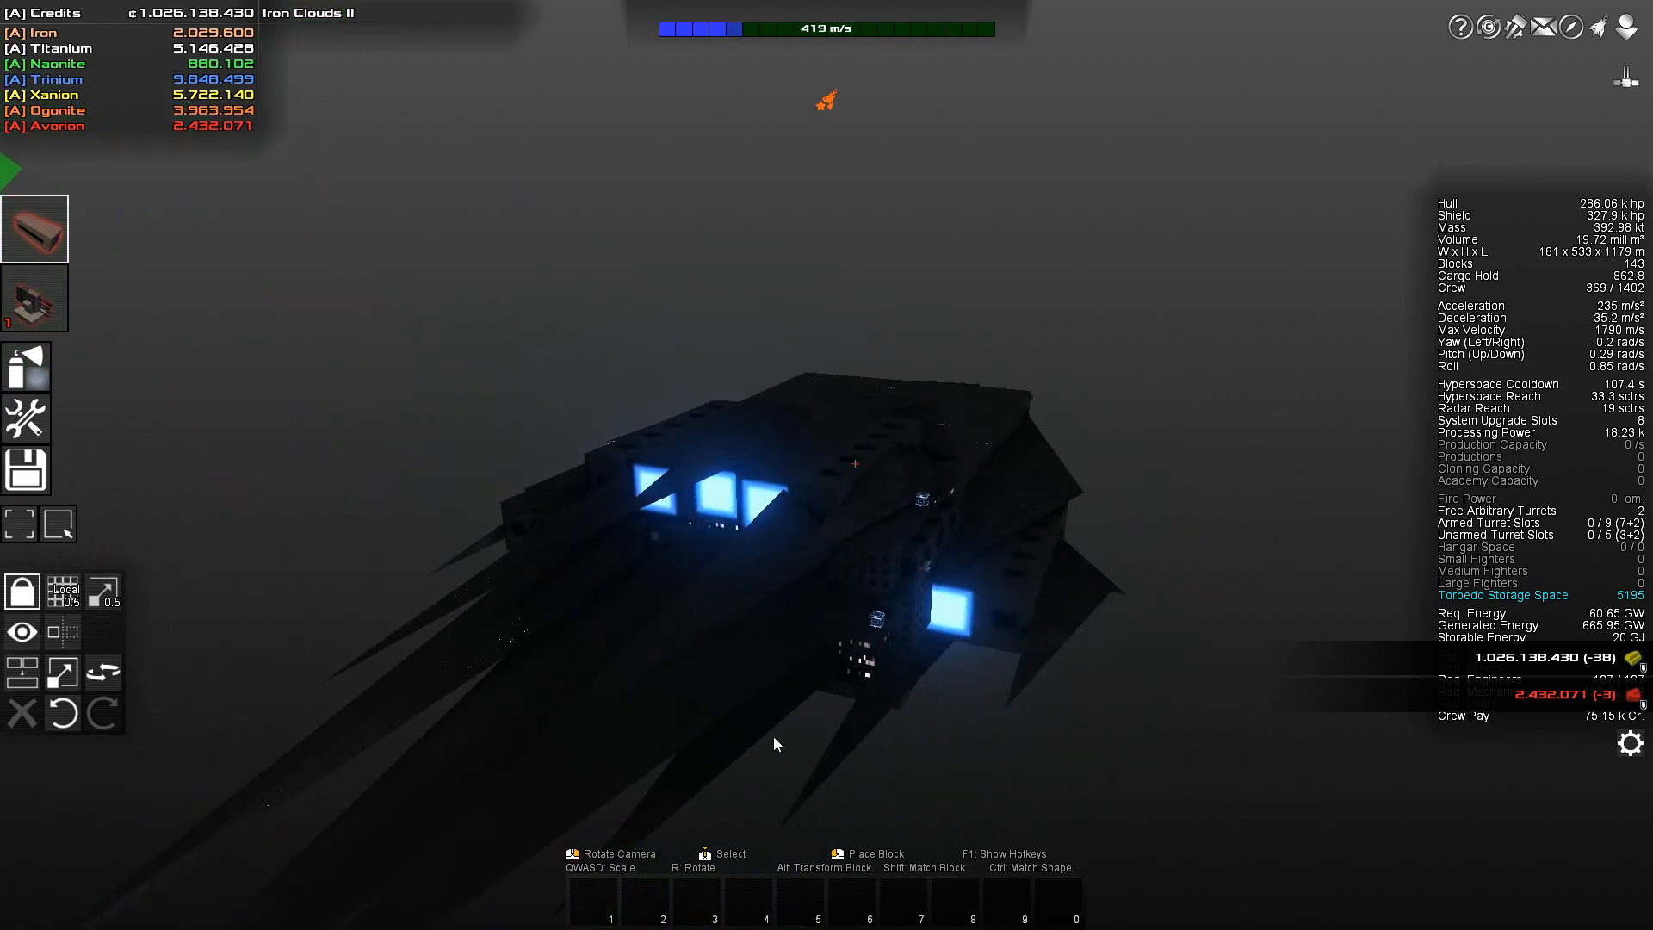
pyautogui.moveTo(1598, 26)
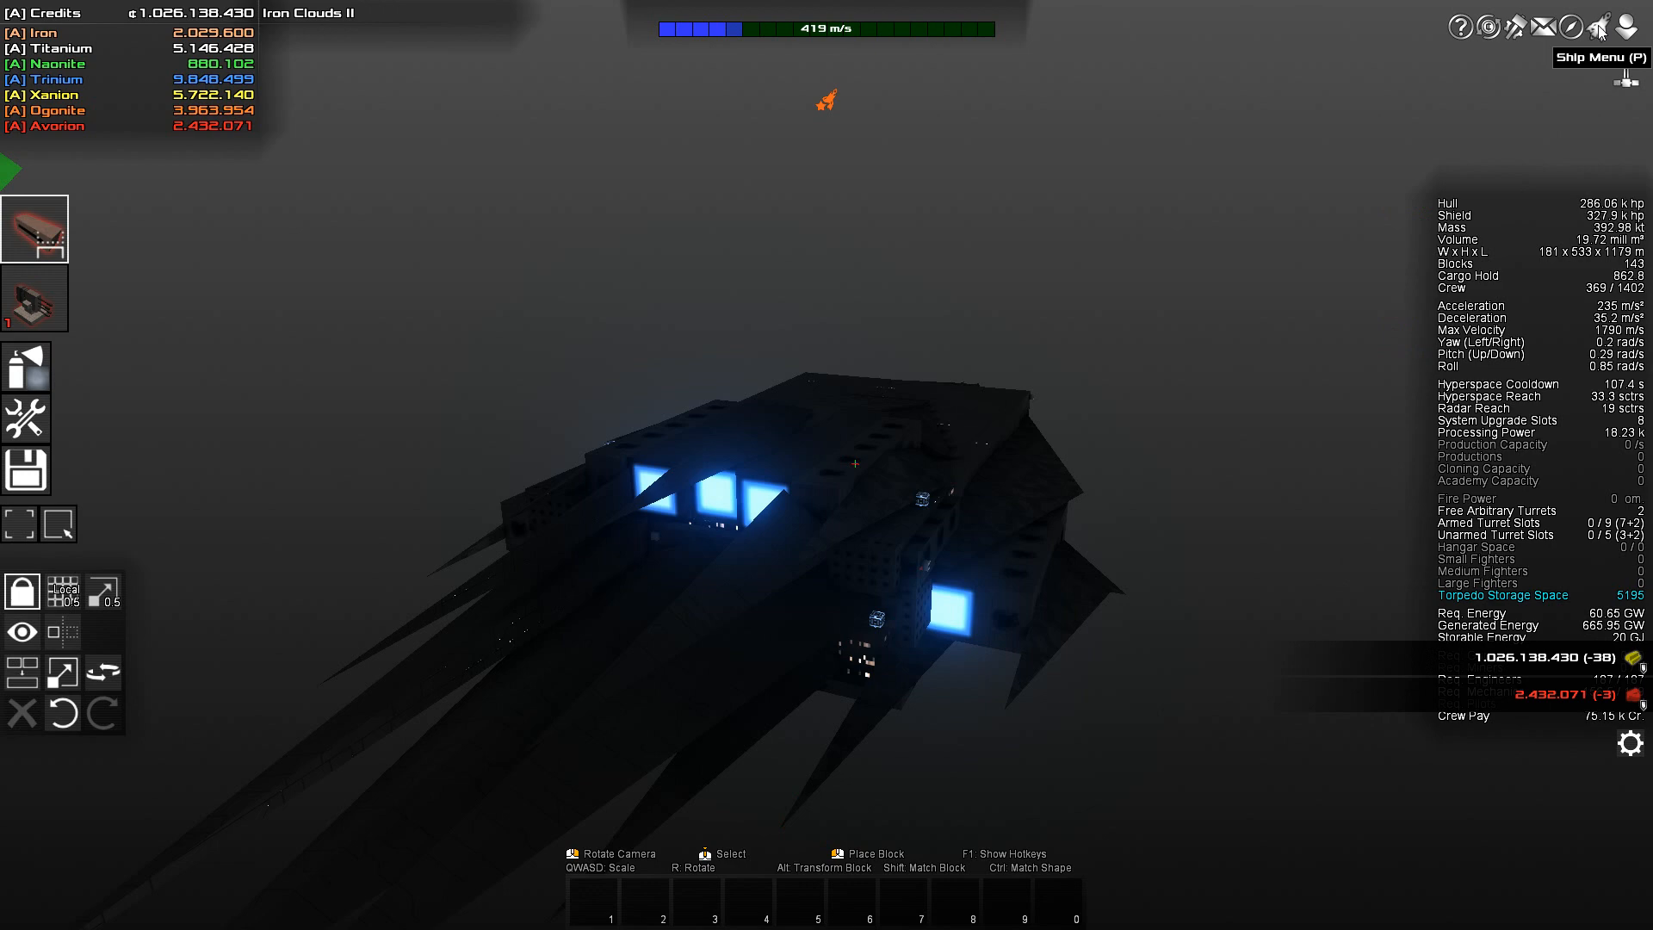
# Bring up the Ship Menu's Torpedoes loadout with its launch shafts and stockpile
pyautogui.click(1596, 27)
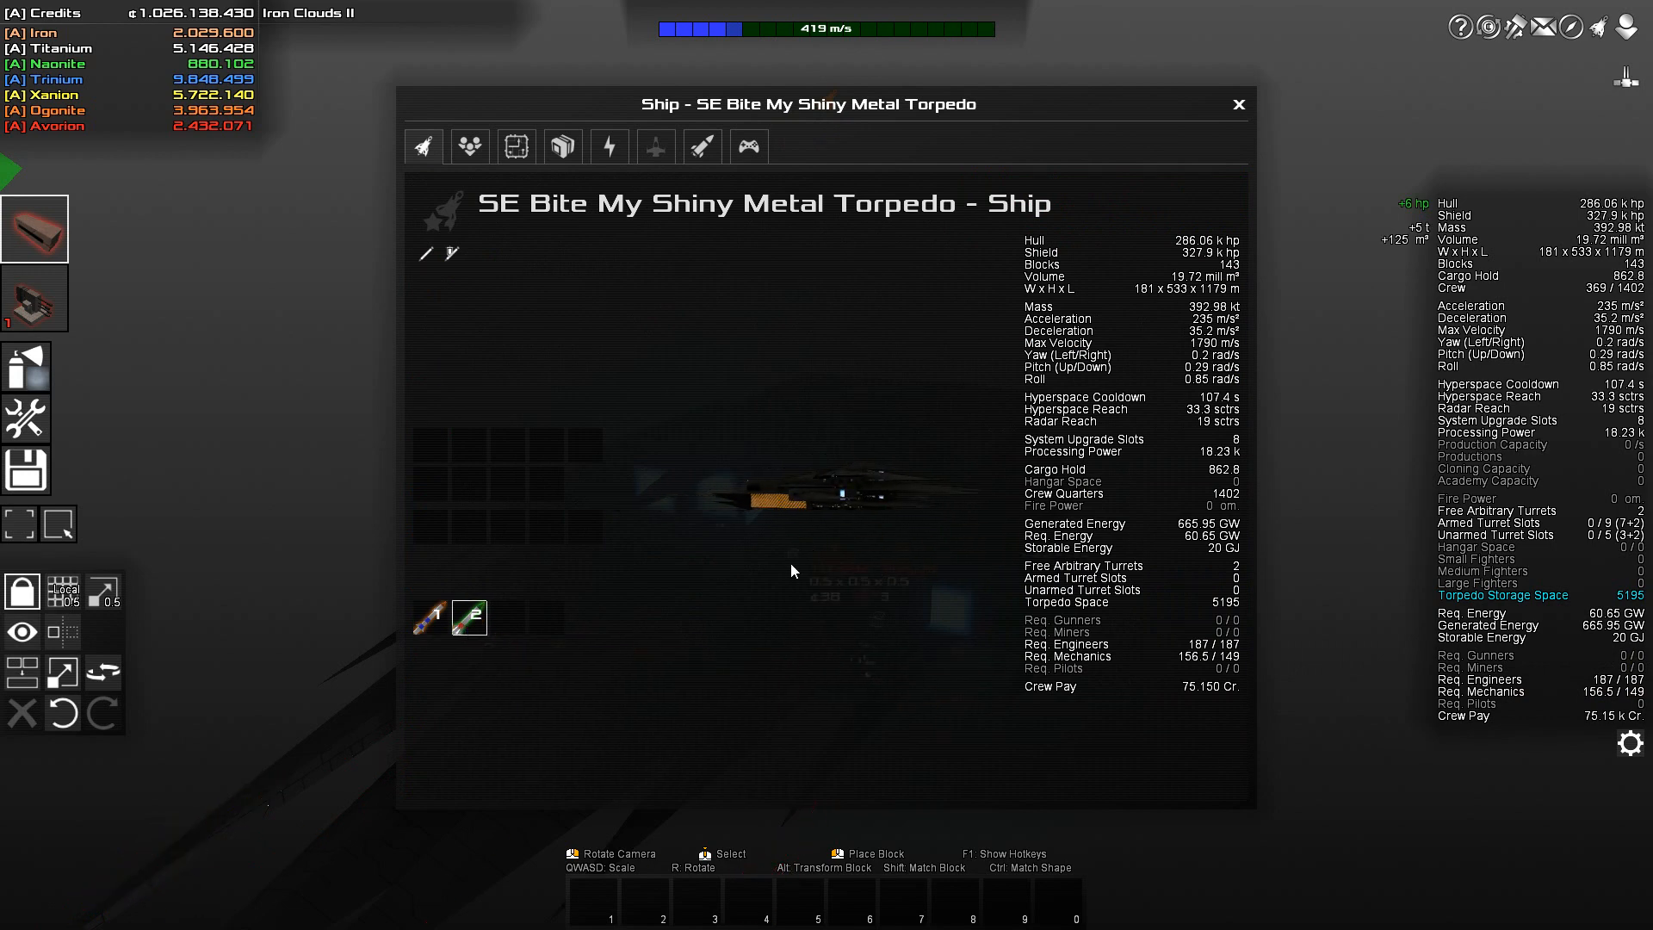
pyautogui.click(1238, 104)
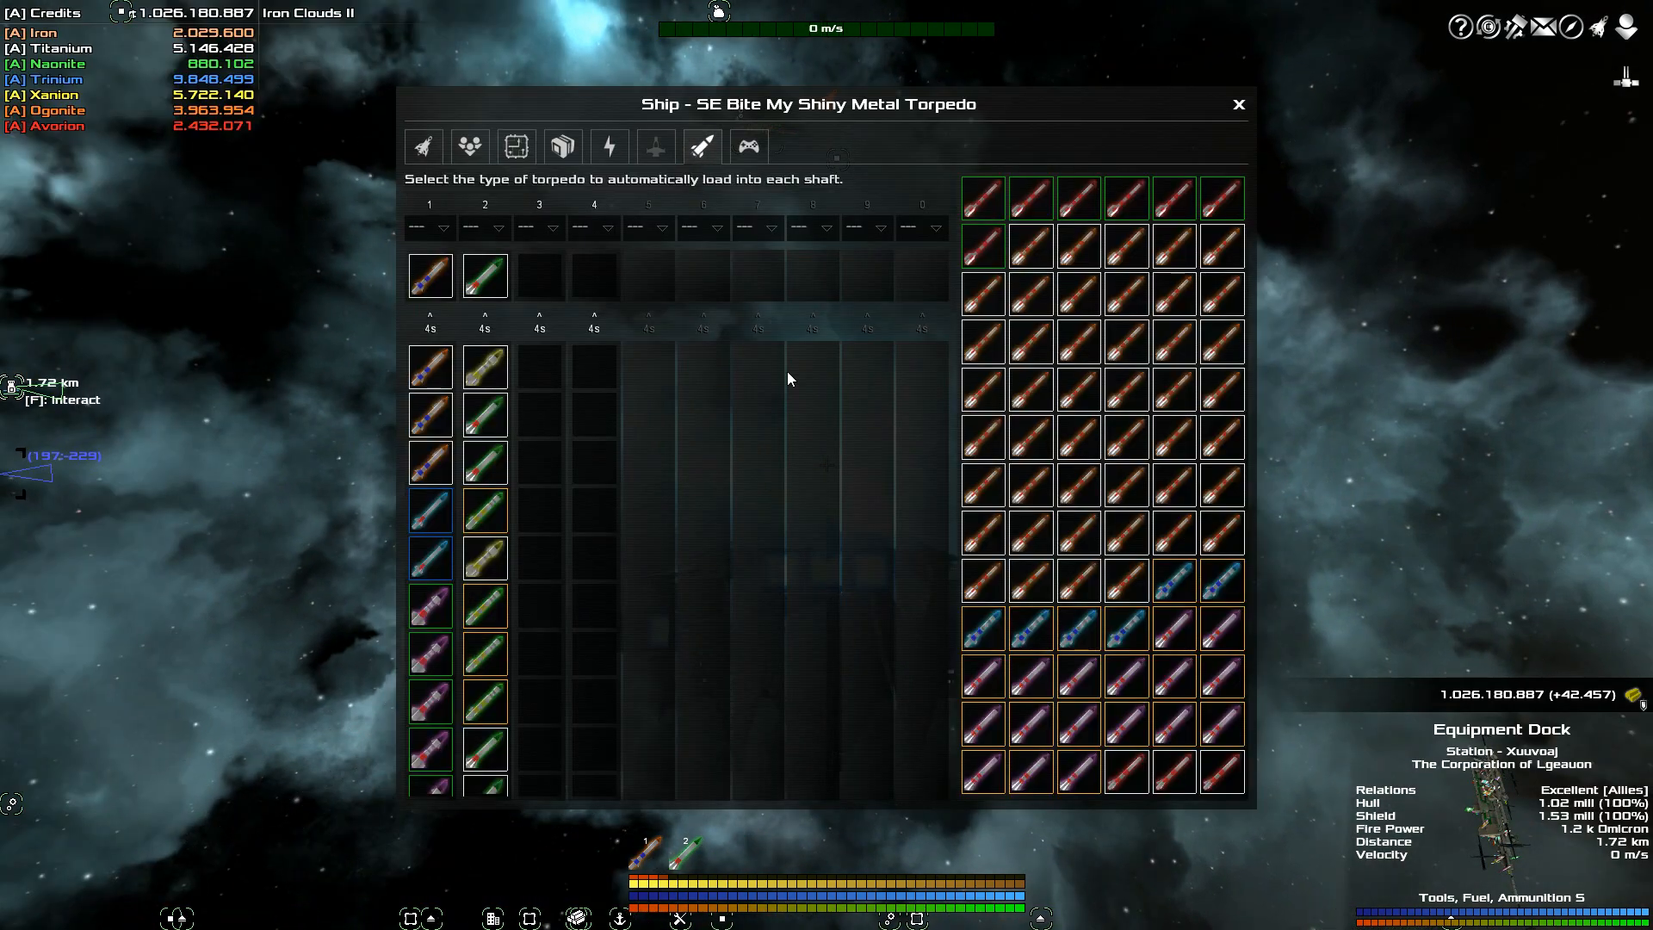
pyautogui.moveTo(484, 276)
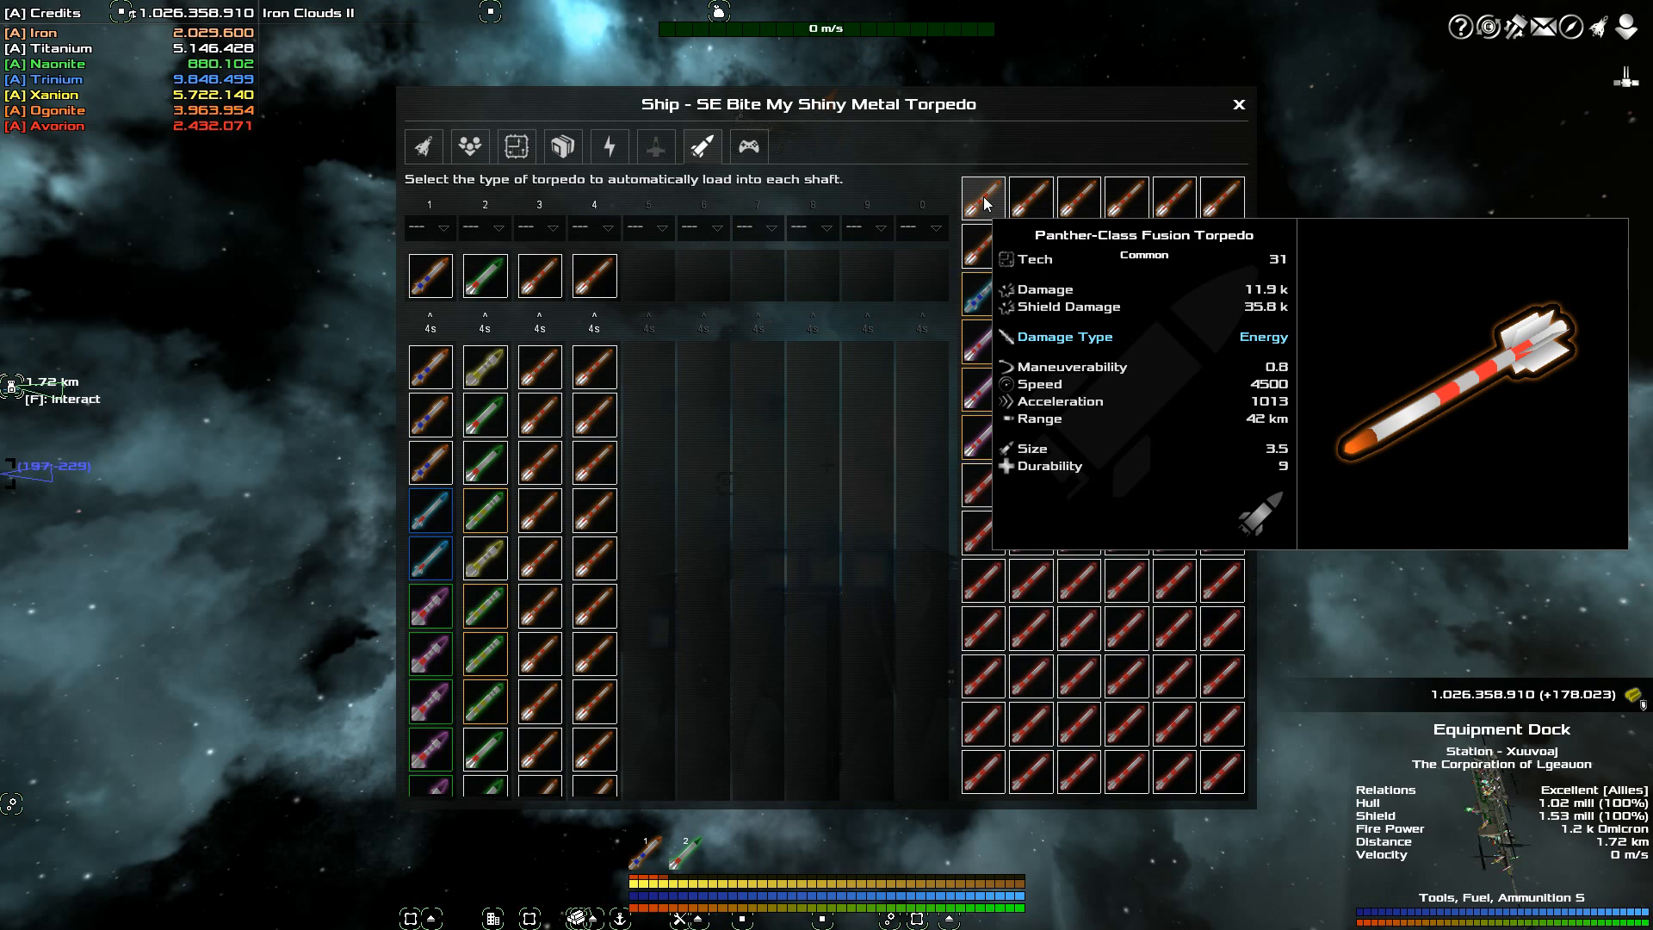
pyautogui.moveTo(537, 274)
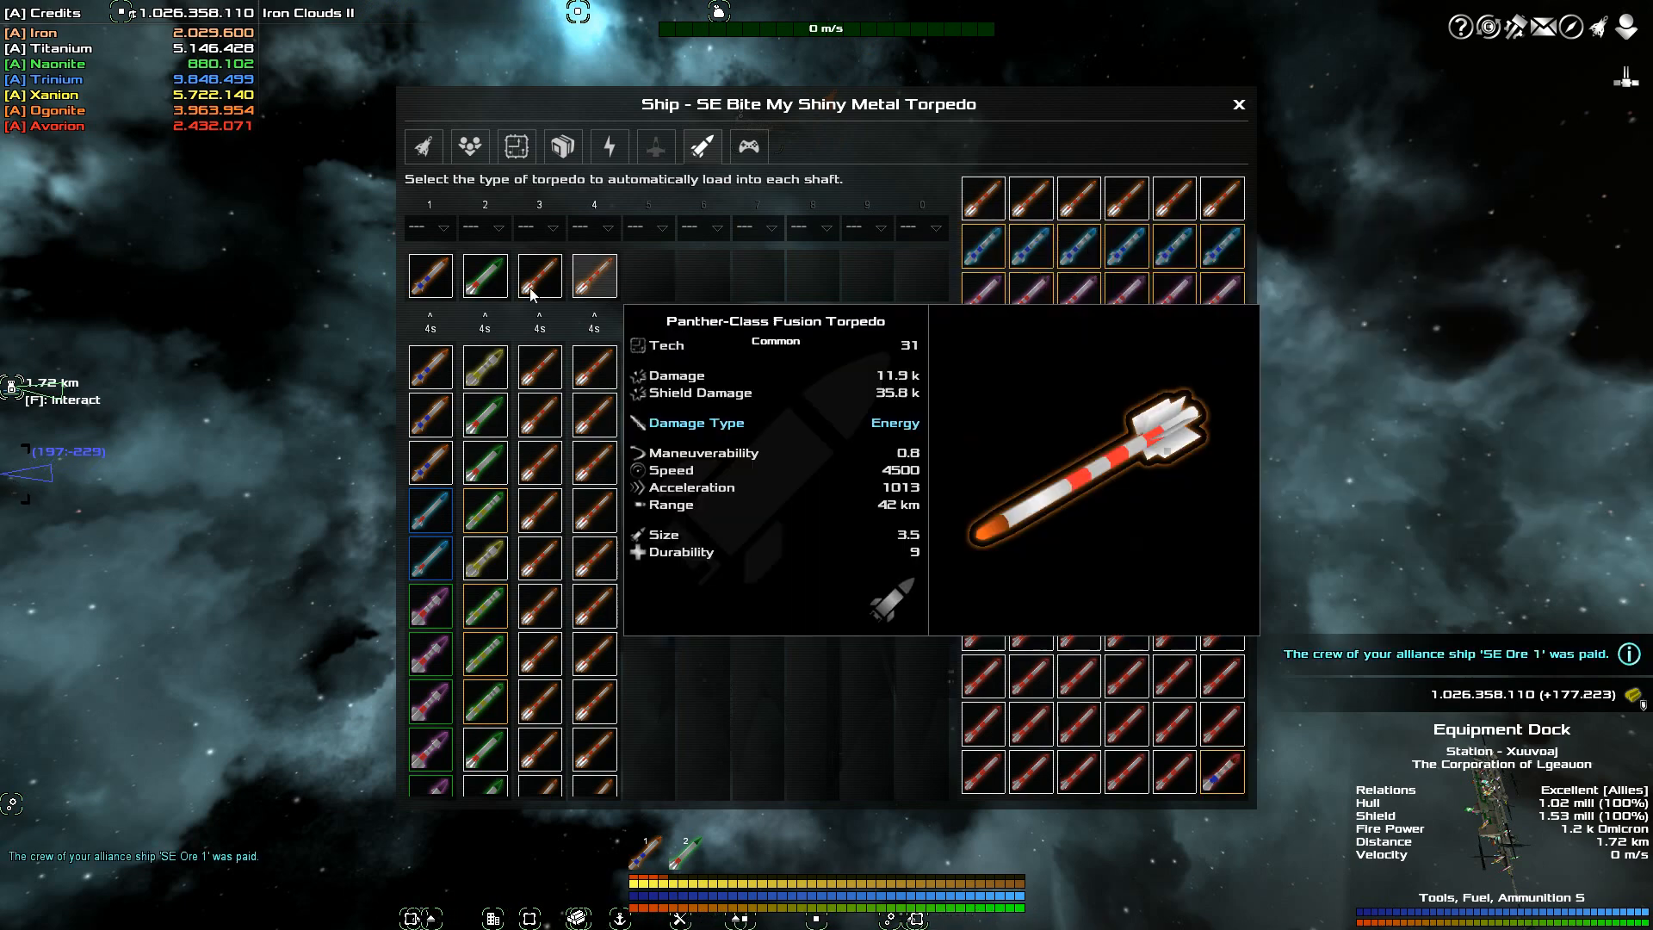
pyautogui.moveTo(484, 273)
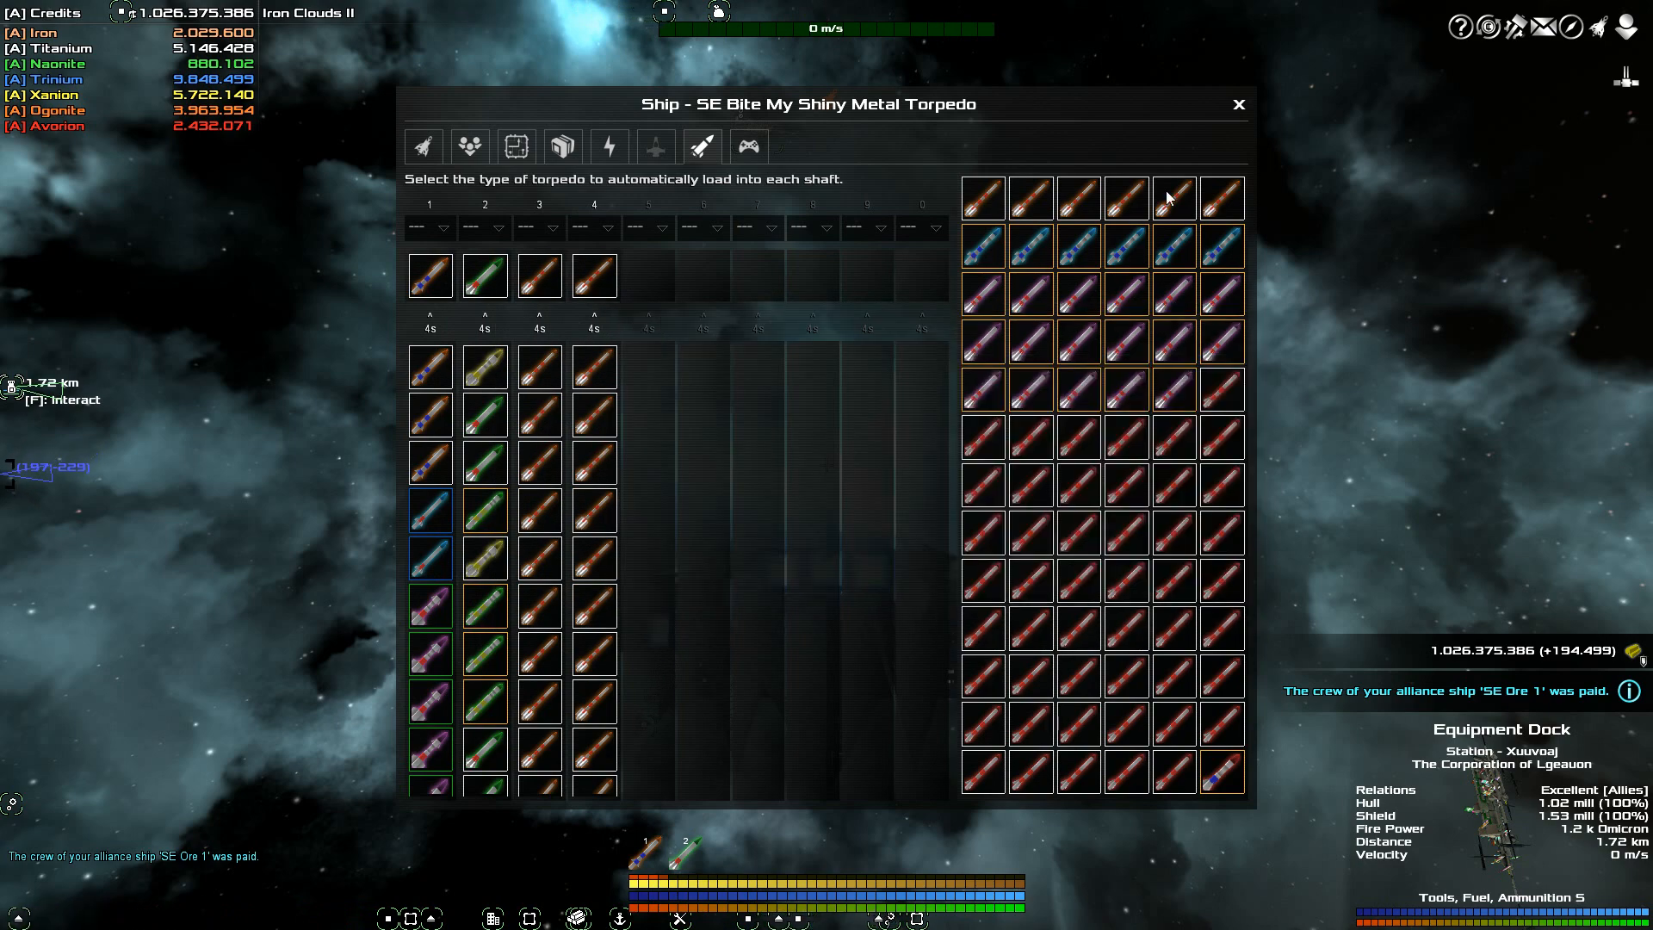
# Reopen the ship overview showing four shafts paired into fire groups 1 and 2
pyautogui.click(1238, 103)
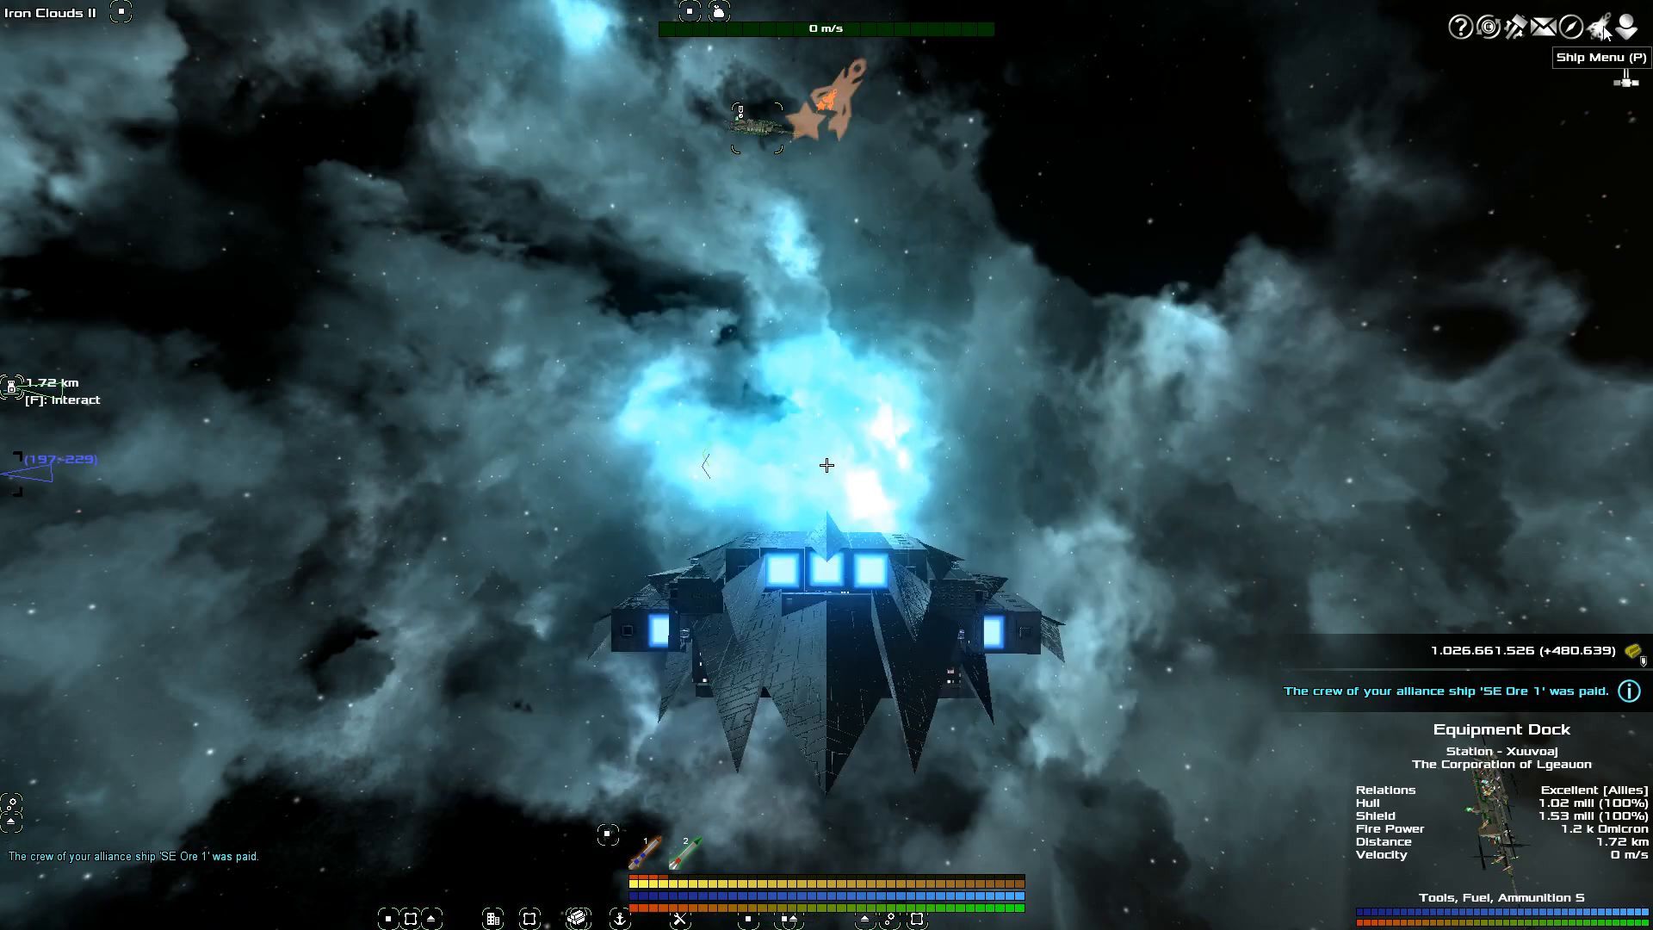
pyautogui.click(1626, 26)
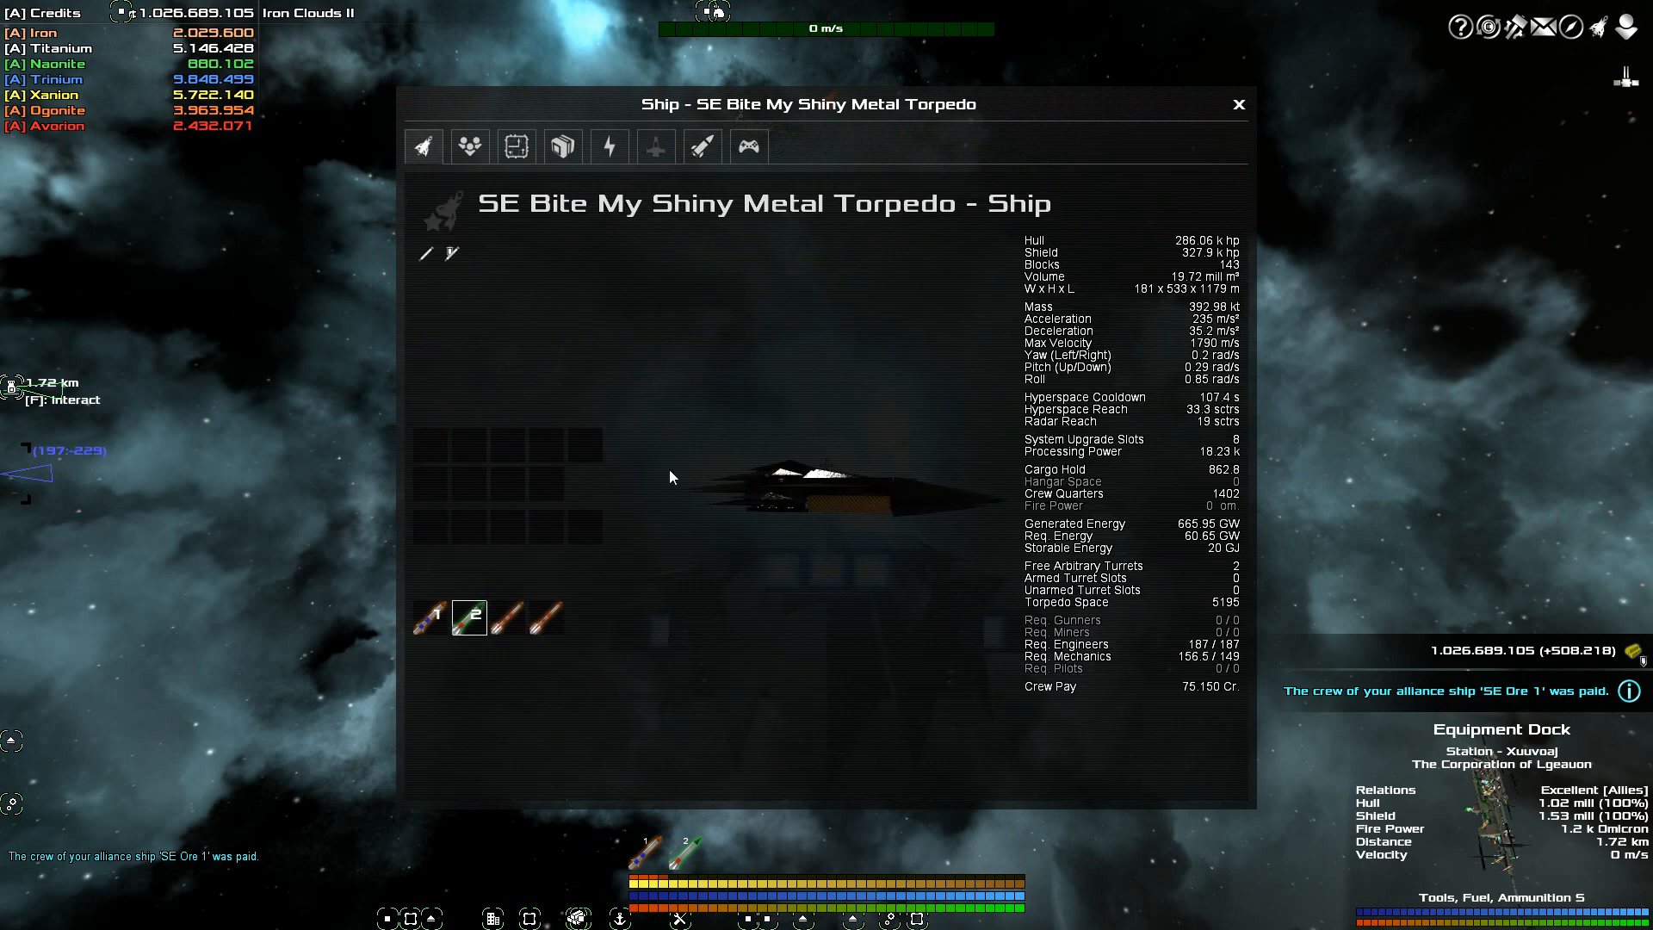
pyautogui.moveTo(470, 616)
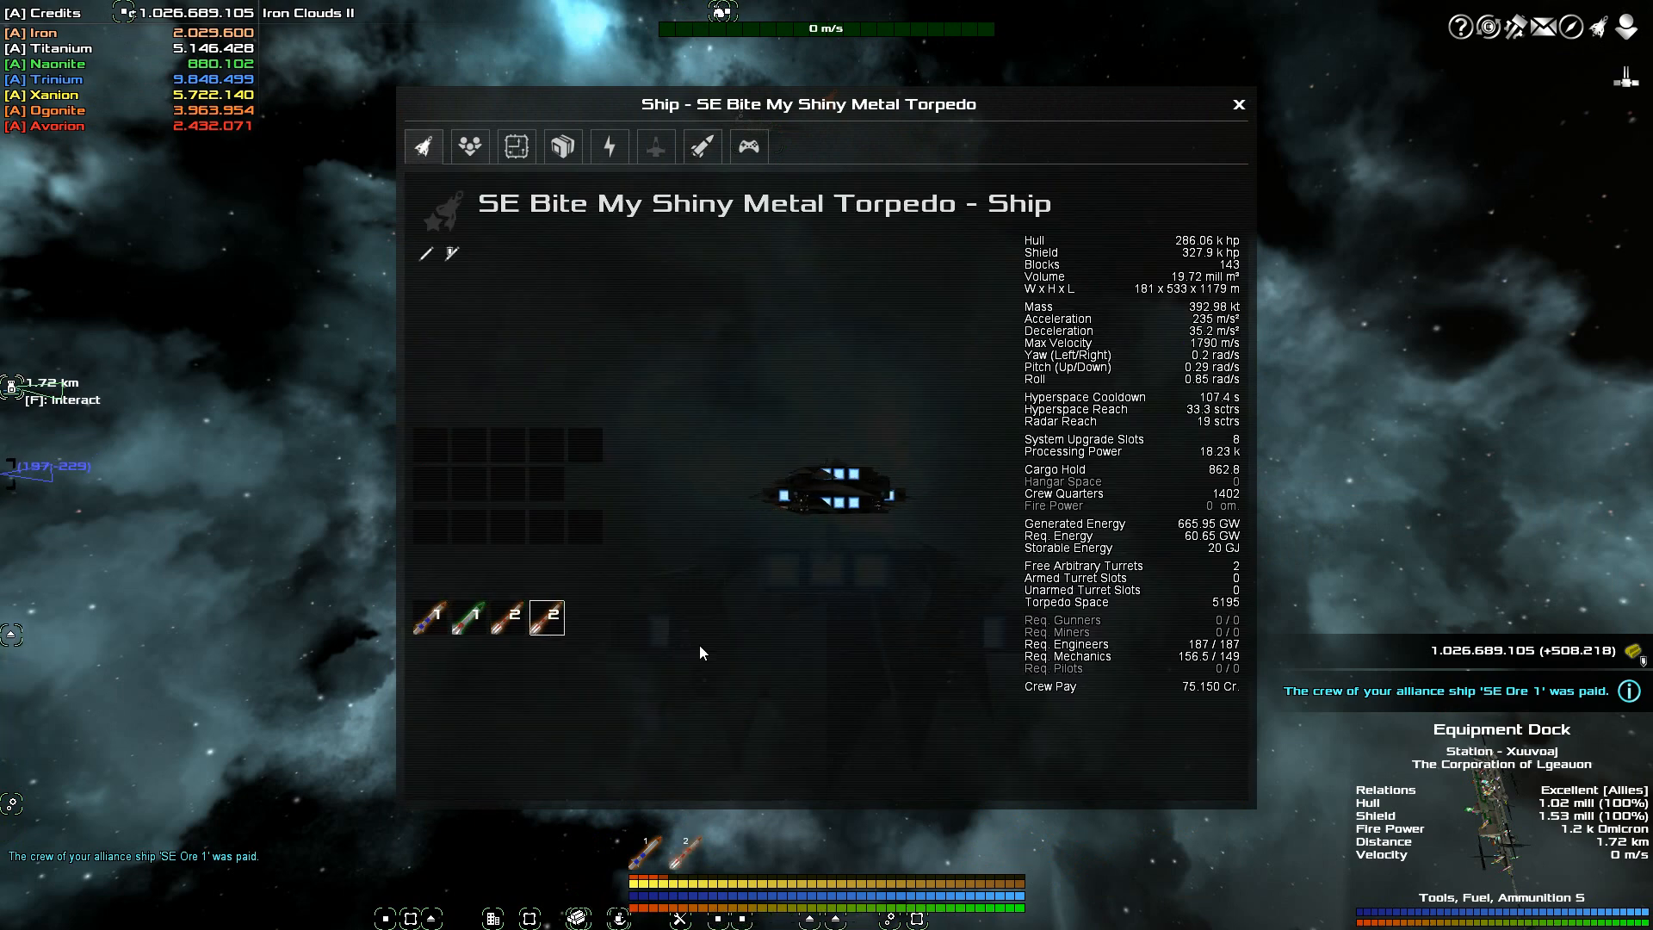
pyautogui.click(1238, 103)
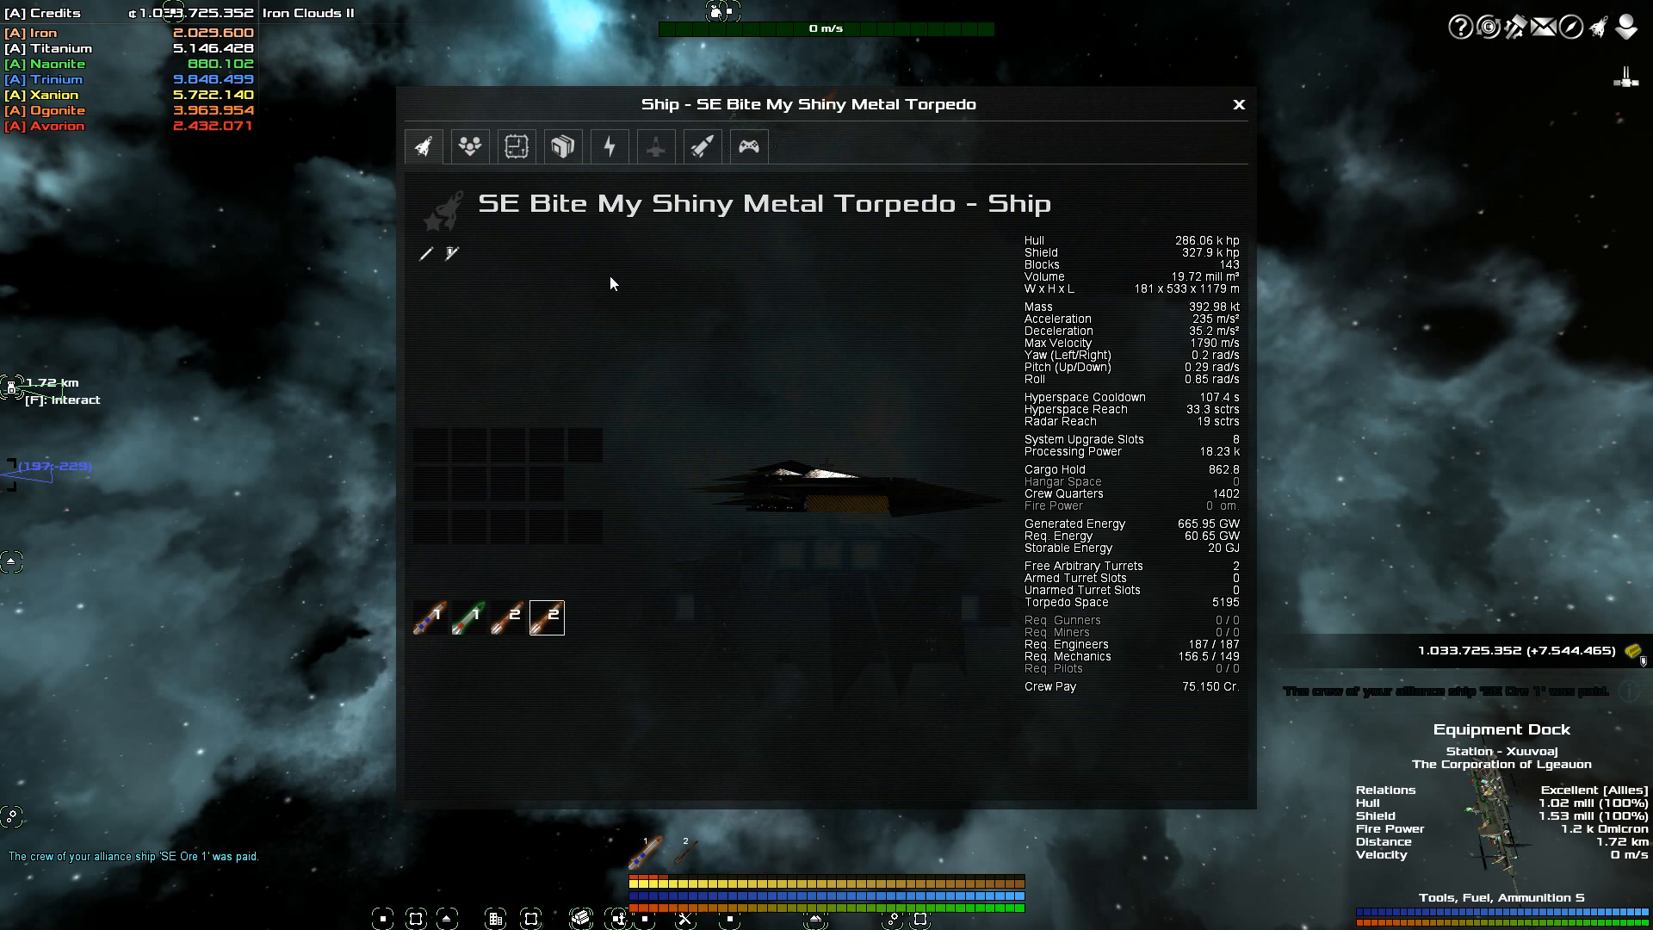
# Assign auto-load types to shaft 1 and set shaft 4 to Nuclear Torpedo
pyautogui.click(701, 144)
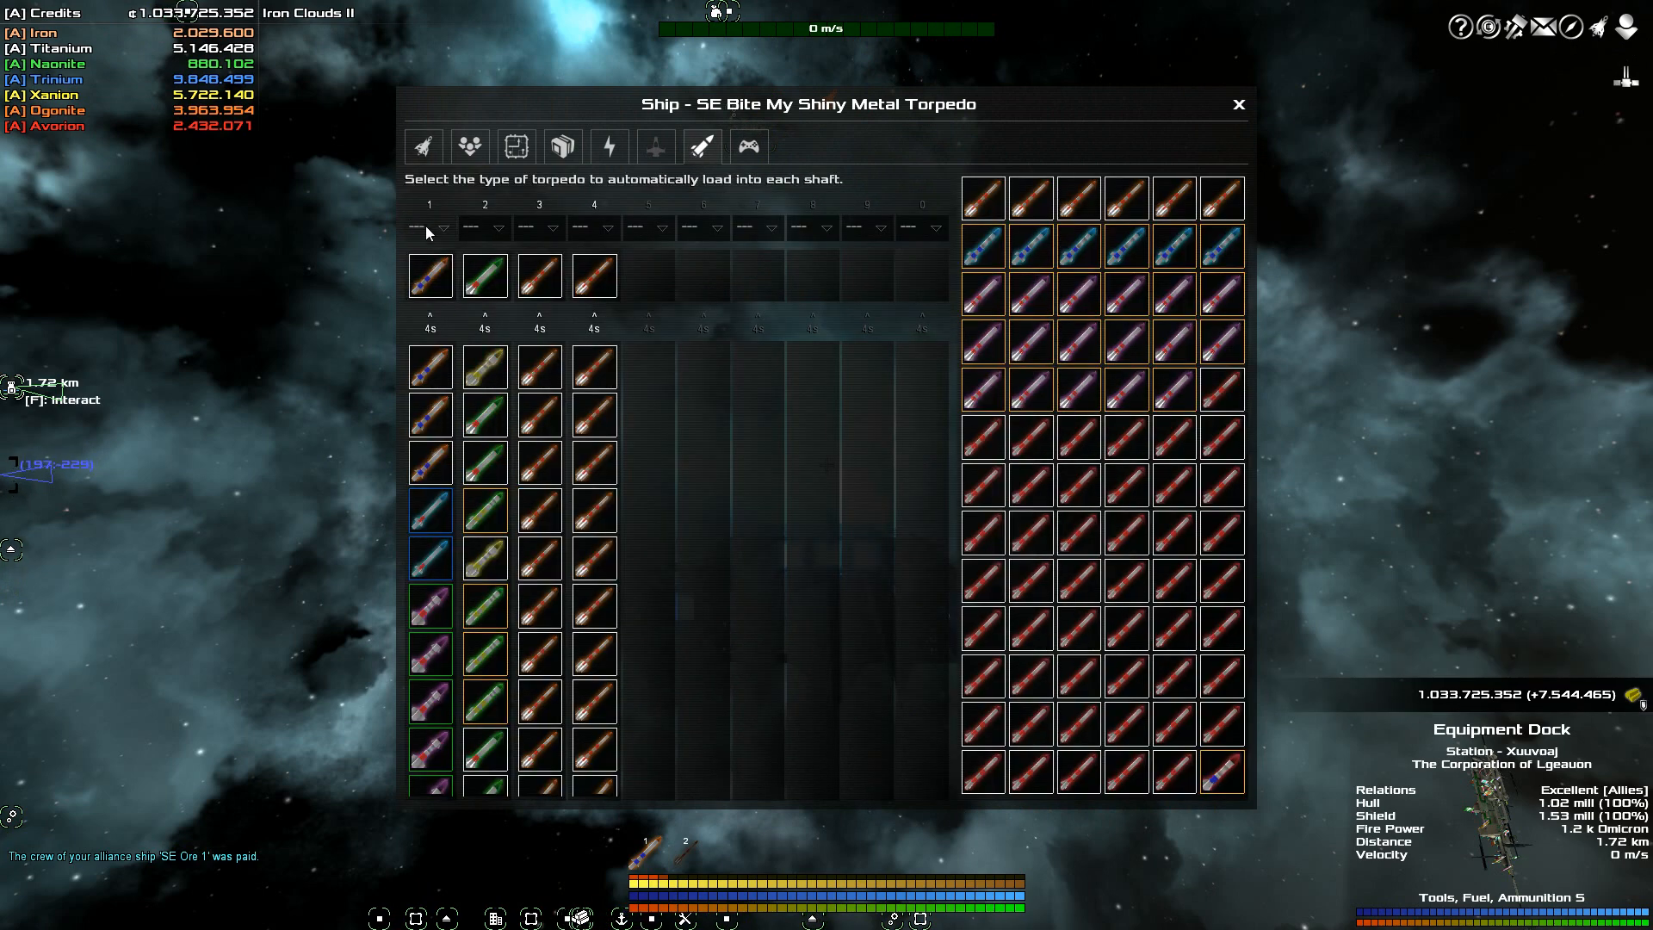
pyautogui.click(428, 227)
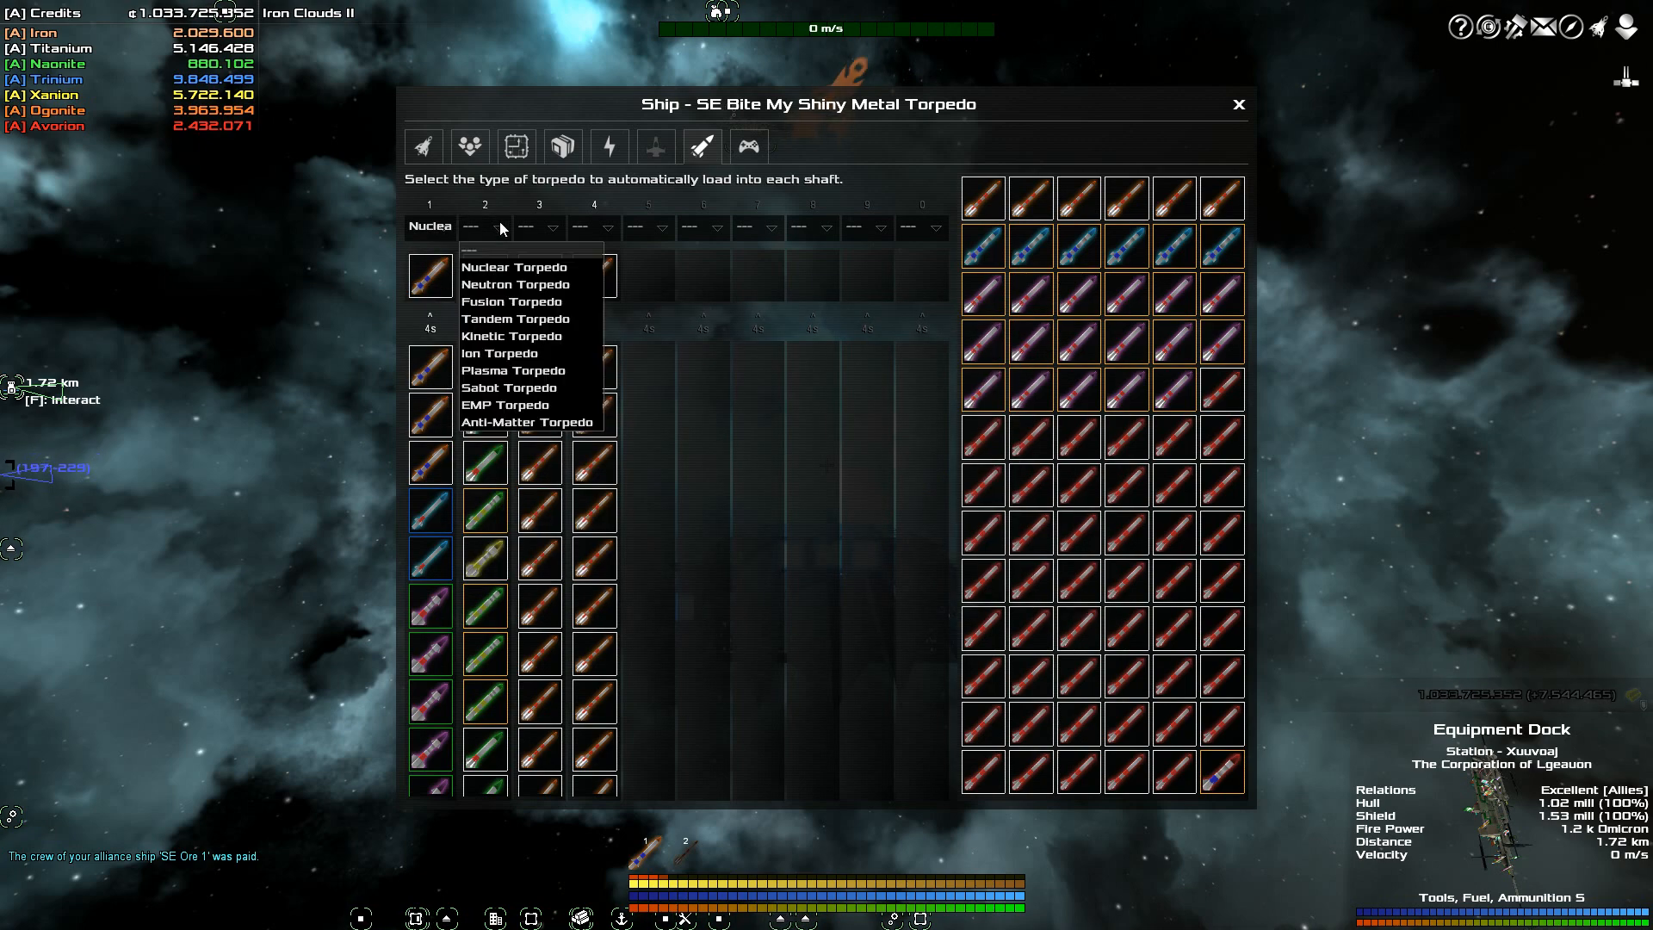
pyautogui.click(515, 302)
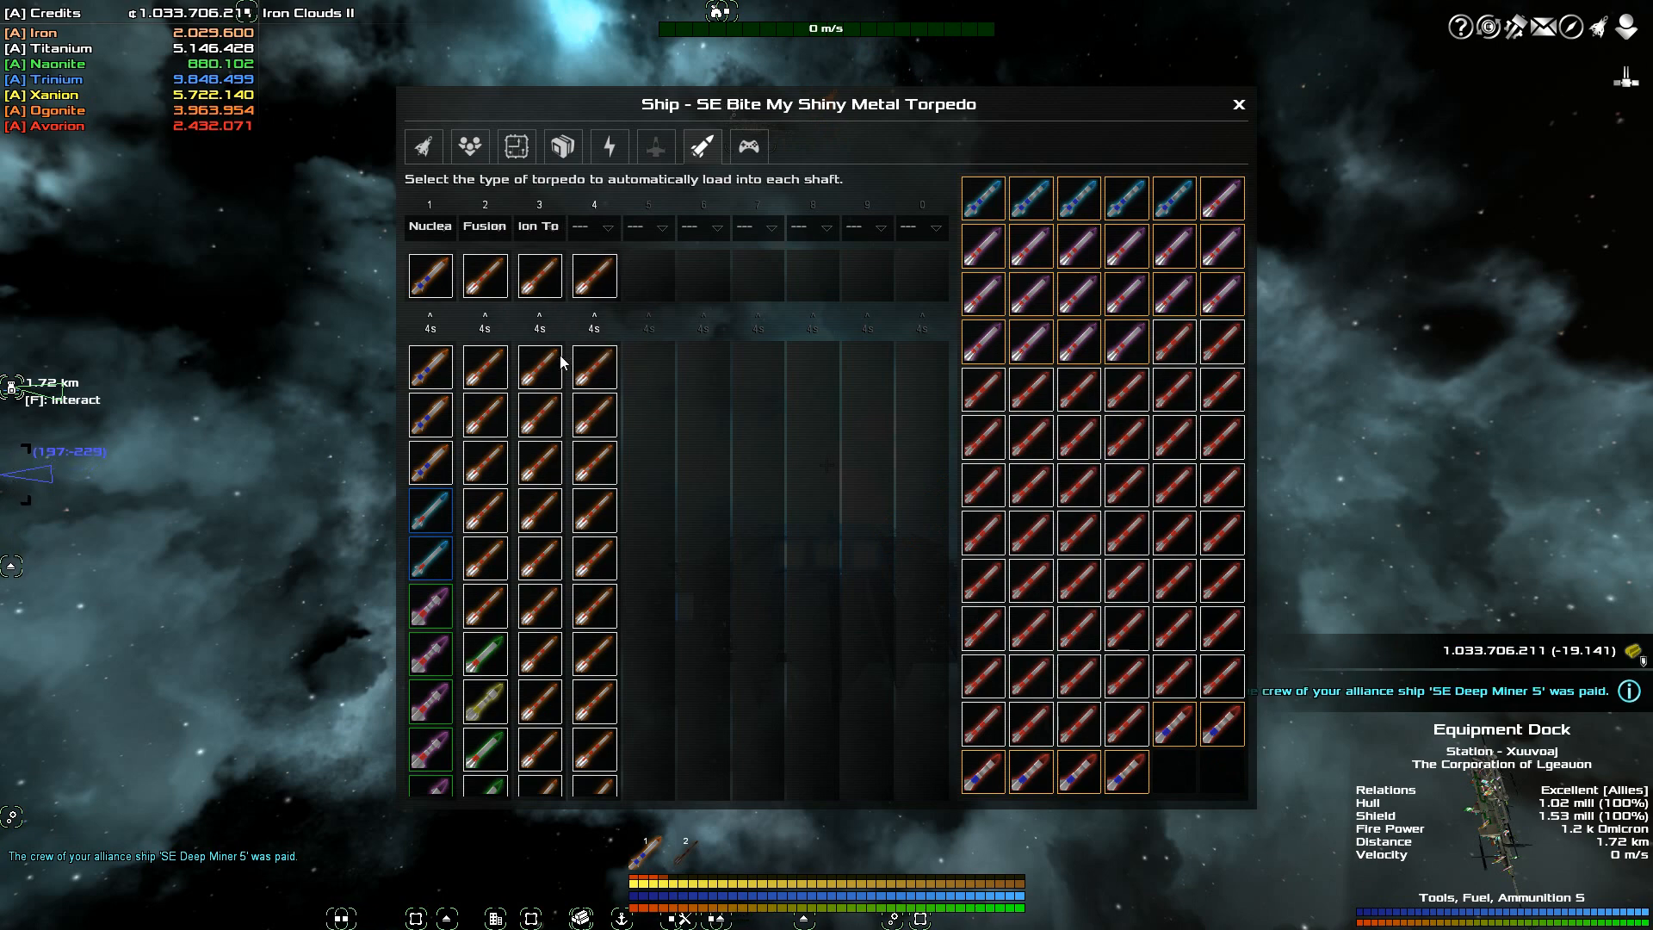
pyautogui.click(608, 227)
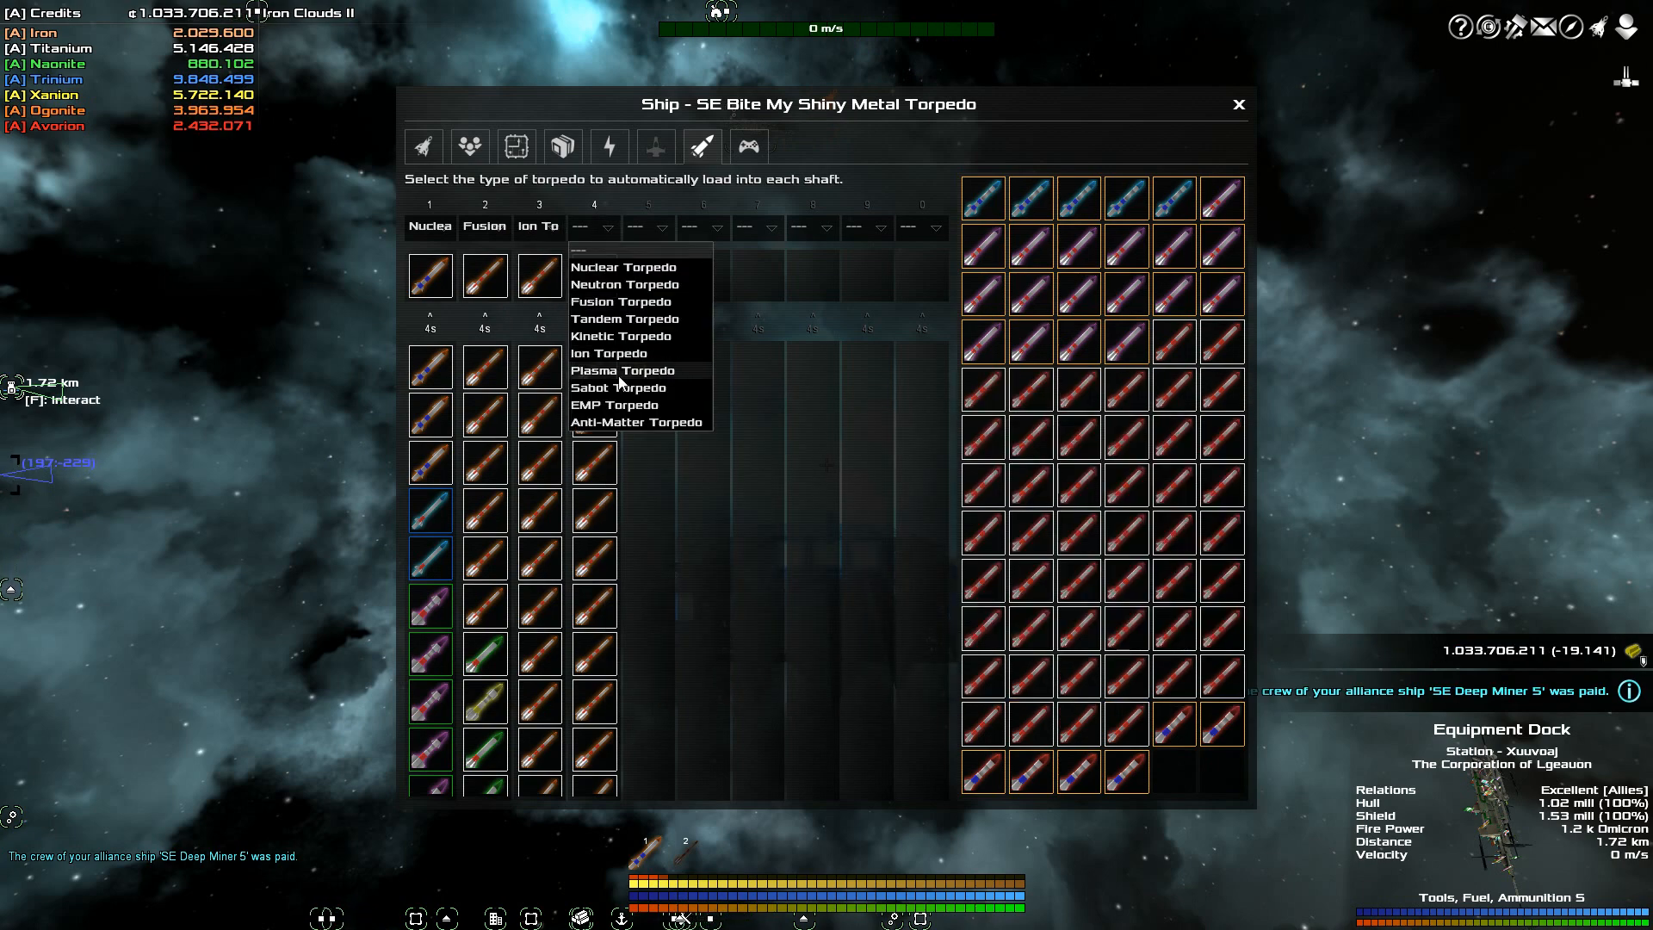
pyautogui.moveTo(622, 267)
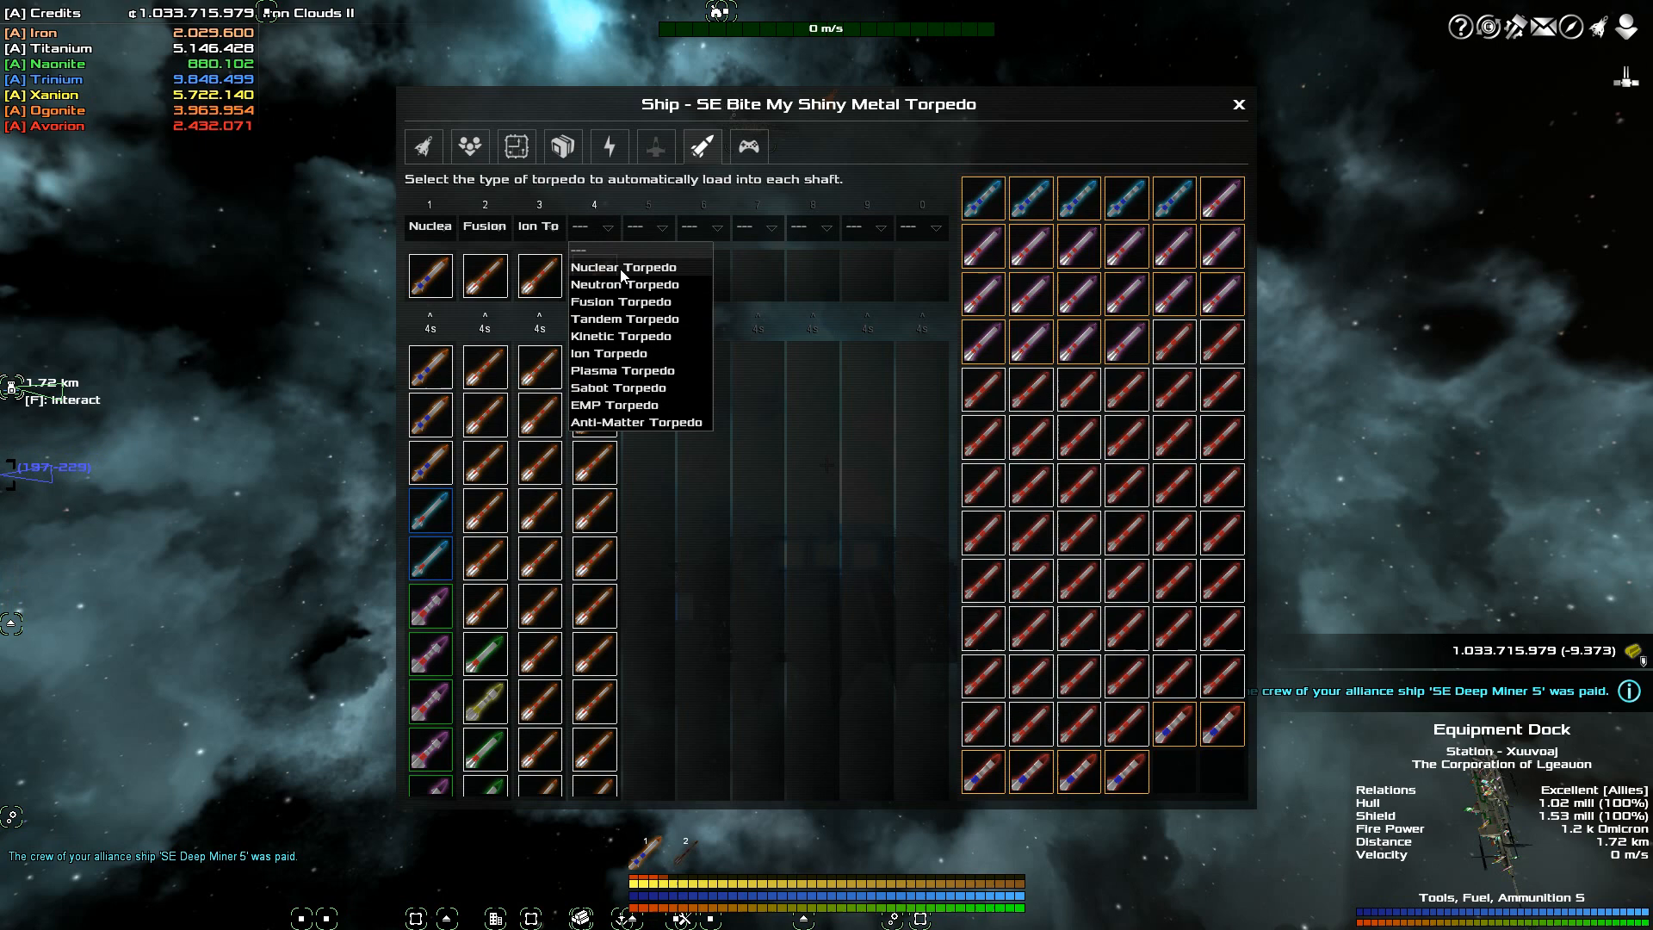
pyautogui.click(621, 267)
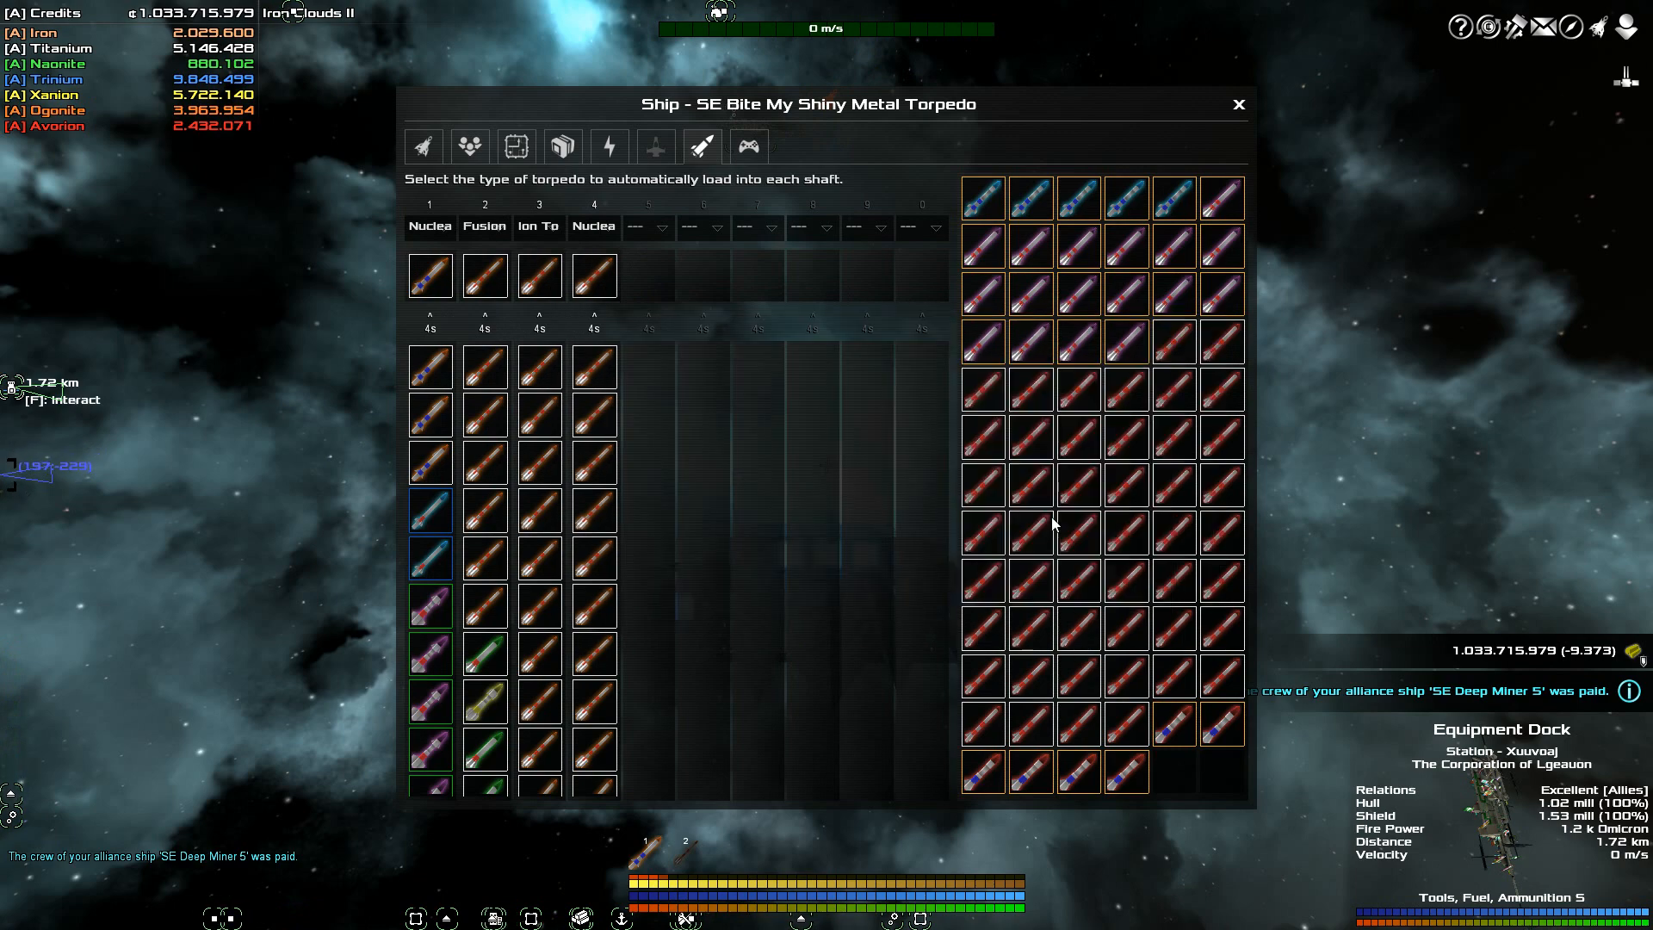
pyautogui.moveTo(902, 499)
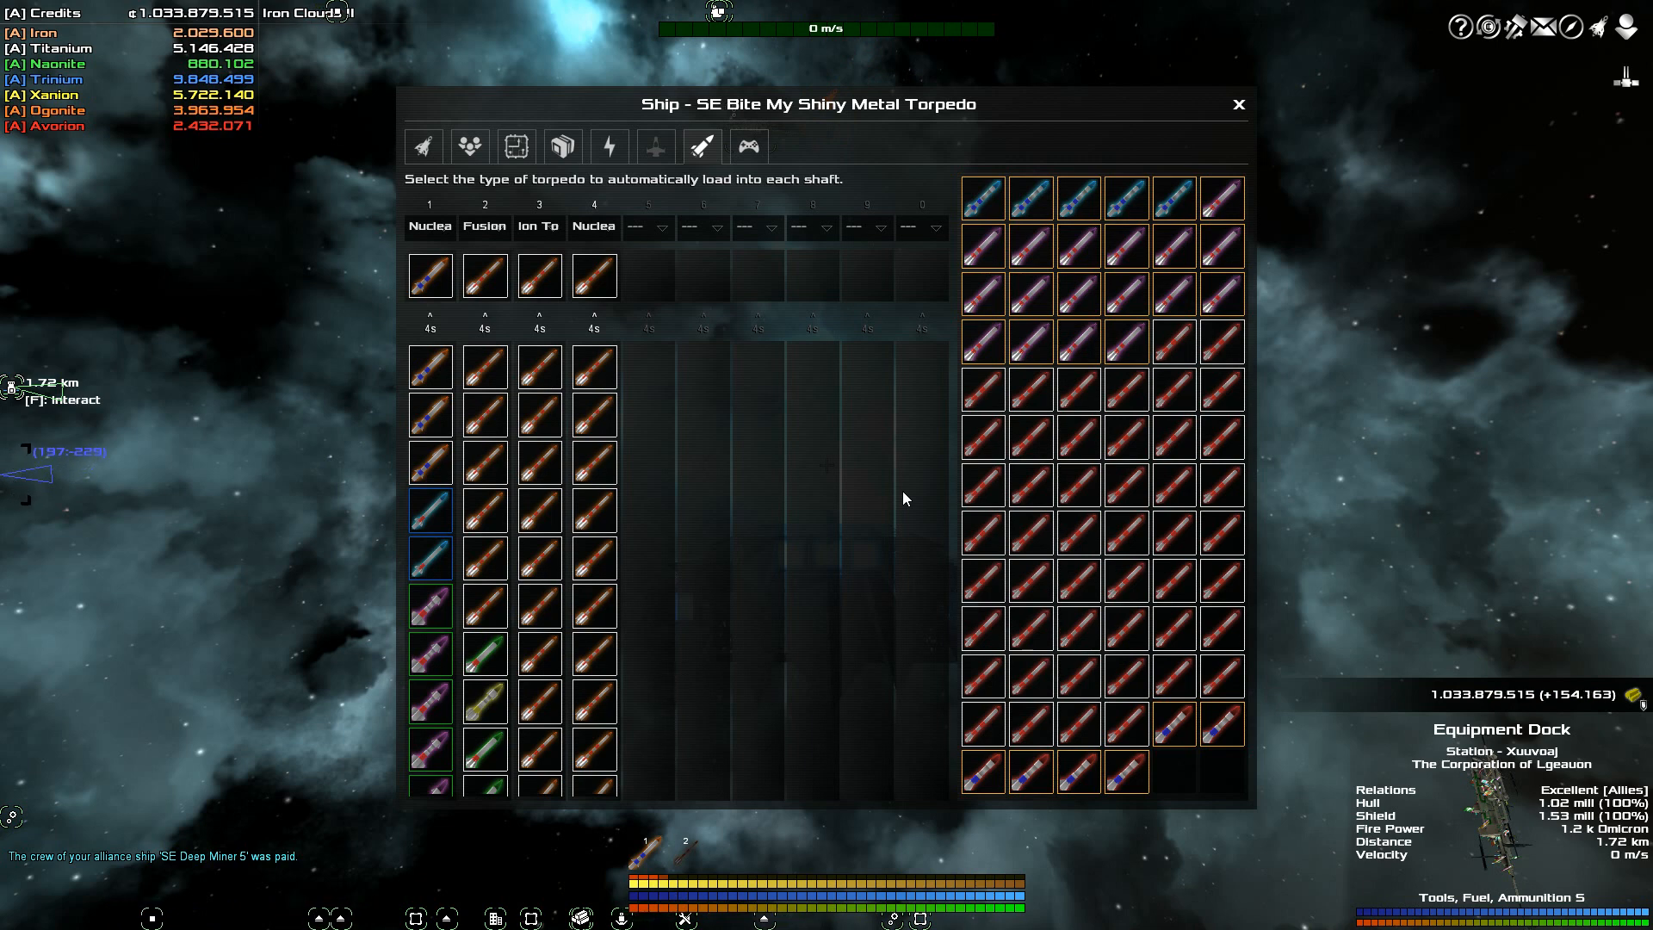
pyautogui.moveTo(780, 534)
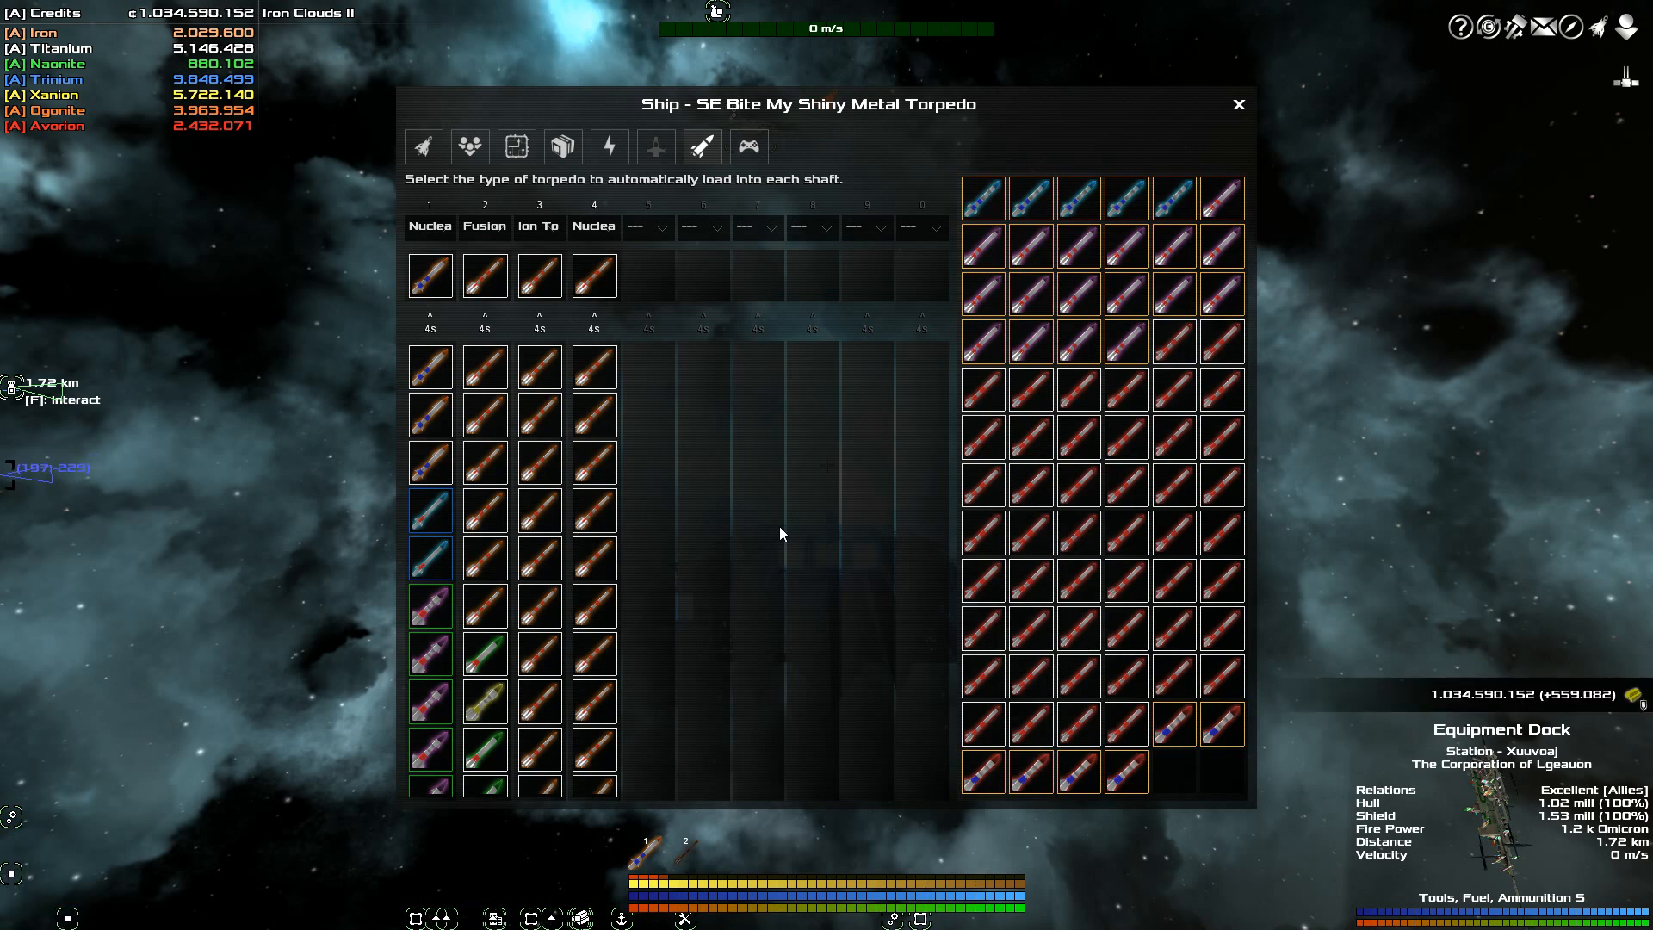
pyautogui.moveTo(1124, 484)
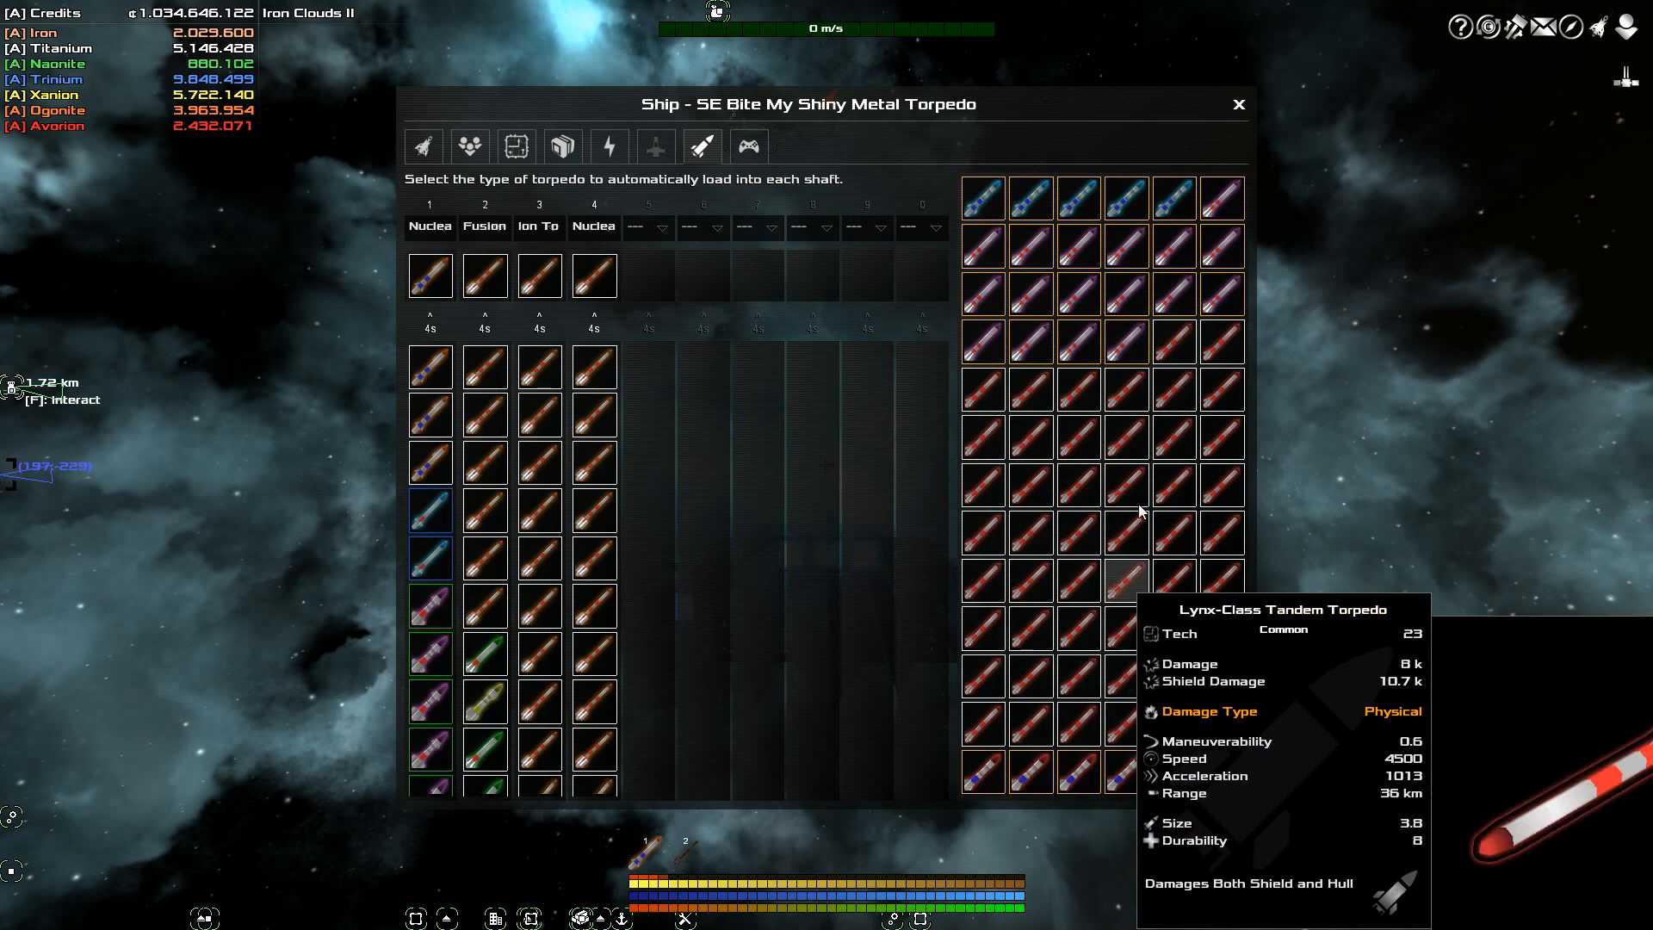
pyautogui.moveTo(1078, 198)
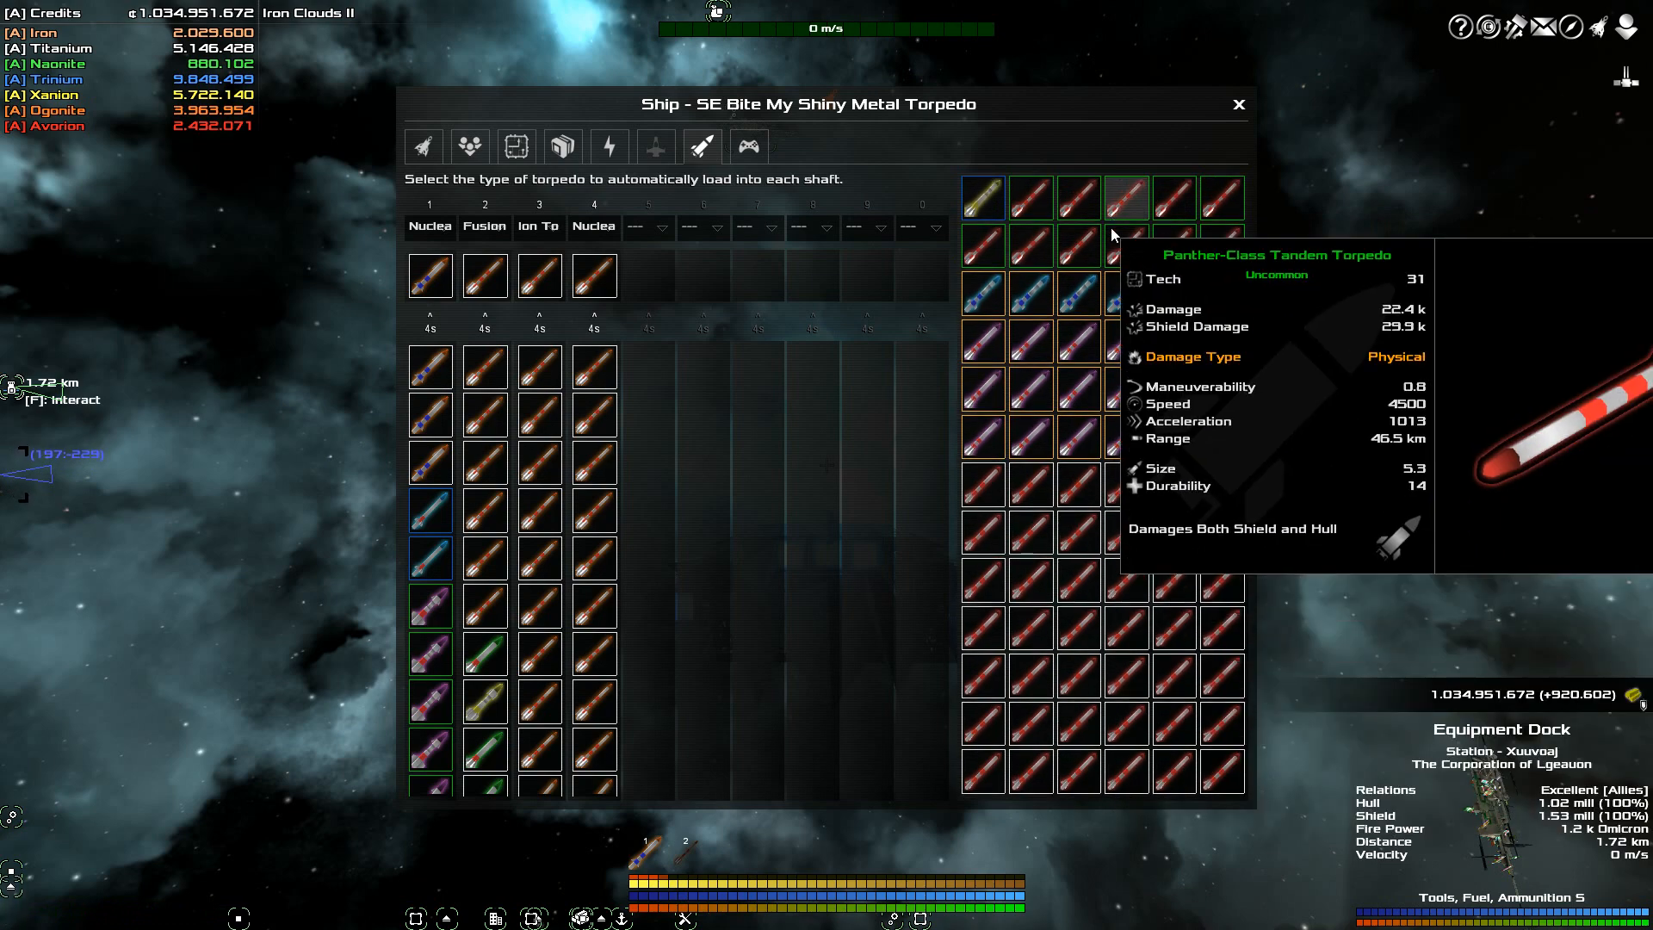
pyautogui.moveTo(1126, 242)
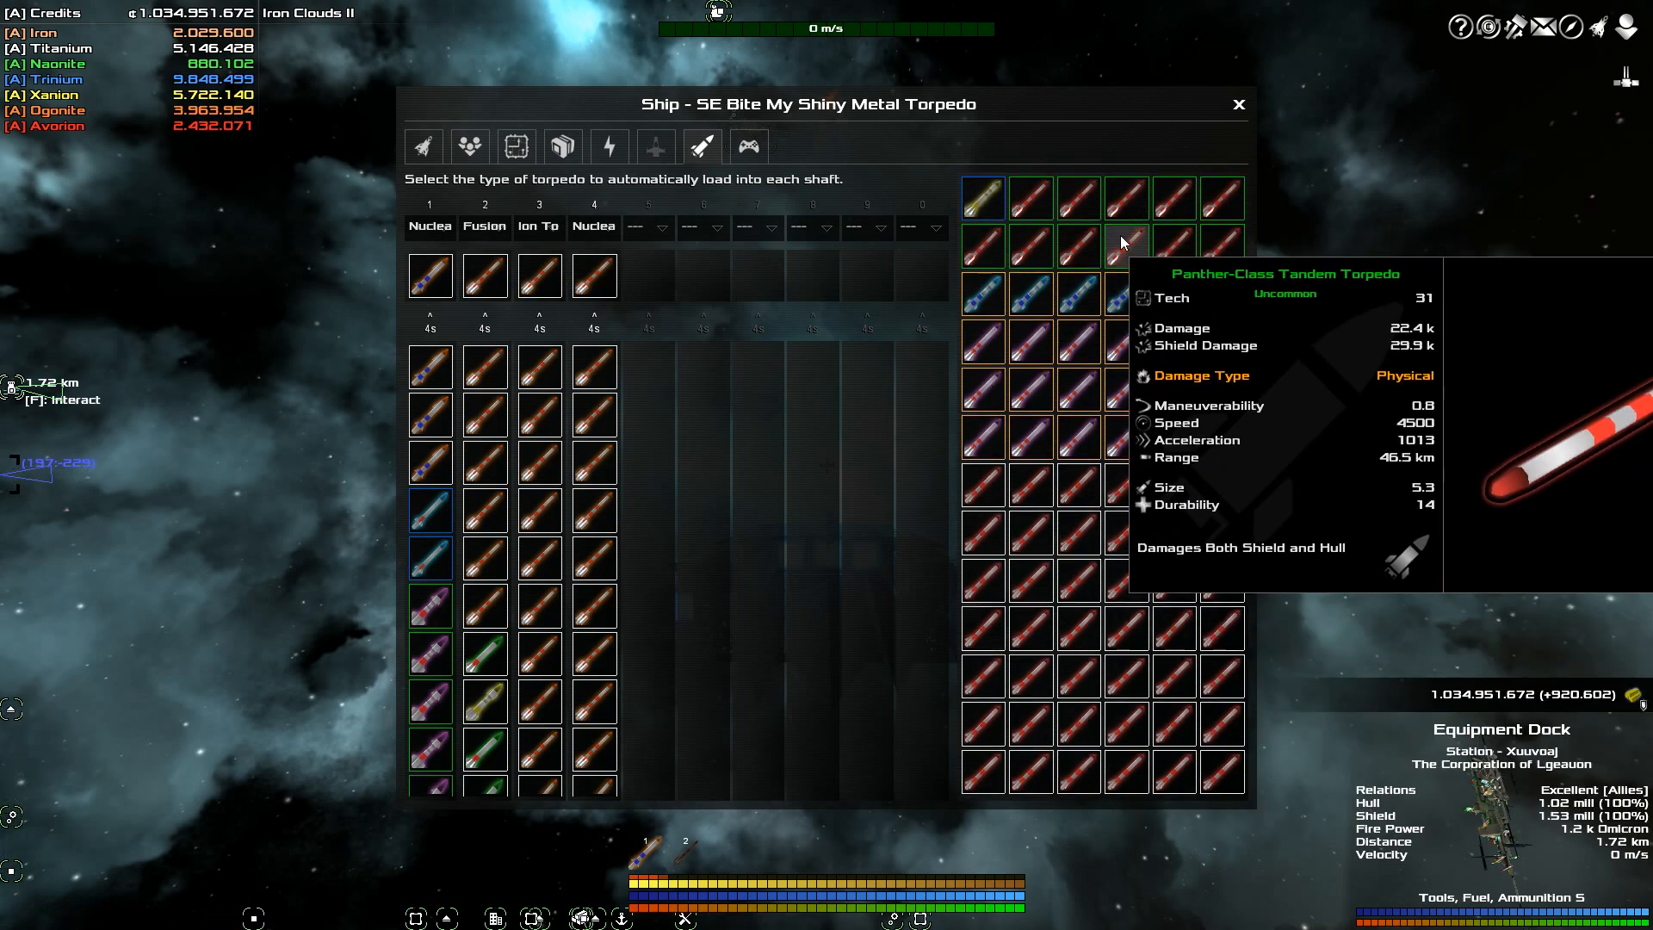
# Close the ship window after comparing the stored torpedoes
pyautogui.click(1238, 104)
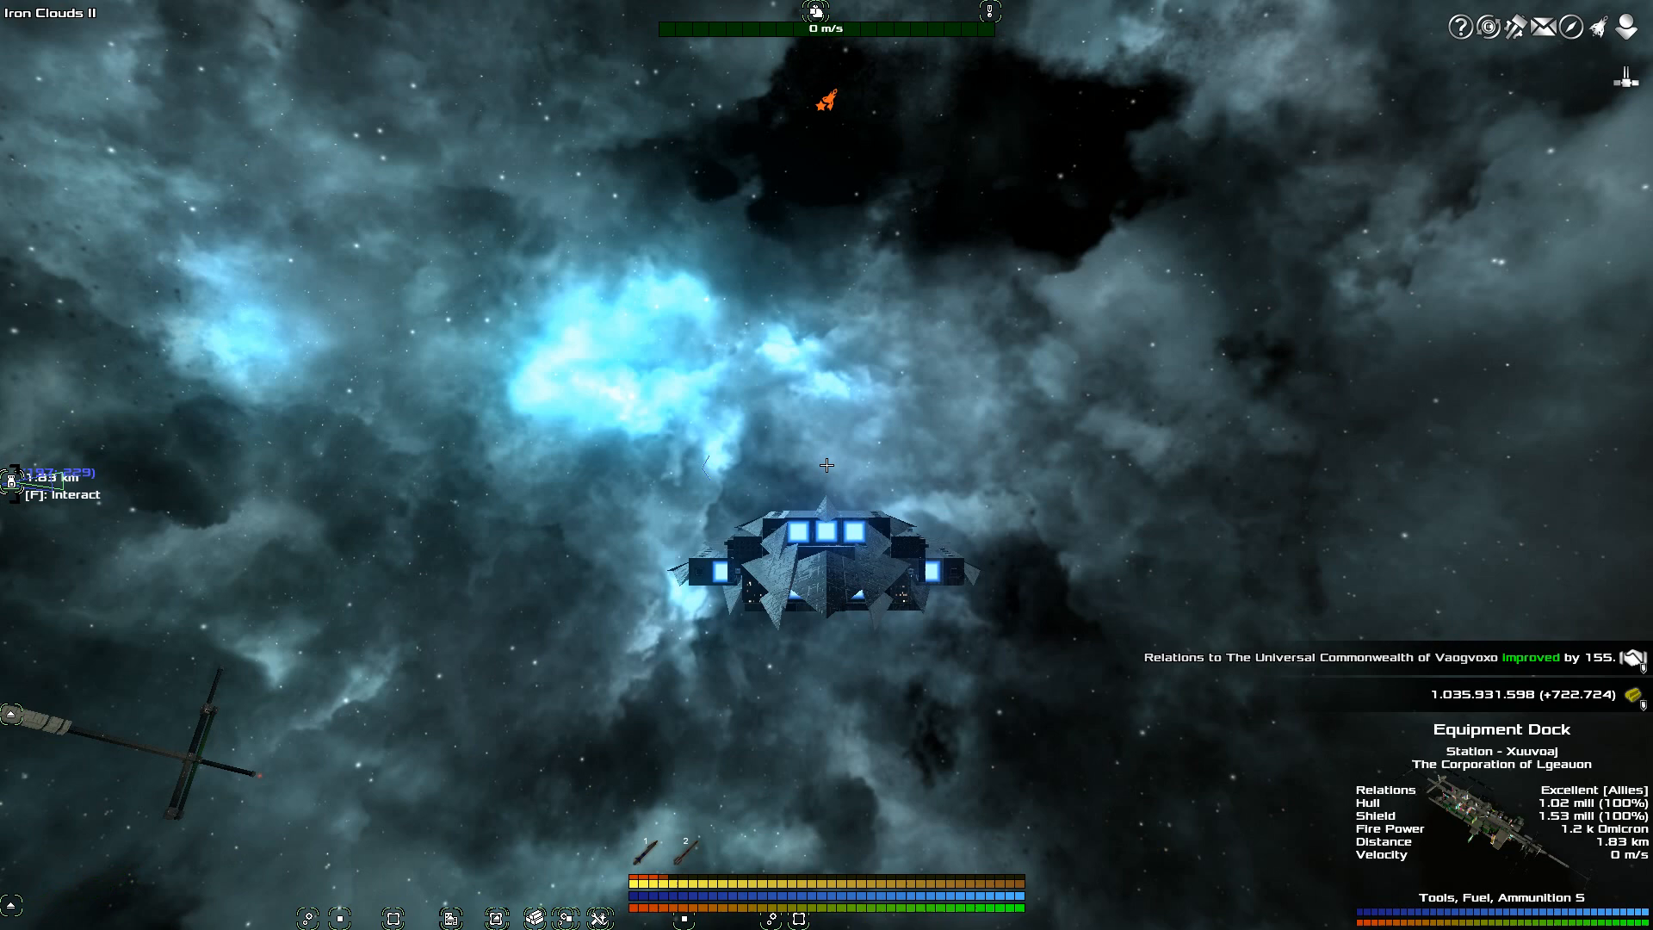
pyautogui.moveTo(1598, 29)
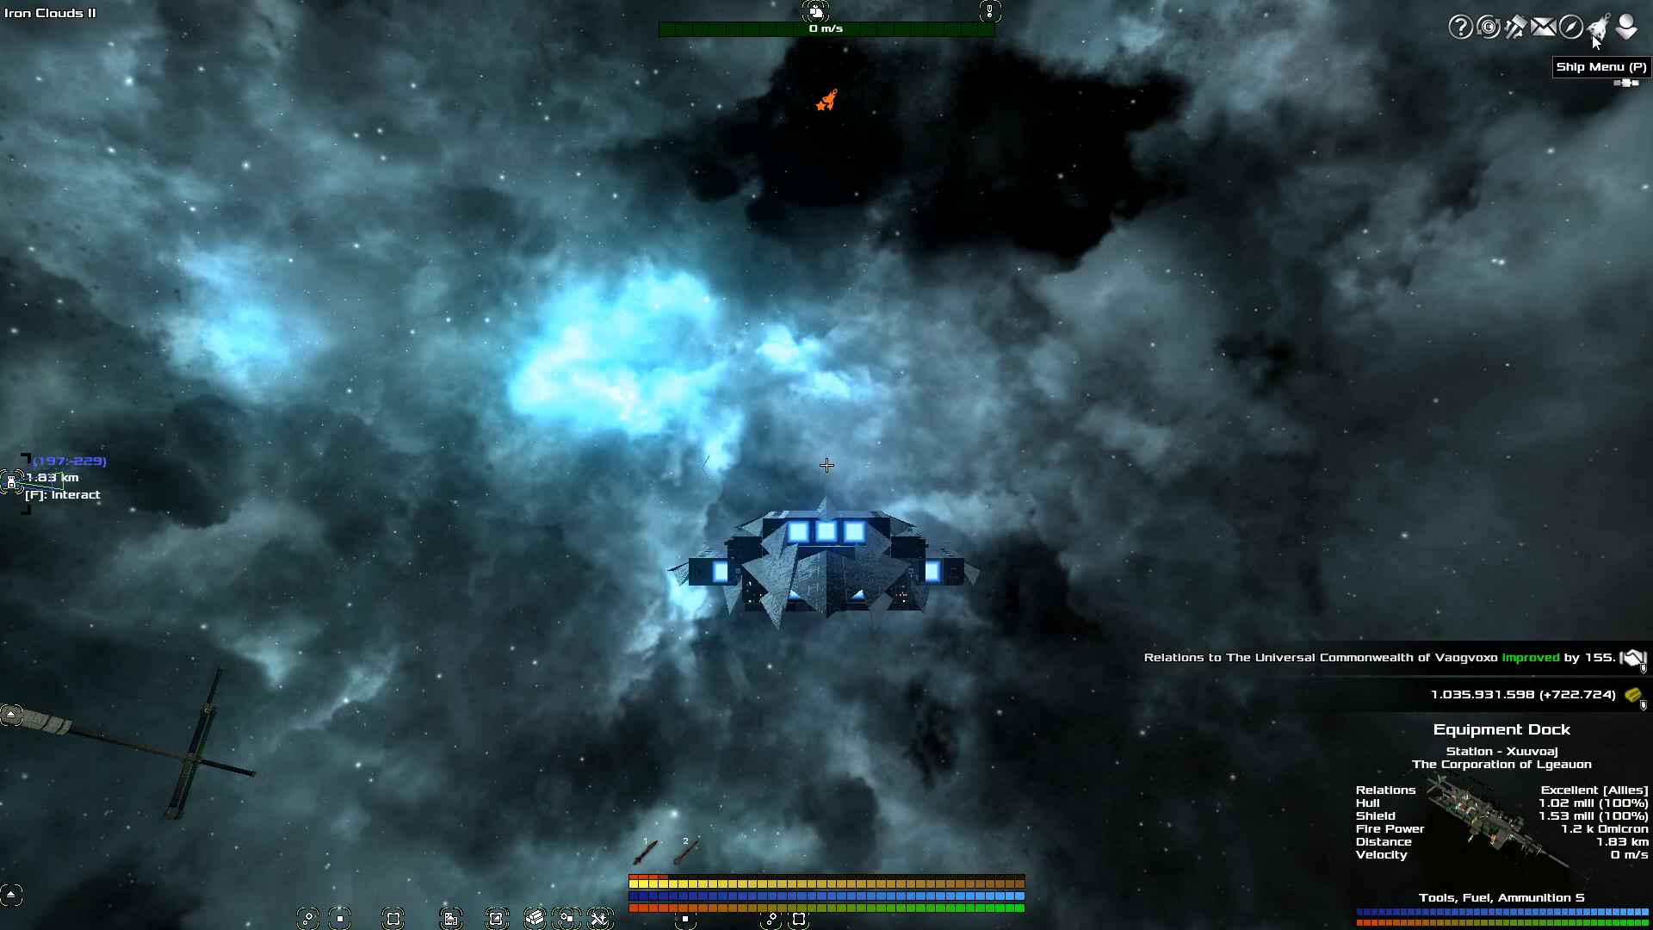
pyautogui.click(1599, 29)
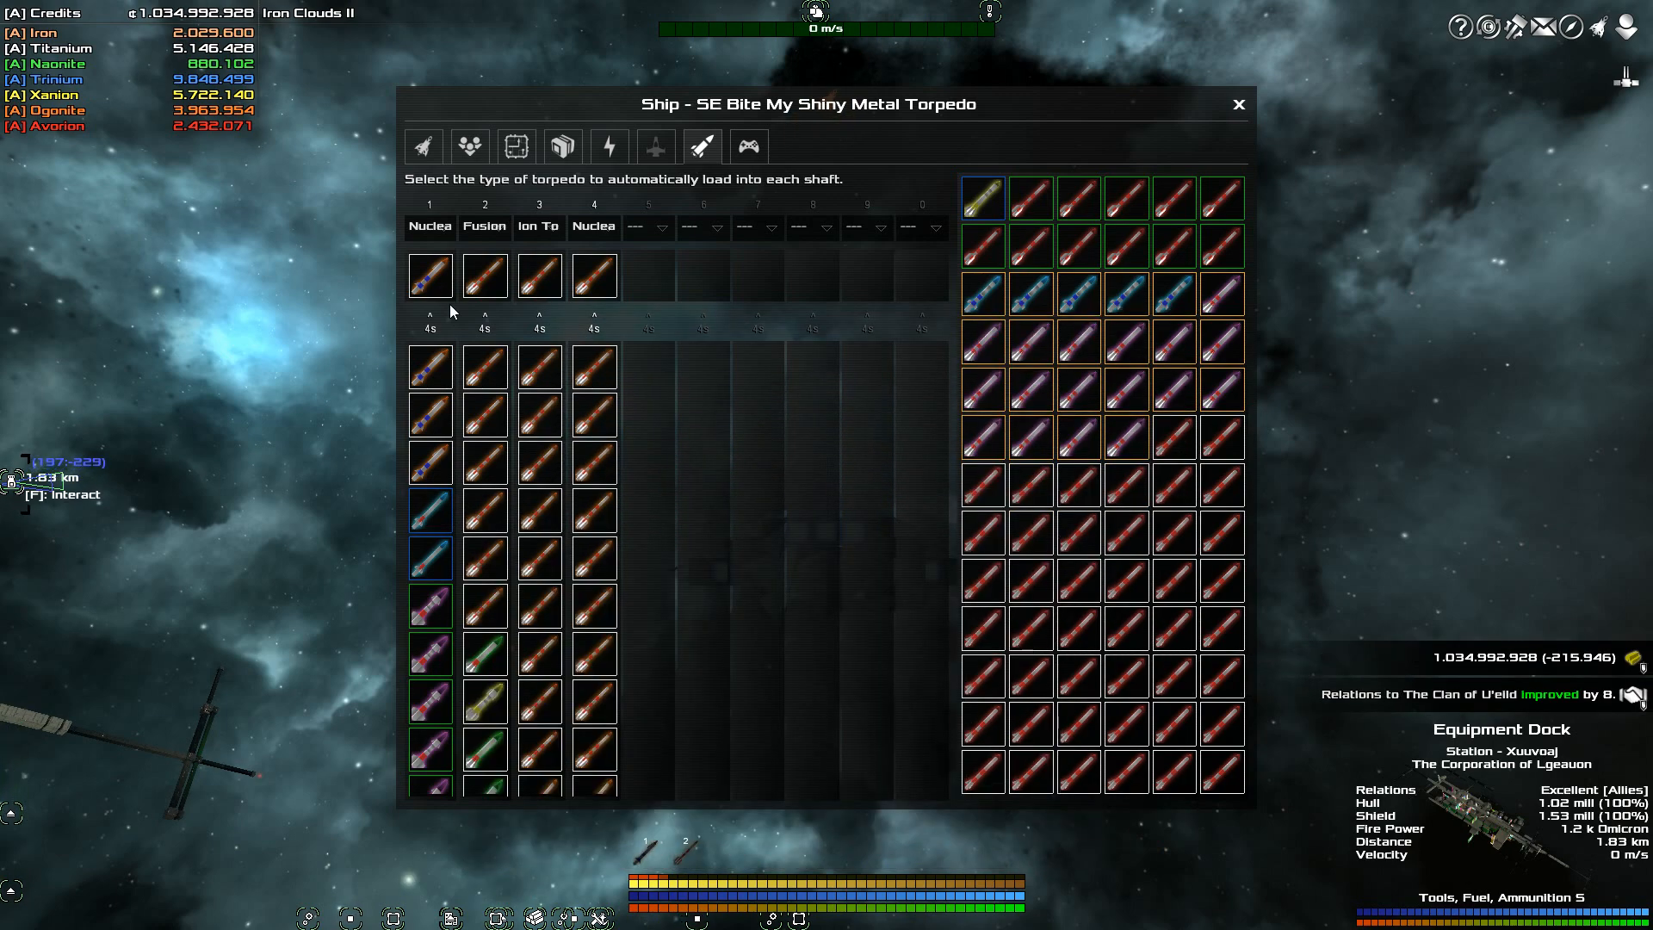
pyautogui.moveTo(429, 276)
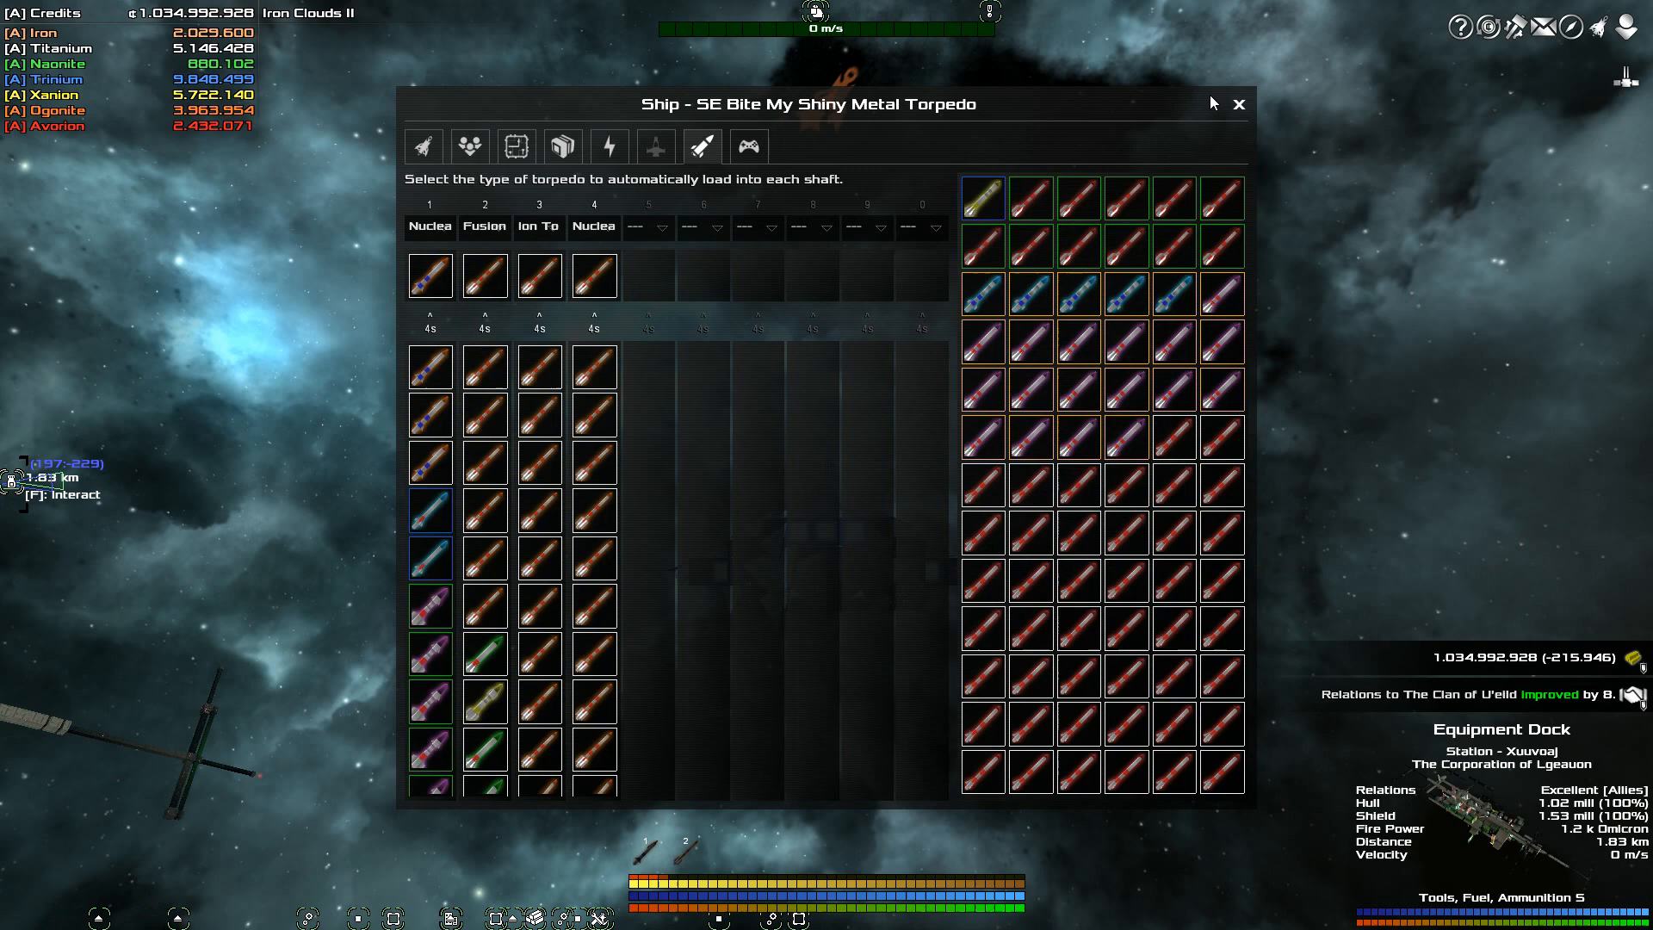
pyautogui.click(1238, 103)
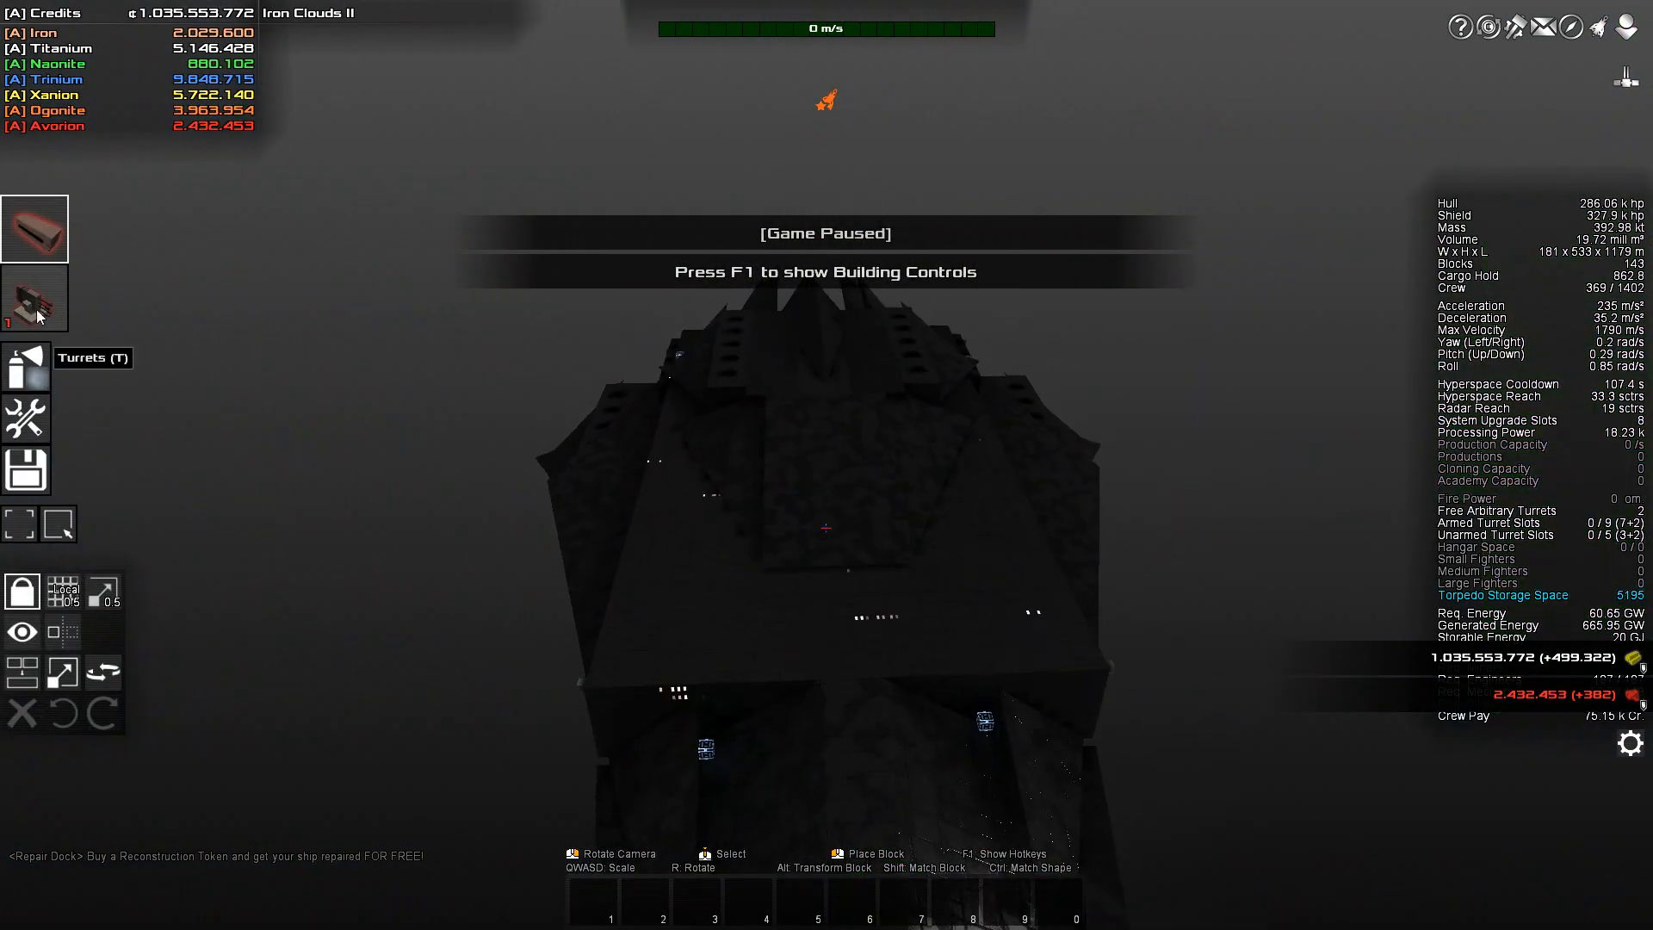
# Pick the Triple Point Defense Chaingun Turret from the turret list, then convert the deck plating to Avorion
pyautogui.click(25, 365)
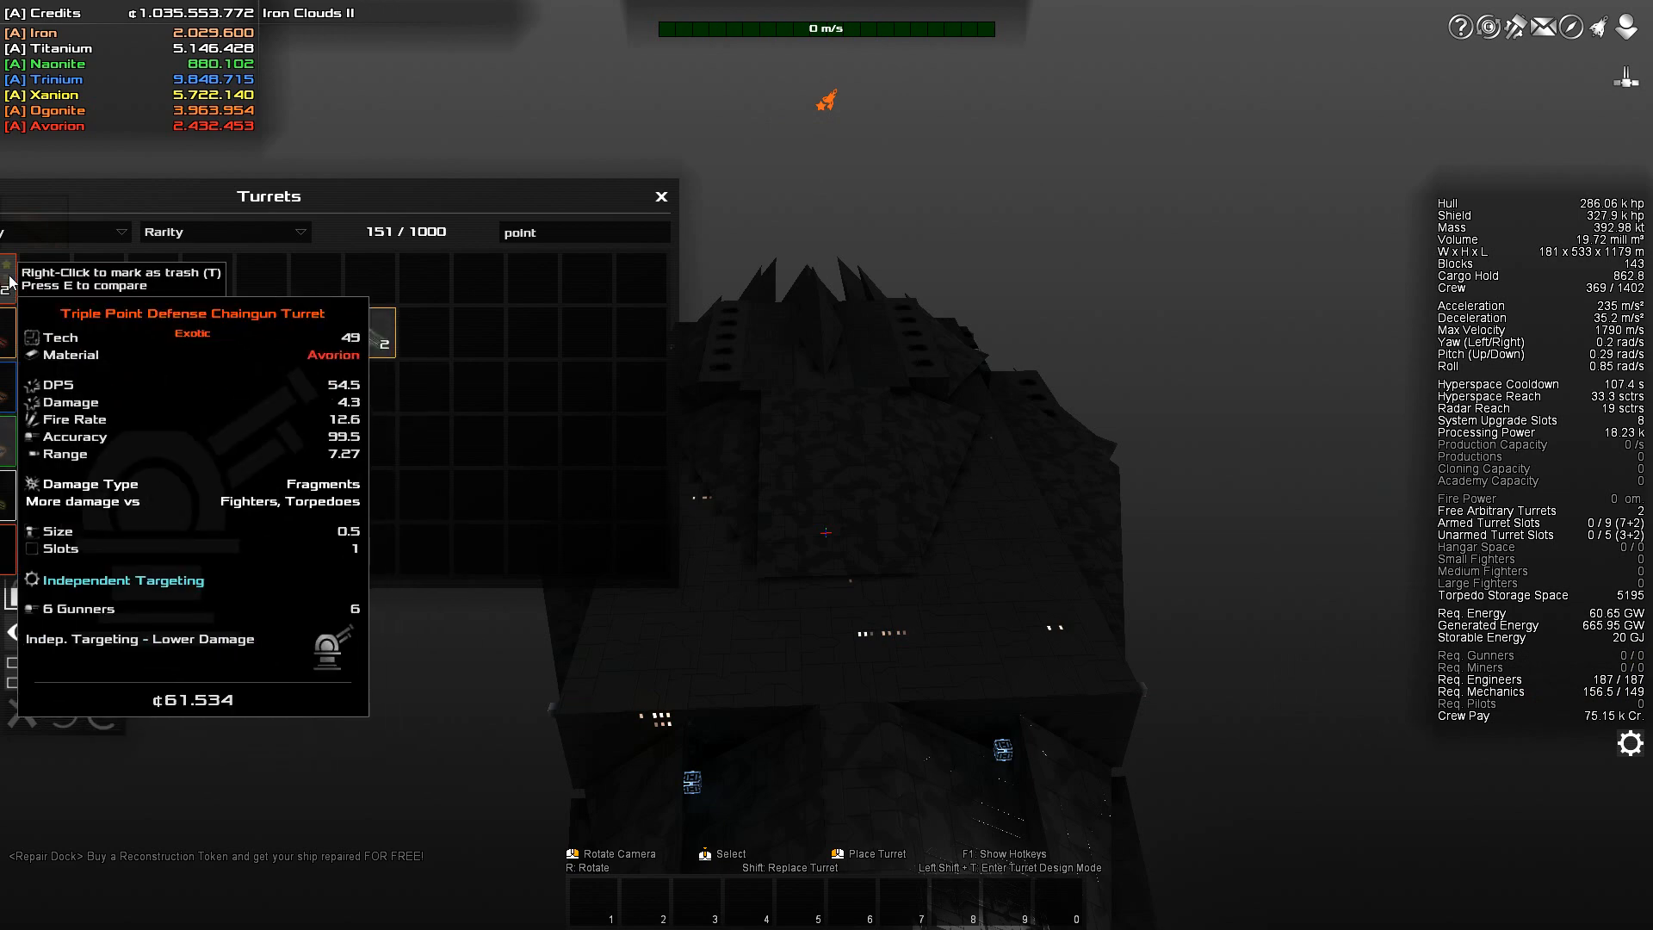
pyautogui.click(1106, 680)
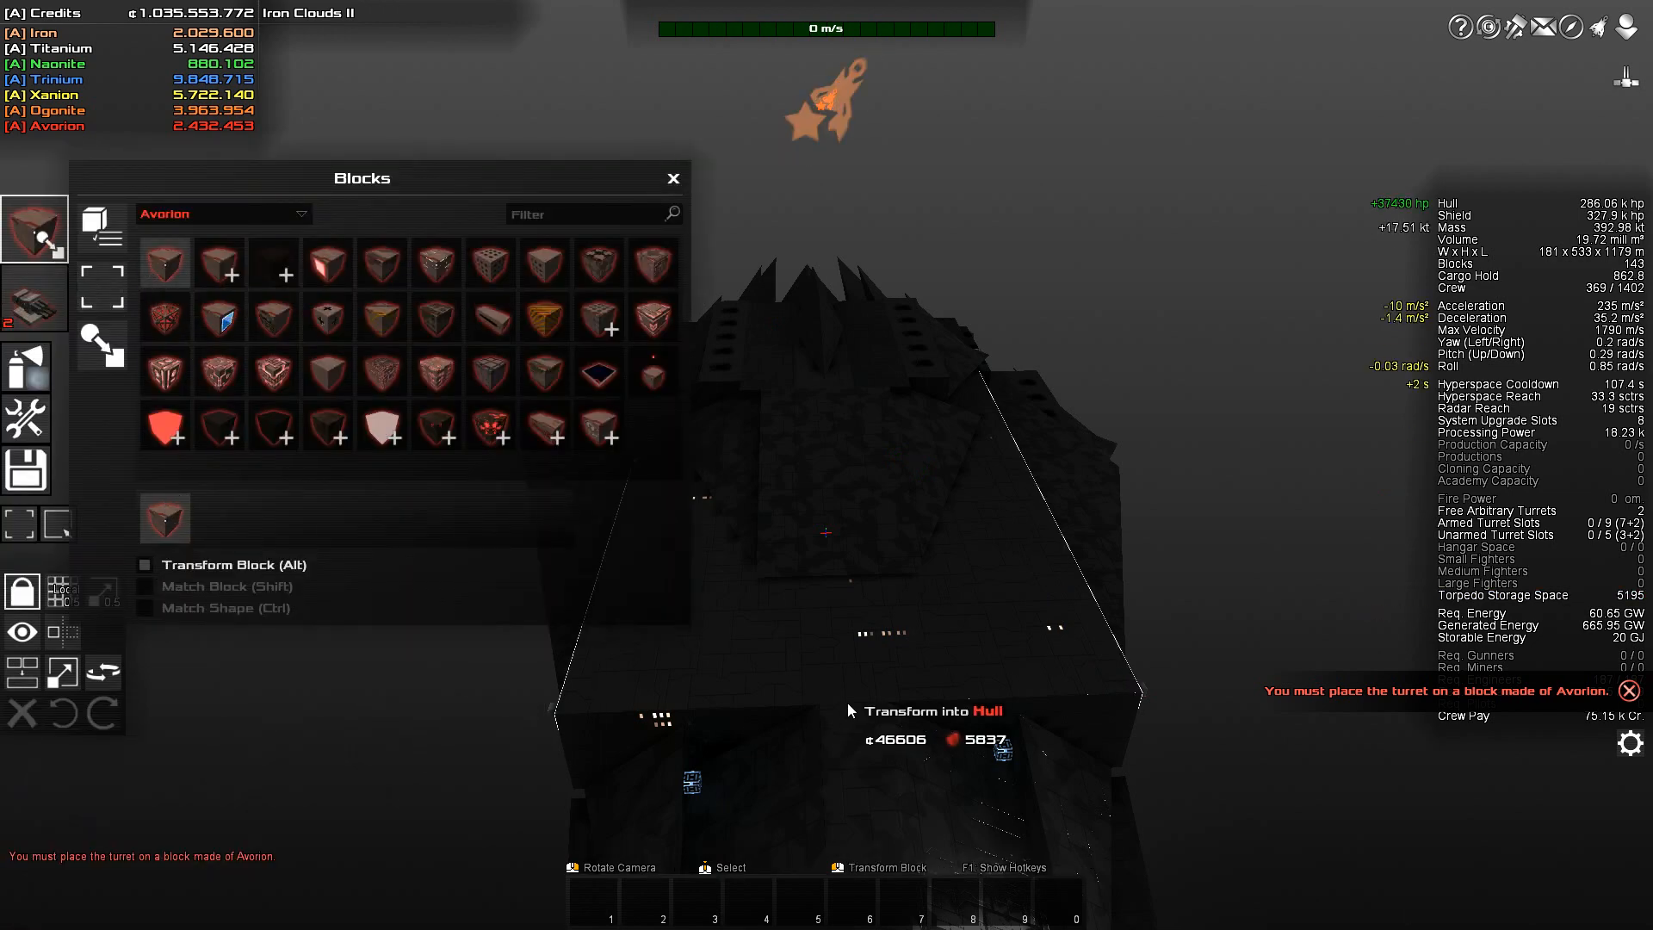
pyautogui.click(673, 177)
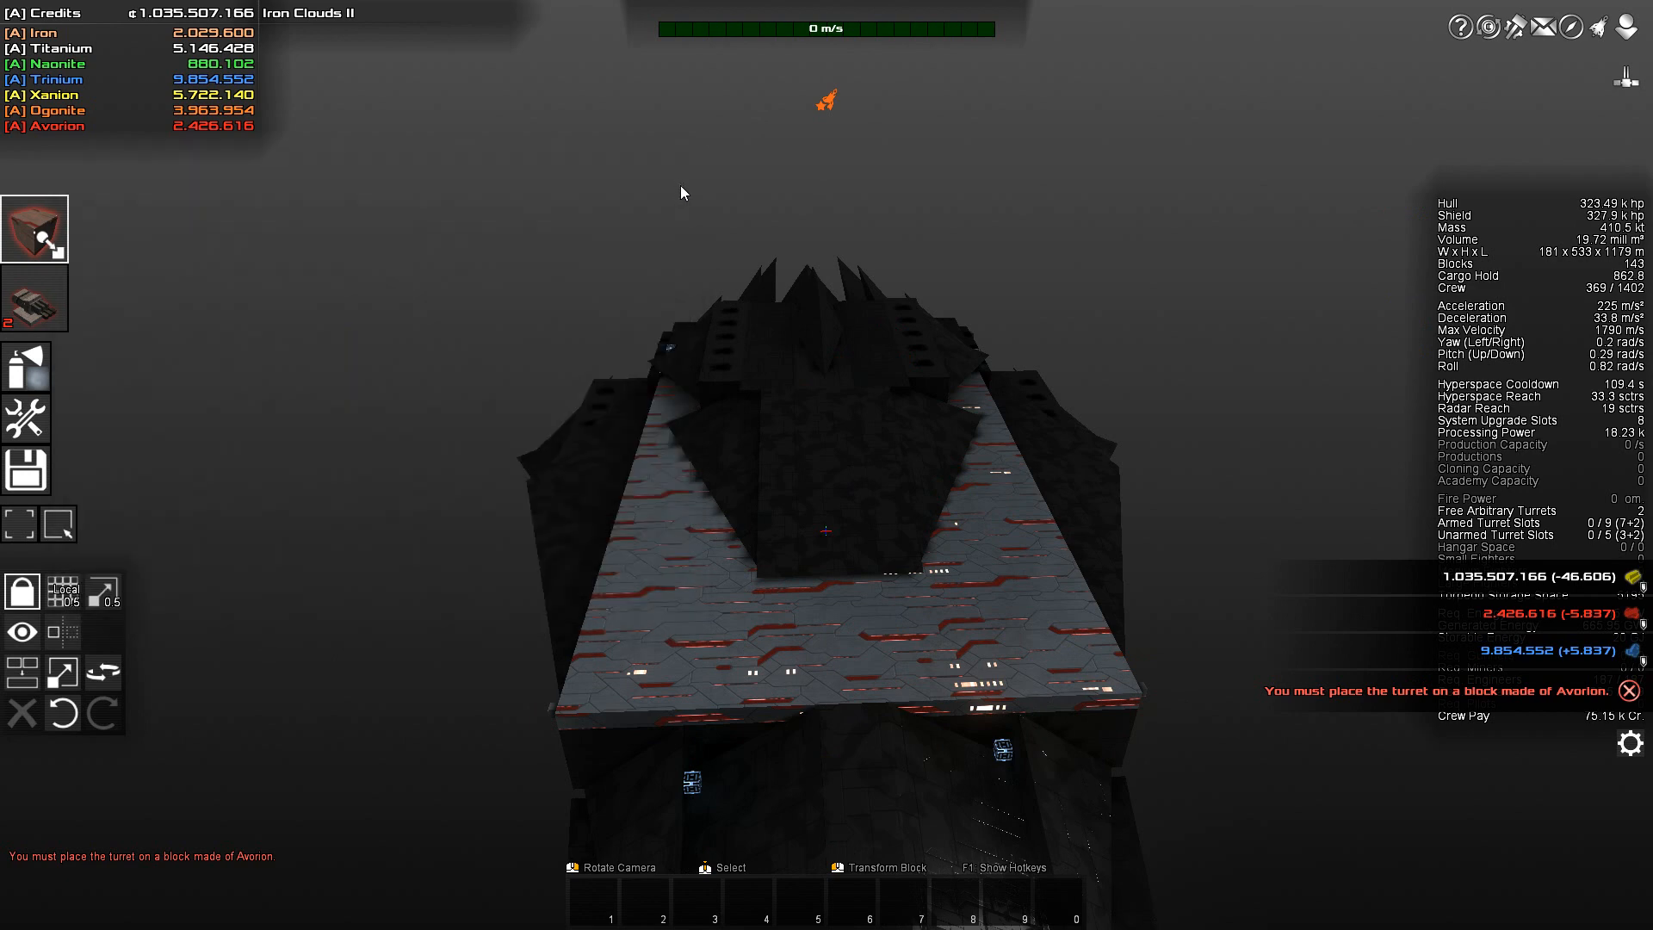
# Remove the two Triple Point Defense Chainguns and return to Blocks mode with Avorion material
pyautogui.click(34, 298)
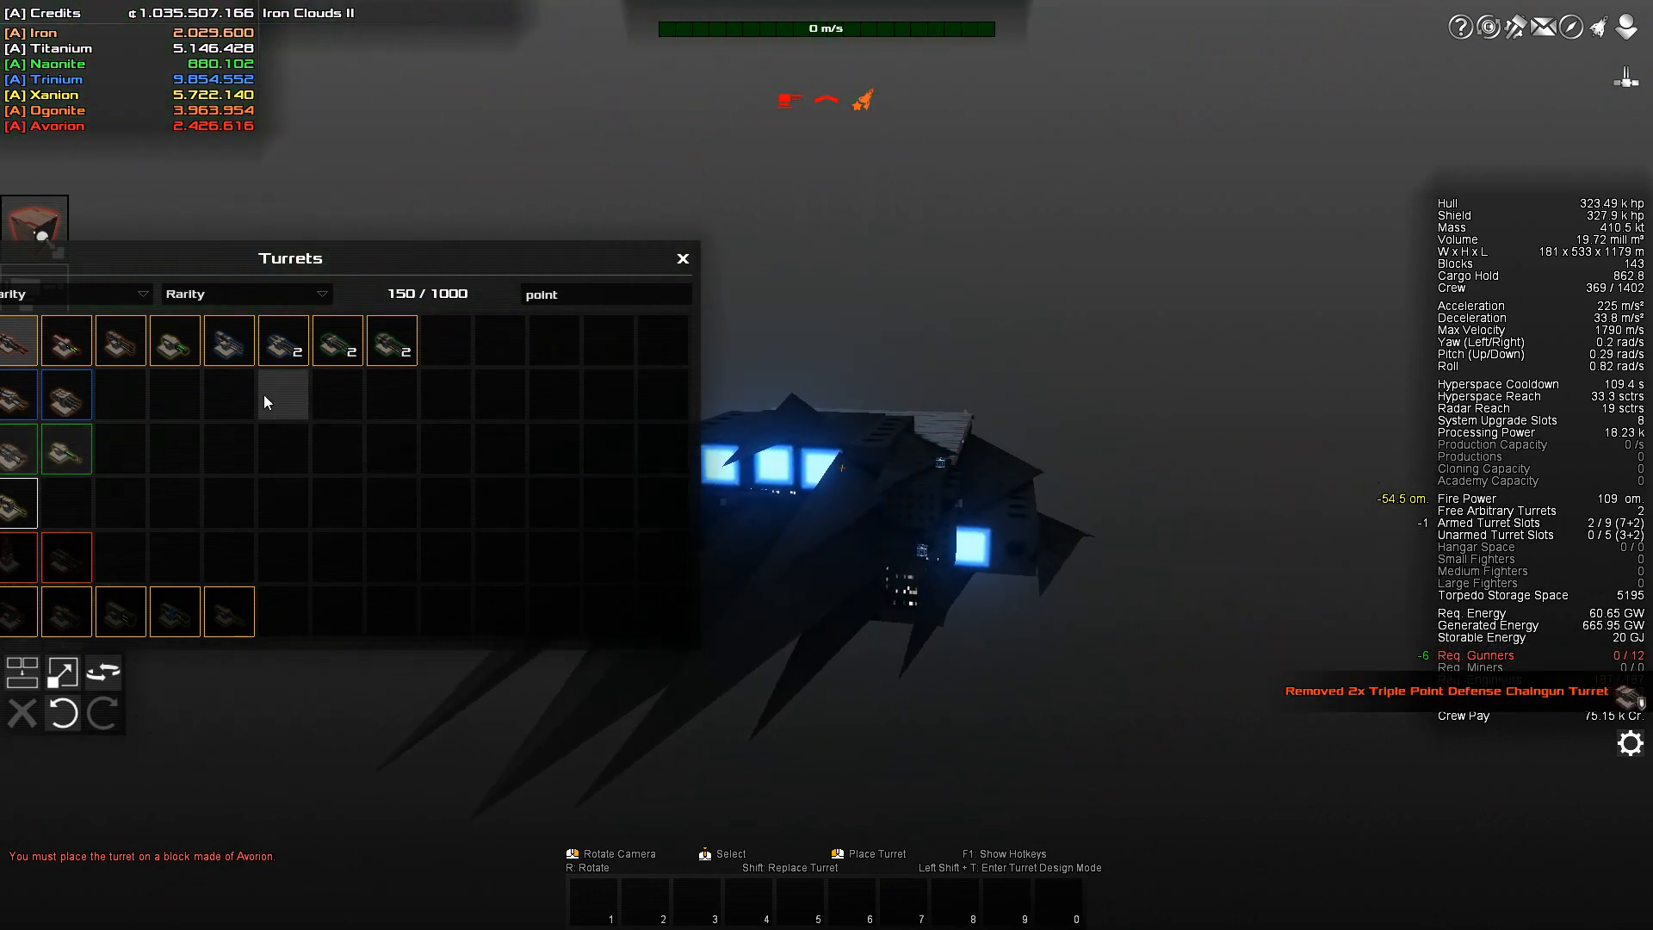
pyautogui.moveTo(65, 339)
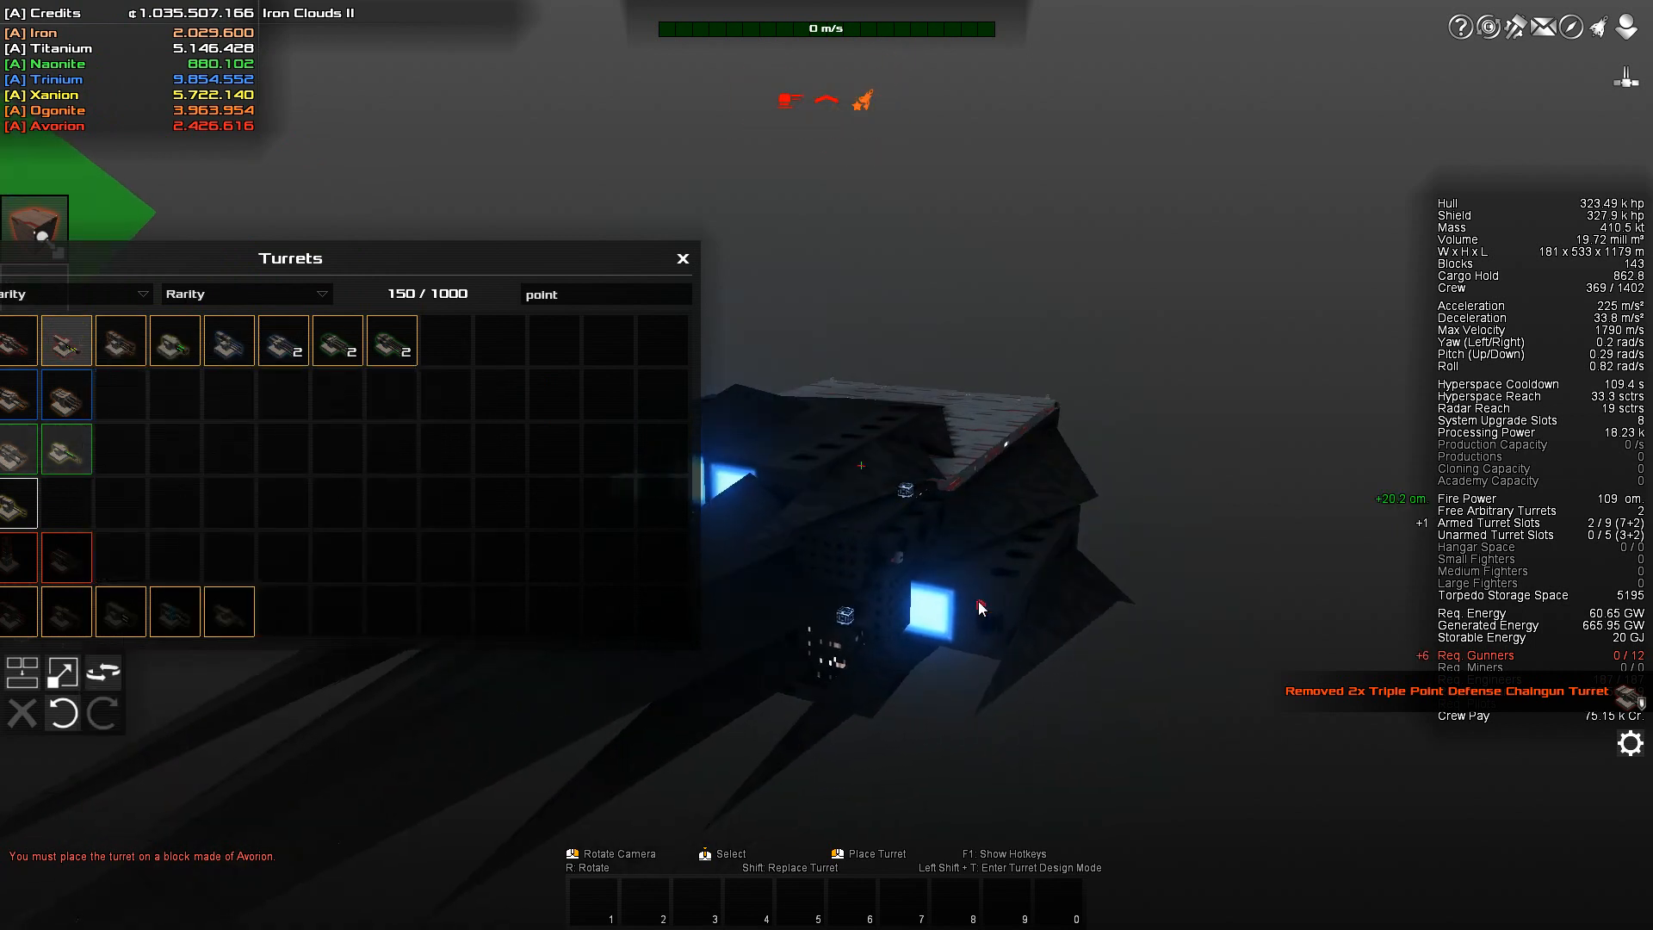
pyautogui.moveTo(989, 586)
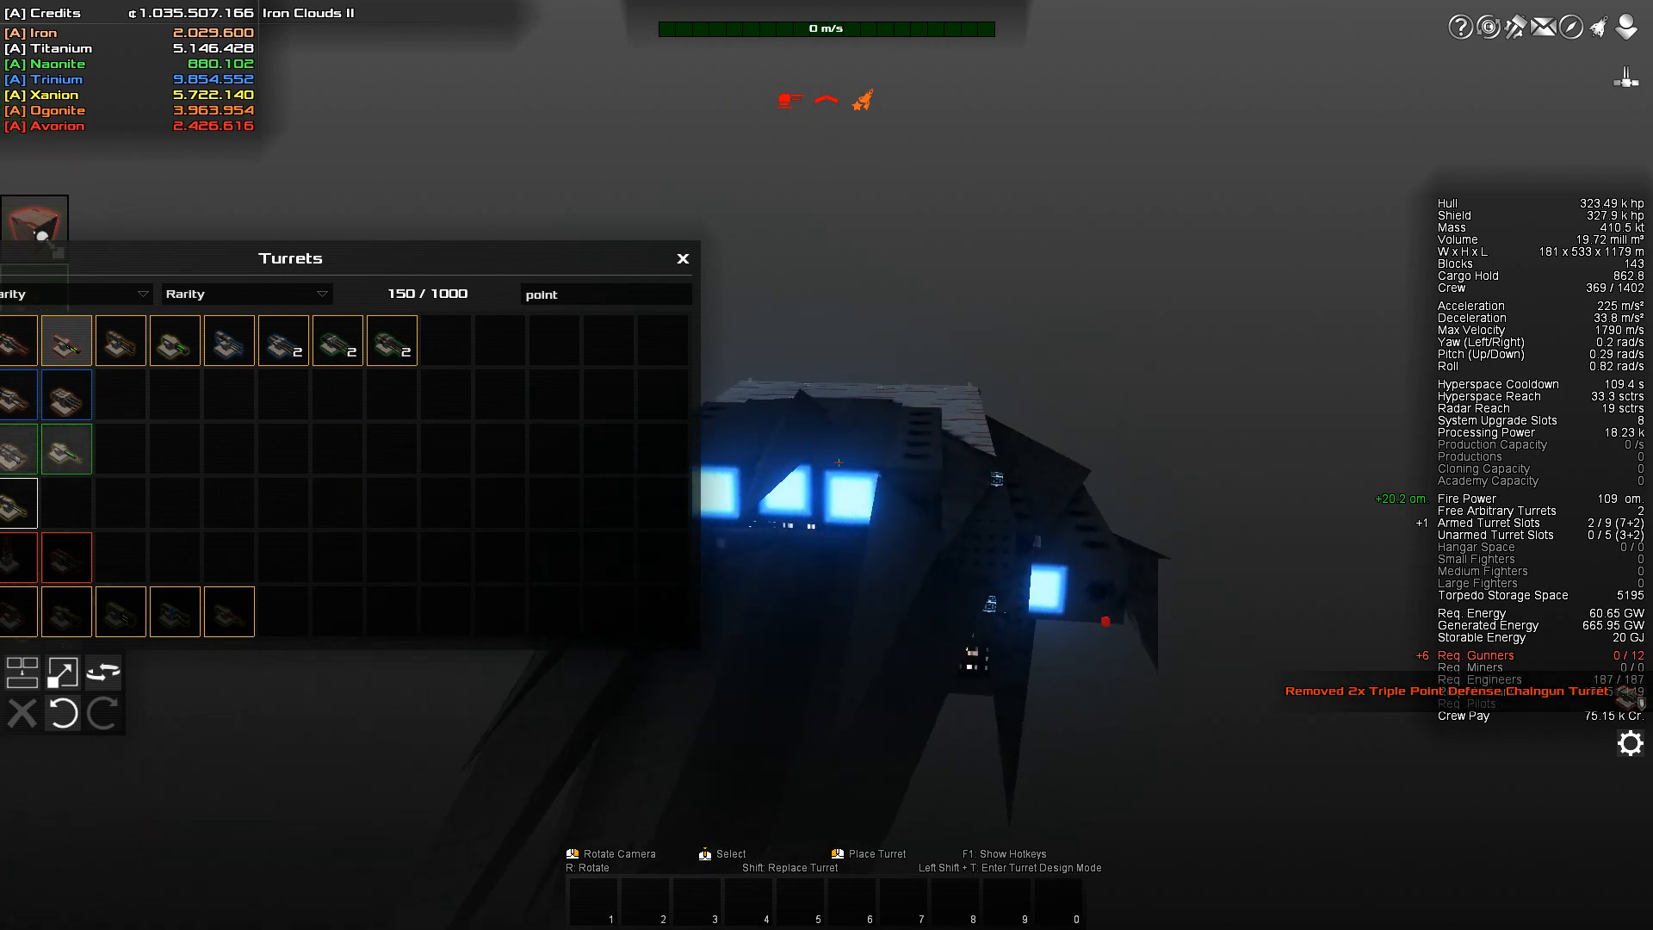
pyautogui.click(794, 740)
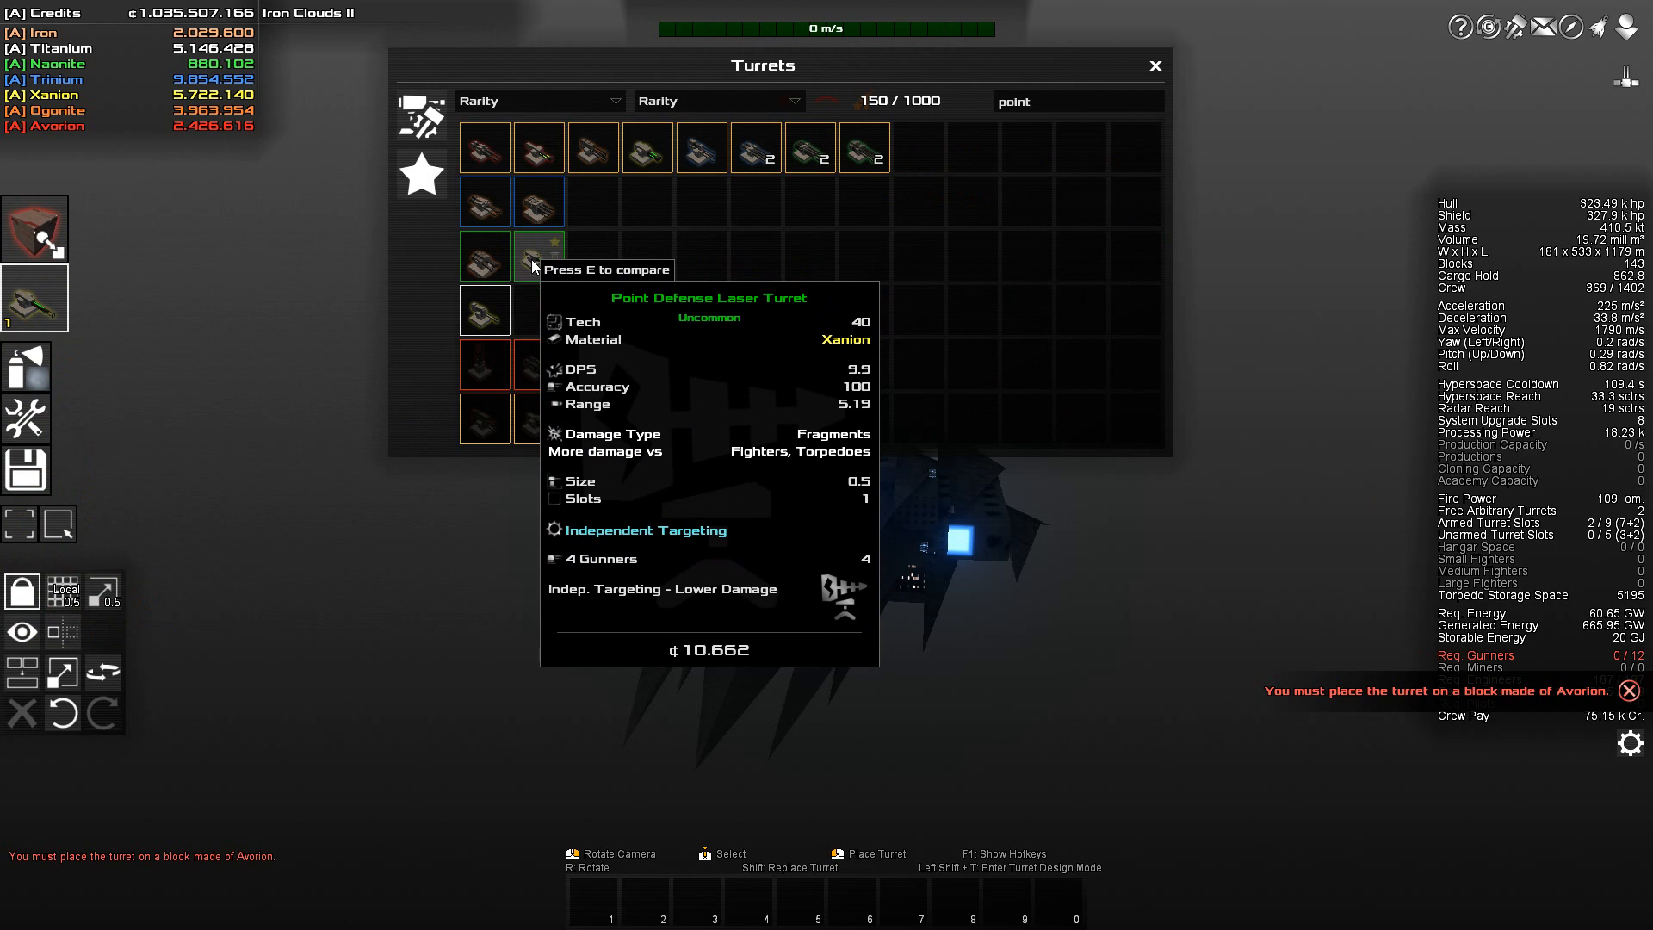
pyautogui.moveTo(486, 312)
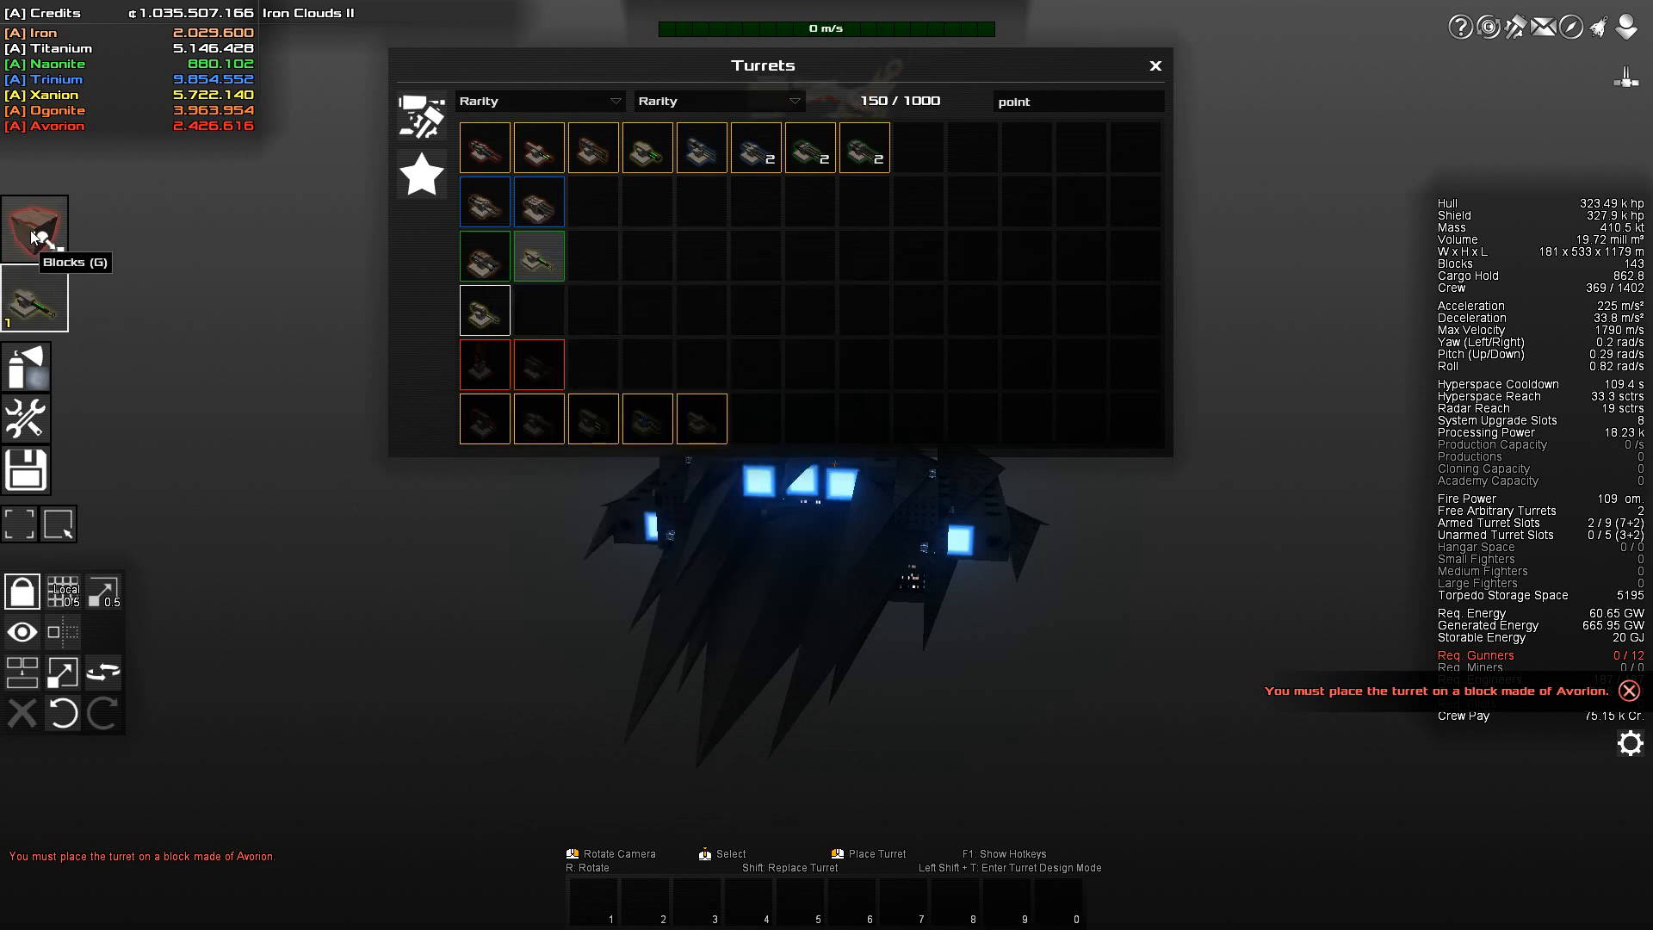
pyautogui.click(34, 229)
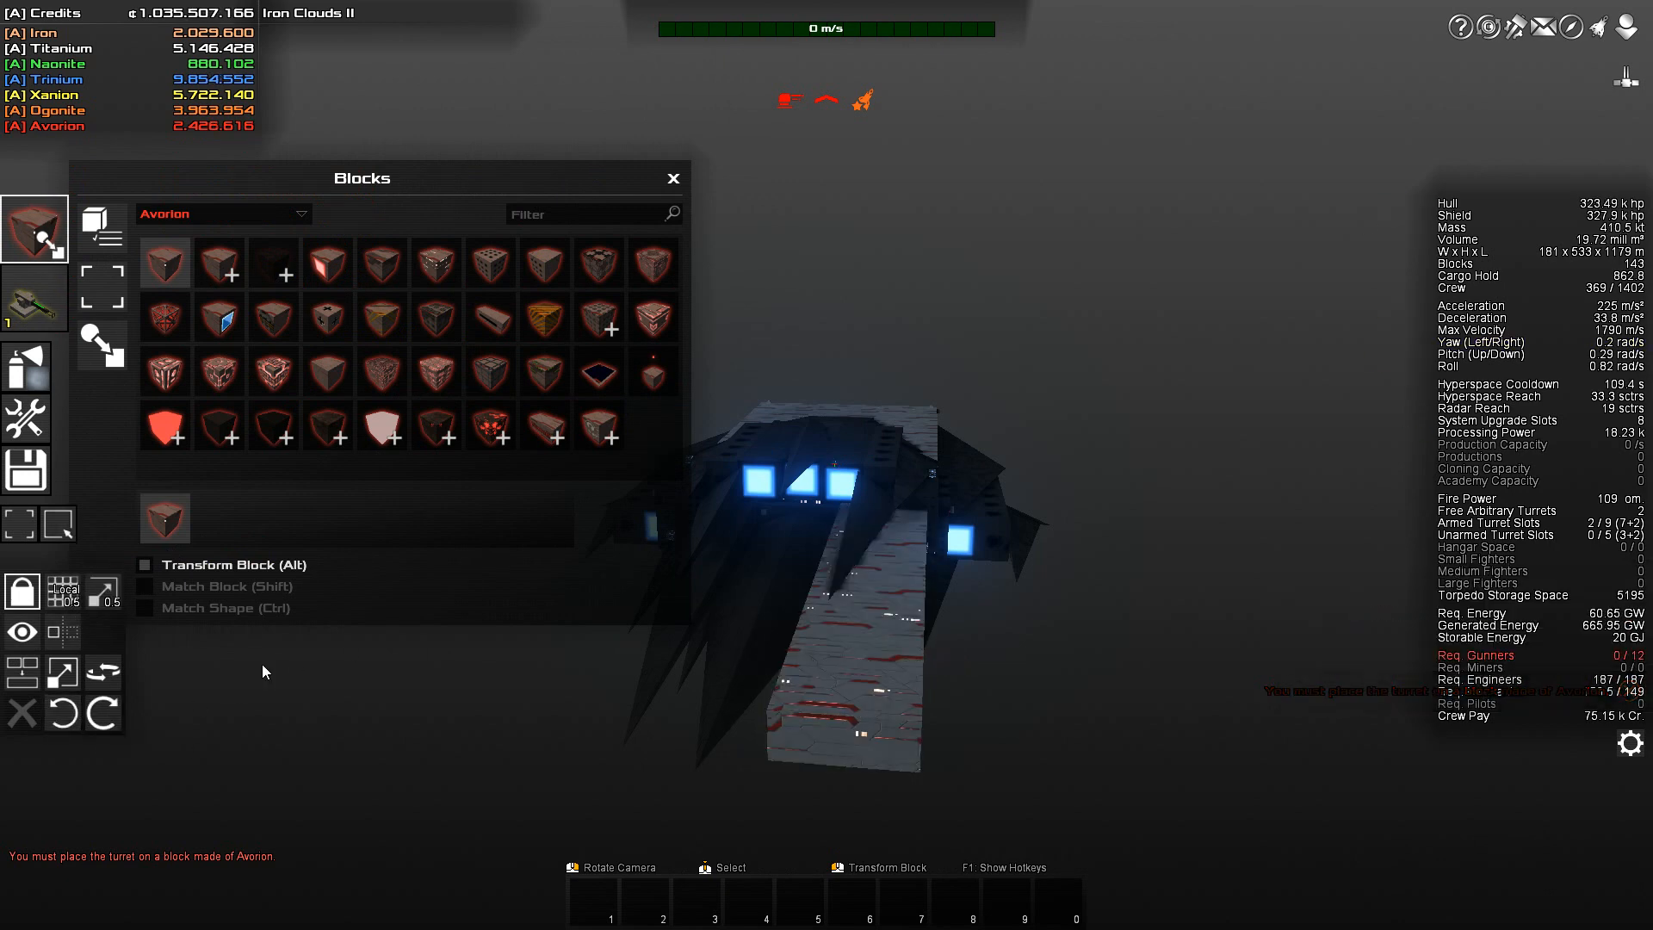
pyautogui.moveTo(166, 517)
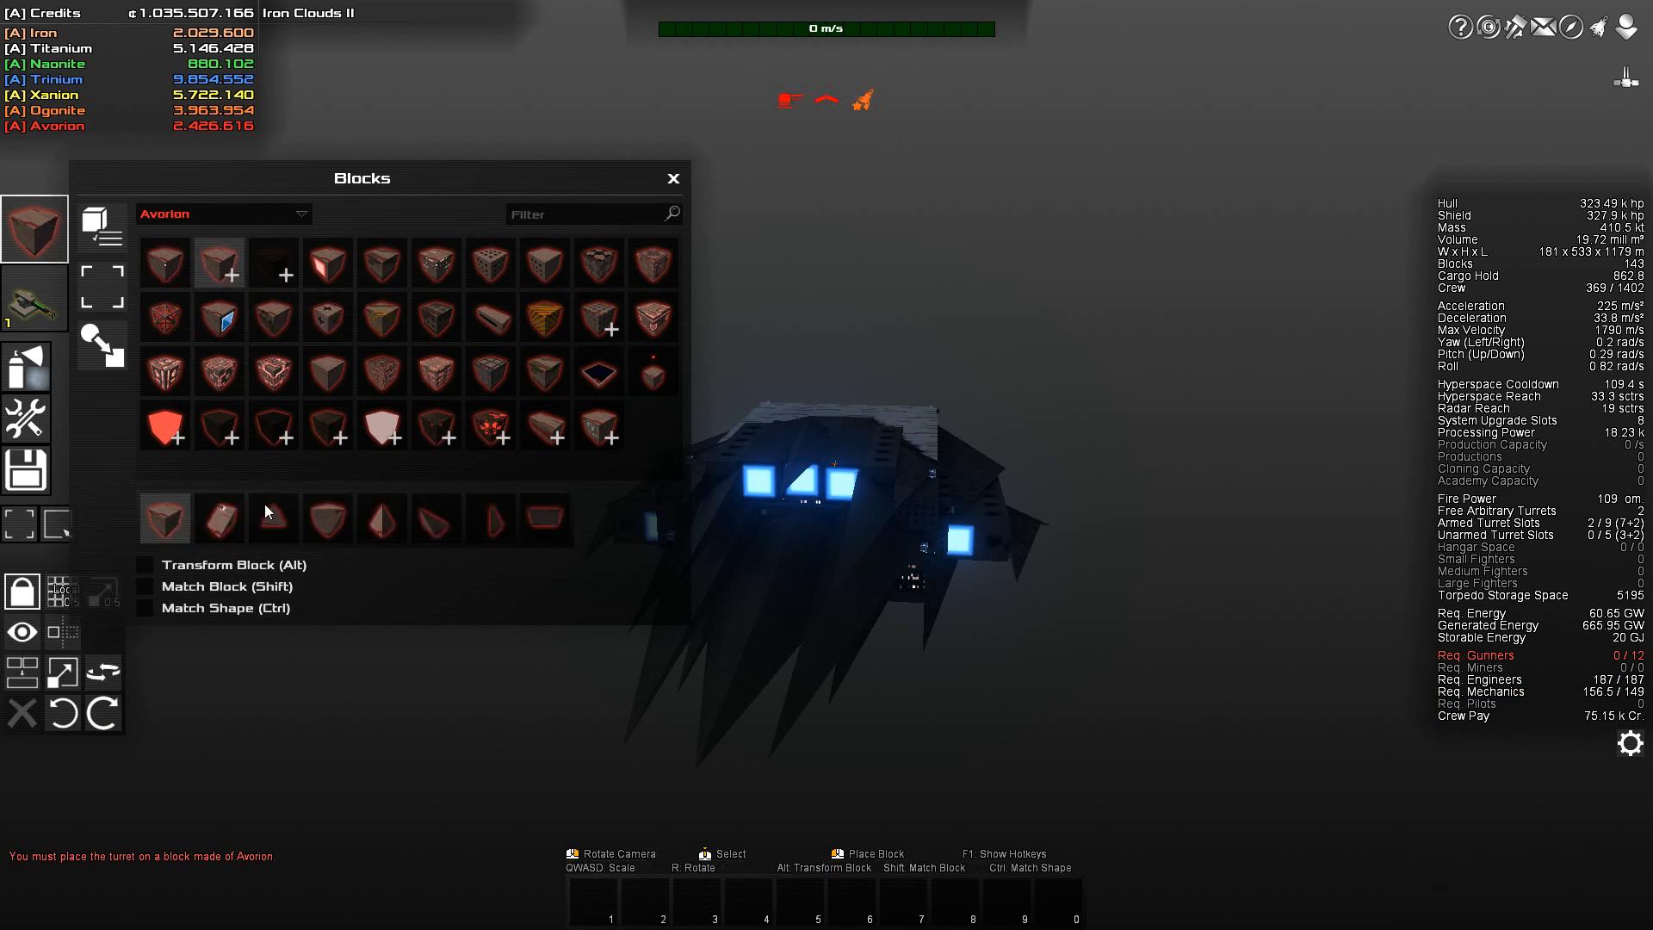
# Transform the long underside hull blocks into Avorion Corner shapes, raising hull to 334.39k hp
pyautogui.click(272, 518)
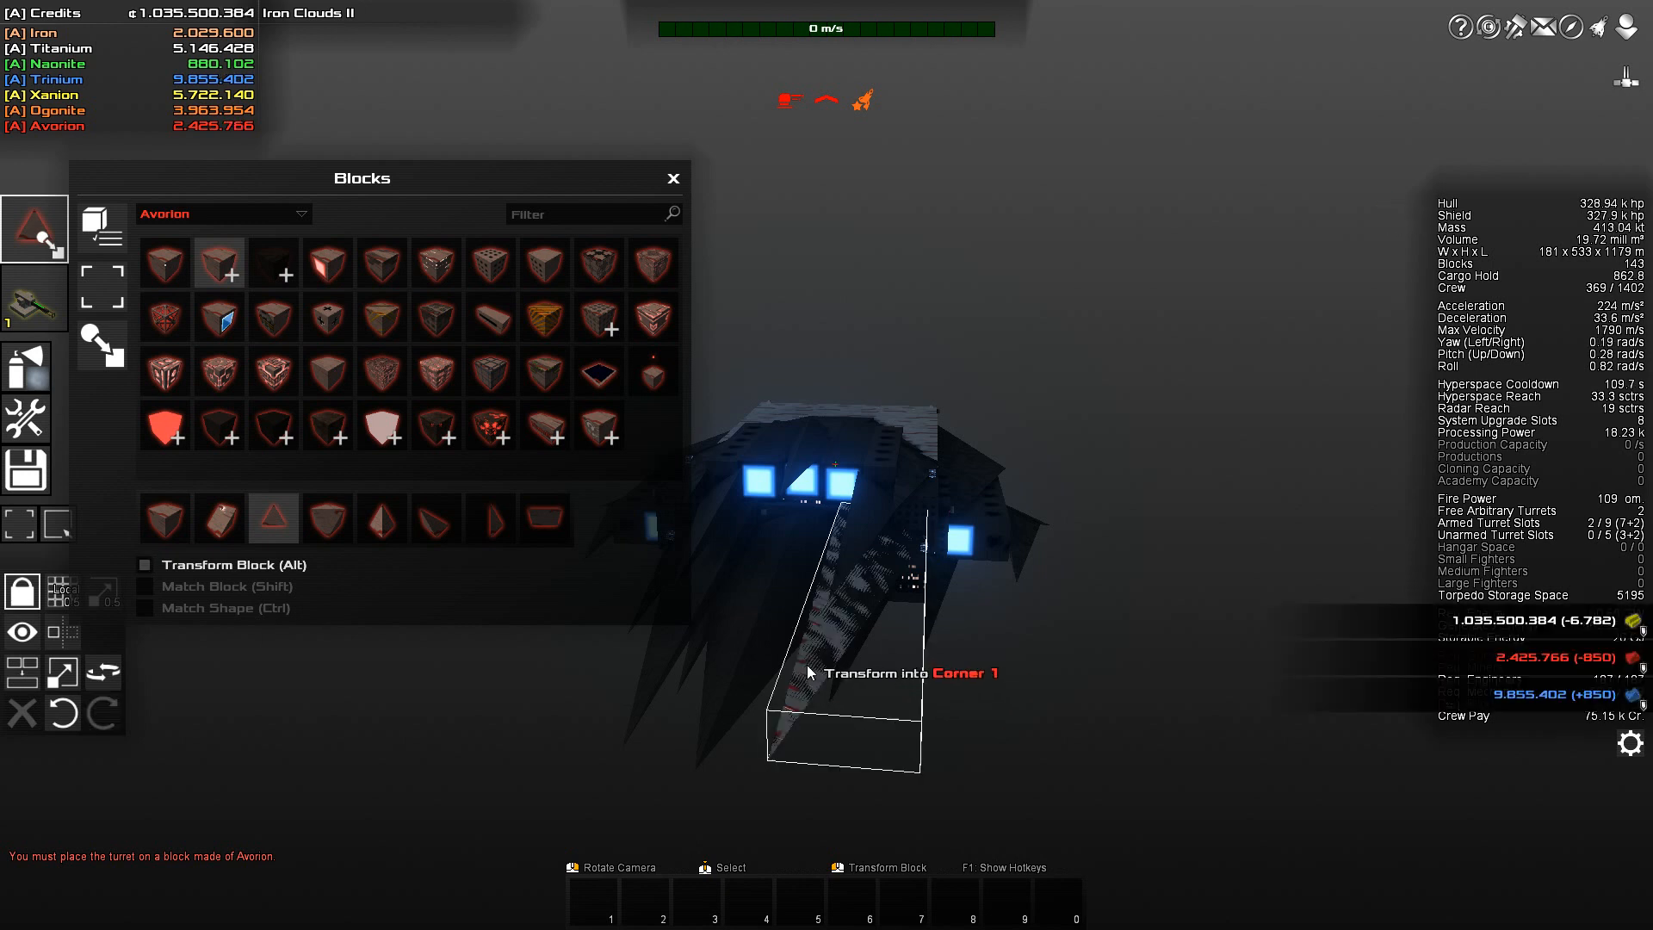
pyautogui.click(842, 672)
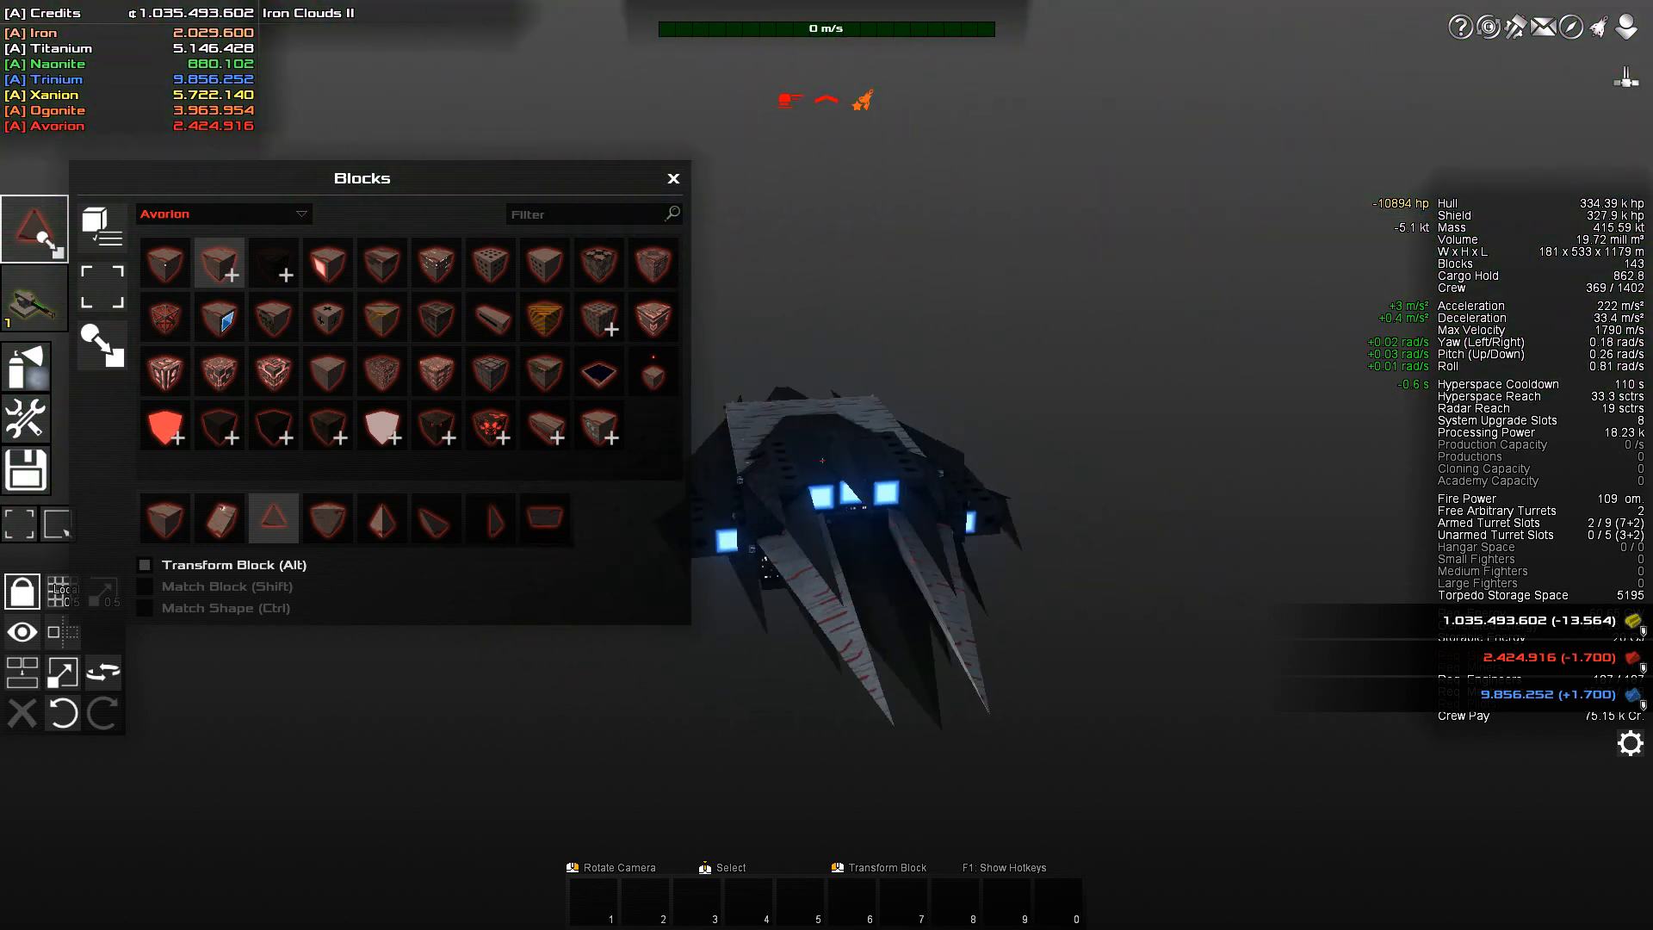
pyautogui.click(674, 177)
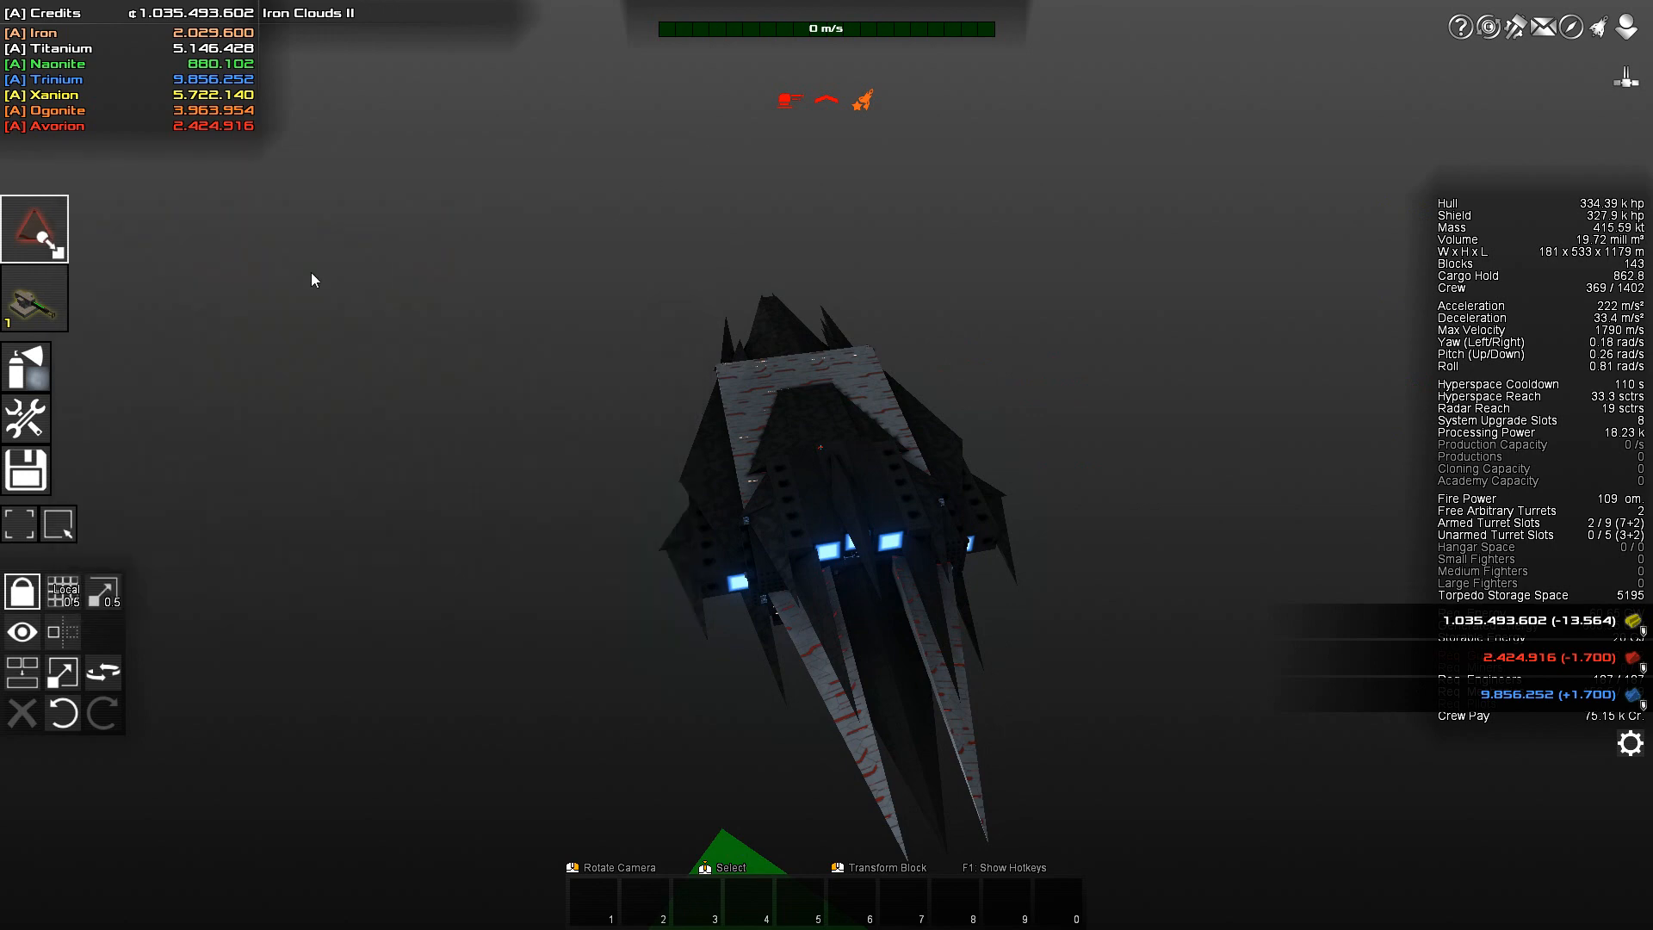
# Mount two Exceptional Point Defense Laser Turrets on the hull, bringing armed turret slots to 4/9
pyautogui.click(35, 298)
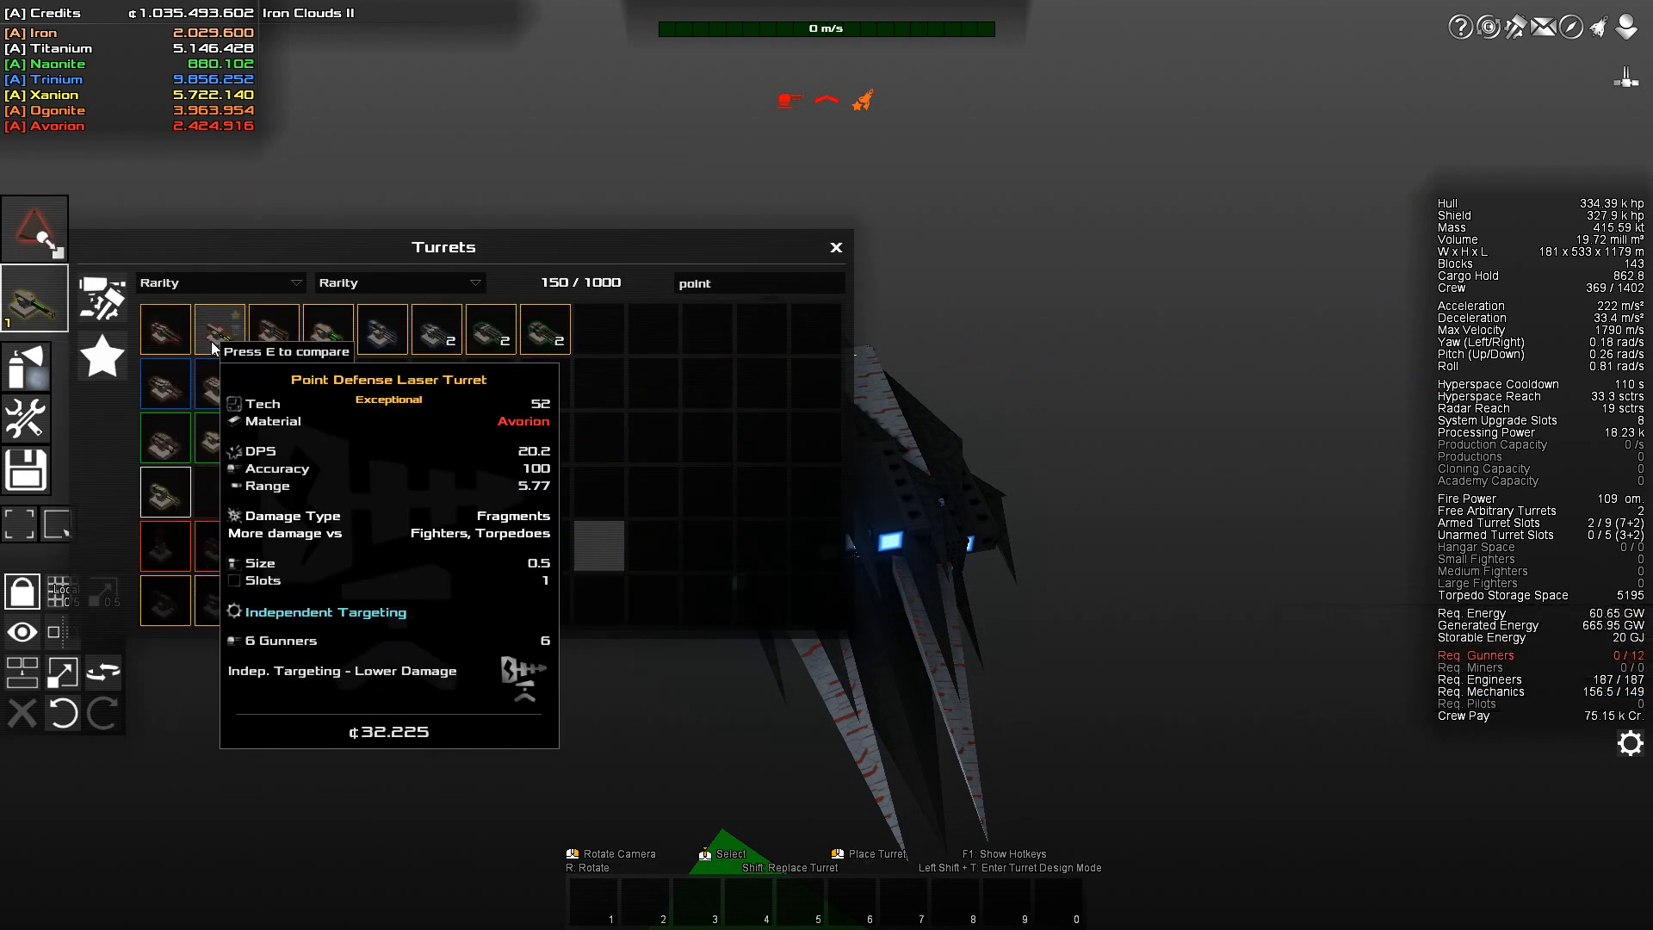
pyautogui.click(219, 327)
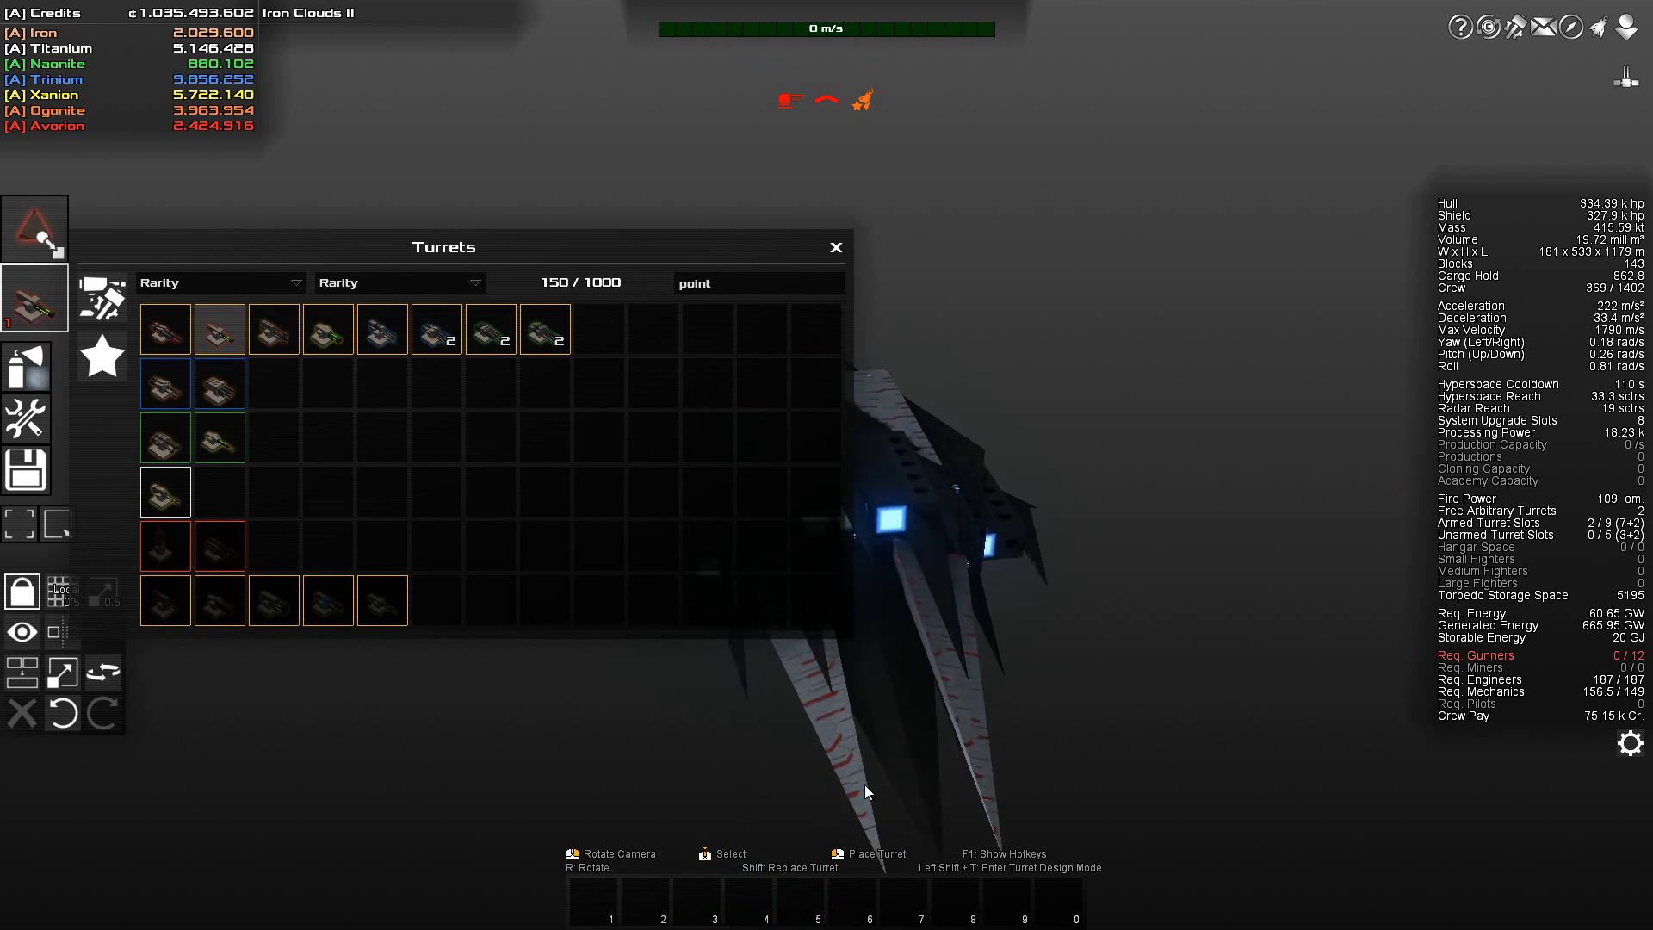
pyautogui.click(544, 327)
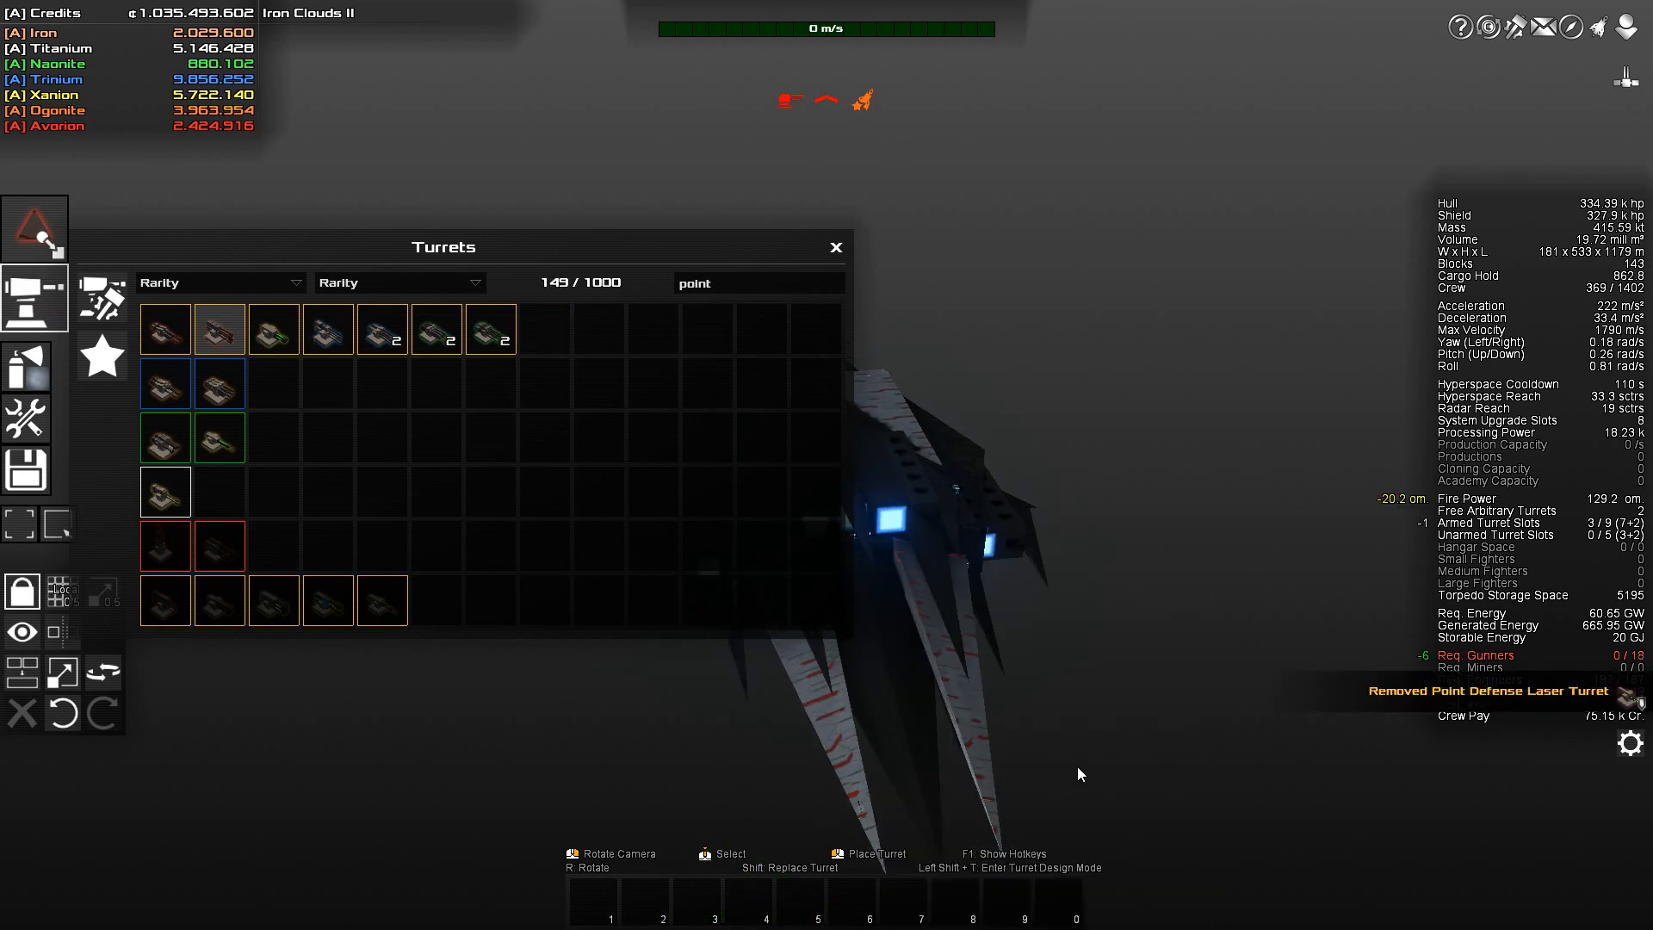
pyautogui.moveTo(274, 327)
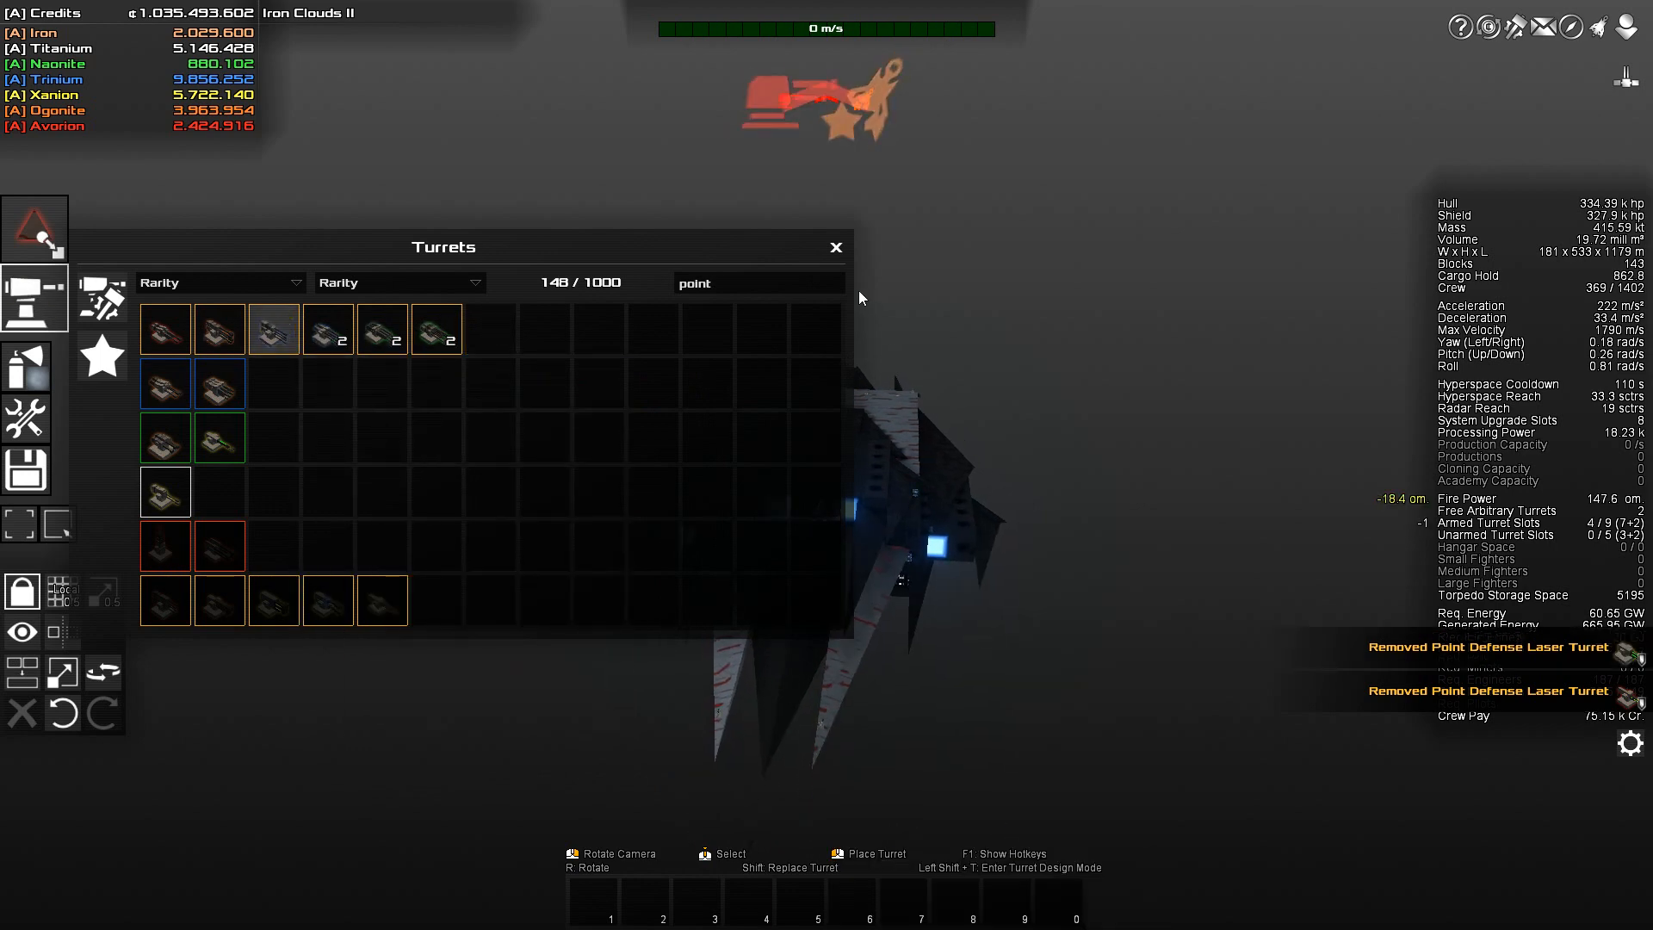
pyautogui.click(837, 246)
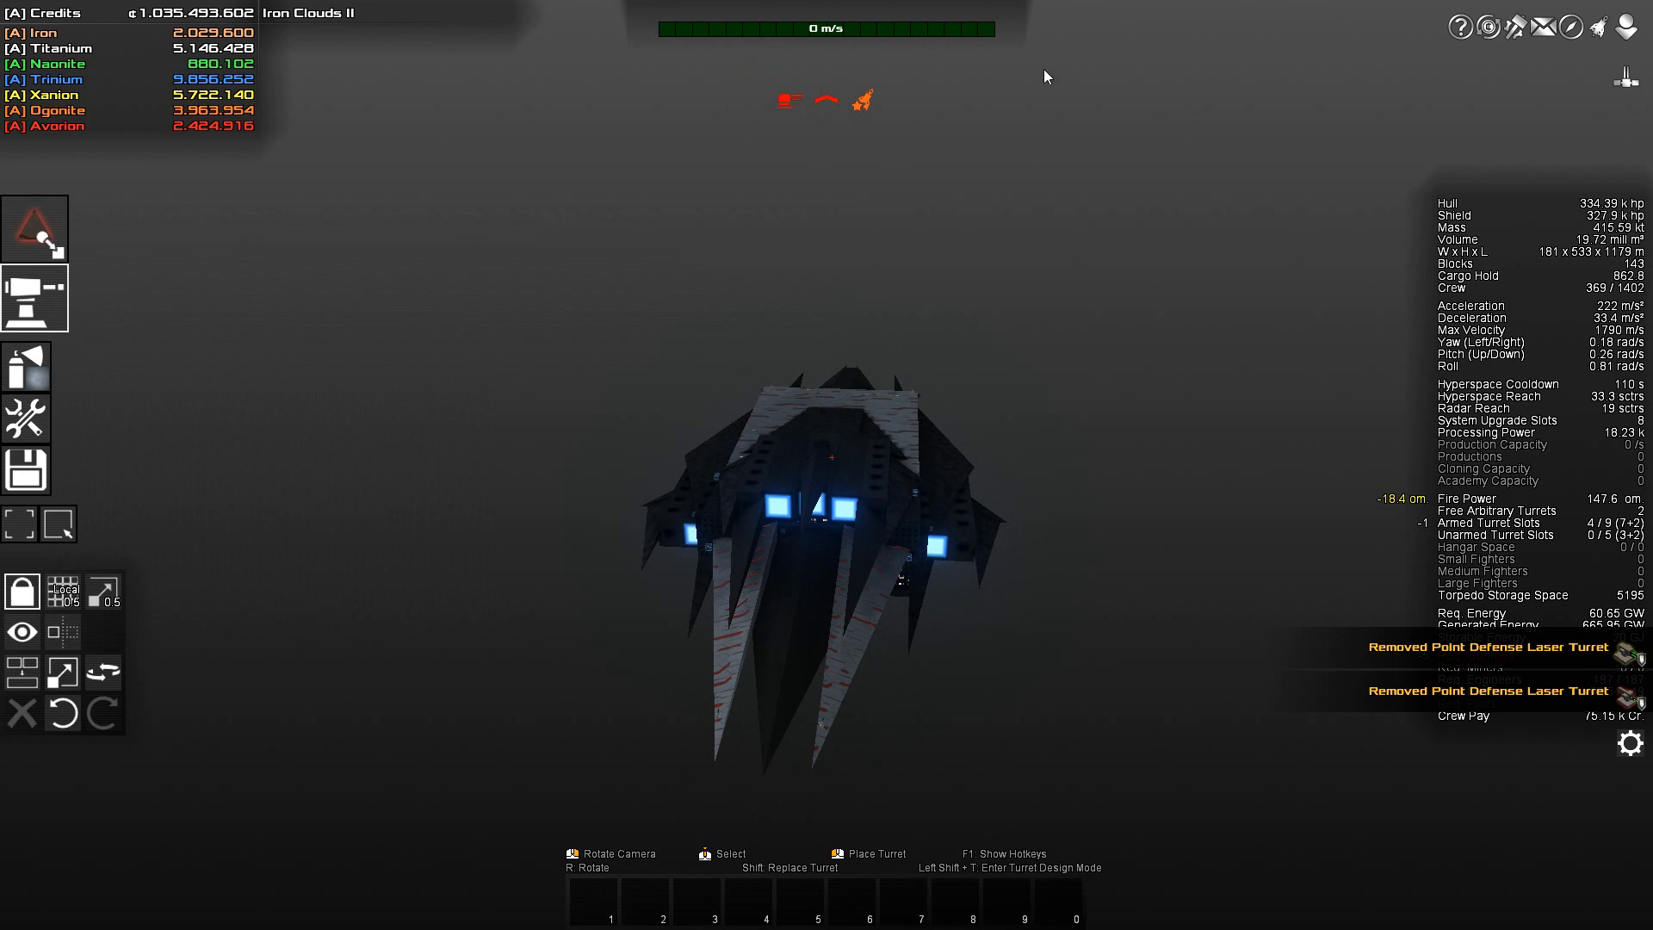
pyautogui.moveTo(993, 3)
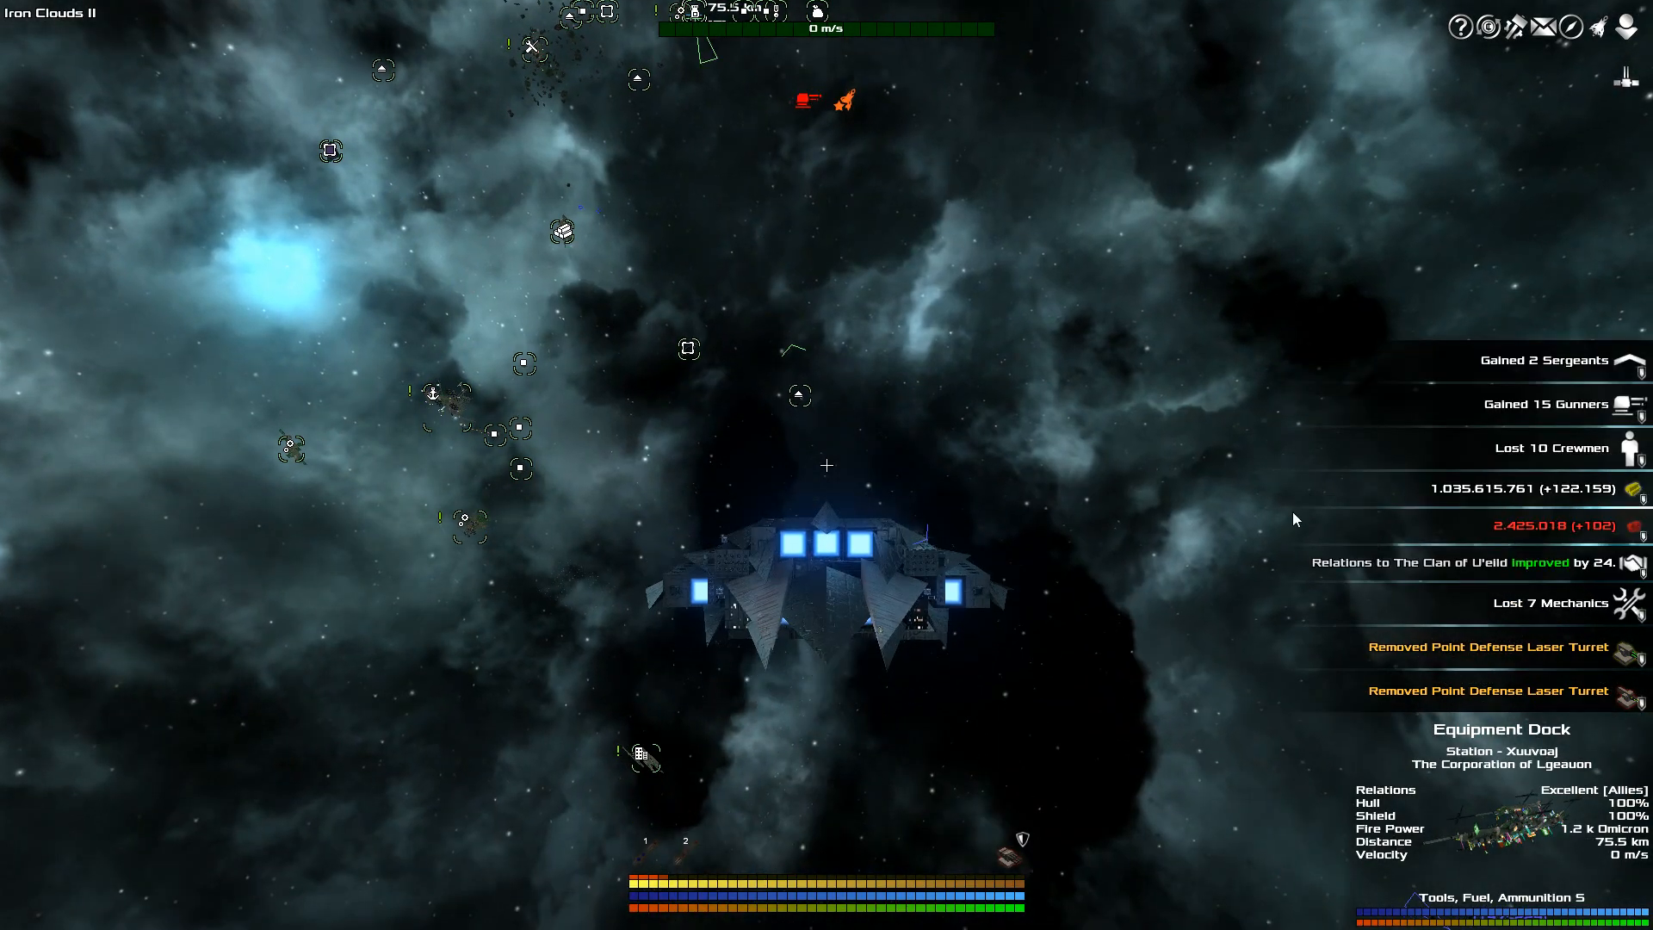
pyautogui.moveTo(1599, 26)
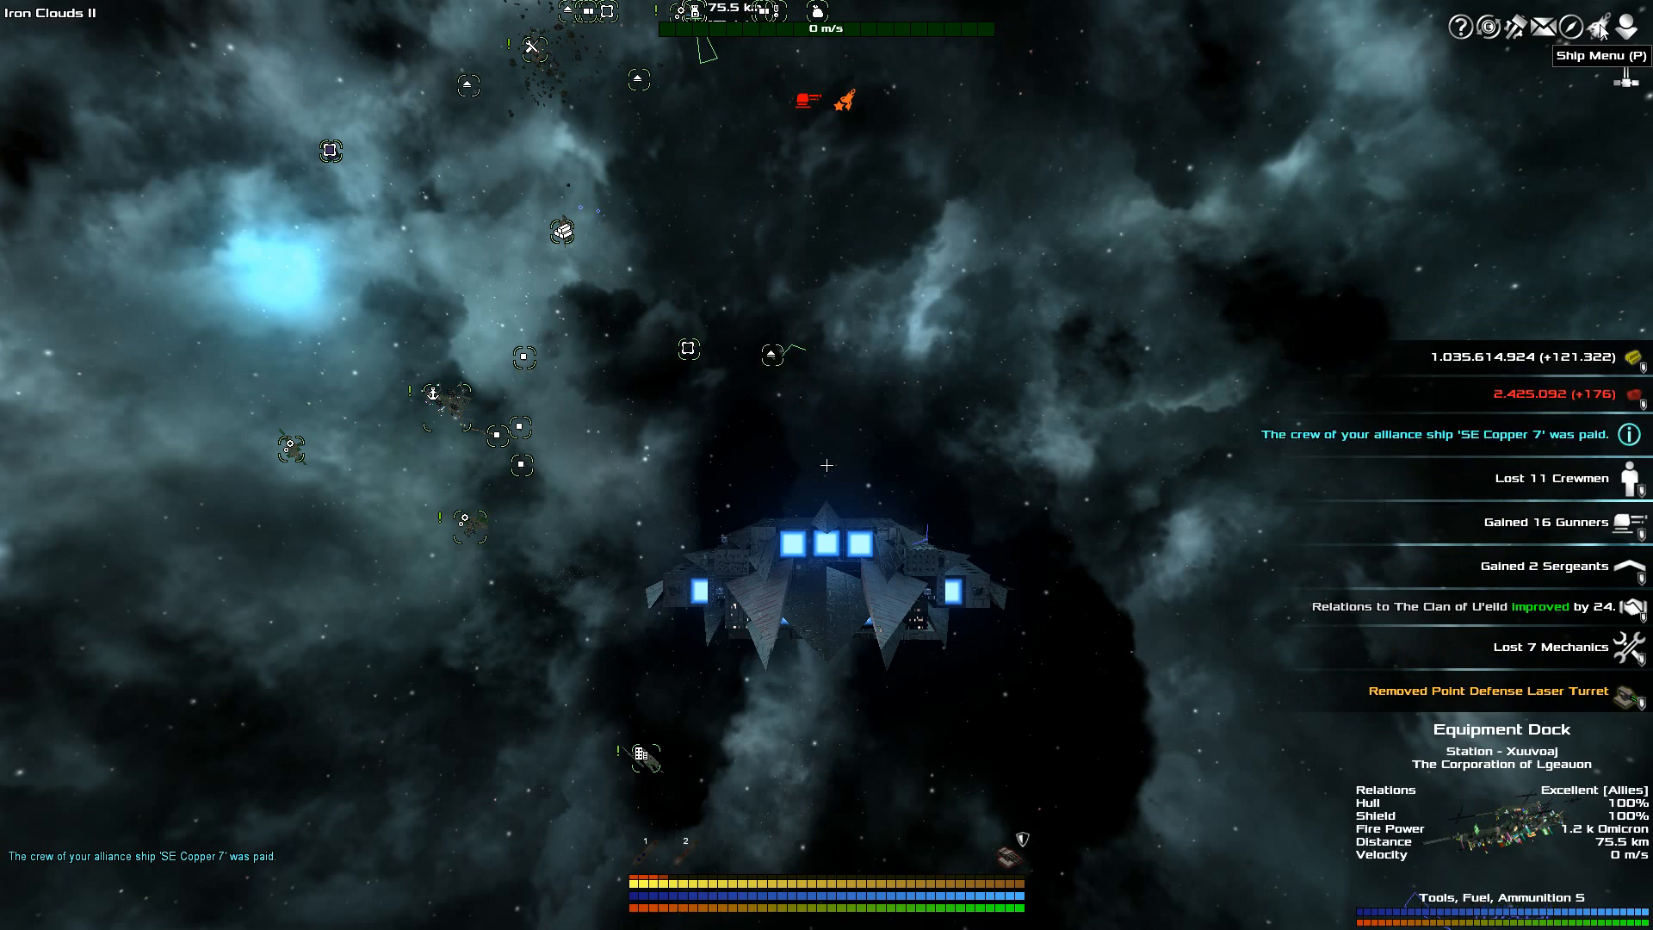
pyautogui.click(1600, 26)
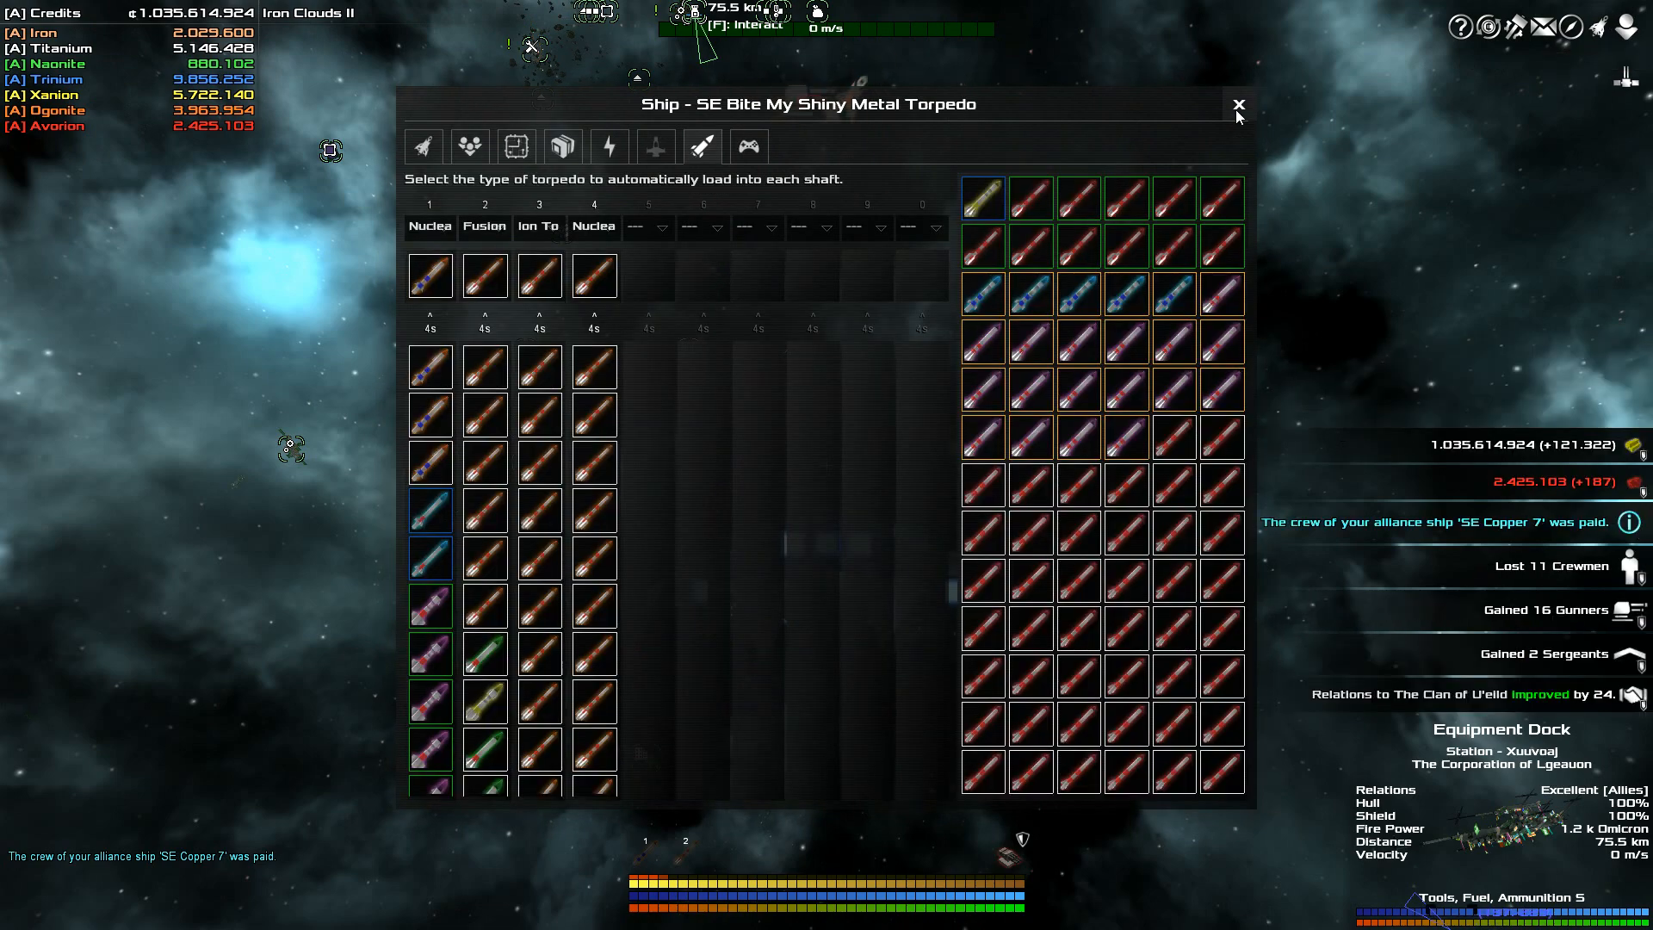
pyautogui.click(1238, 105)
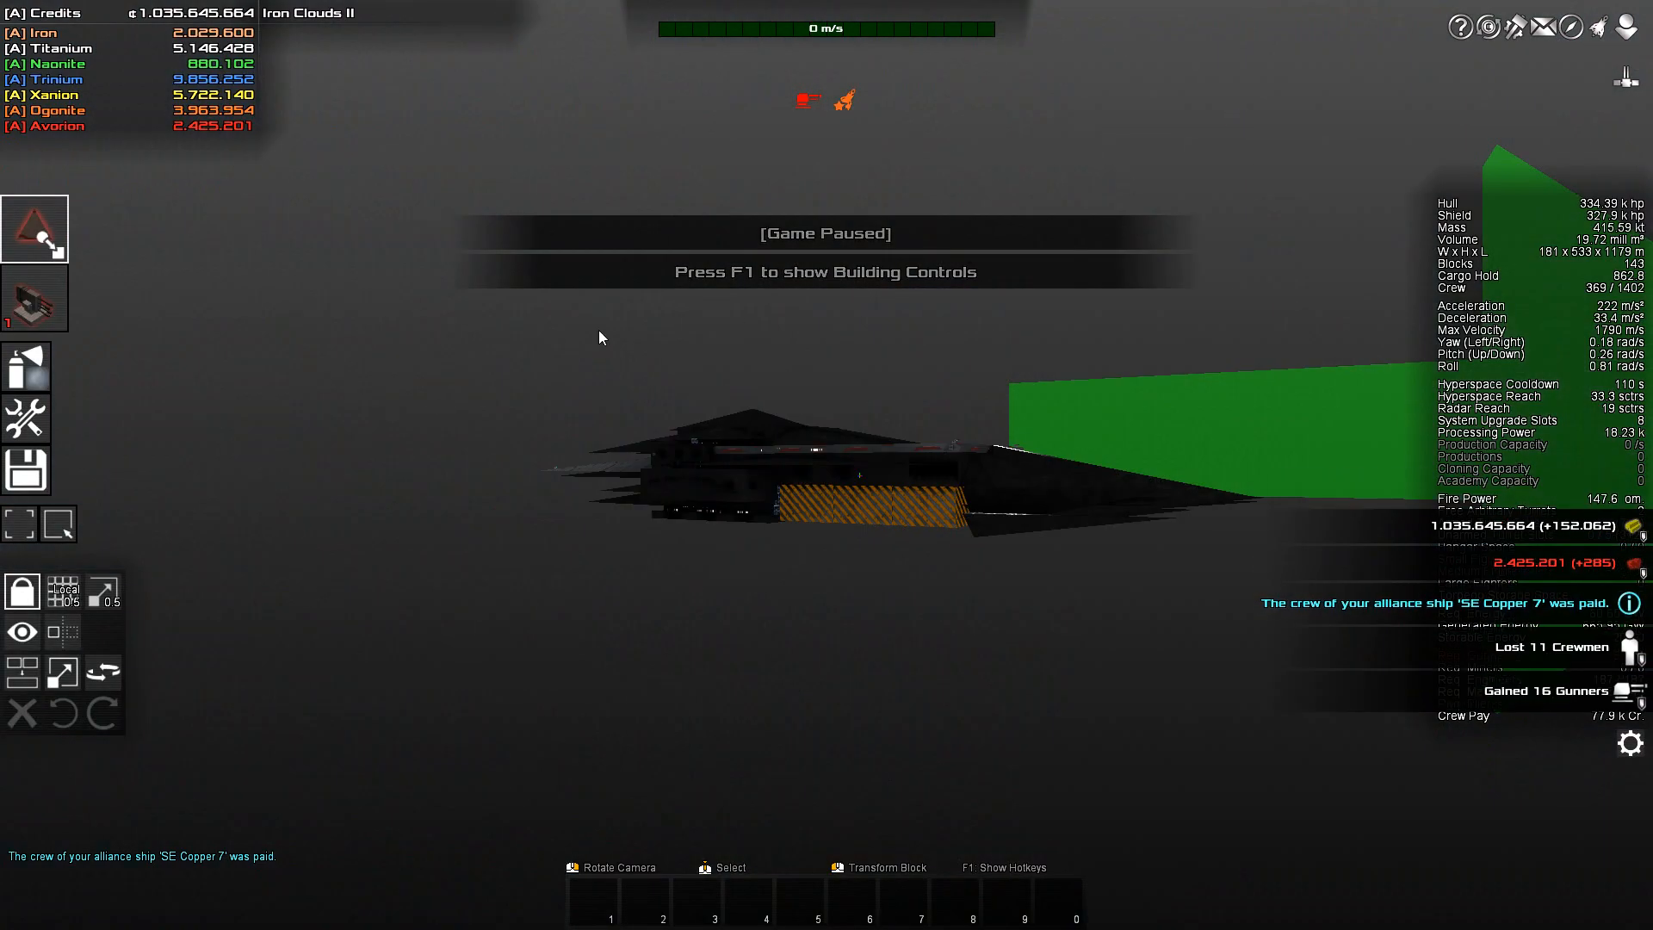
# Check the Turrets window once more, then leave build mode for the flight view beside the Equipment Dock
pyautogui.click(34, 296)
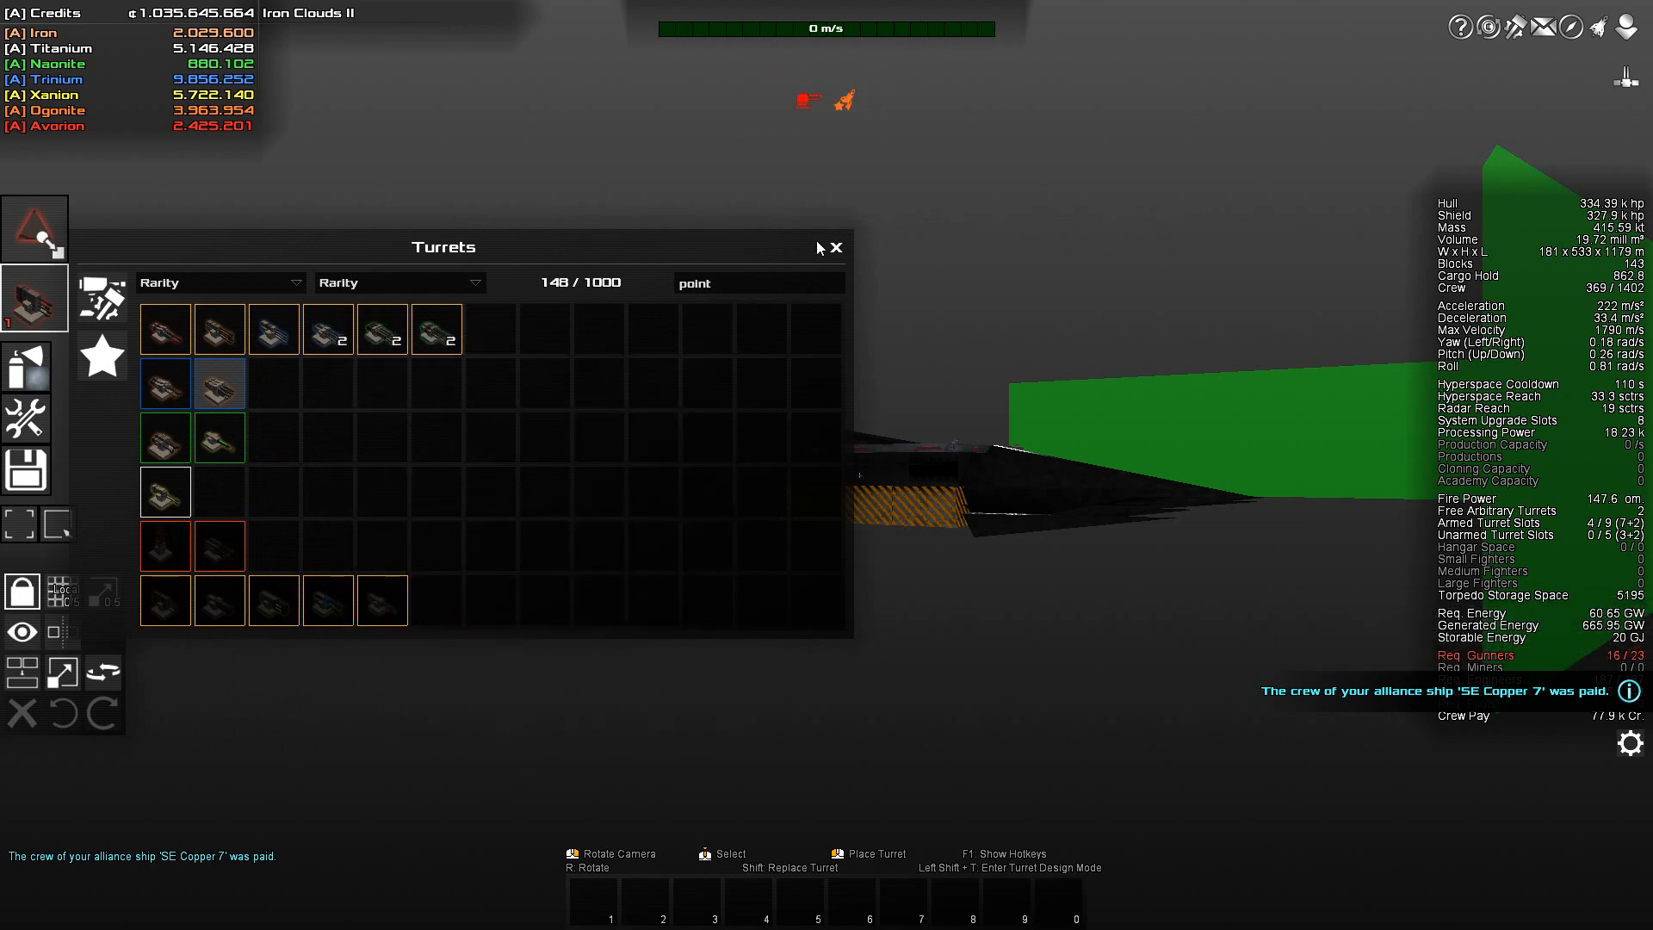
pyautogui.click(837, 246)
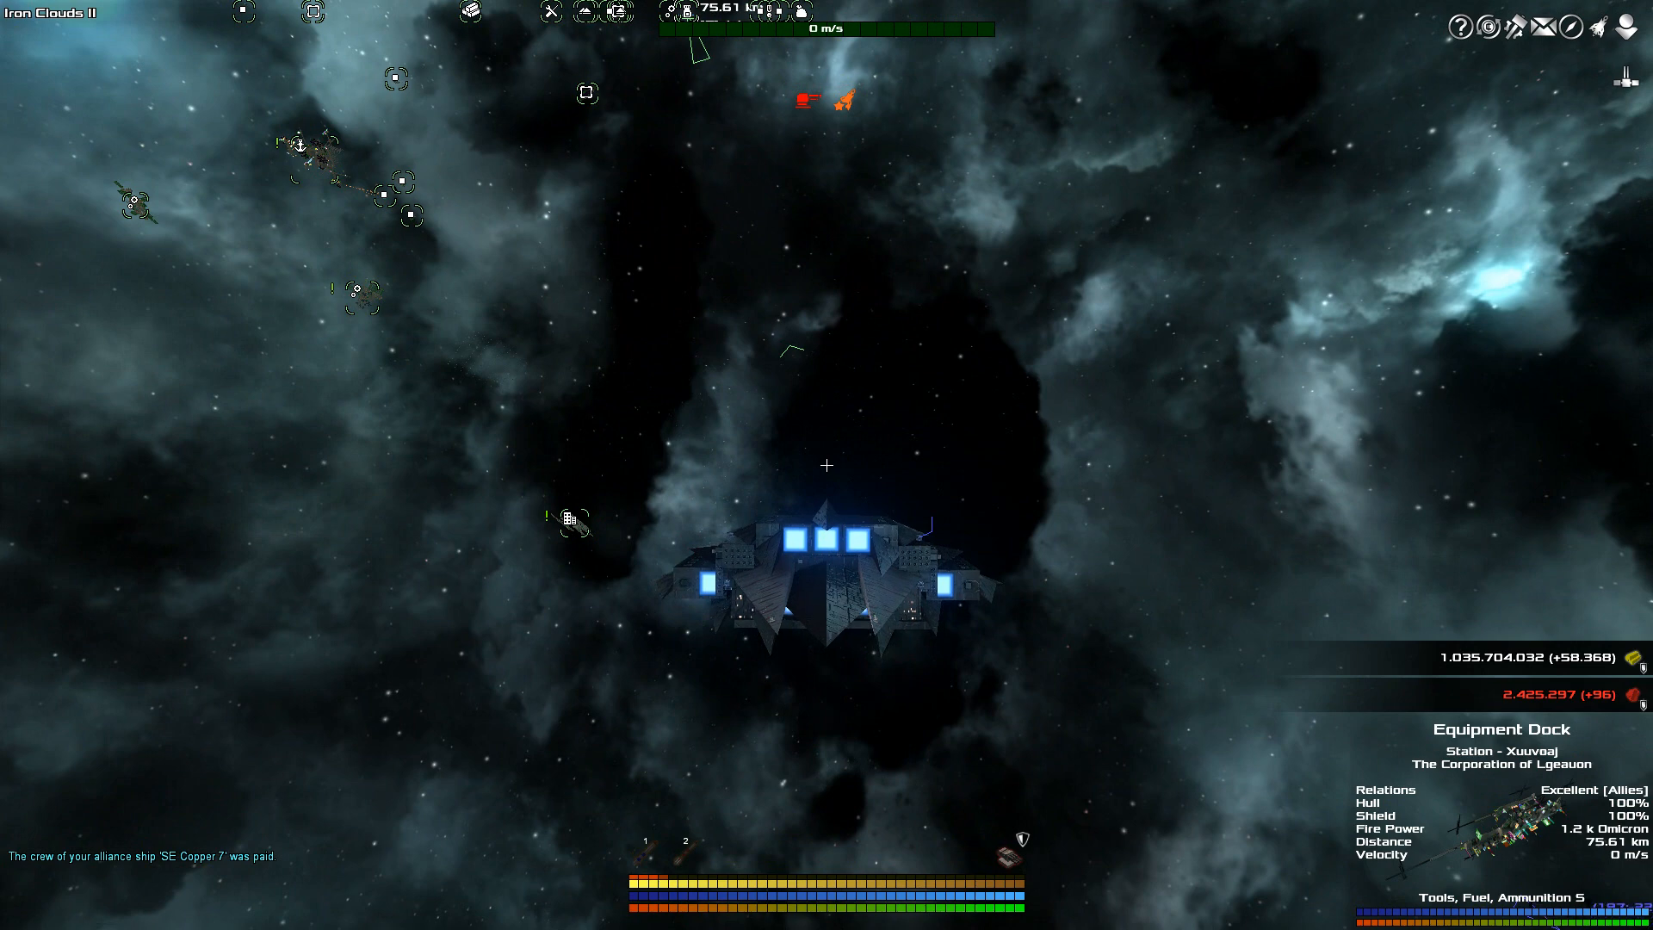
pyautogui.moveTo(1016, 842)
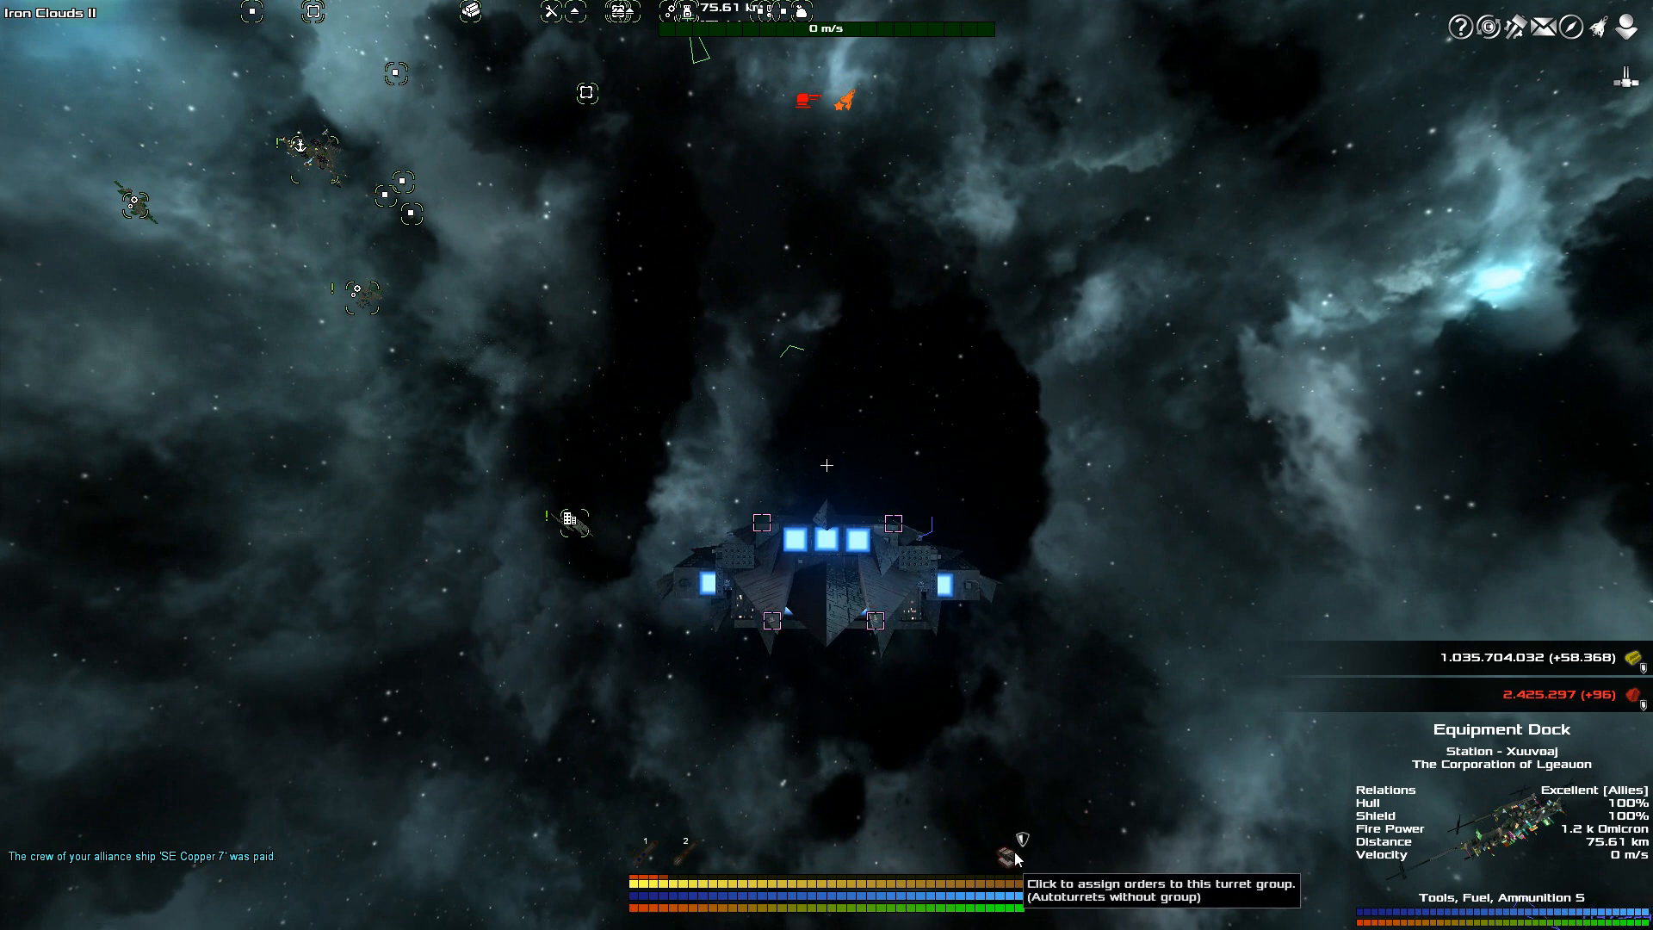
# Bring up the order choices for the ship's ungrouped autoturrets
pyautogui.click(1016, 839)
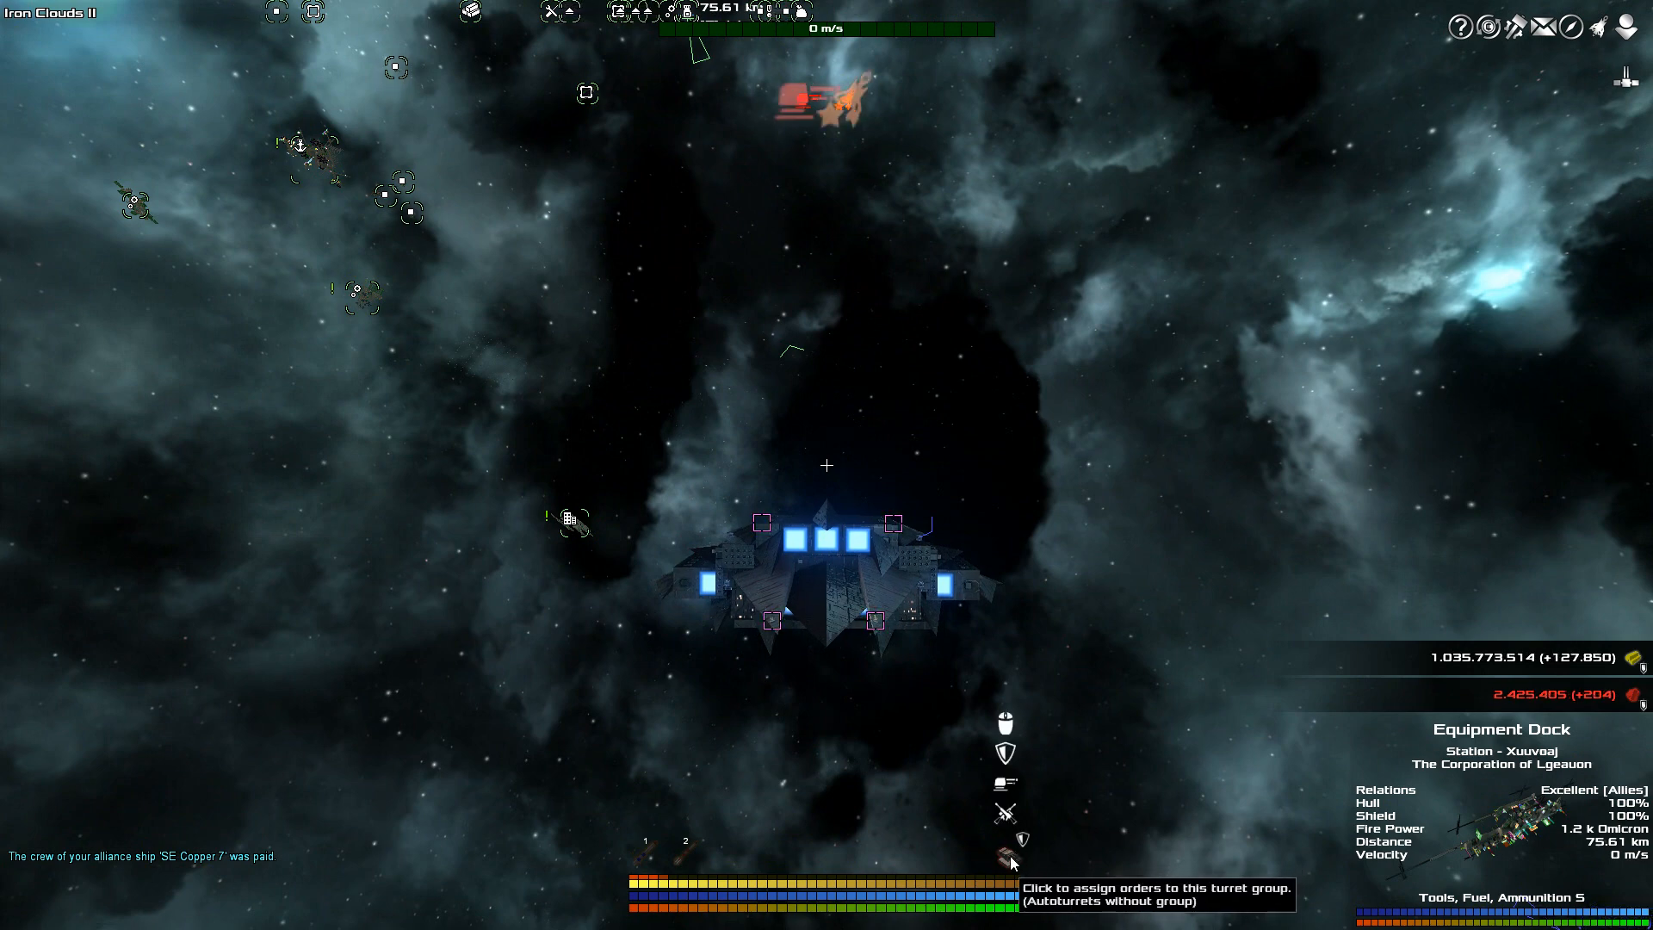
pyautogui.moveTo(1002, 783)
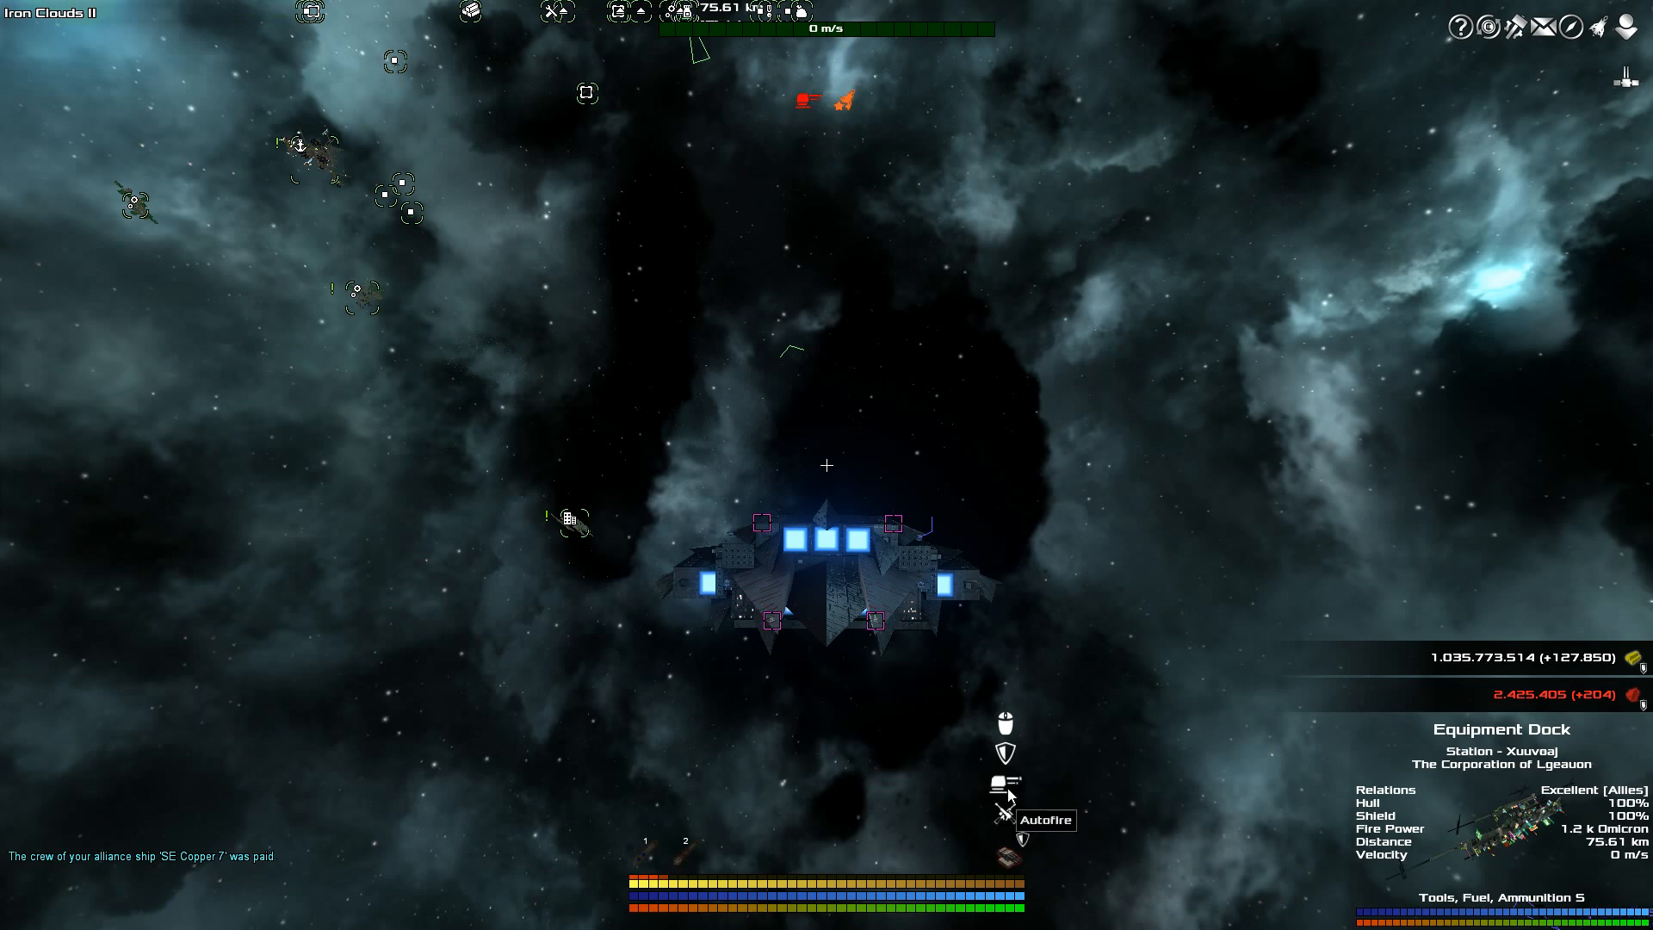
pyautogui.moveTo(1007, 758)
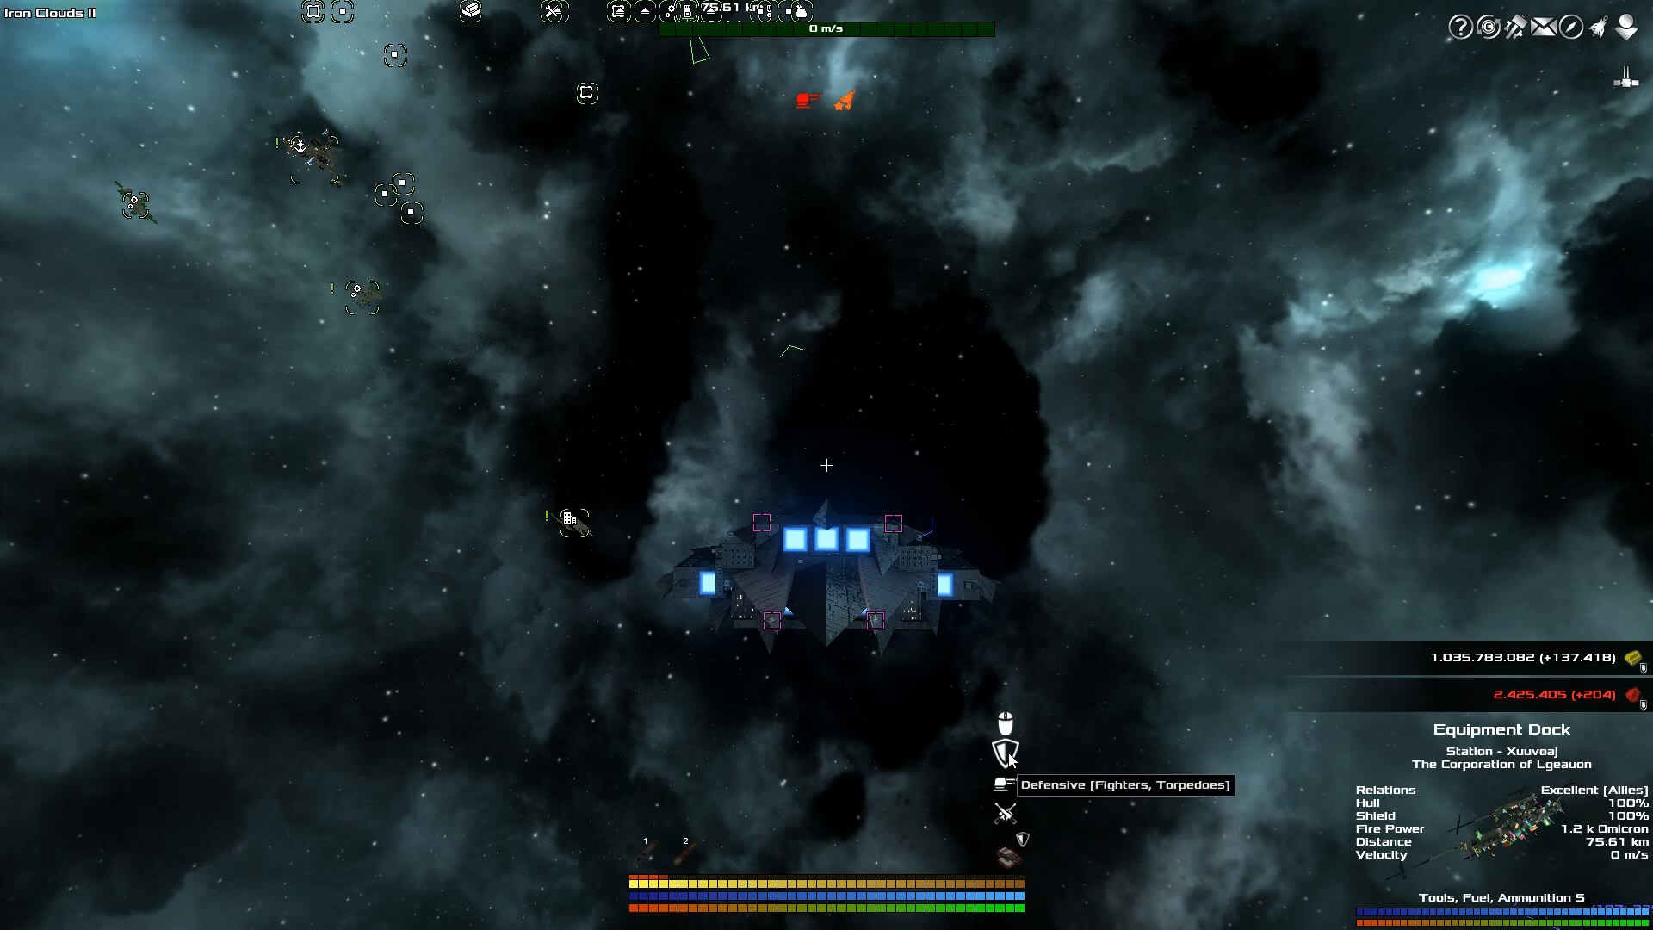
pyautogui.moveTo(1047, 810)
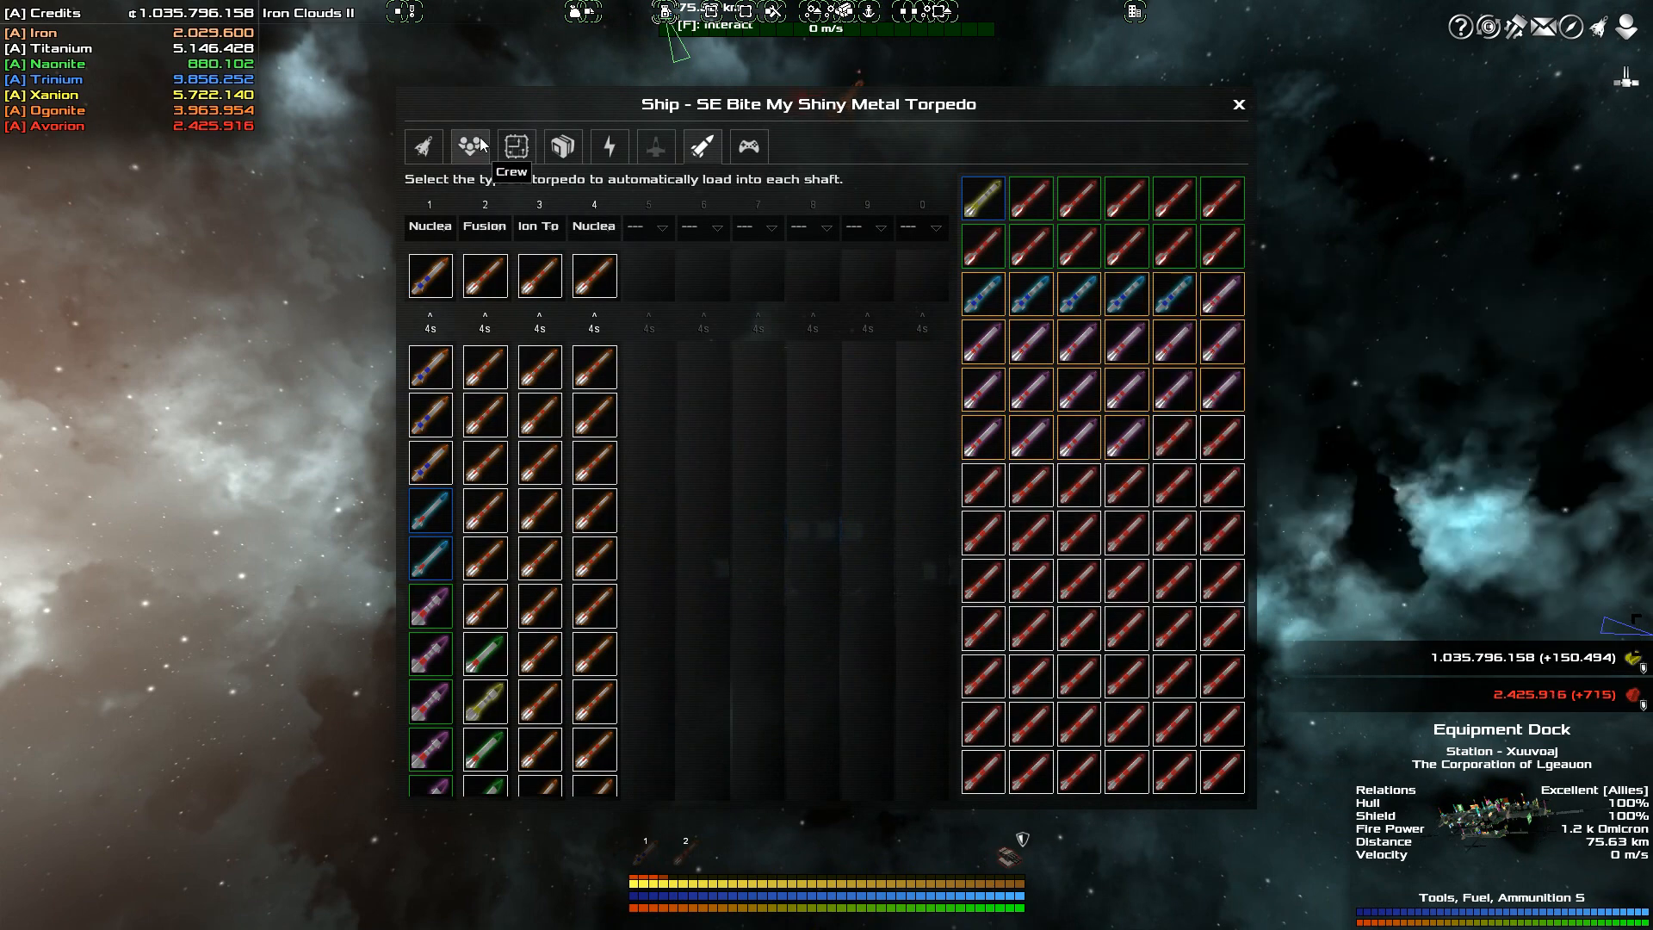
# Review the crew roster showing gunners short at 16 of 23, then close the ship window
pyautogui.click(469, 145)
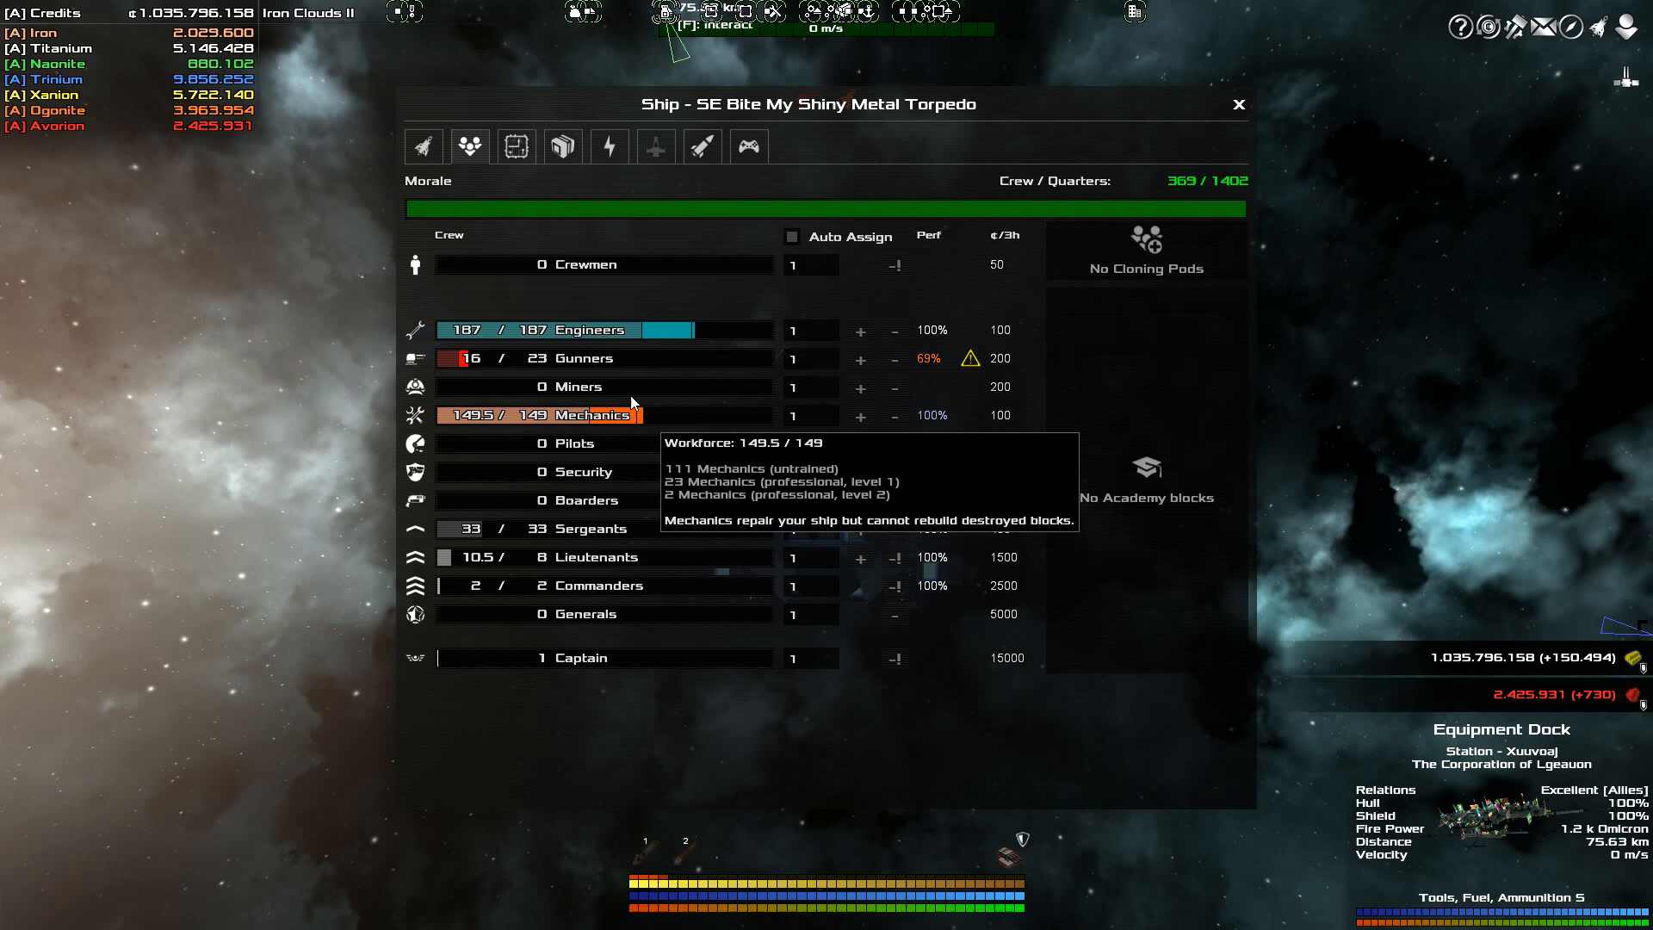
pyautogui.moveTo(562, 531)
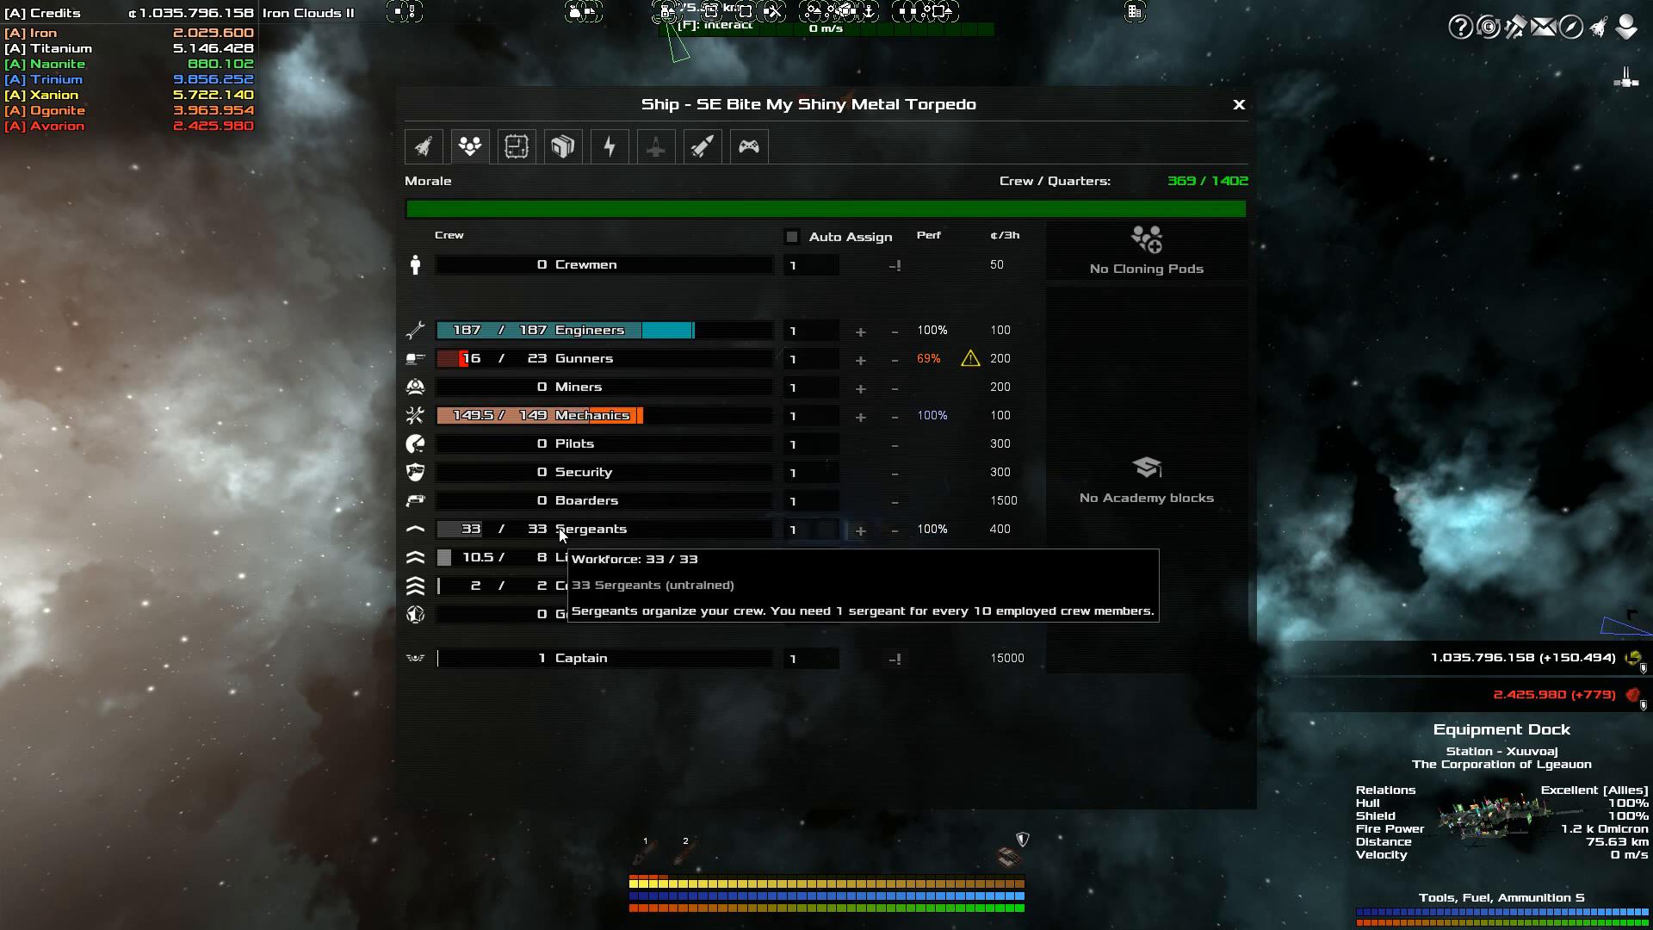
pyautogui.moveTo(1092, 424)
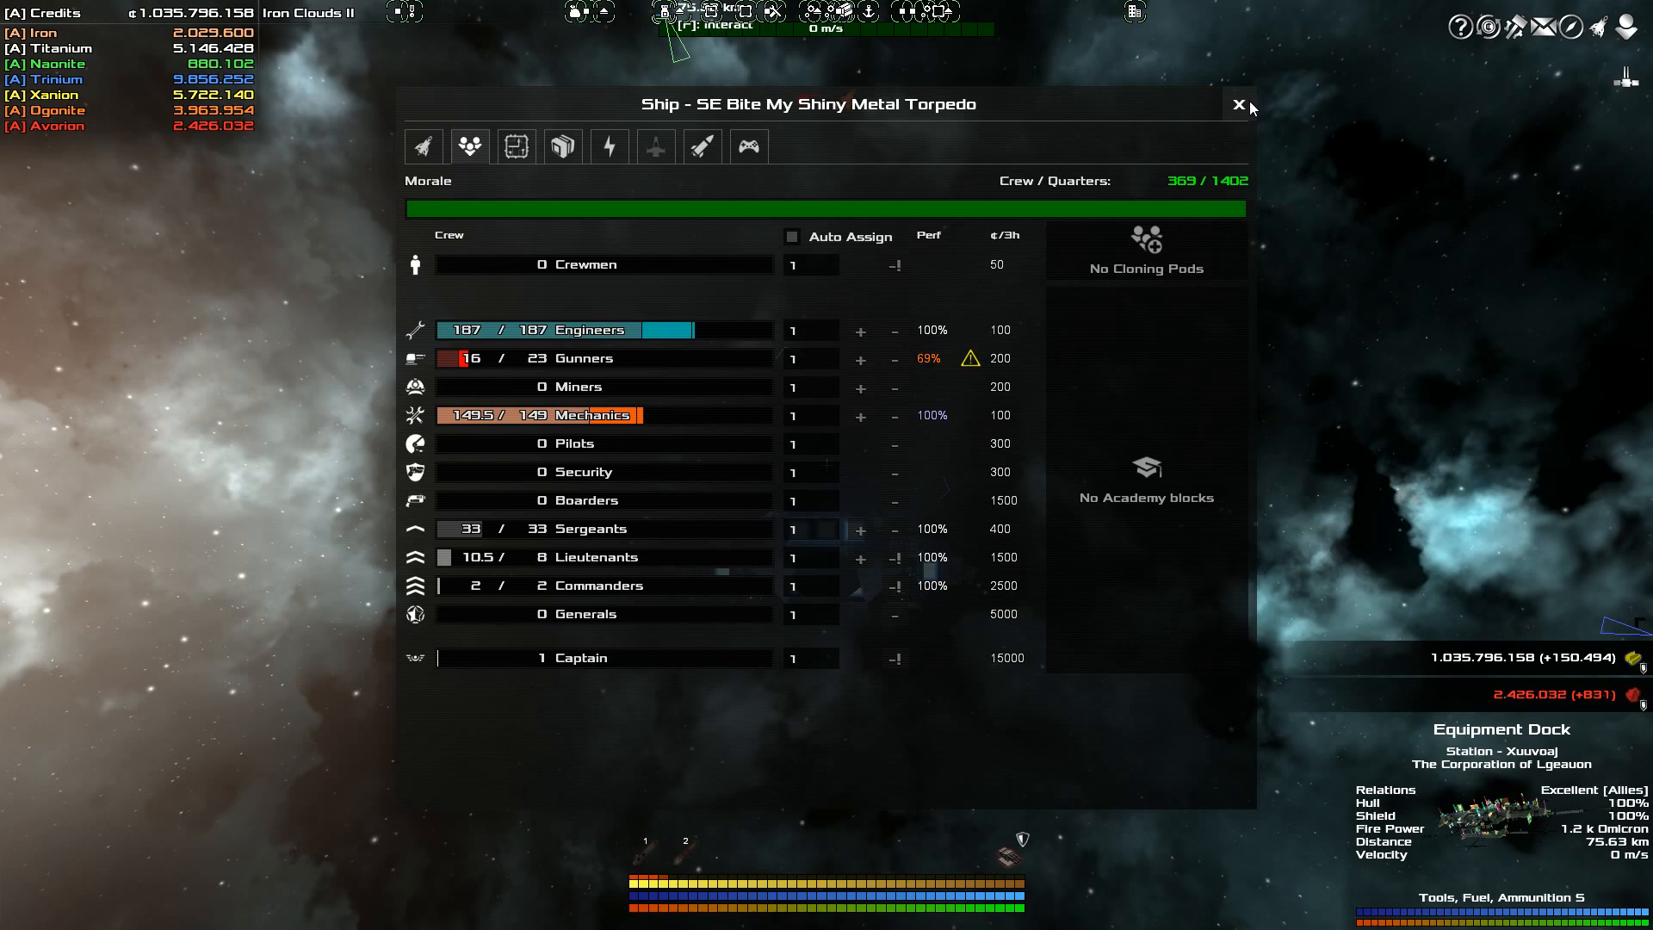
pyautogui.click(1240, 105)
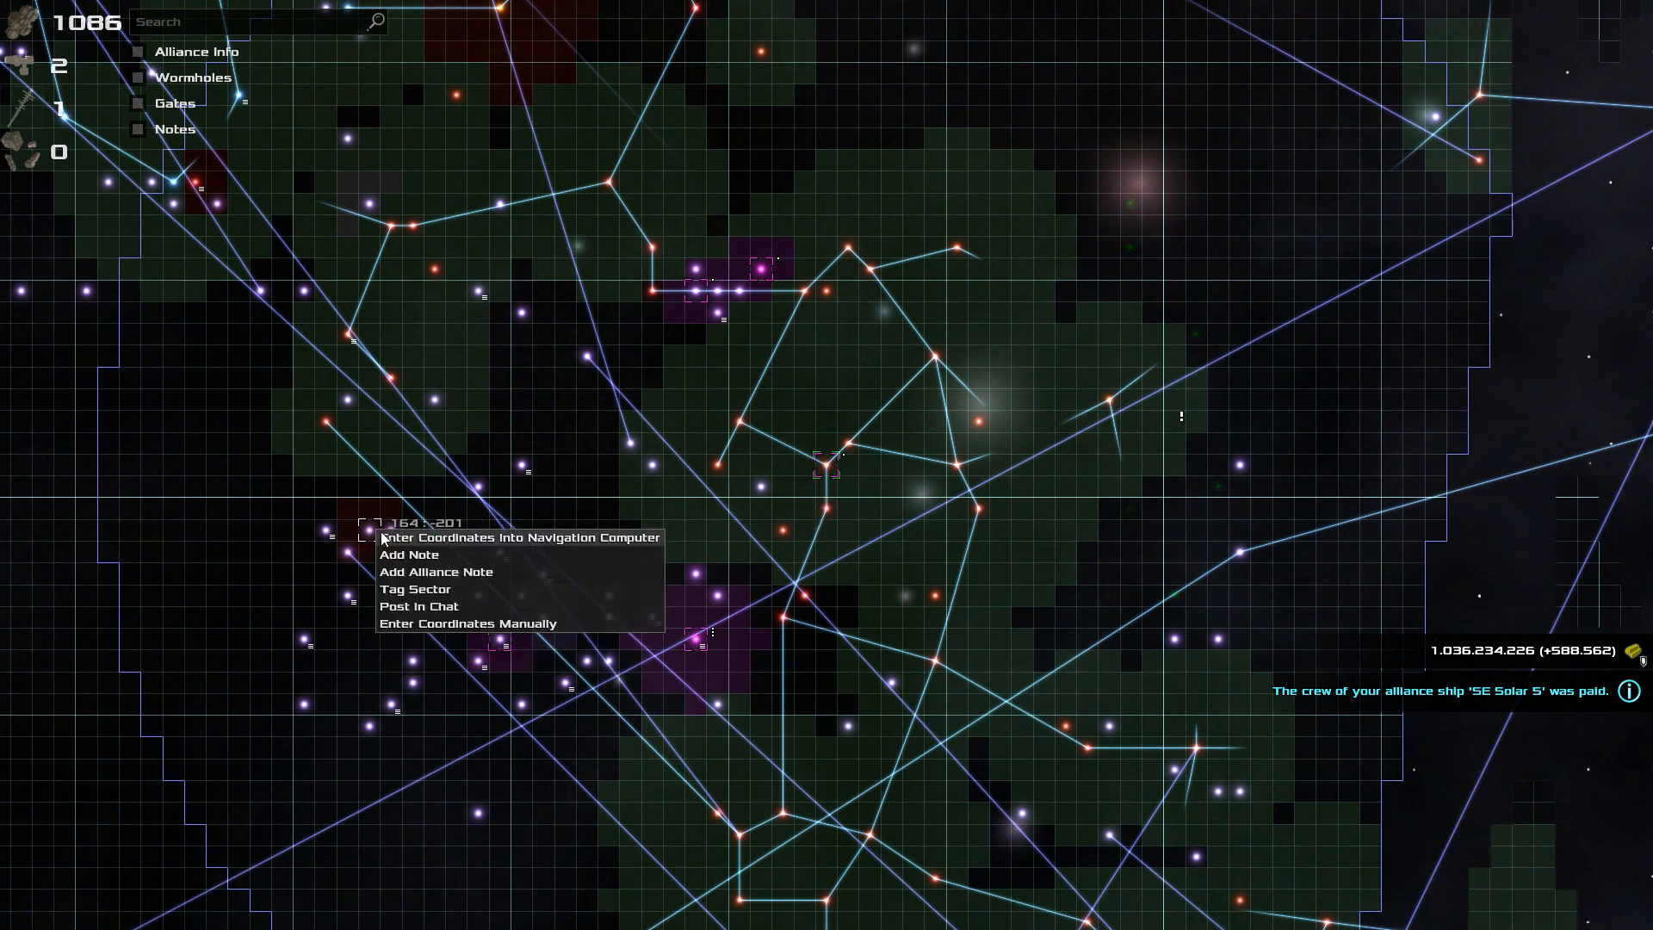
# Enter a nearby sector's coordinates into the navigation computer, then dock at the Shipyard station
pyautogui.click(517, 537)
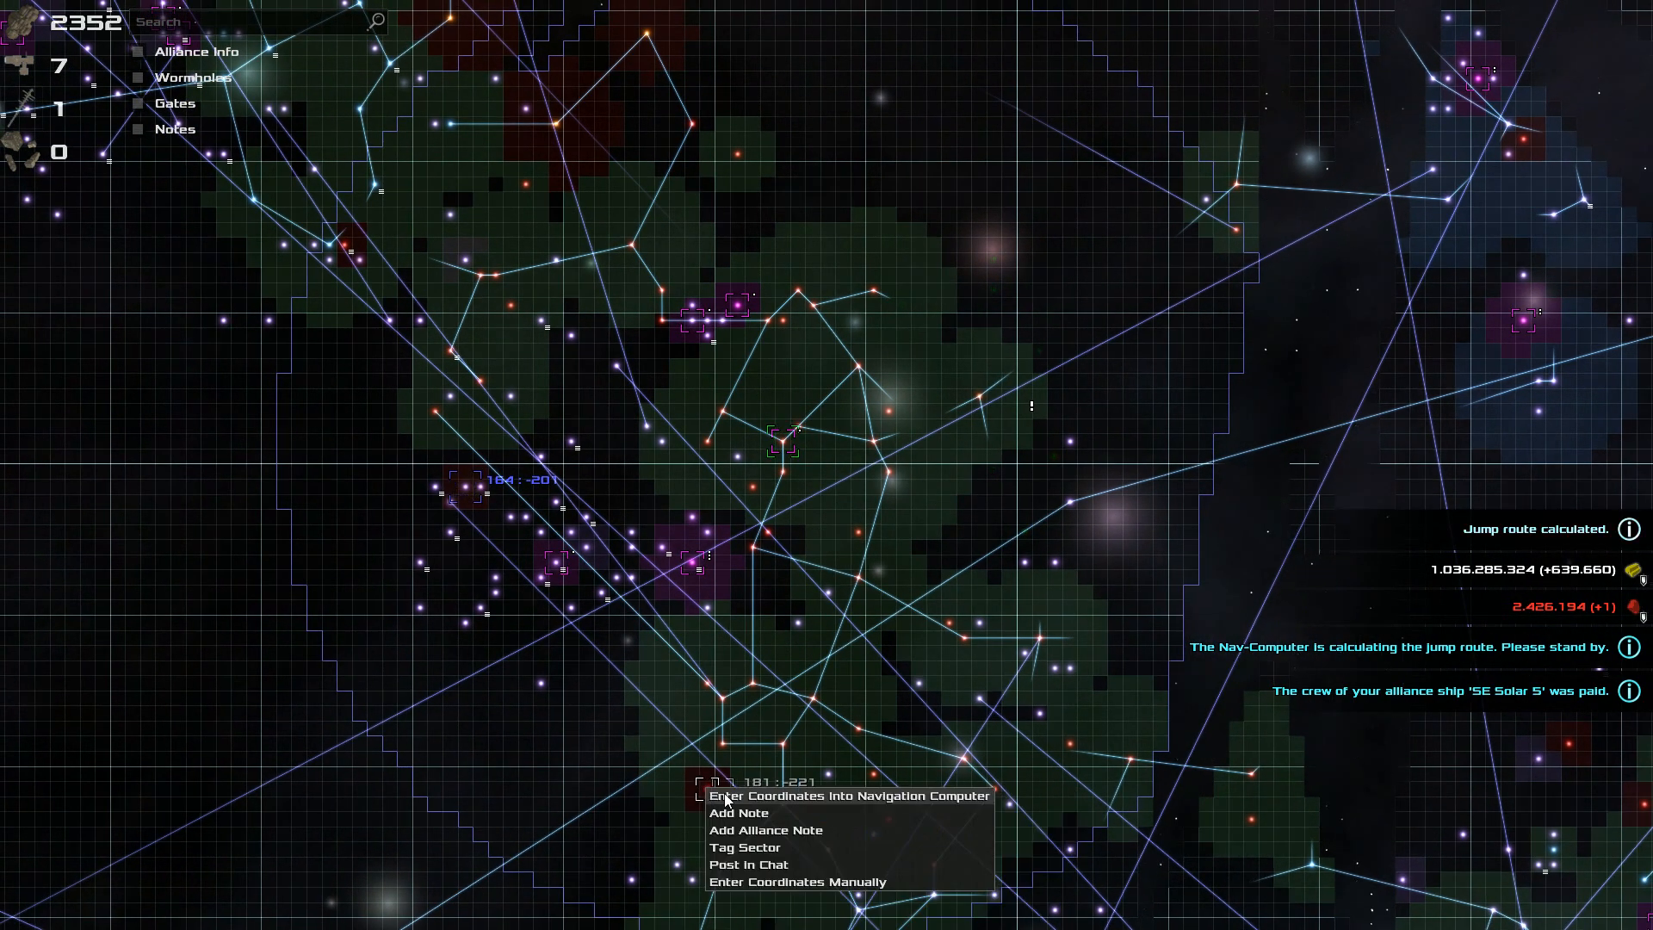
pyautogui.click(847, 796)
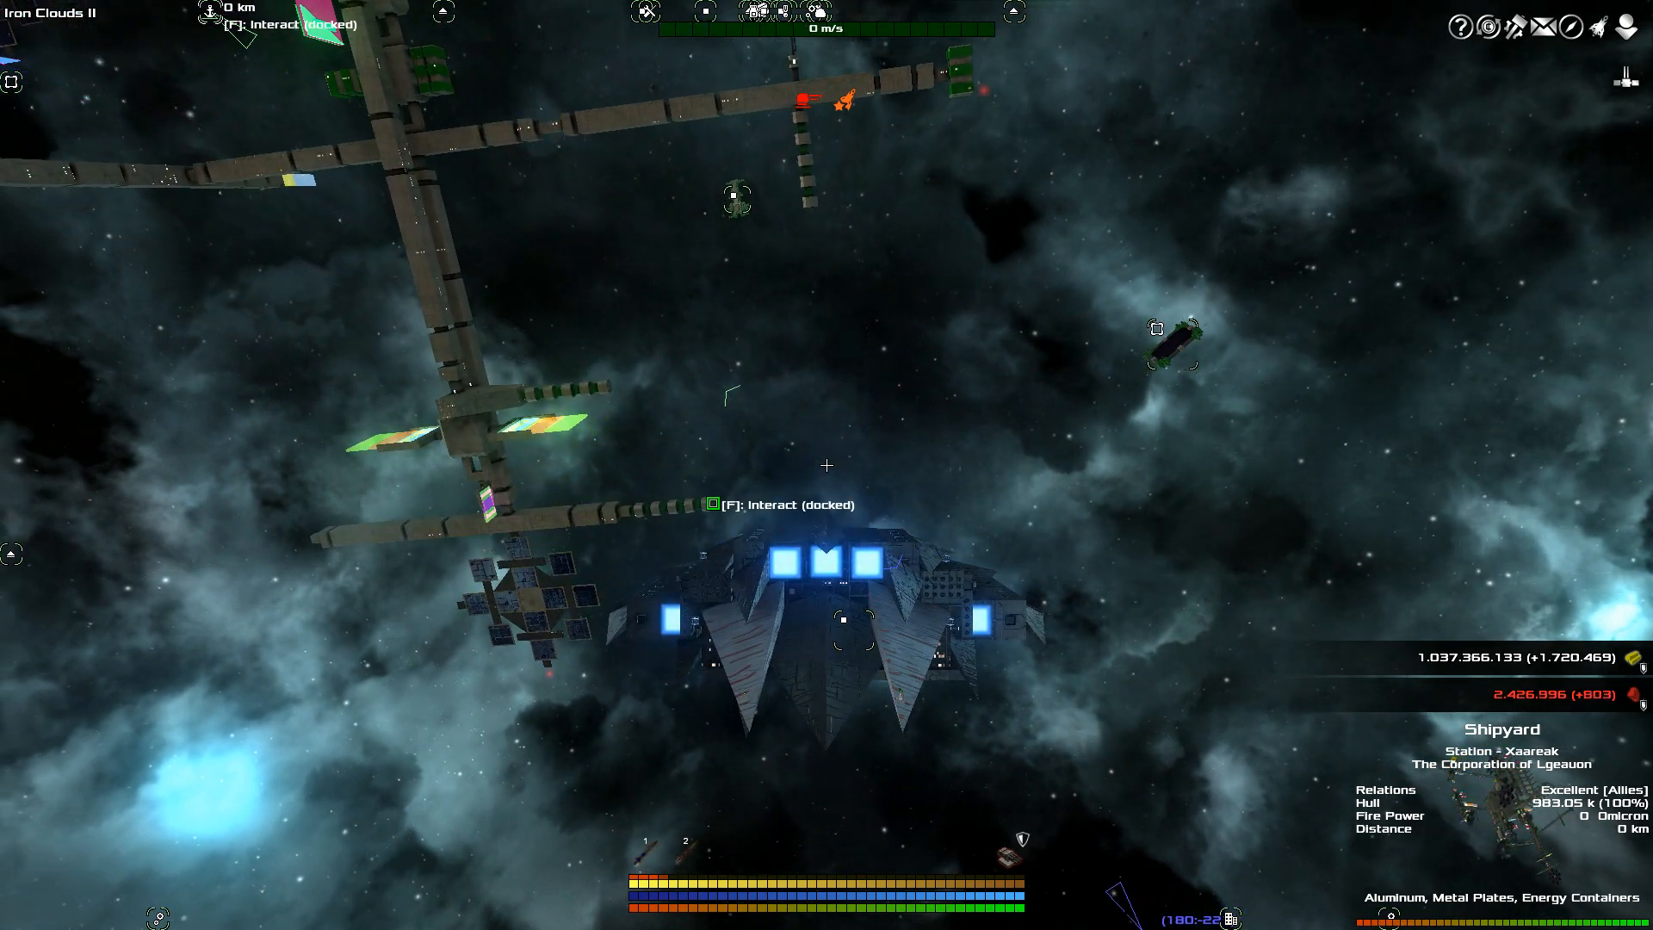
# Hire nine gunners from Shipyard Xaareak, filling the roster to 23.5 of 23
pyautogui.press('f')
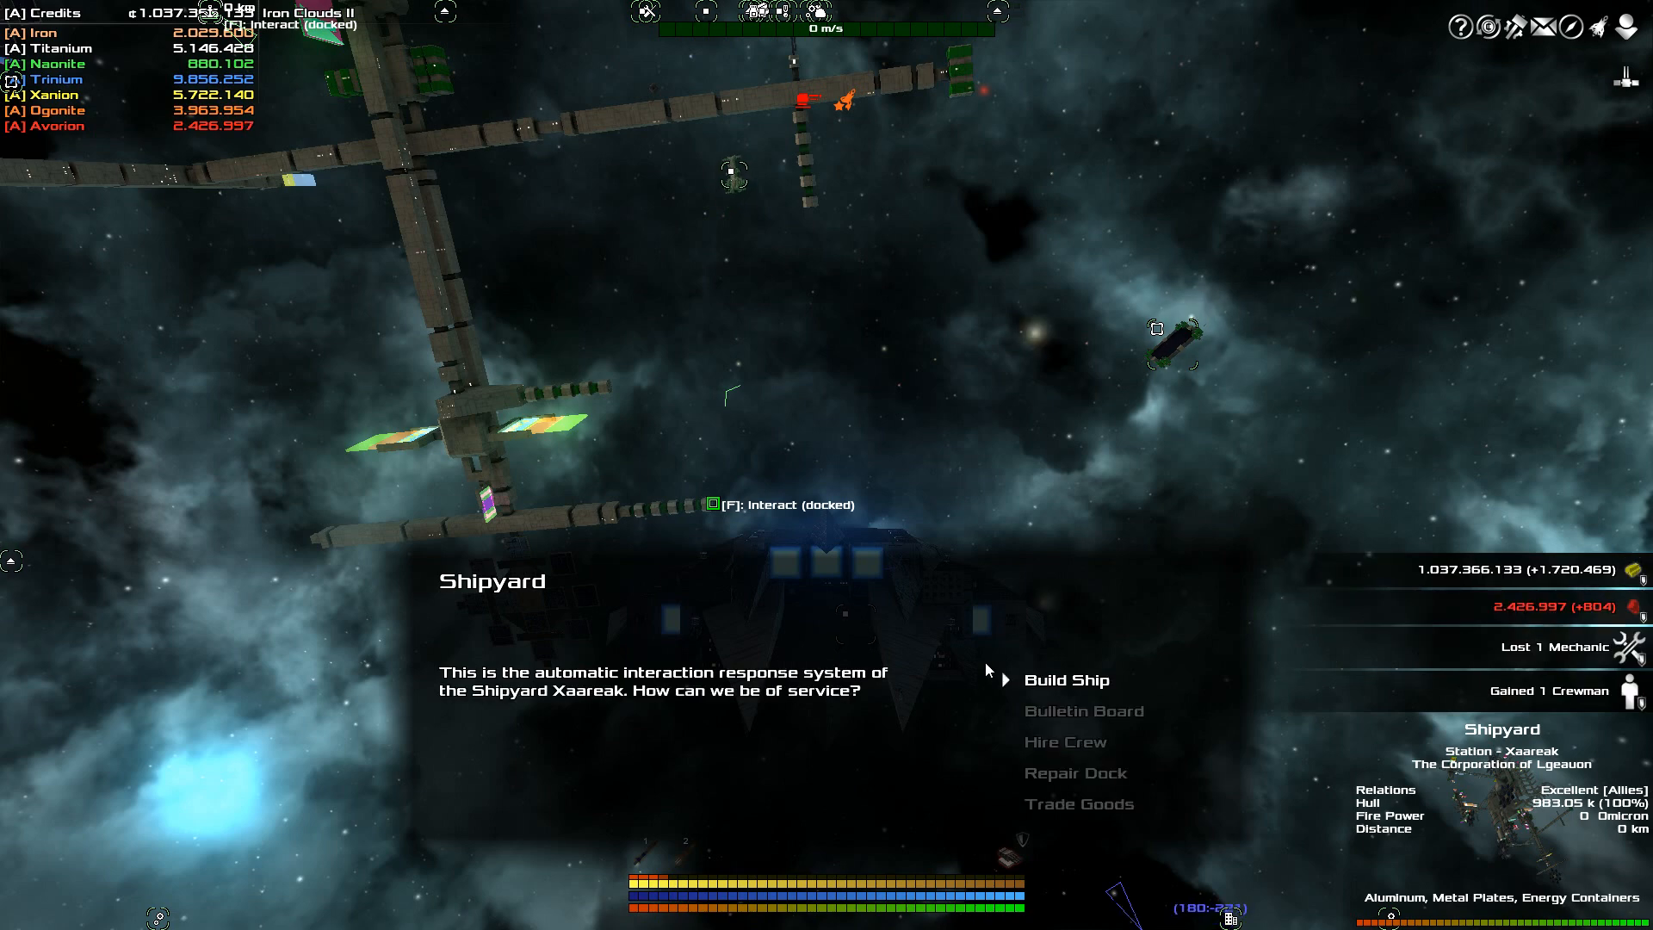
pyautogui.click(1065, 740)
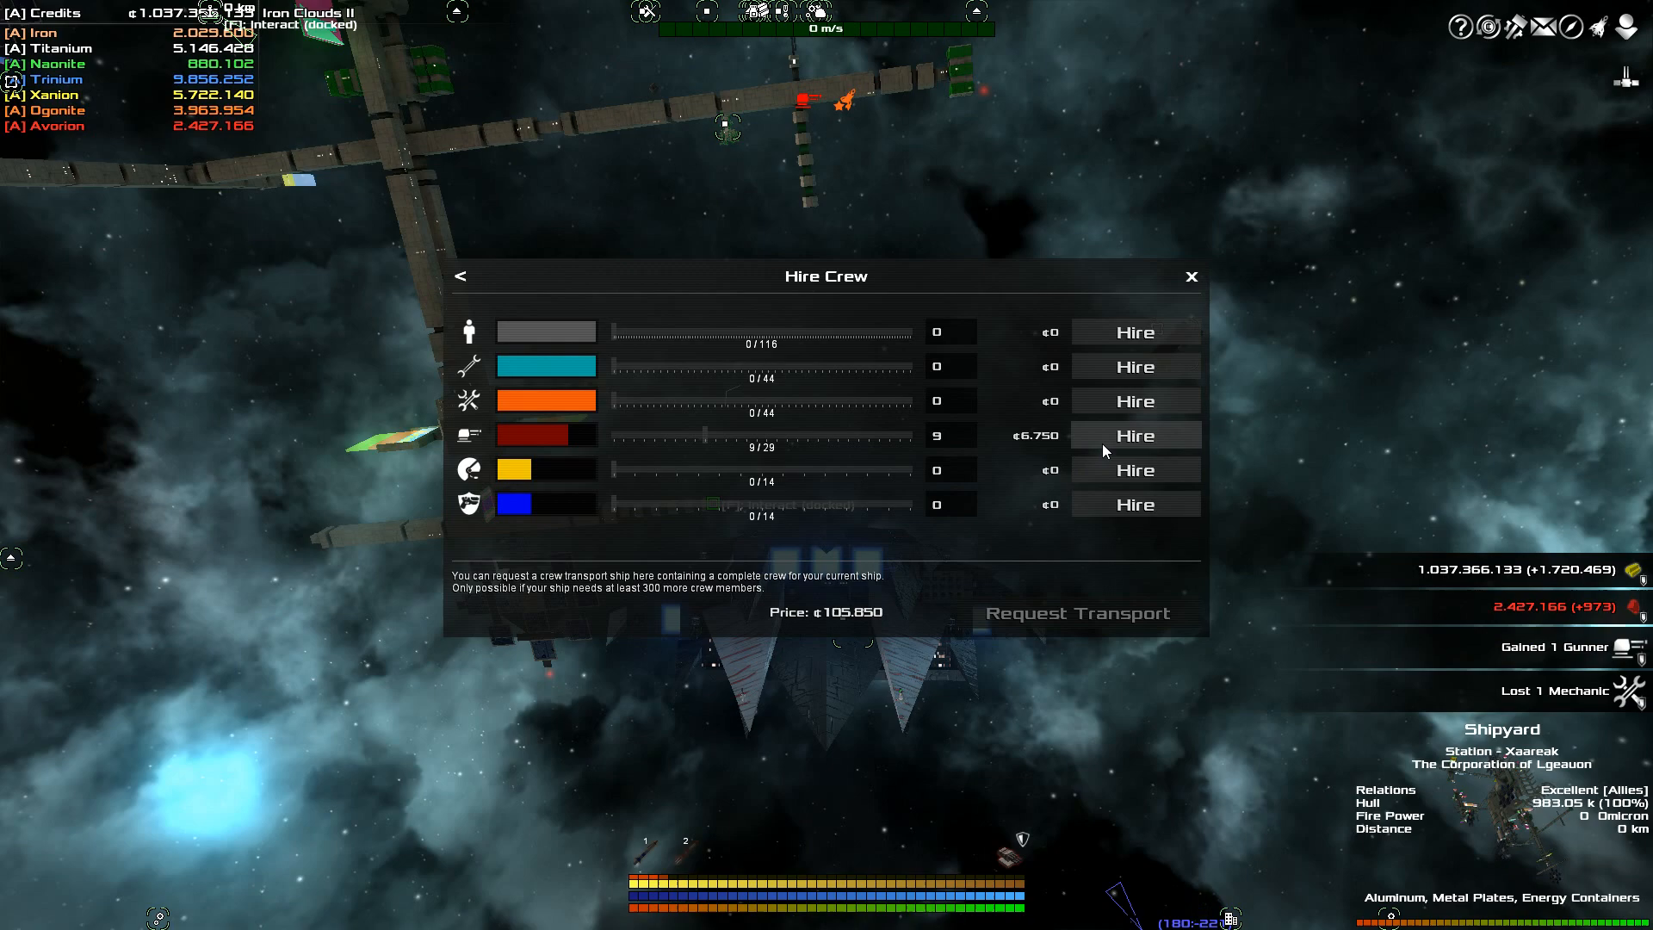
pyautogui.click(1192, 275)
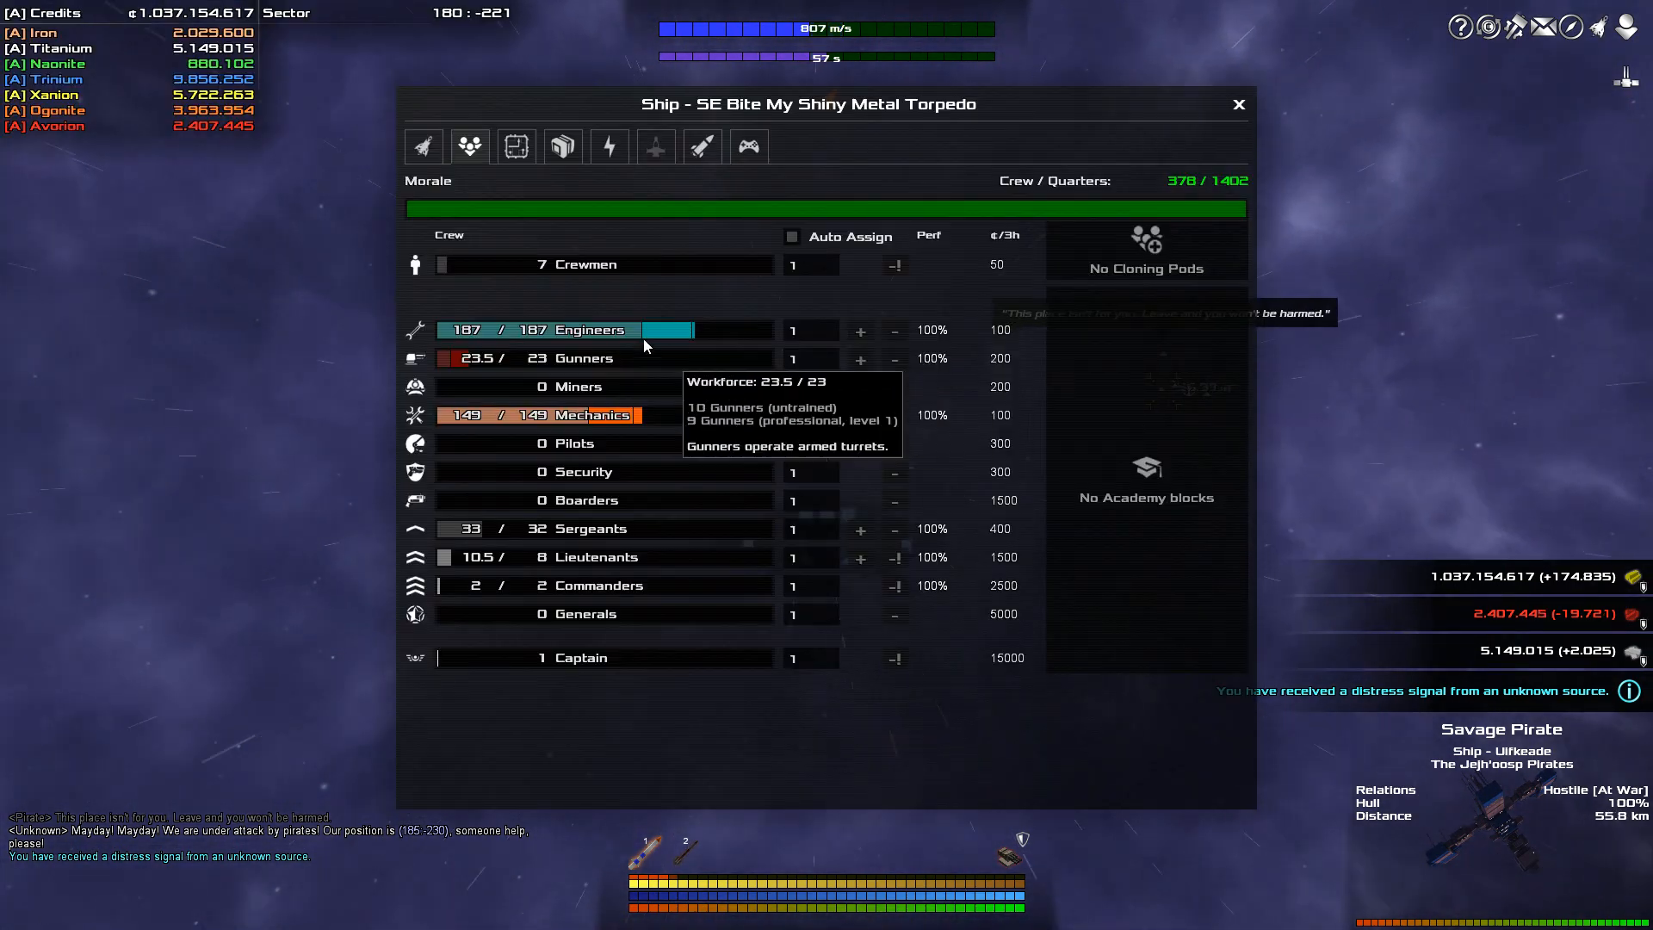
# View the Hammerhead-Class Fusion Torpedo's stats in the torpedo loadout as the Savage Pirate closes to 53.5 km
pyautogui.click(701, 144)
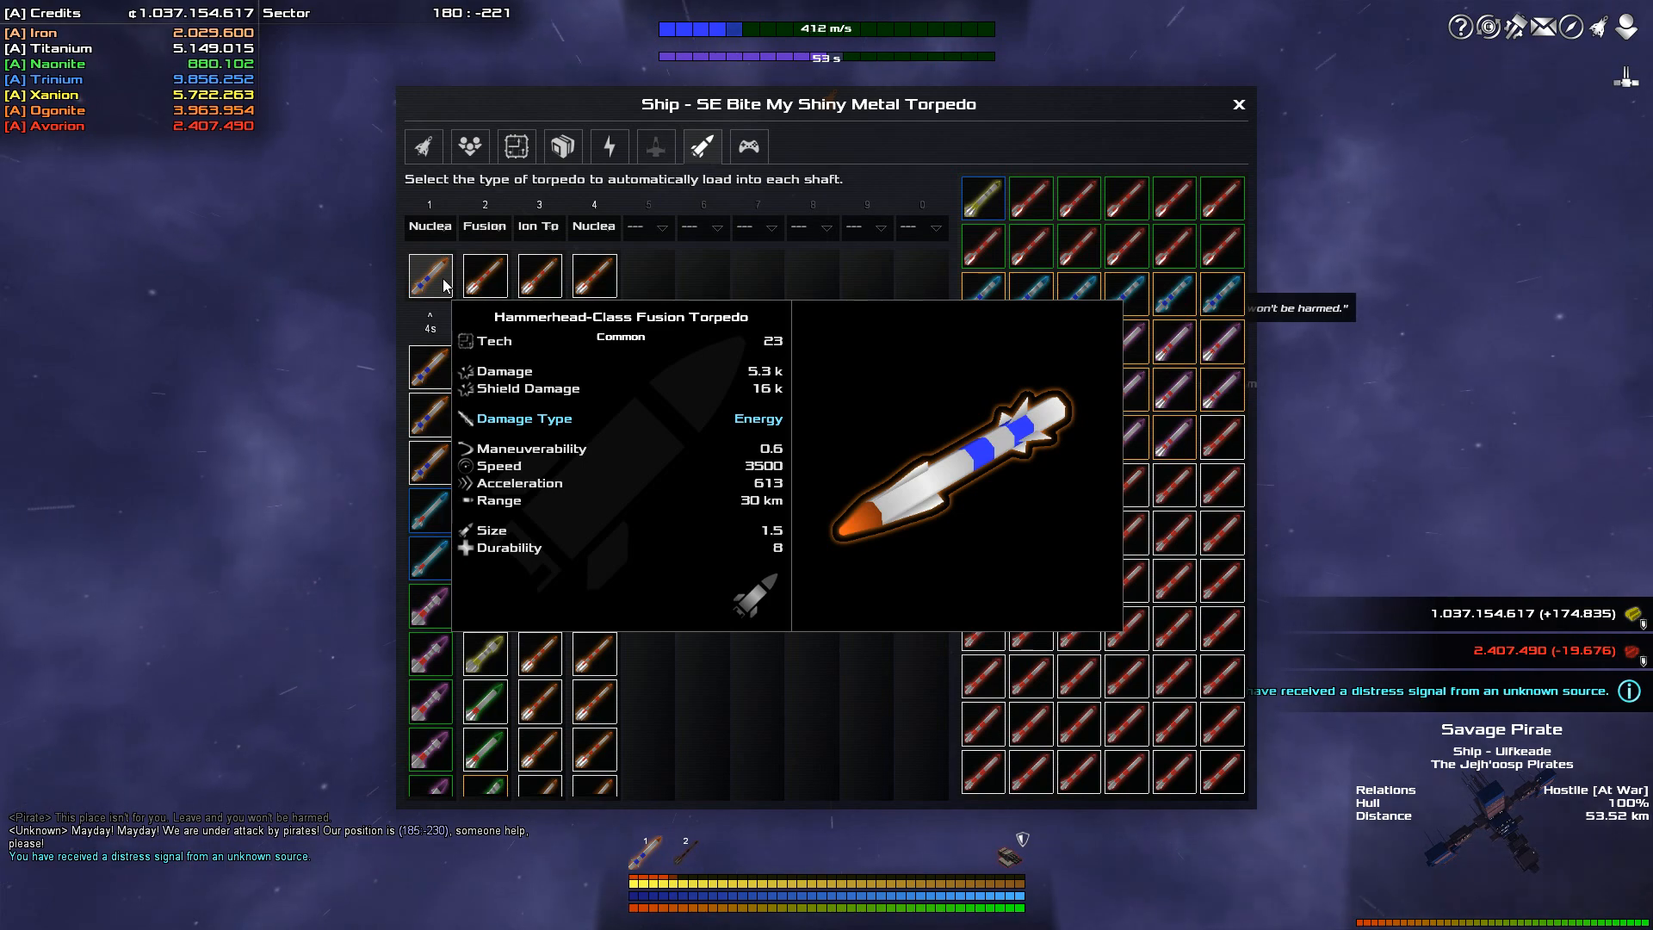
pyautogui.moveTo(483, 275)
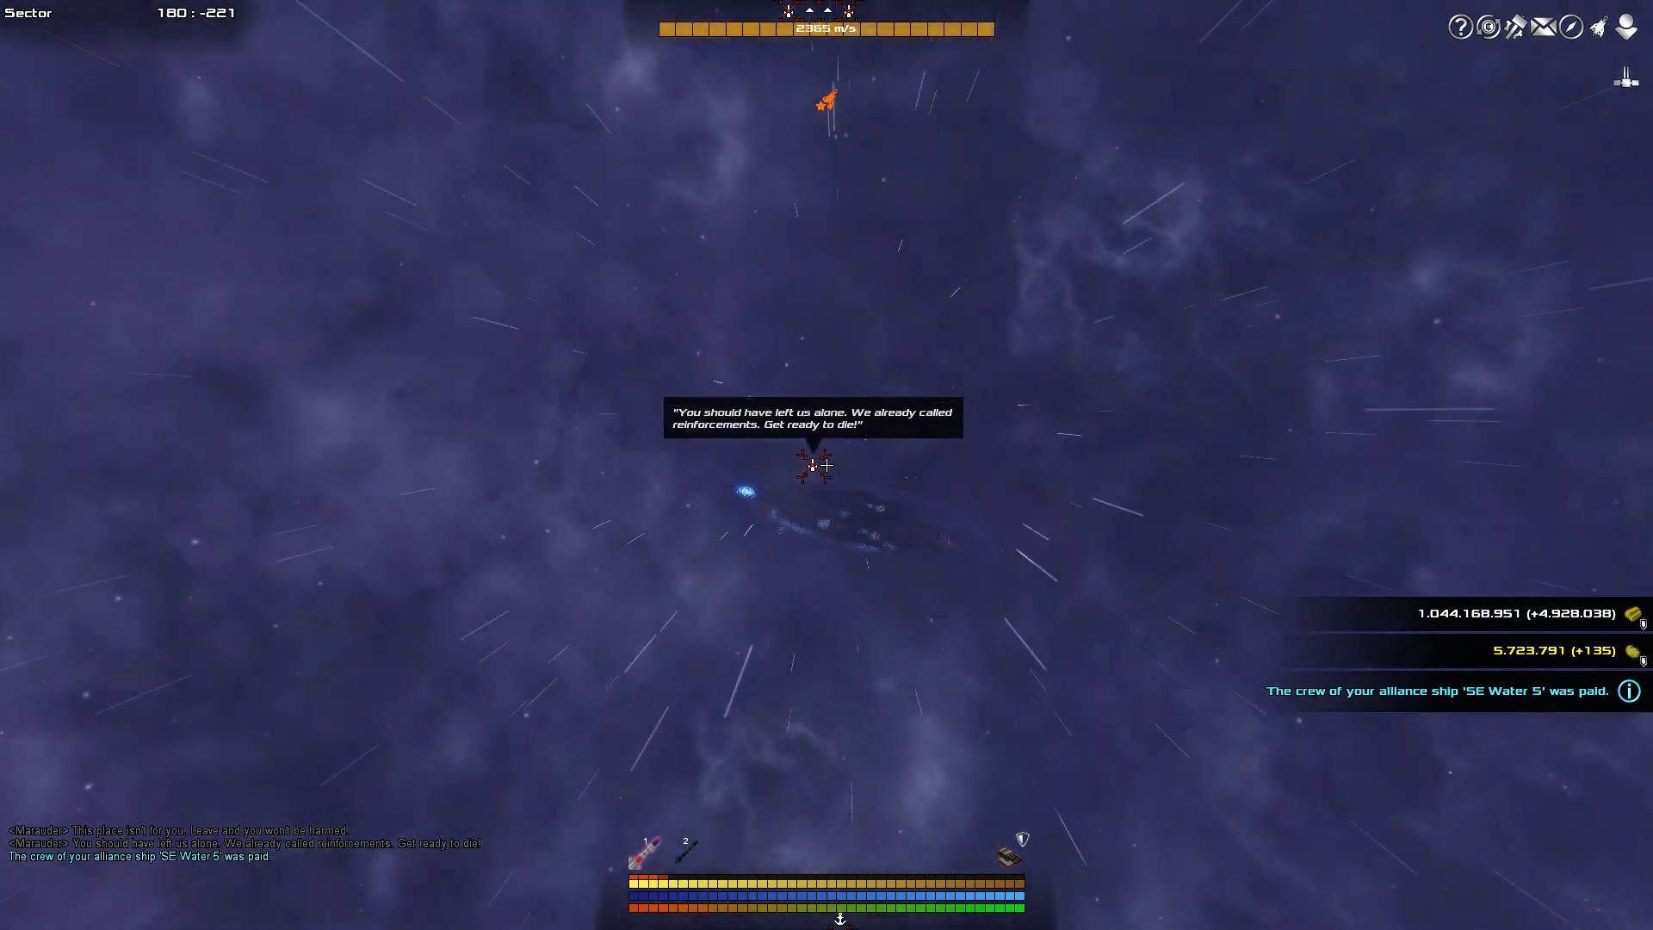
# Launch a head-on torpedo at the pirate ship during the high-speed charge
pyautogui.click(816, 475)
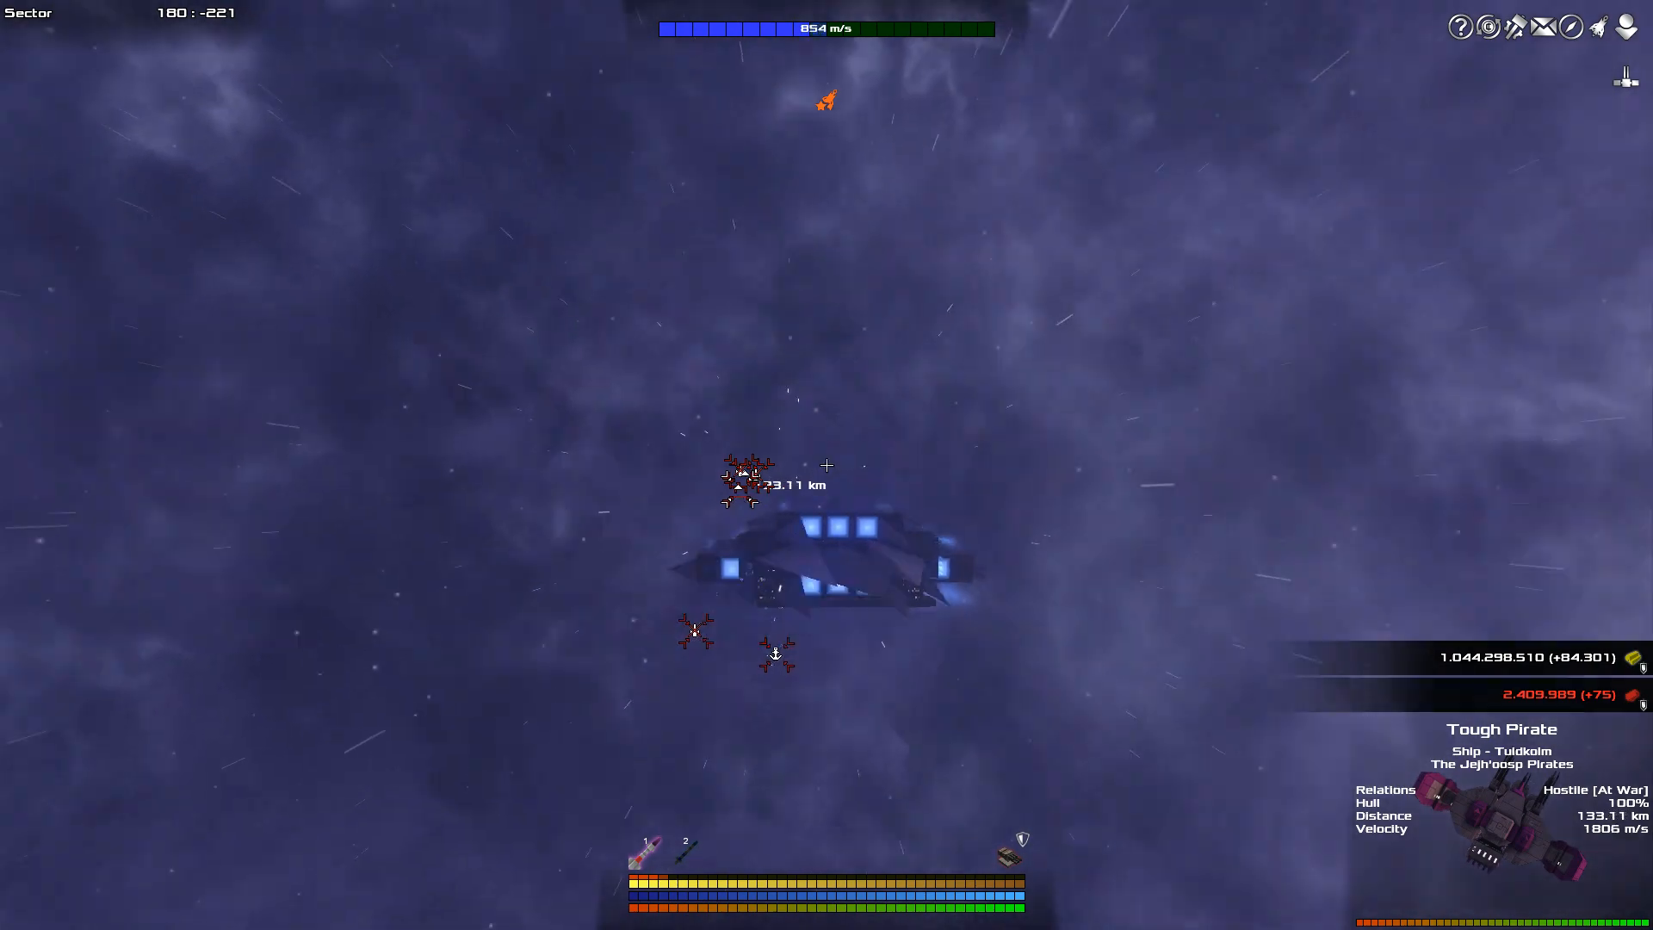
# Boost forward to close in behind the Tough Pirate for a rear torpedo run
pyautogui.press('w')
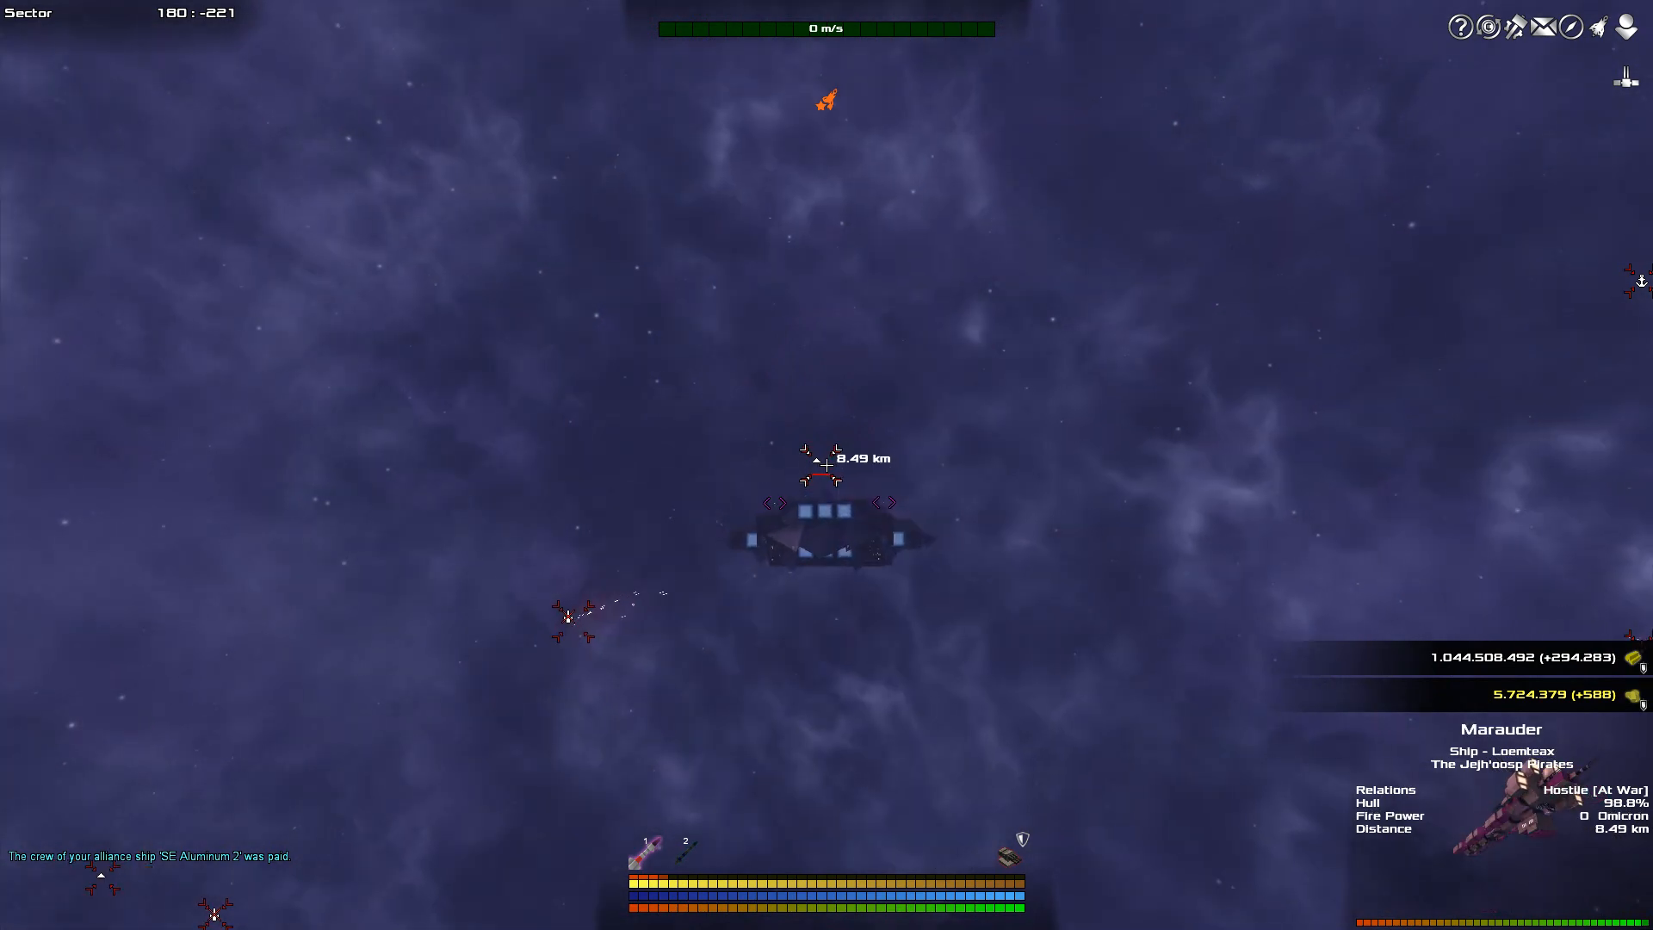
# Target the nearby Marauder and fire torpedoes at it during the attack run
pyautogui.click(833, 537)
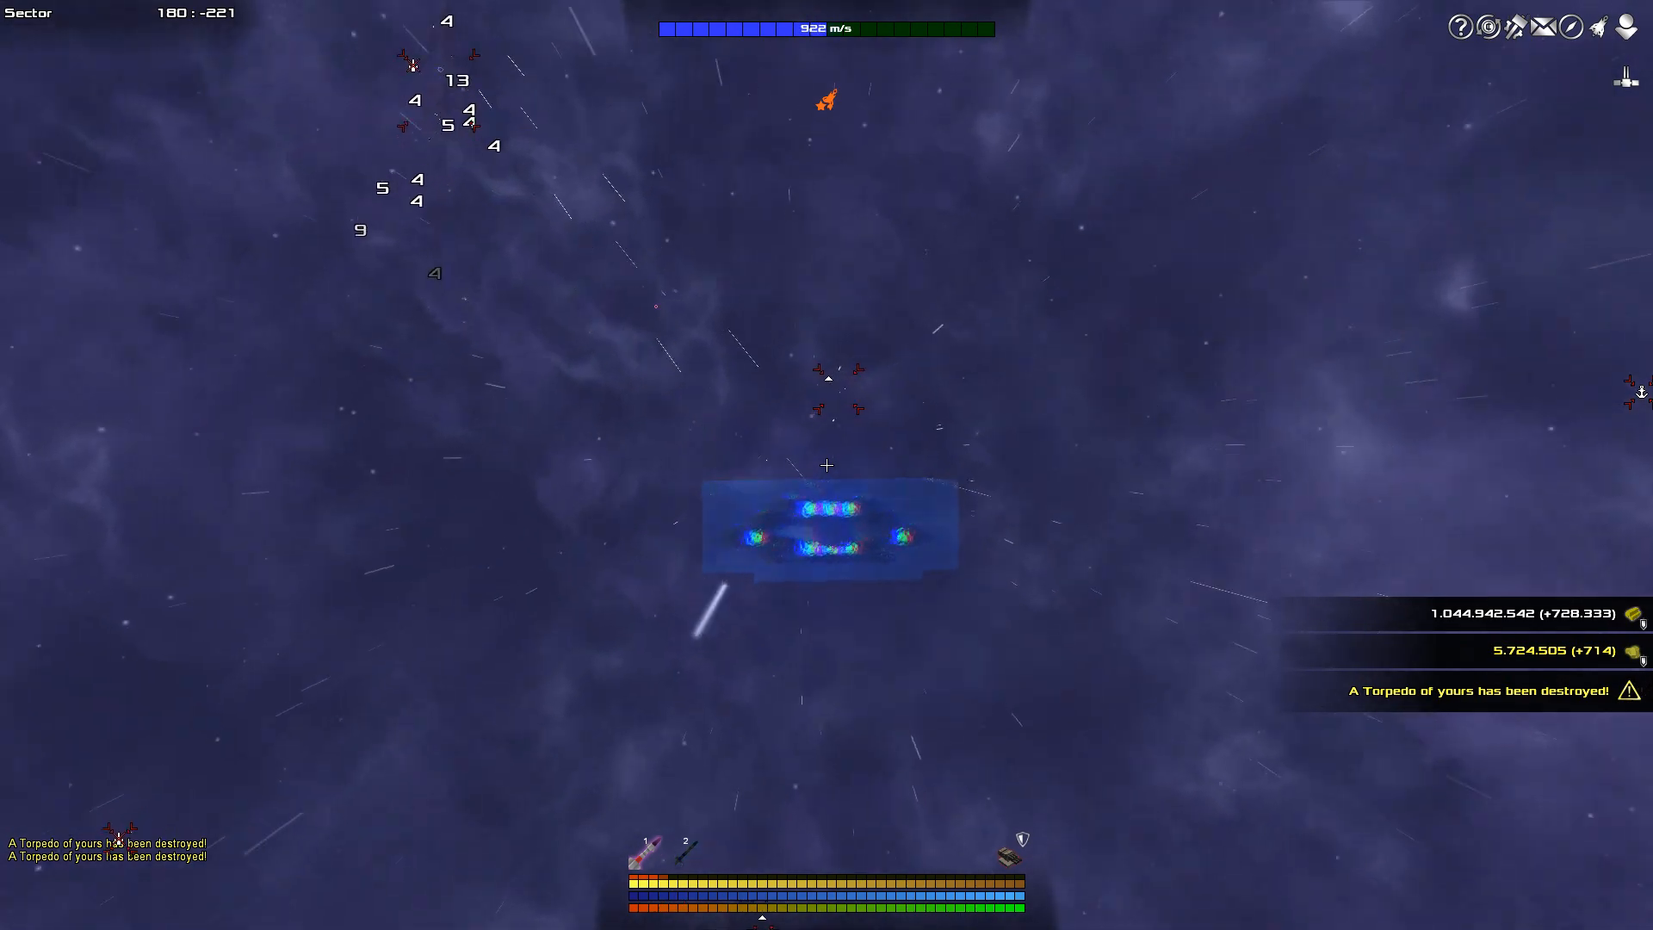
pyautogui.click(829, 467)
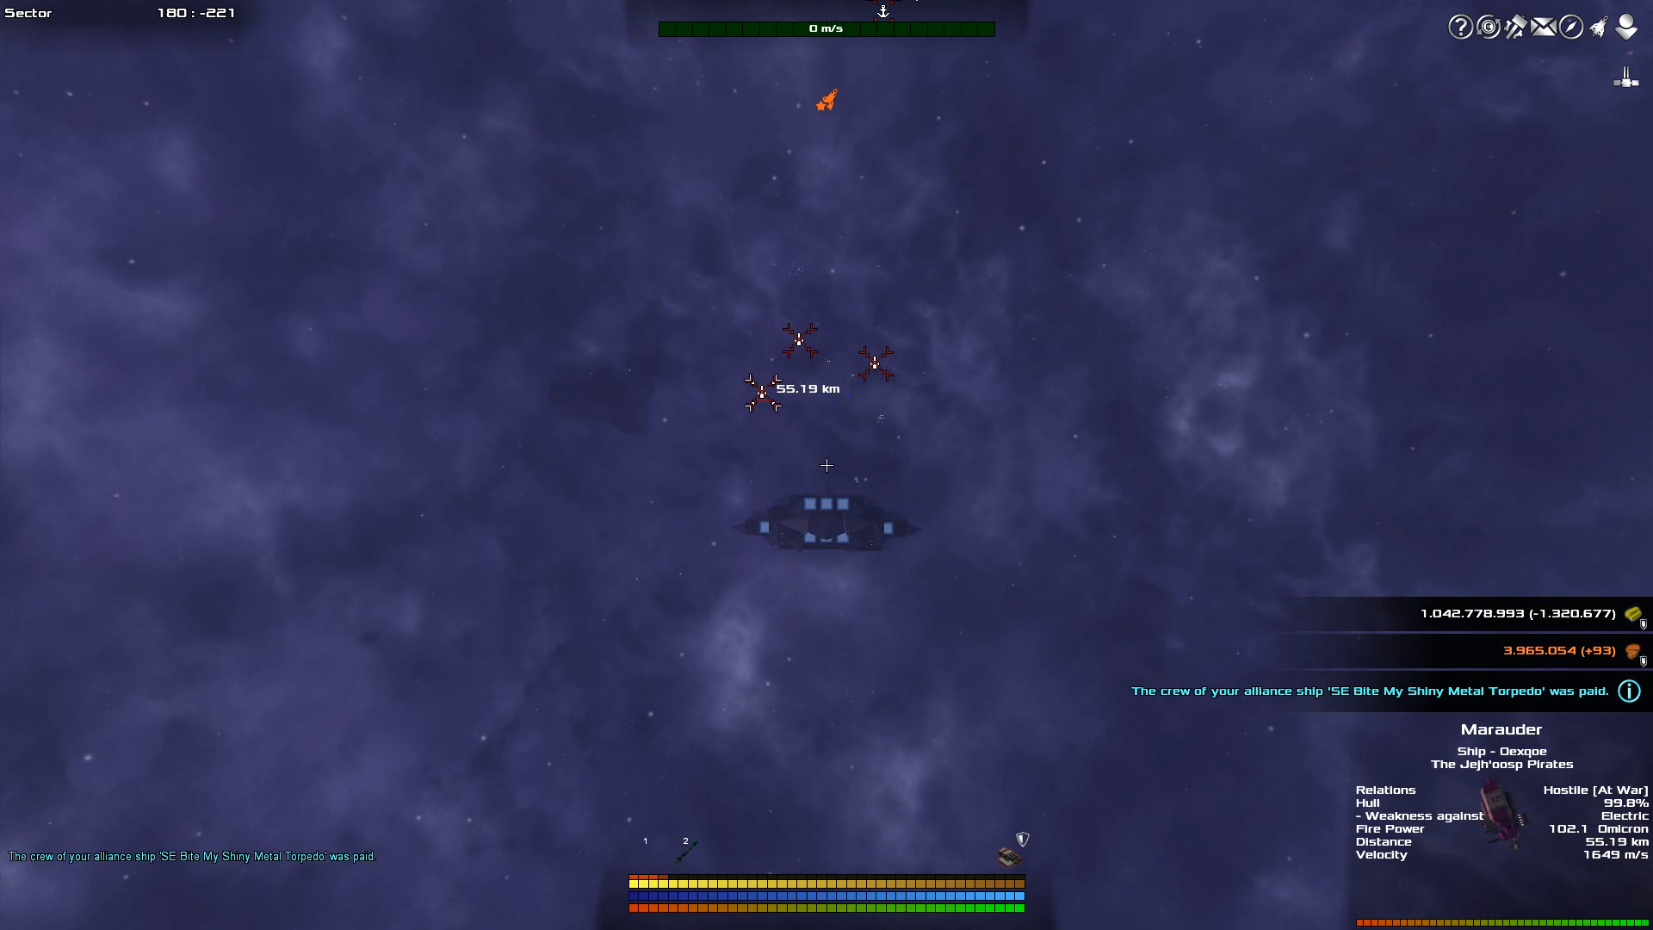
pyautogui.moveTo(176, 824)
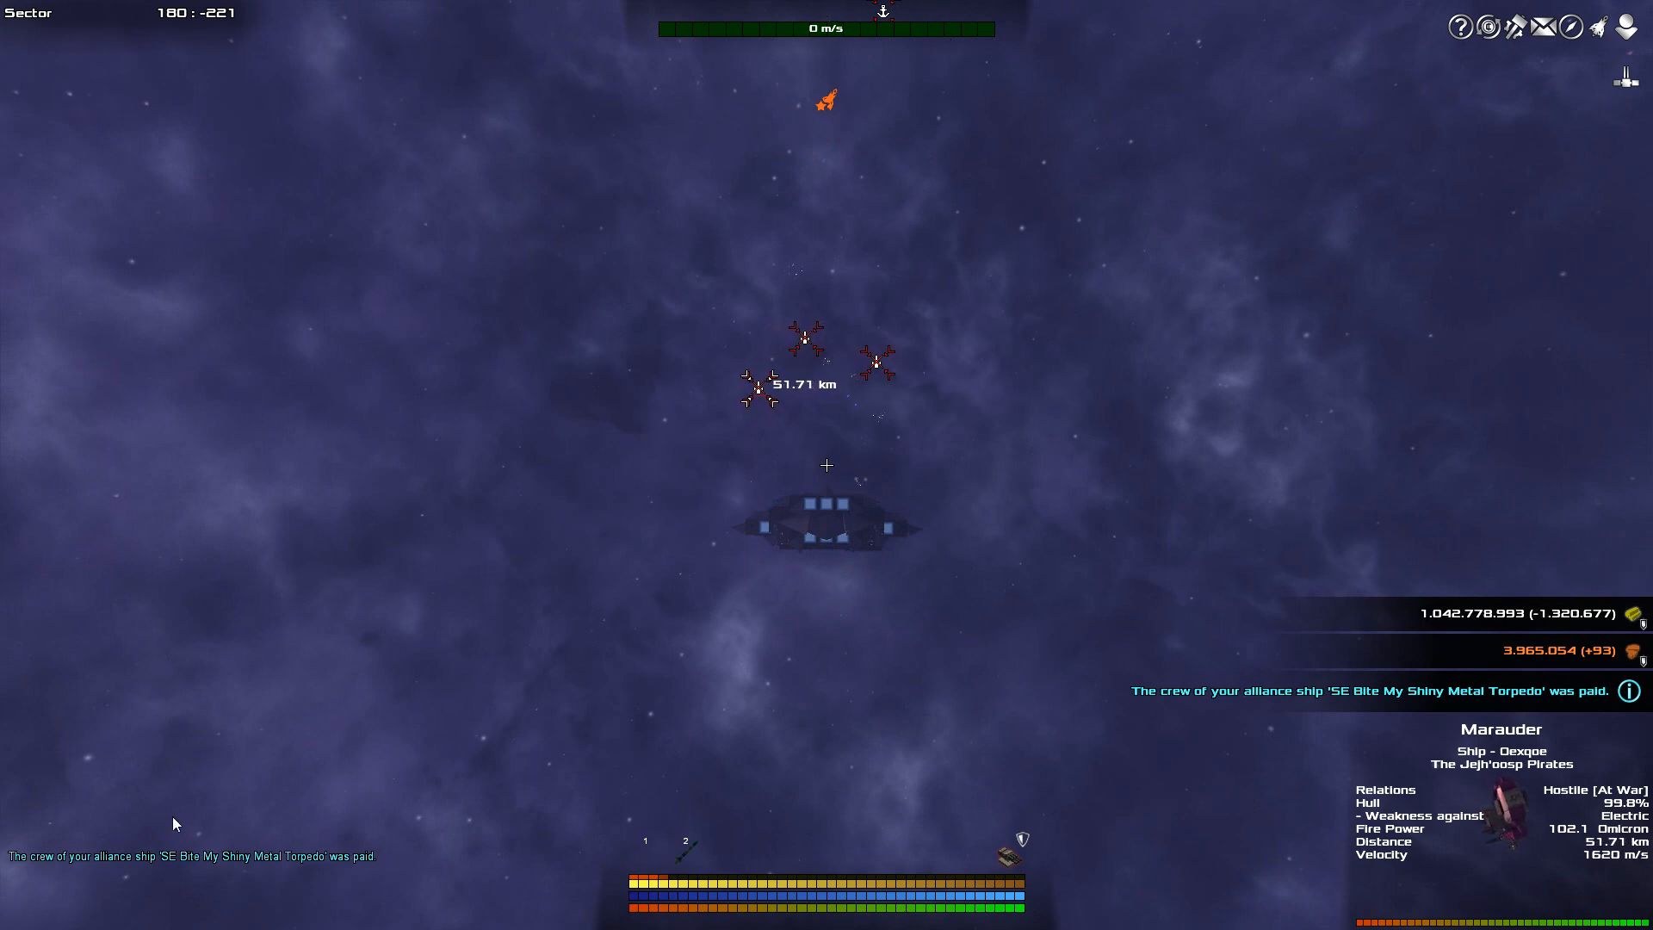